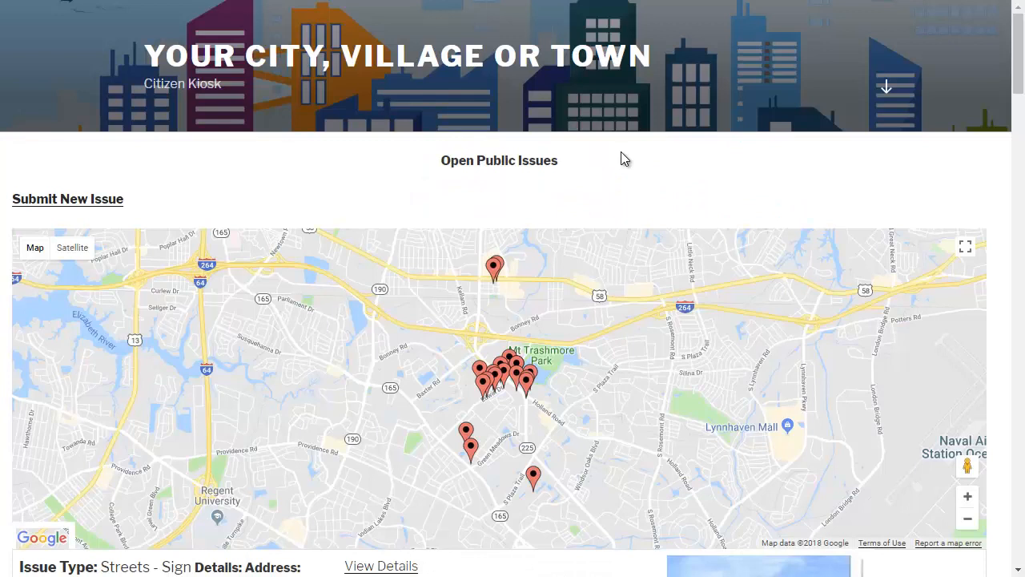
mouse_move(621, 159)
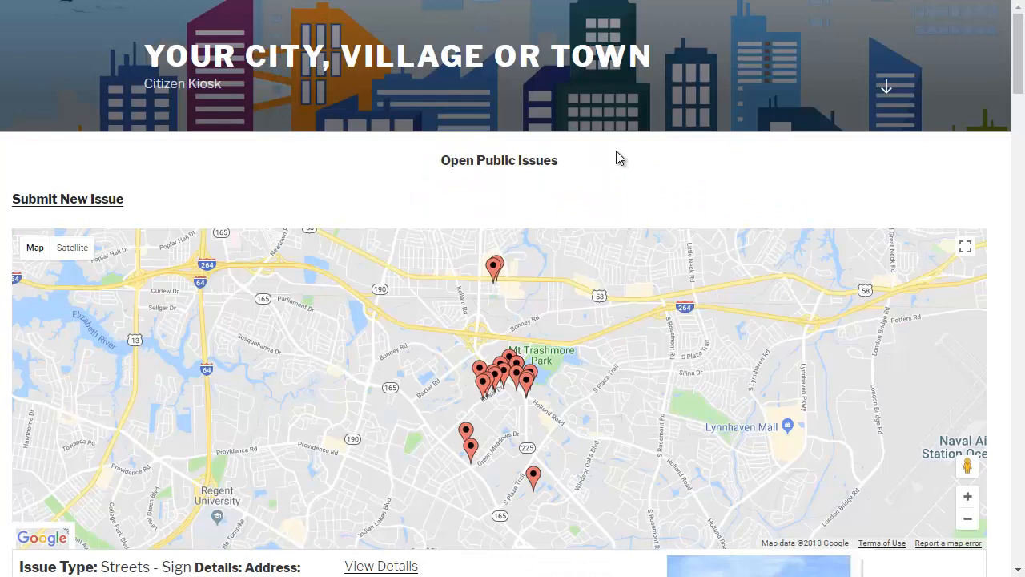
mouse_move(388, 174)
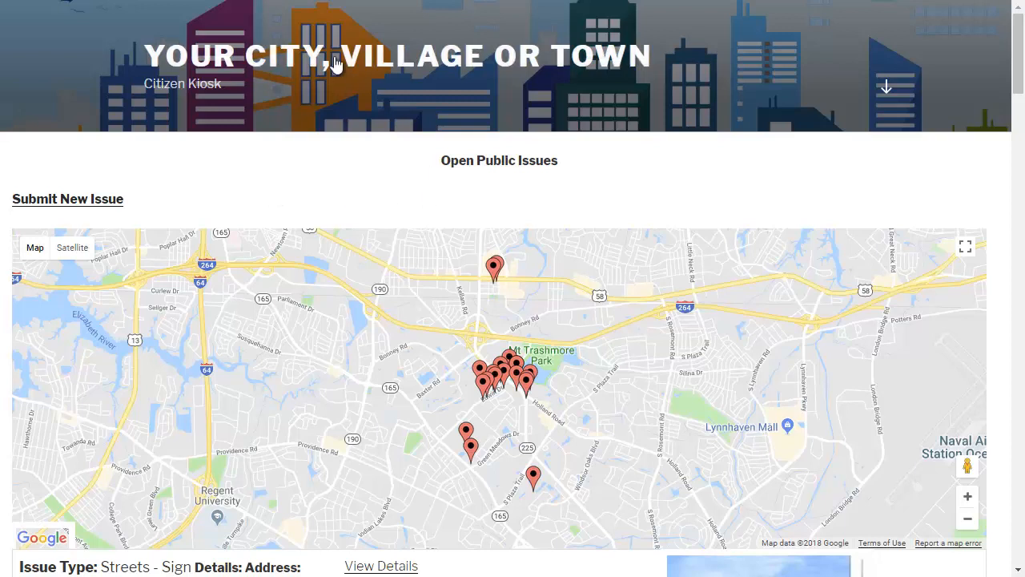
mouse_move(253, 95)
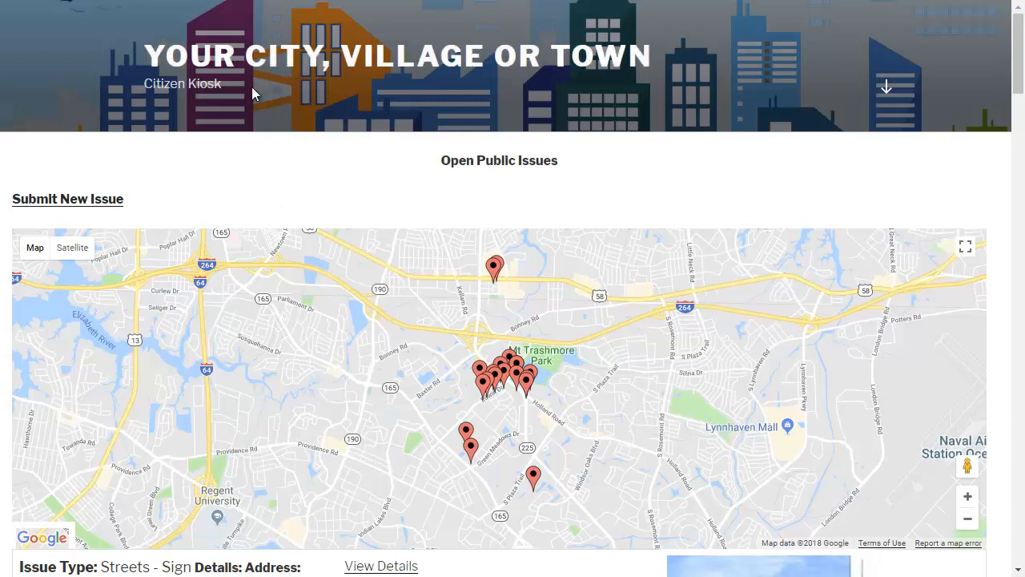
mouse_move(305, 200)
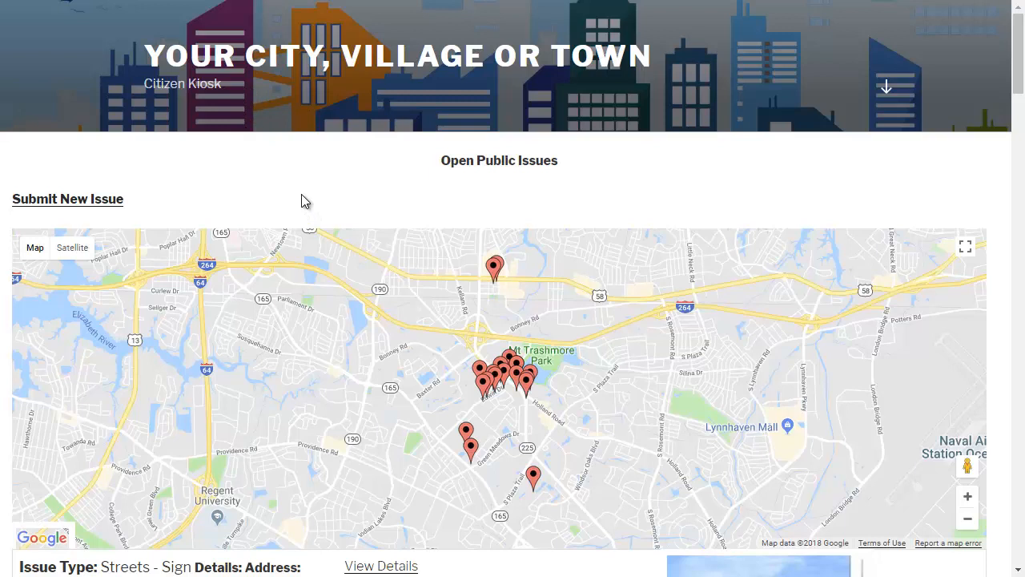
mouse_move(783, 184)
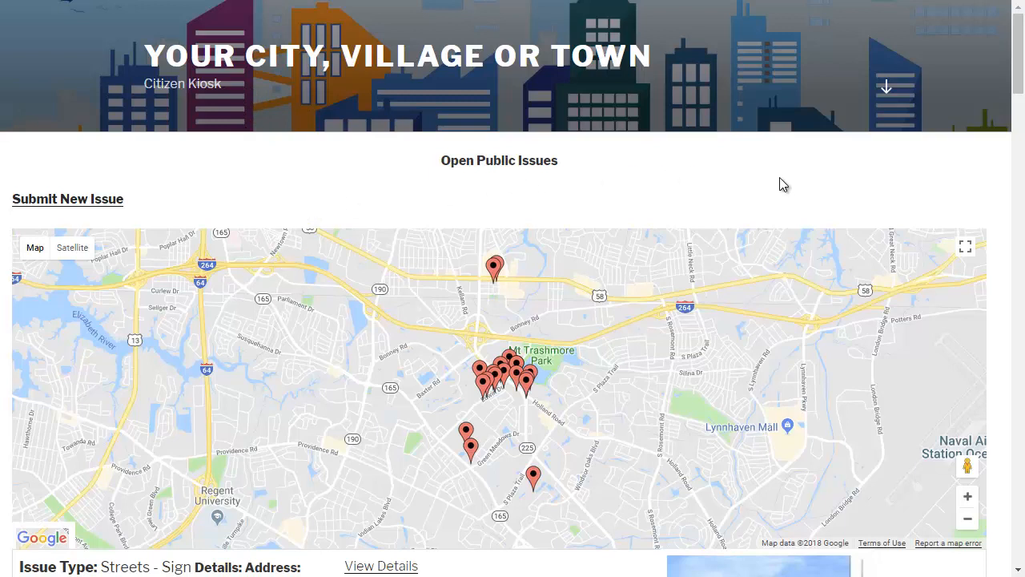
scroll("down", 3)
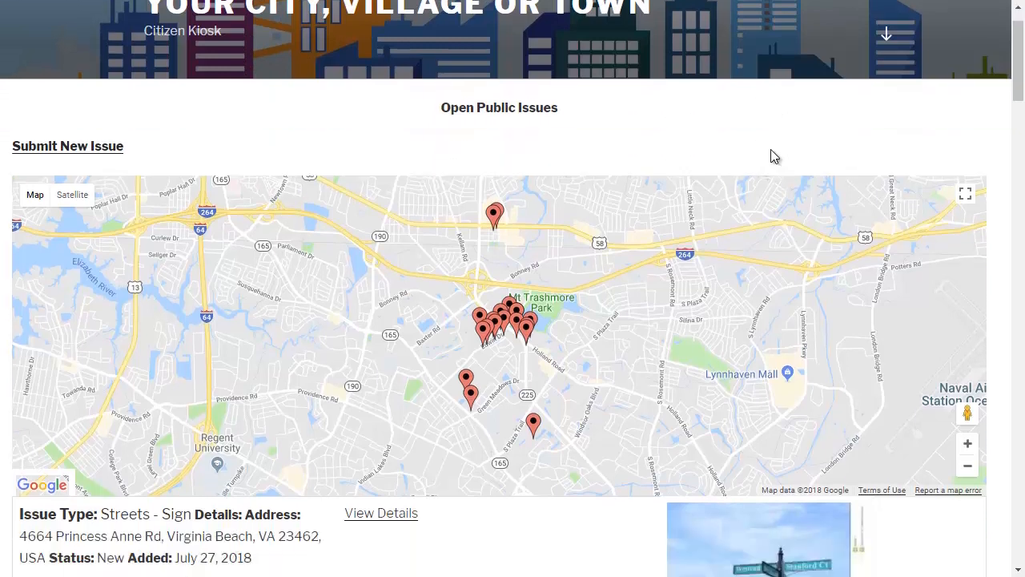
scroll("down", 3)
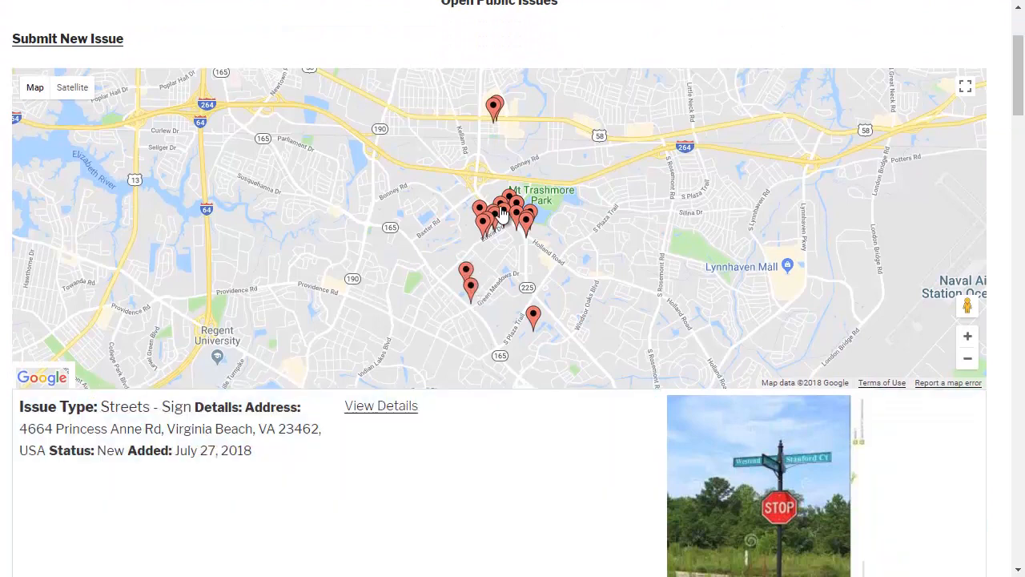
scroll("down", 3)
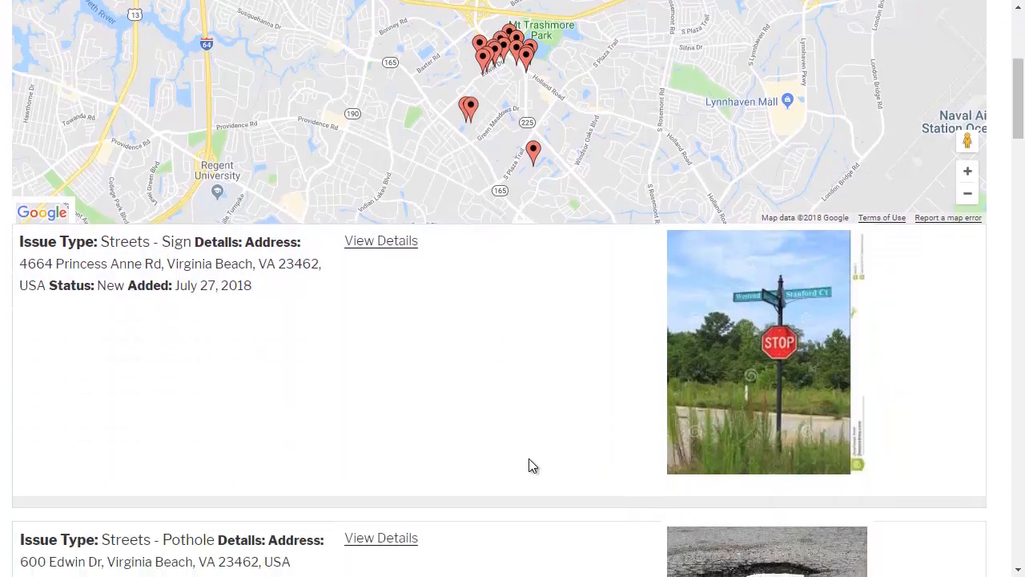
scroll("down", 3)
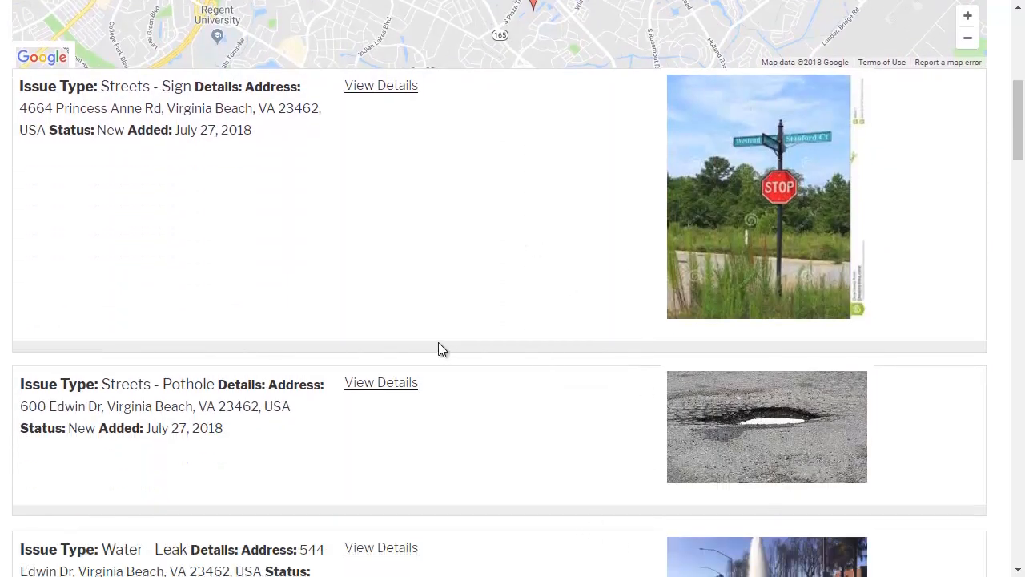
scroll("up", 3)
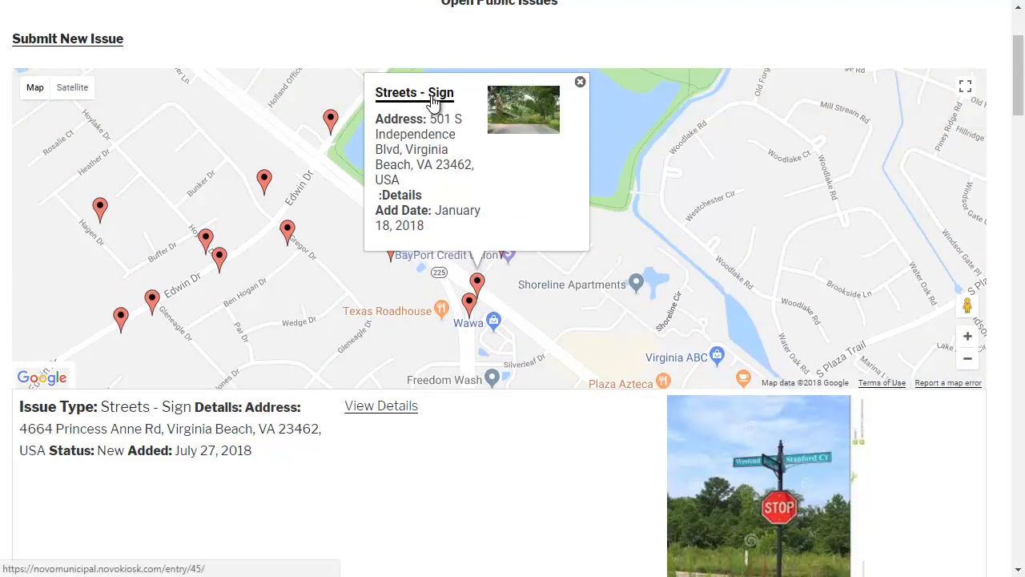
mouse_move(265, 83)
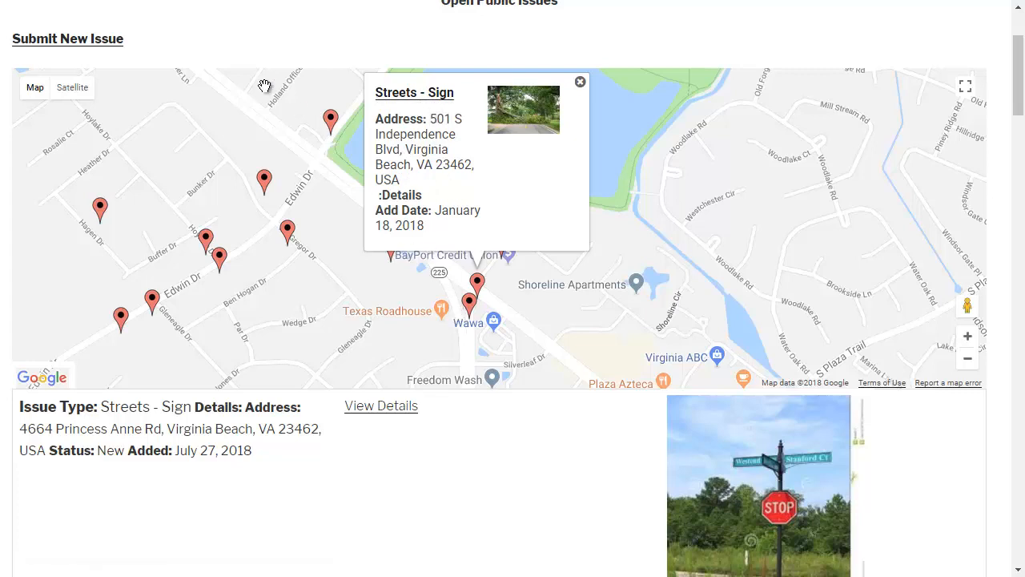
mouse_move(143, 45)
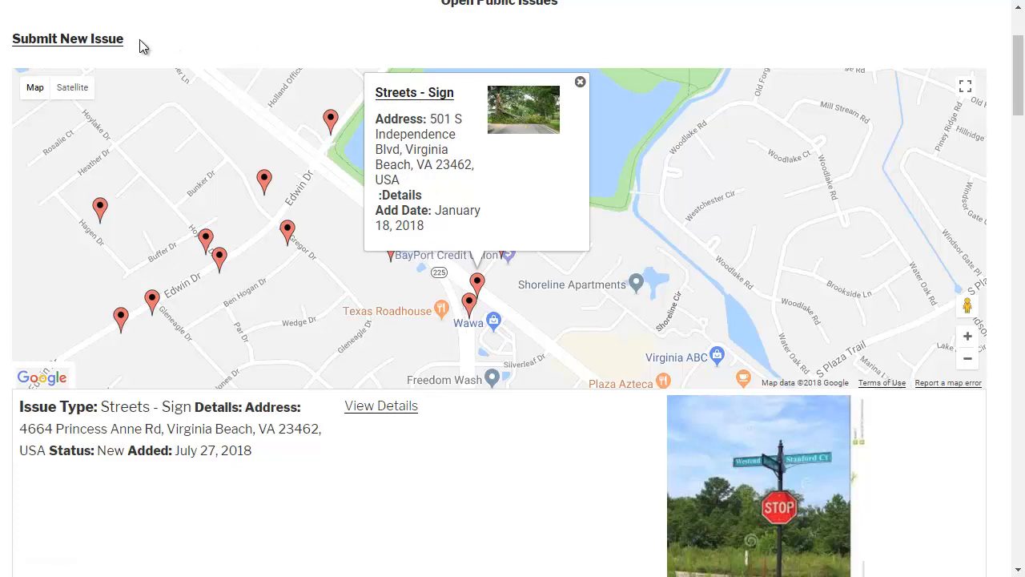
Step: Create a Water - Leak request described as 'Leaking Fire Hydrant' with the address filled from the current location
left_click(67, 38)
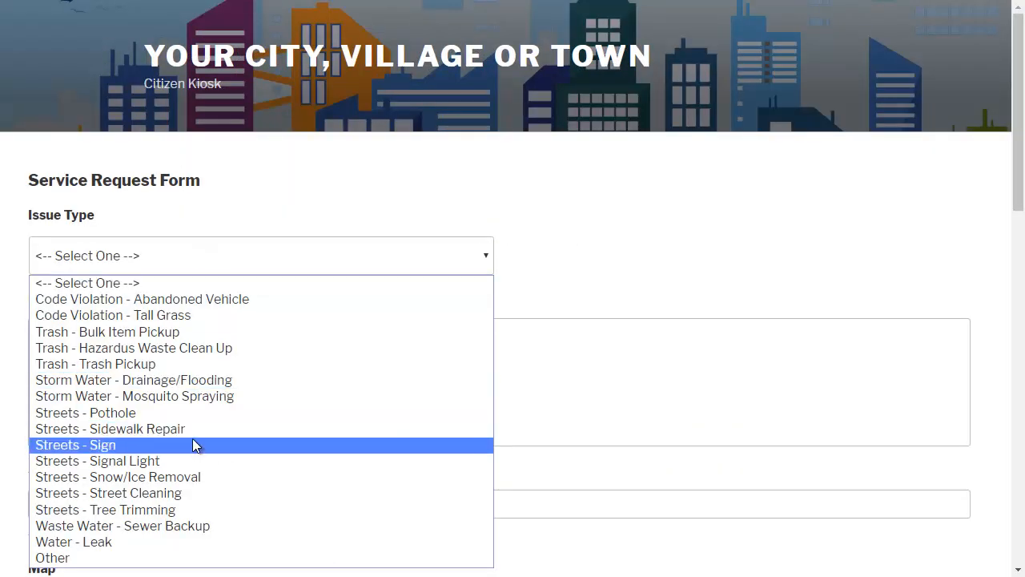
mouse_move(112, 510)
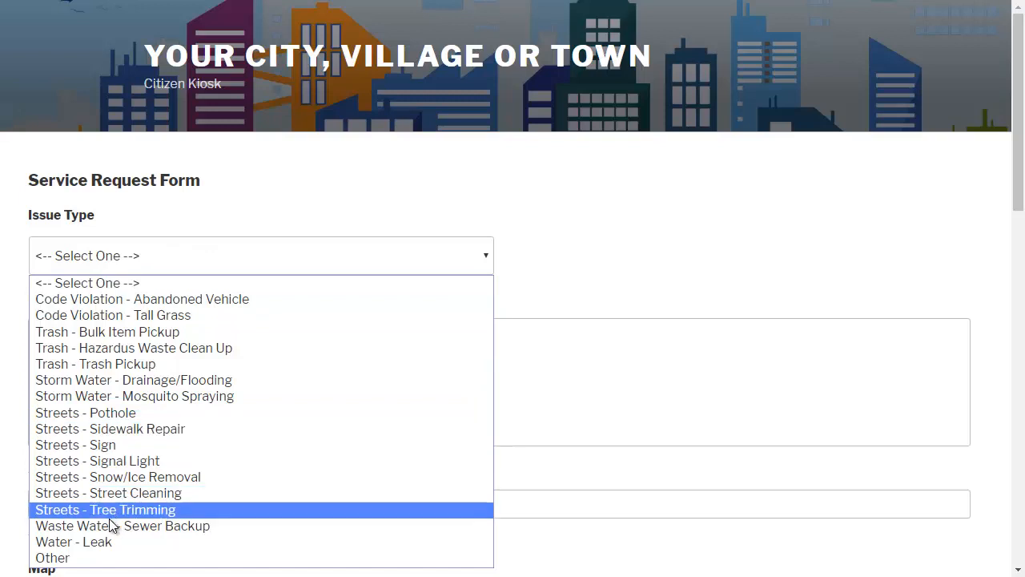
left_click(74, 541)
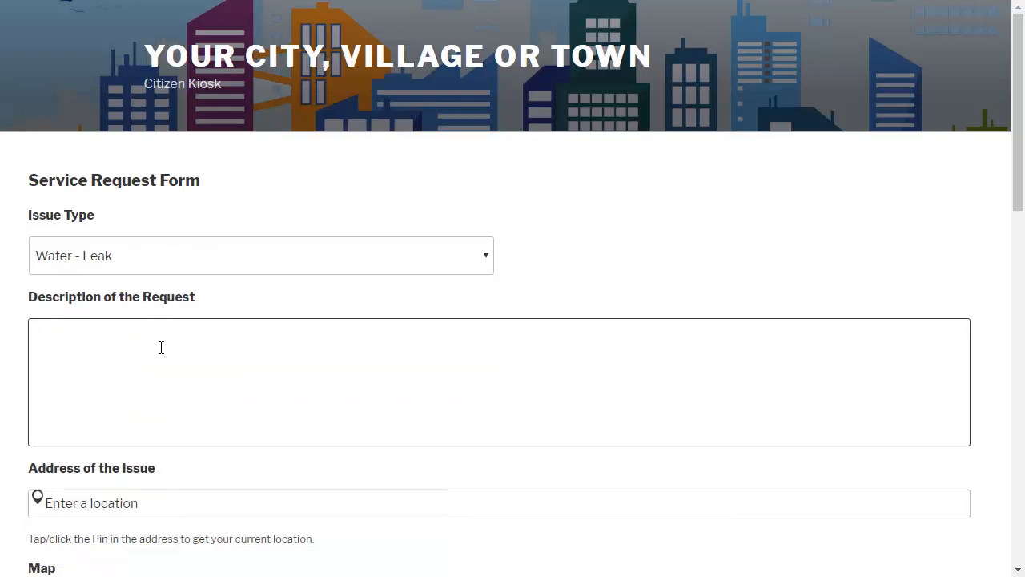
type("Leaking Fi")
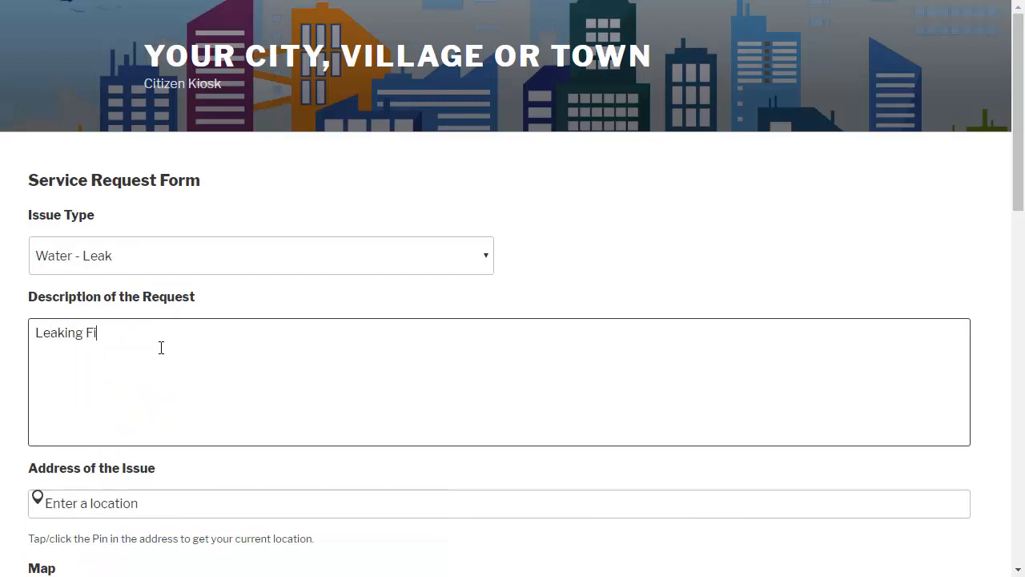
type("re Hydrant")
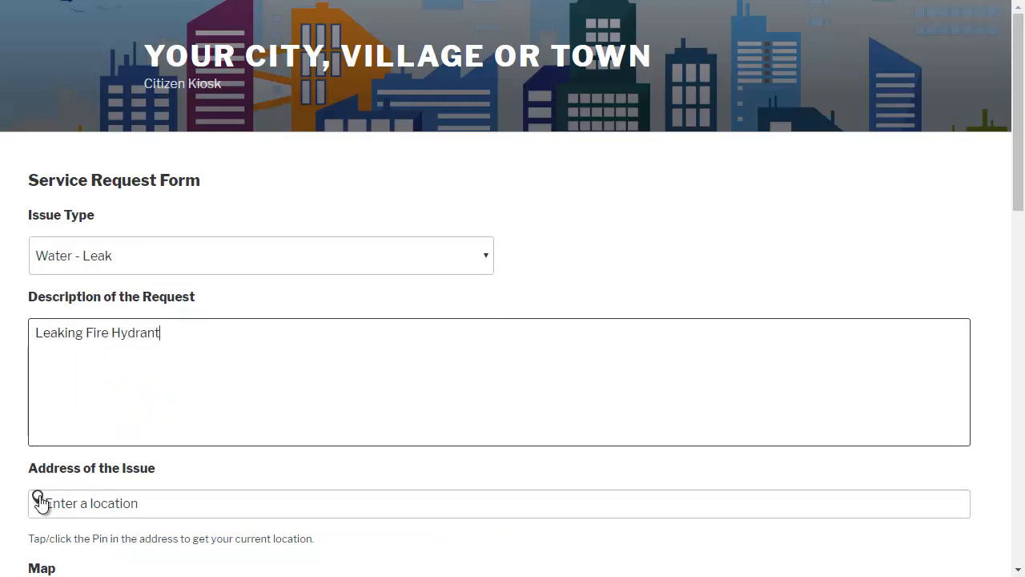
left_click(39, 496)
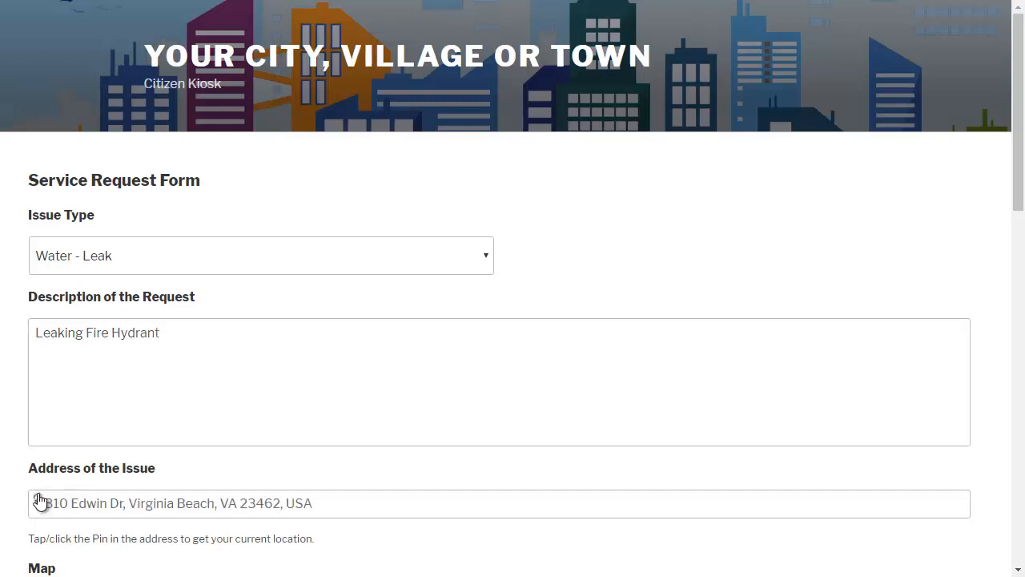
mouse_move(133, 488)
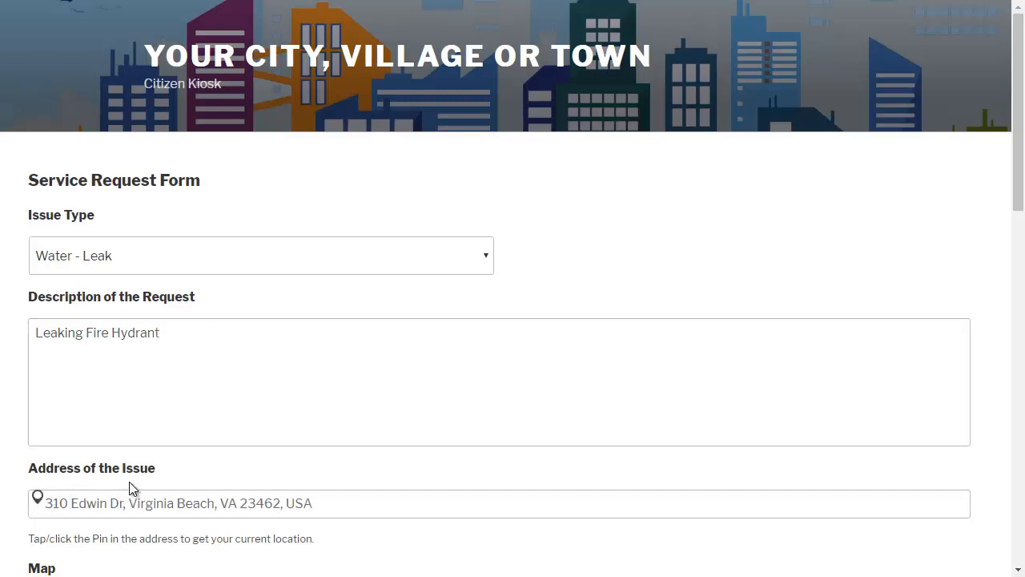
scroll("down", 3)
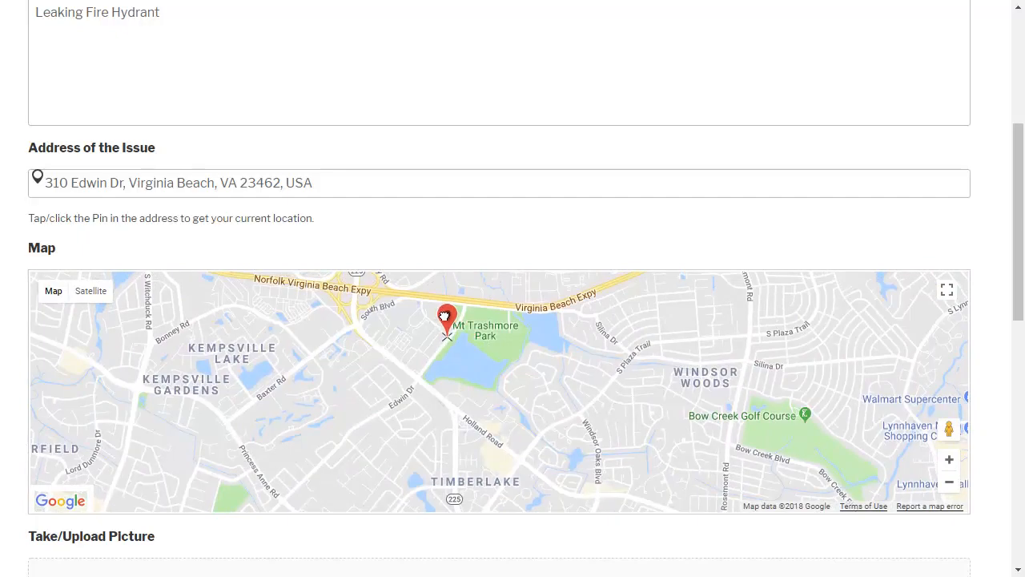
left_click(89, 292)
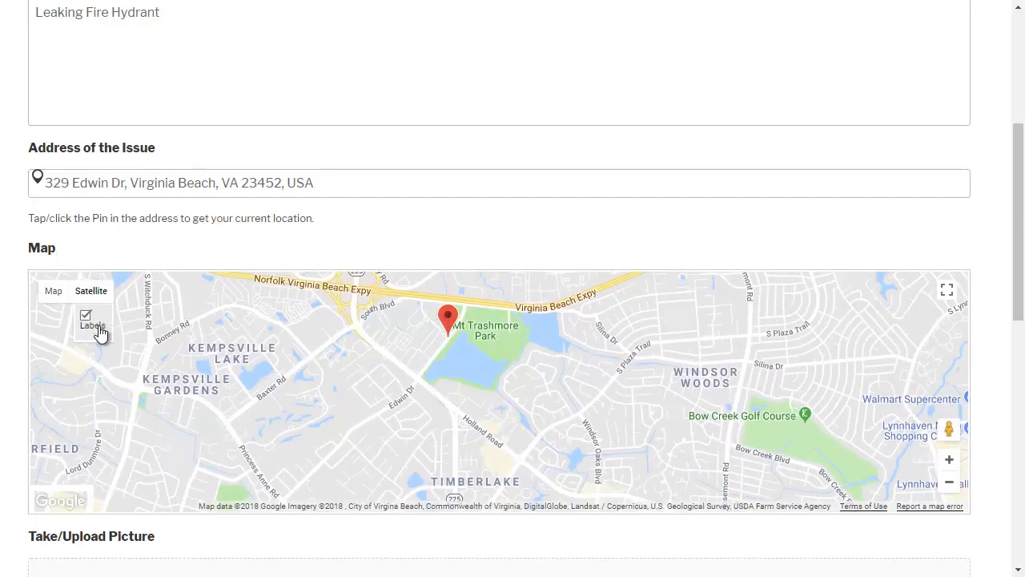
left_click(89, 290)
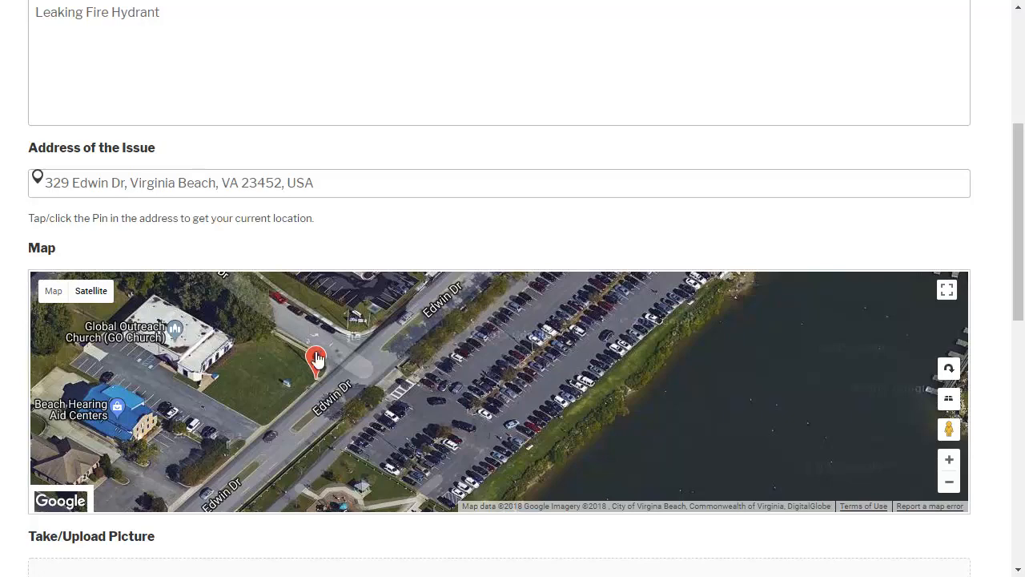
scroll("down", 3)
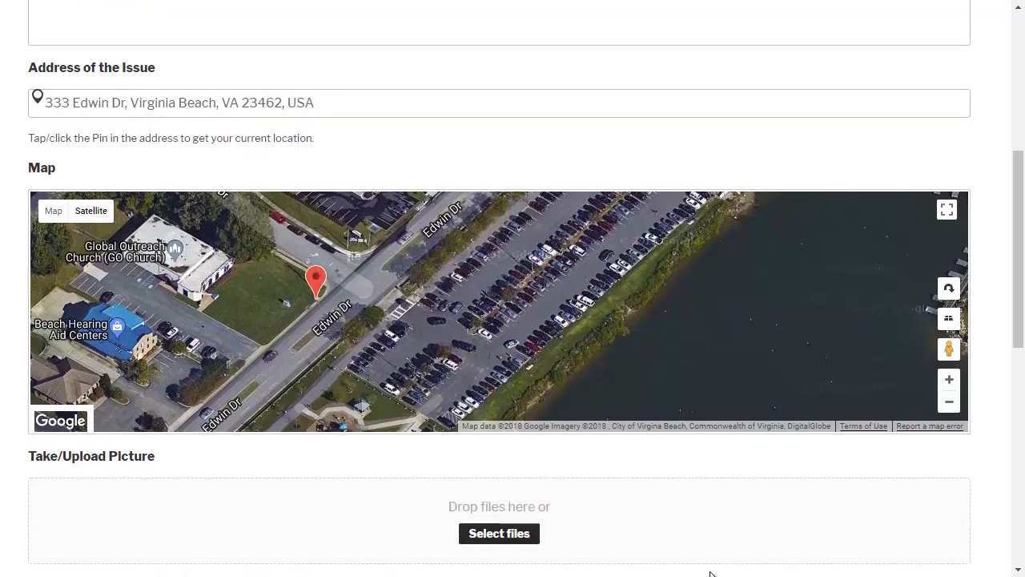
Step: Attach the brokenfirehydrant.png photo to the service request
left_click(499, 532)
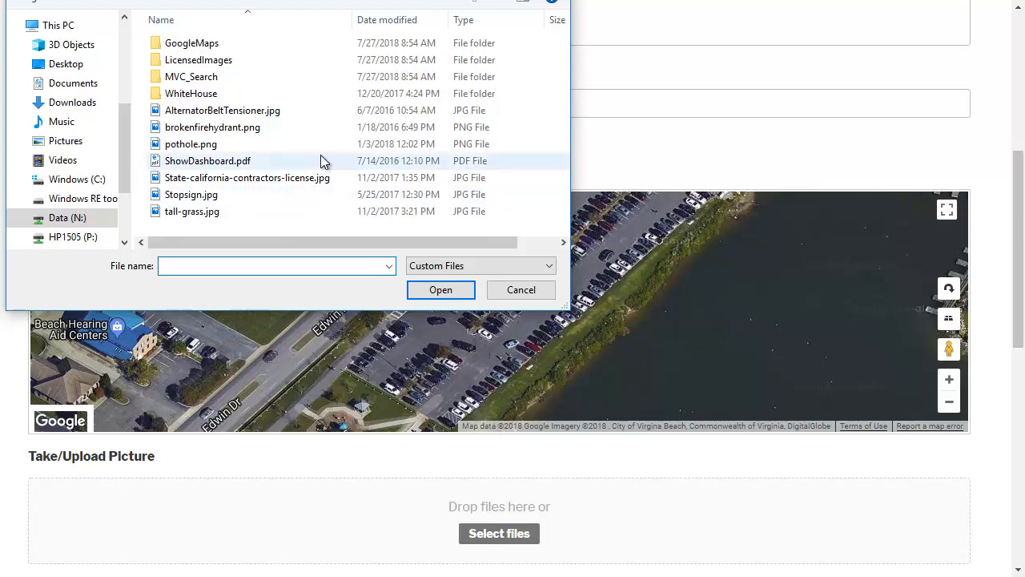
mouse_move(324, 150)
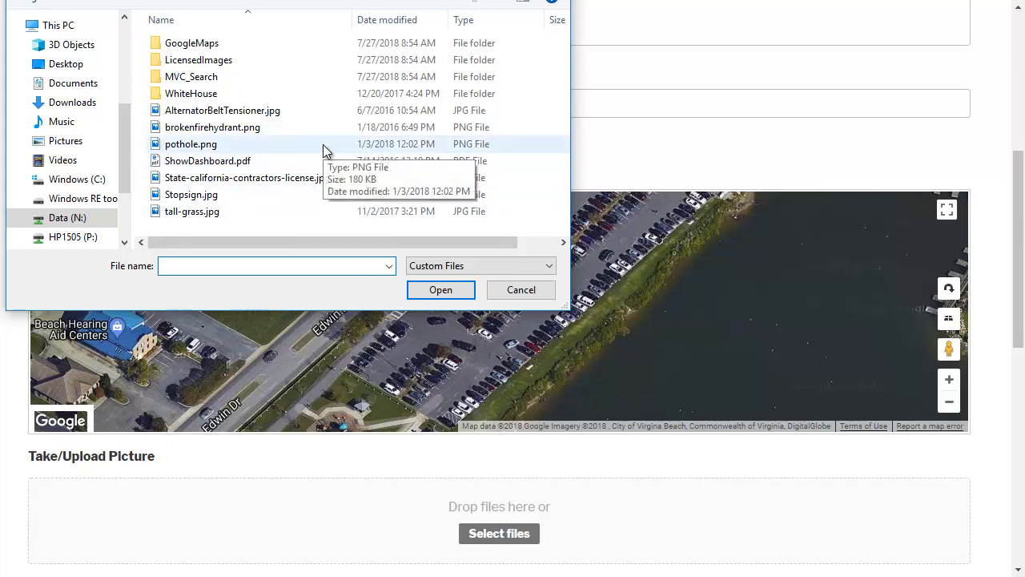
mouse_move(304, 147)
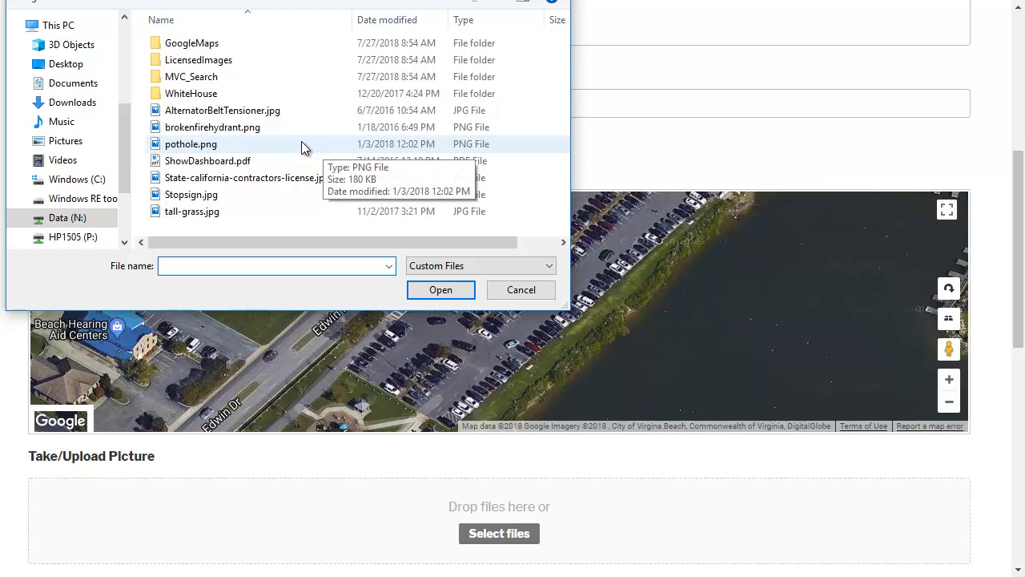
left_click(191, 195)
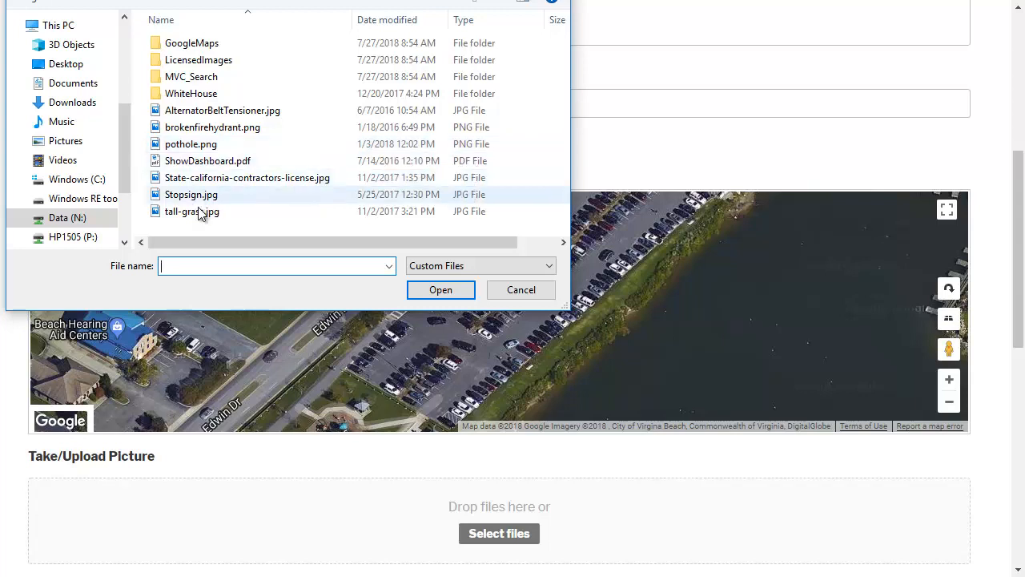
left_click(211, 127)
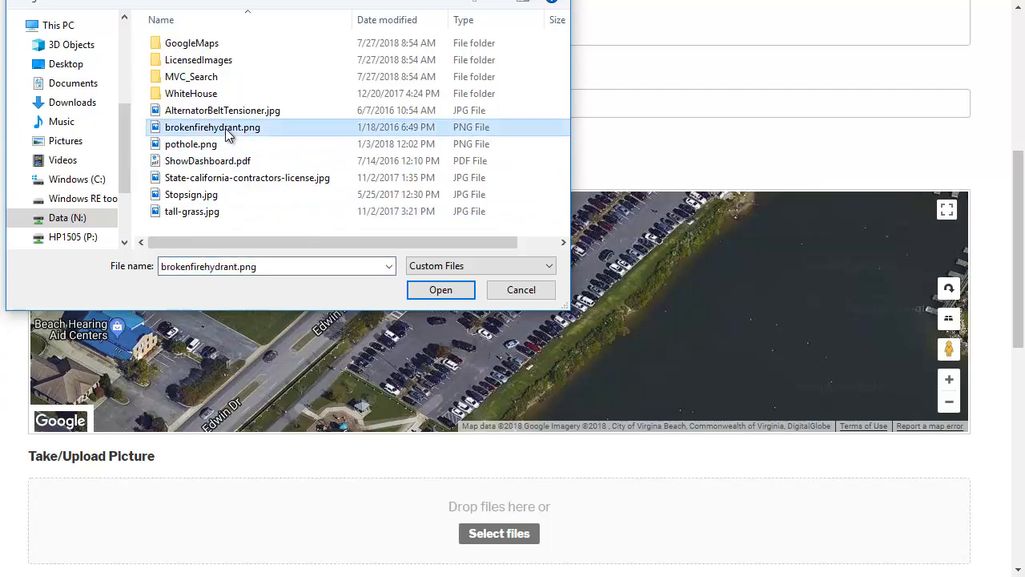
left_click(441, 288)
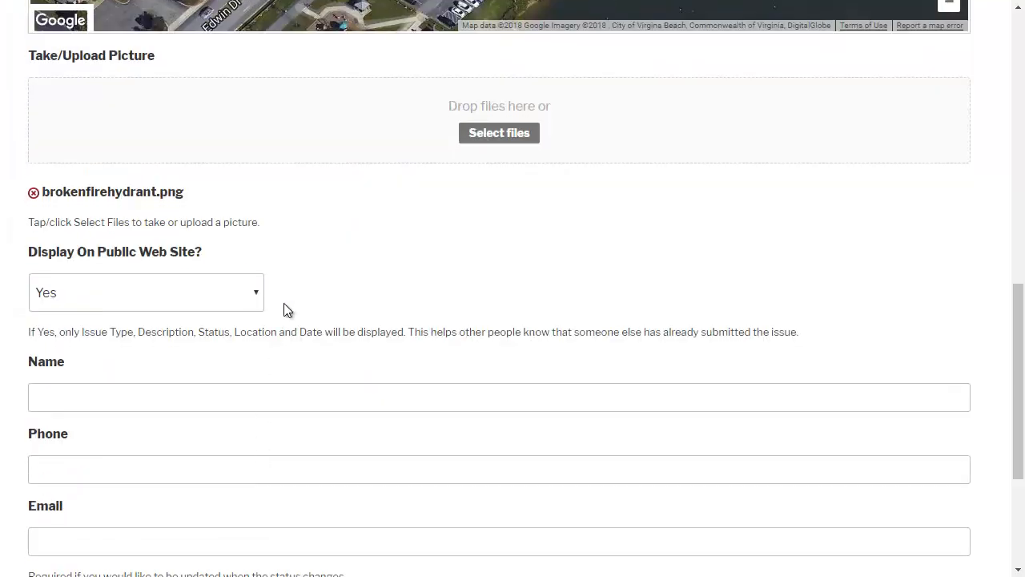
mouse_move(154, 299)
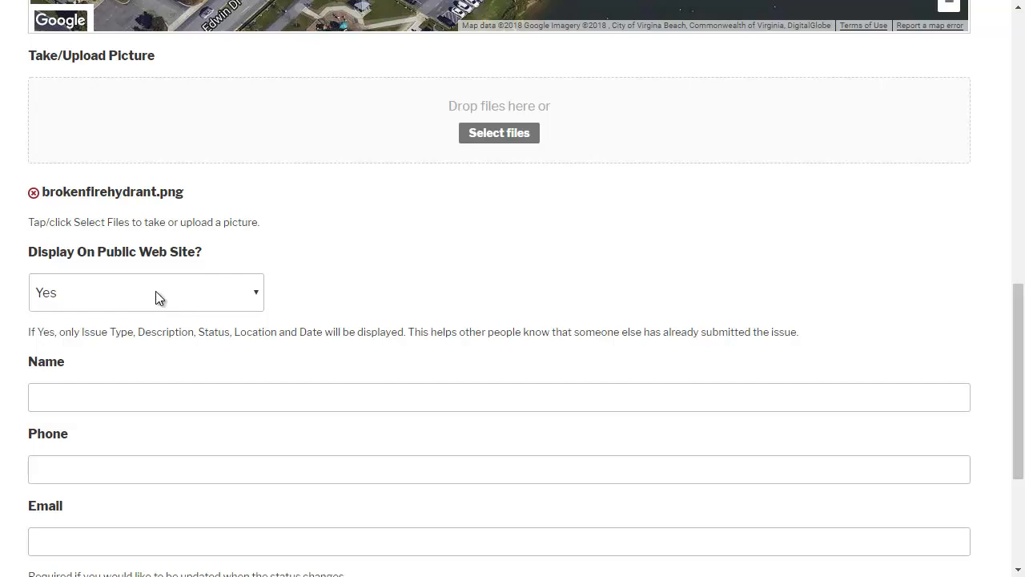
left_click(146, 291)
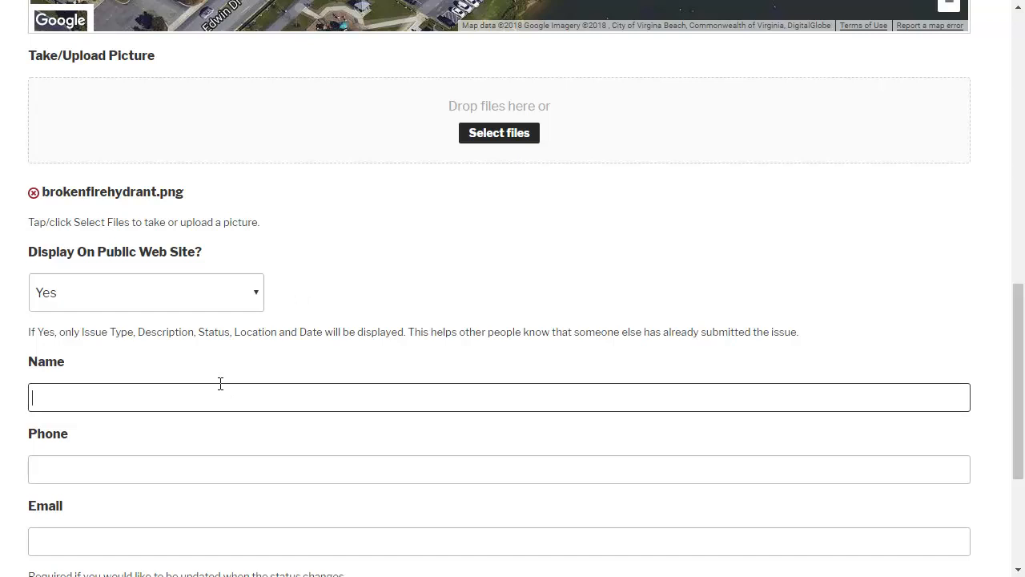
type("Bob Smith")
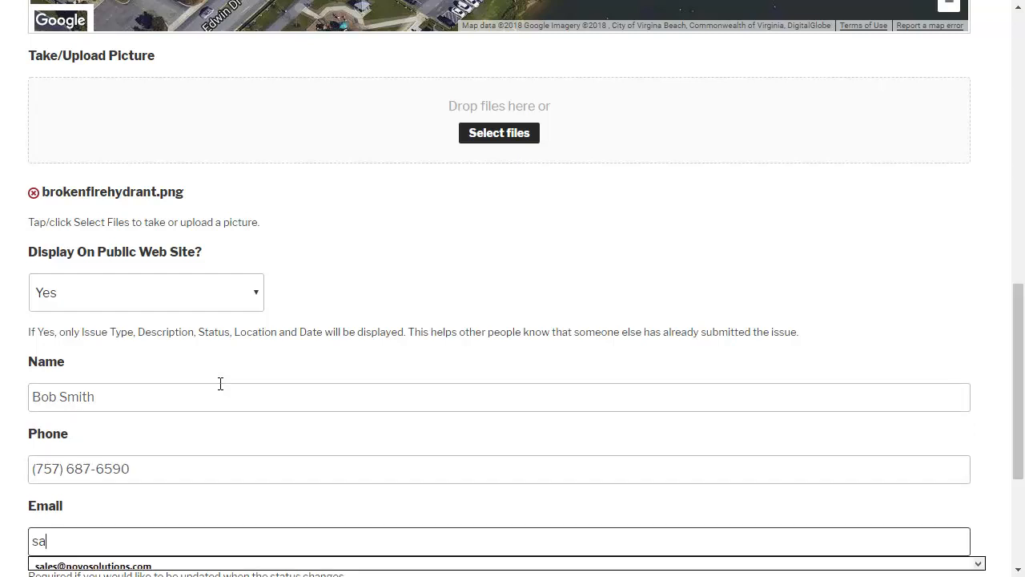
type("l")
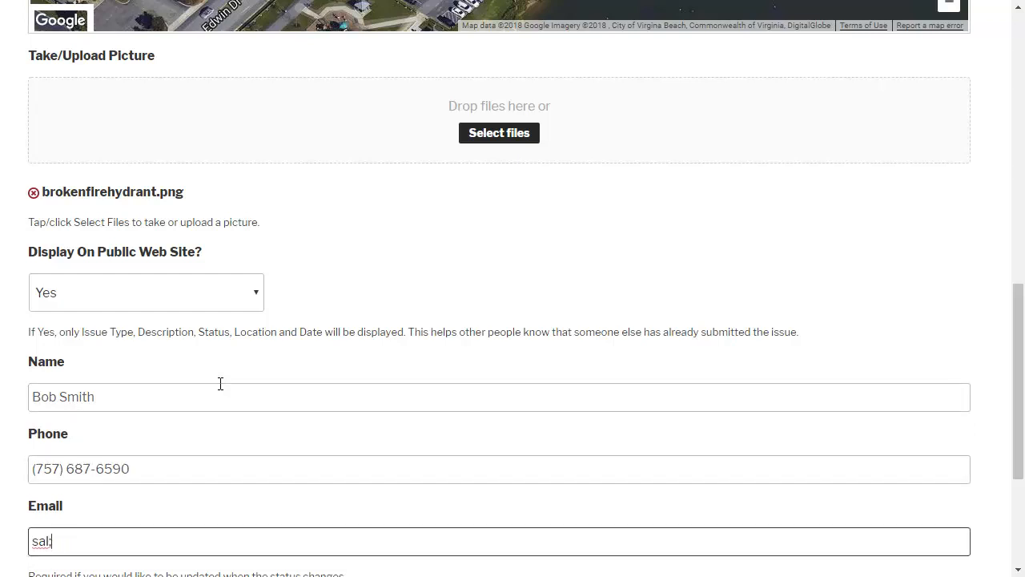
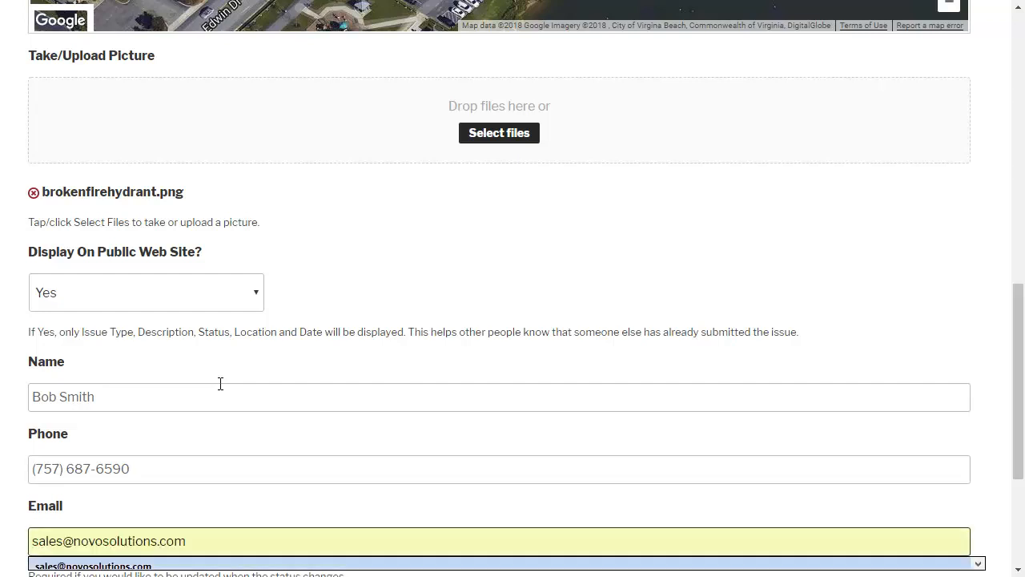
scroll("down", 3)
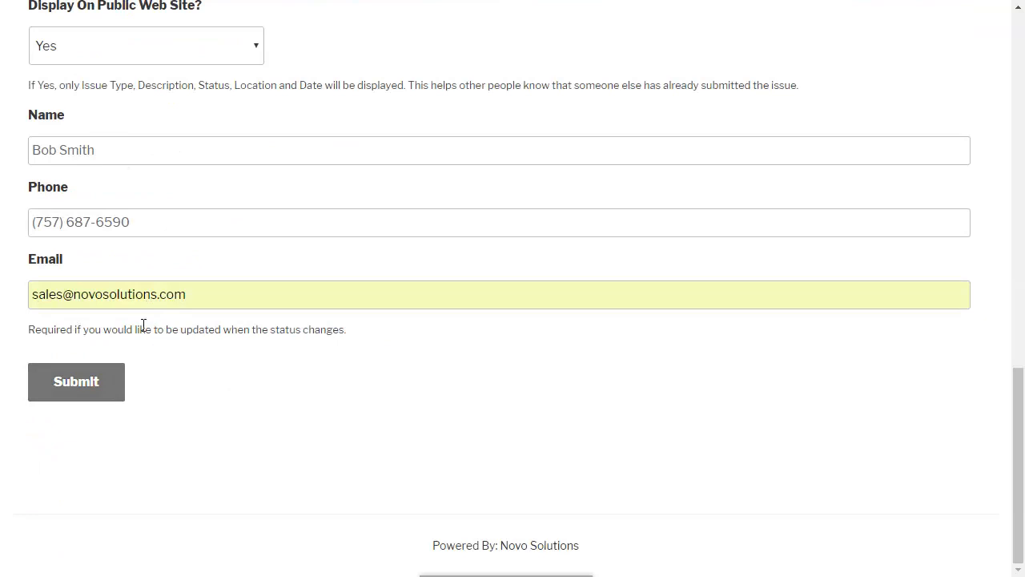
mouse_move(142, 394)
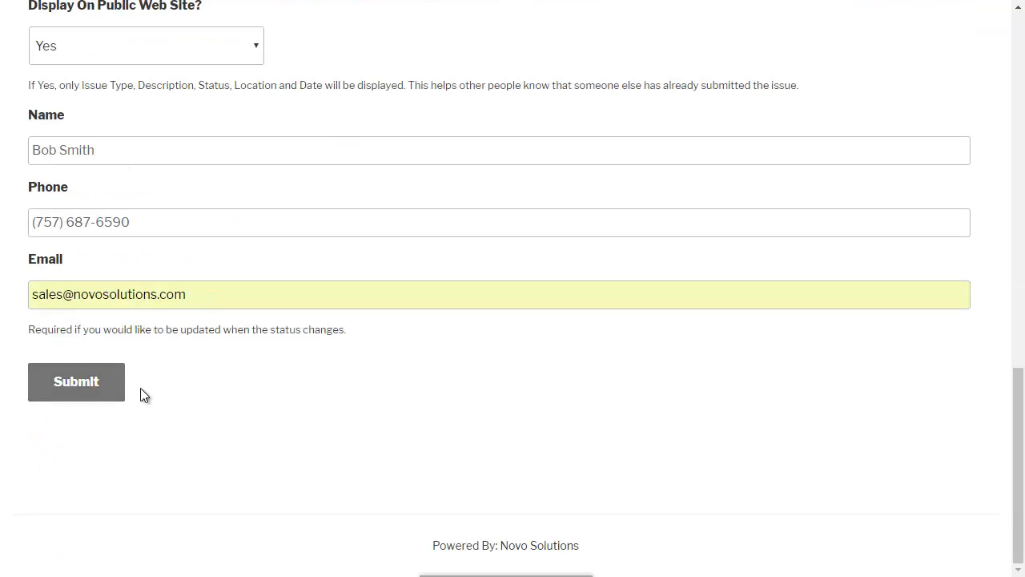
mouse_move(220, 401)
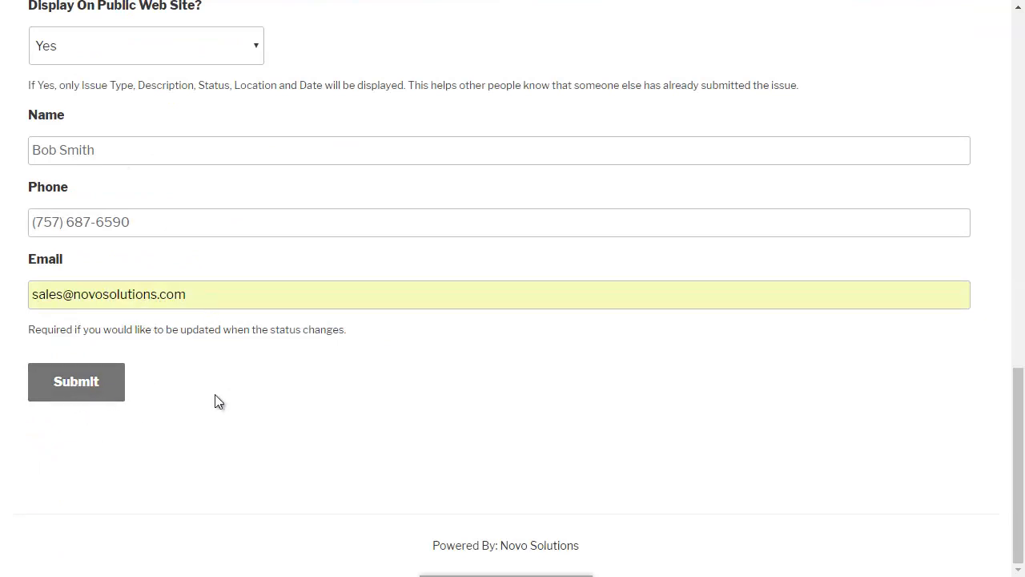
left_click(76, 381)
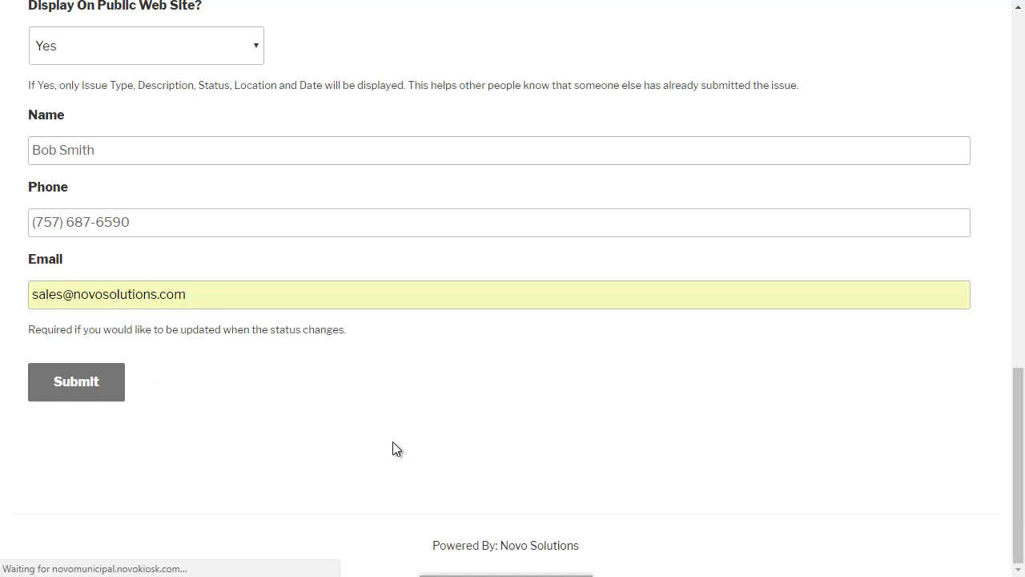
Step: Confirm the submission and reach the thank-you confirmation page
left_click(77, 381)
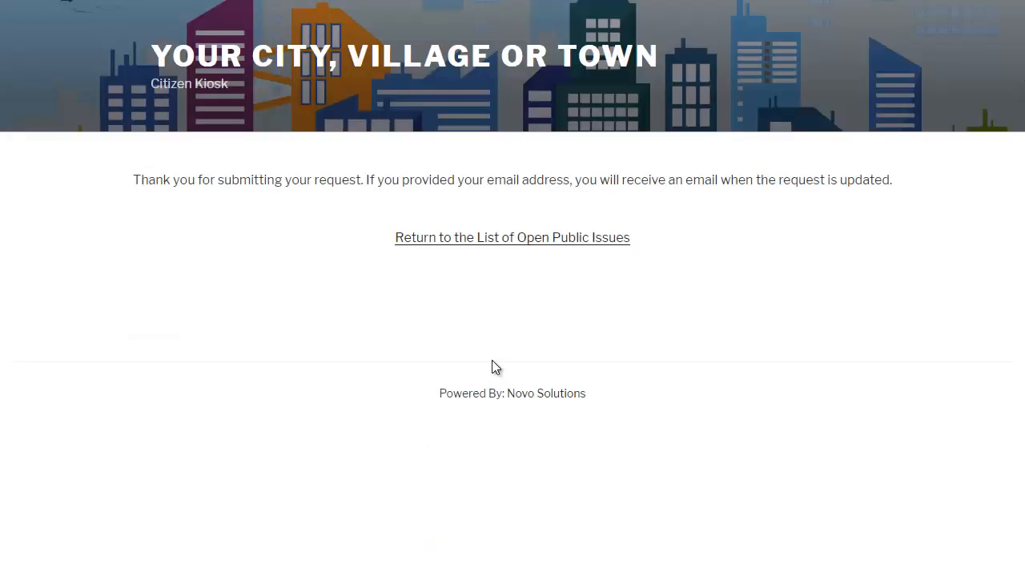
mouse_move(487, 368)
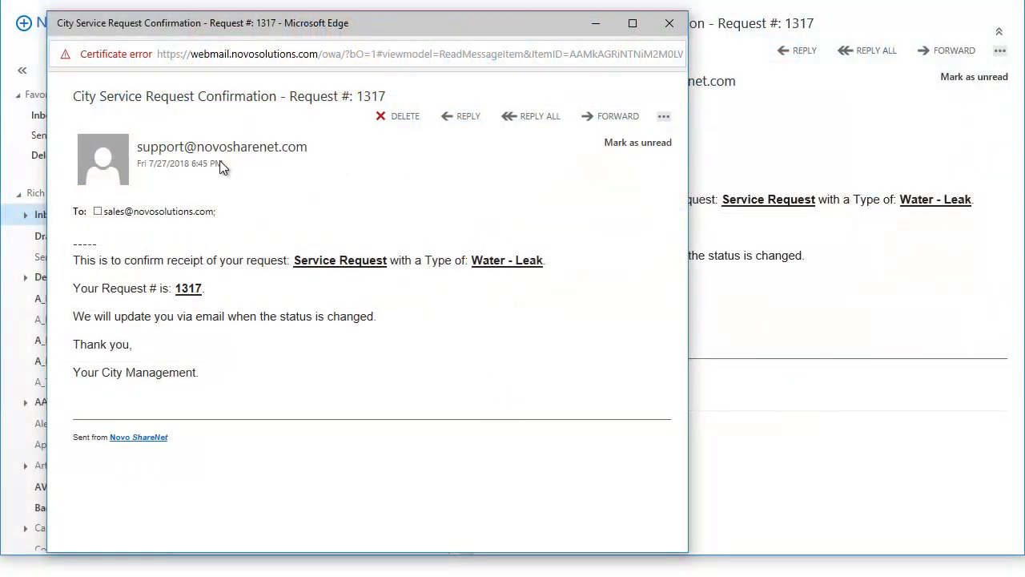
mouse_move(154, 280)
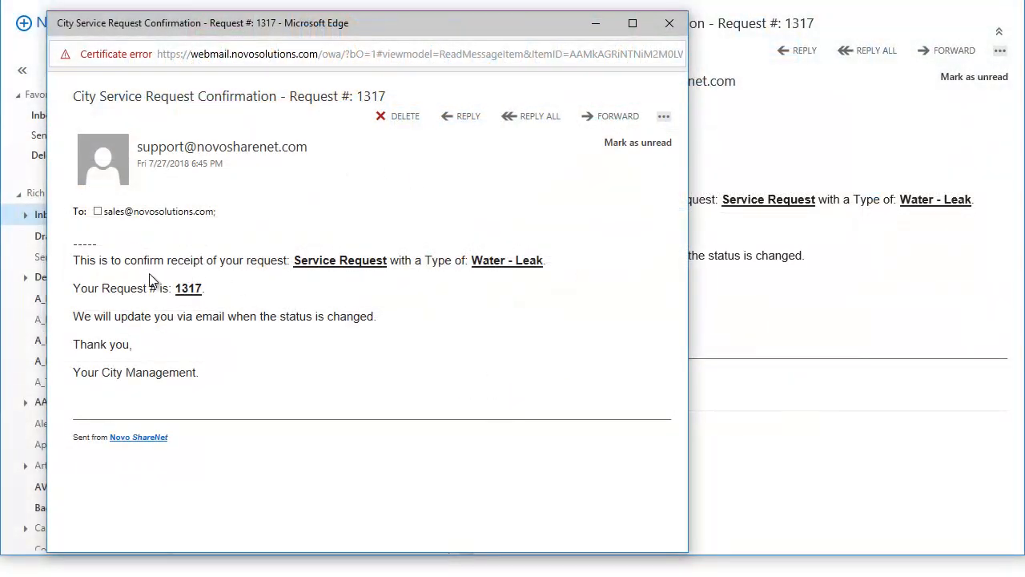
mouse_move(224, 271)
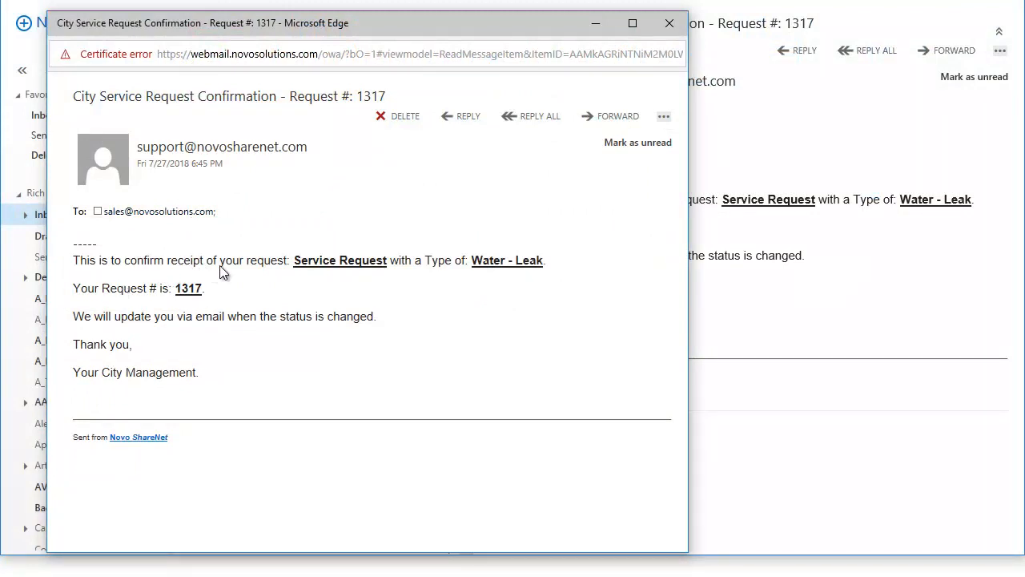
mouse_move(116, 272)
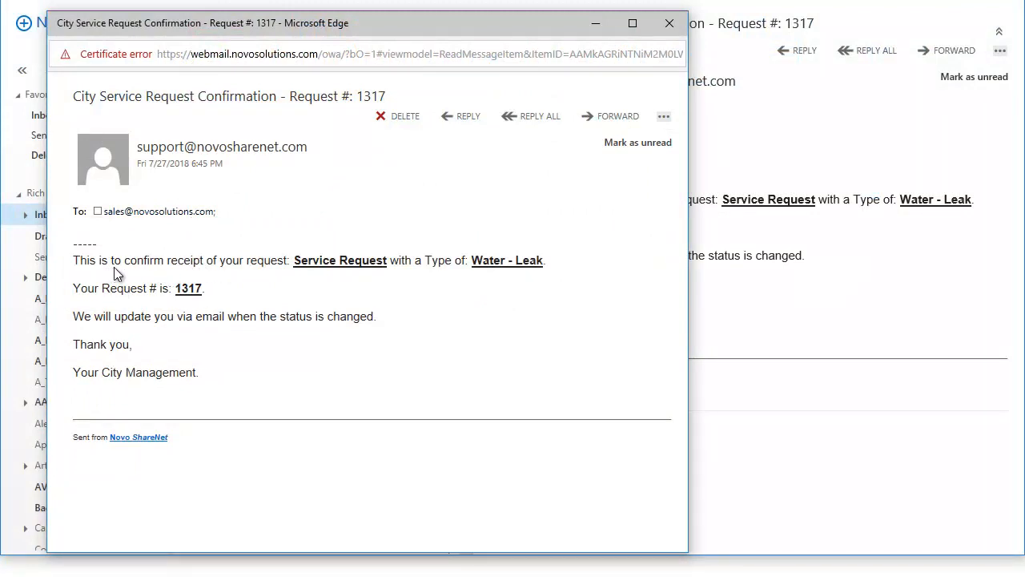
mouse_move(141, 266)
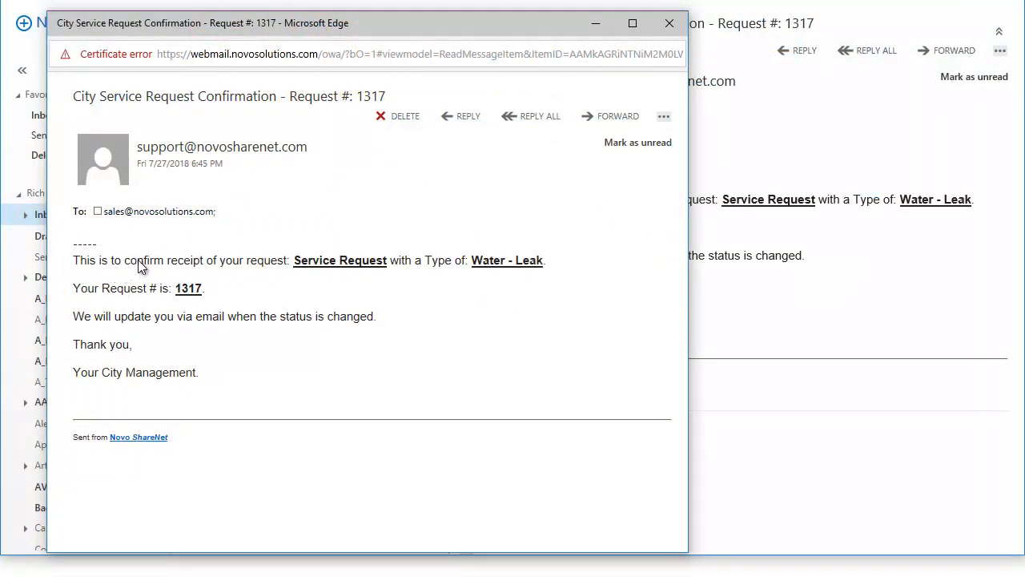
mouse_move(333, 292)
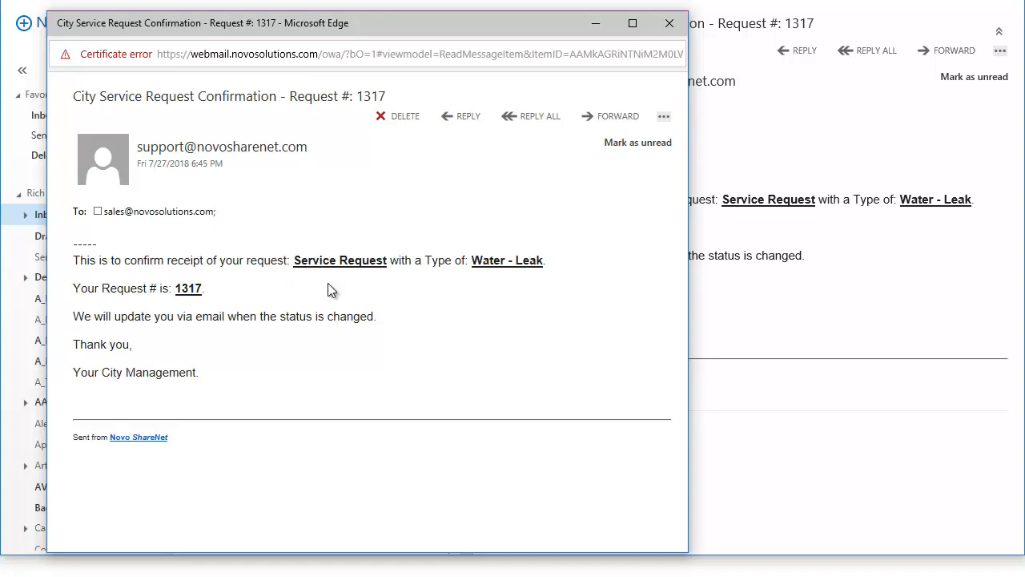
mouse_move(522, 286)
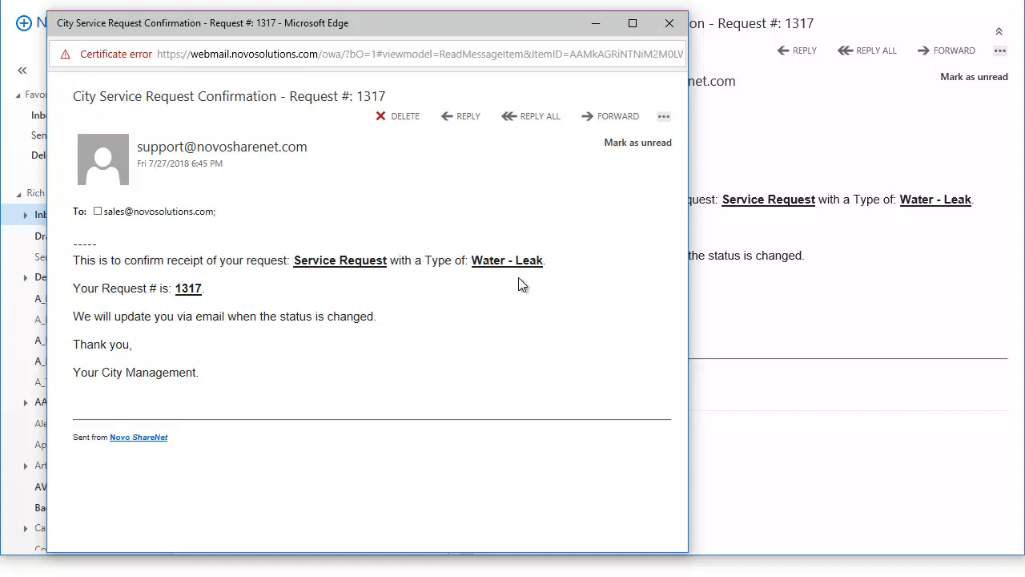
mouse_move(197, 295)
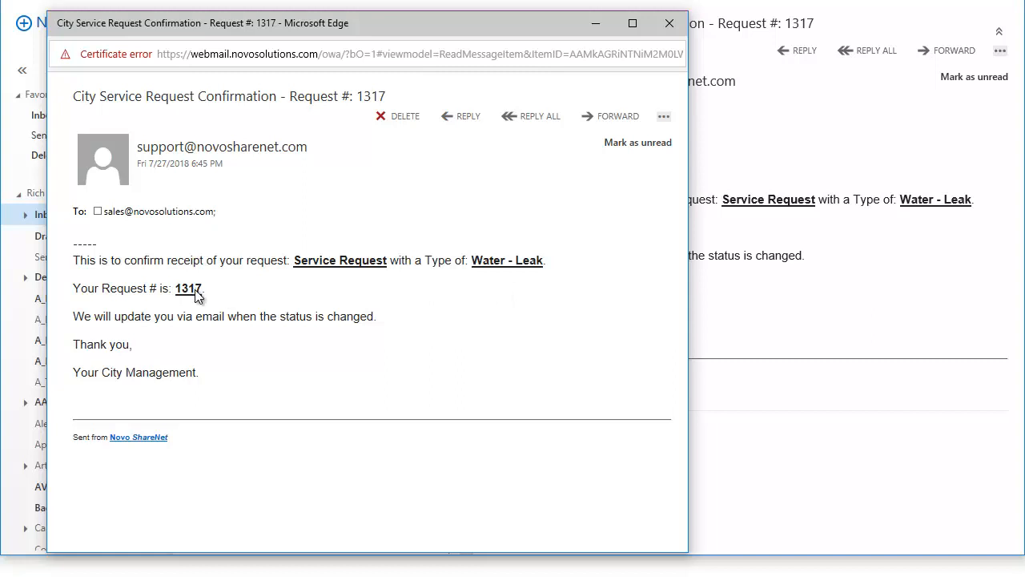
mouse_move(460, 120)
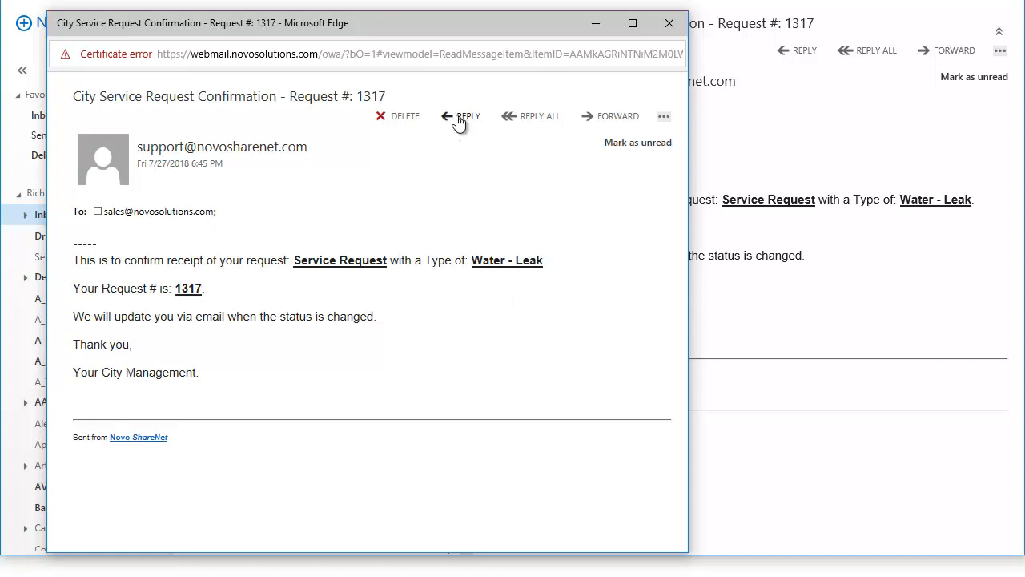
mouse_move(458, 143)
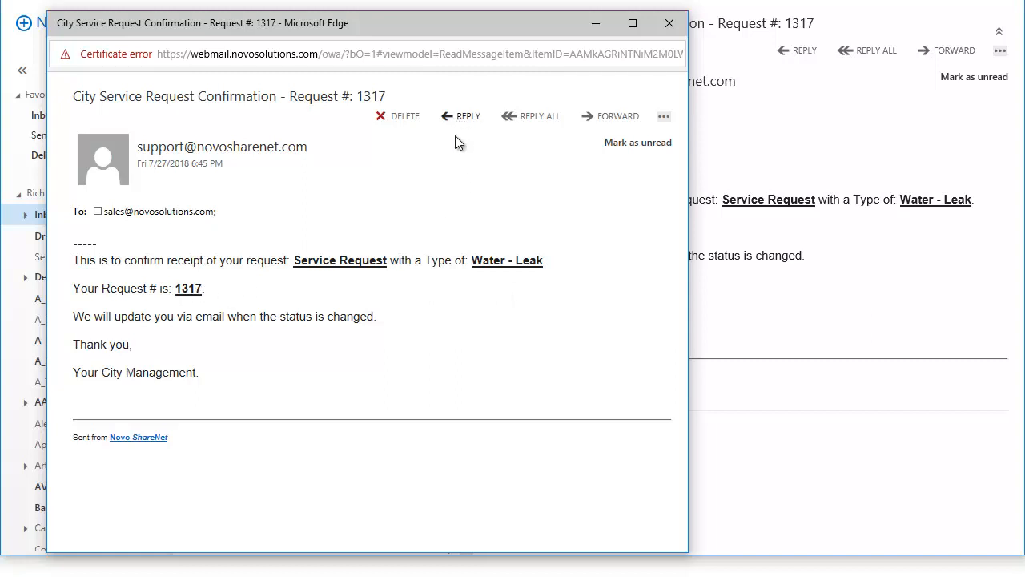
mouse_move(445, 195)
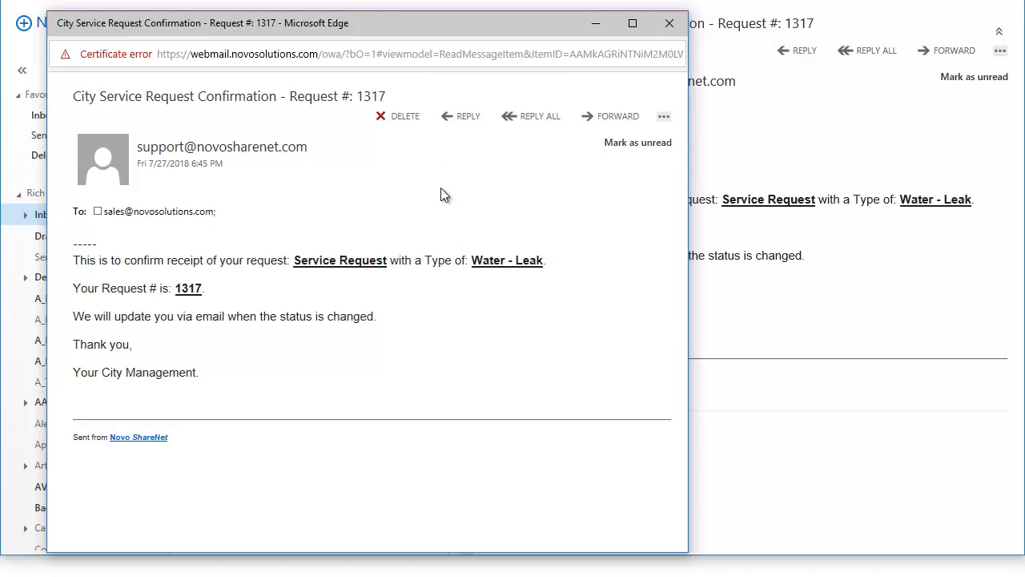
Step: Close the confirmation email window for Water - Leak request #1317
left_click(669, 22)
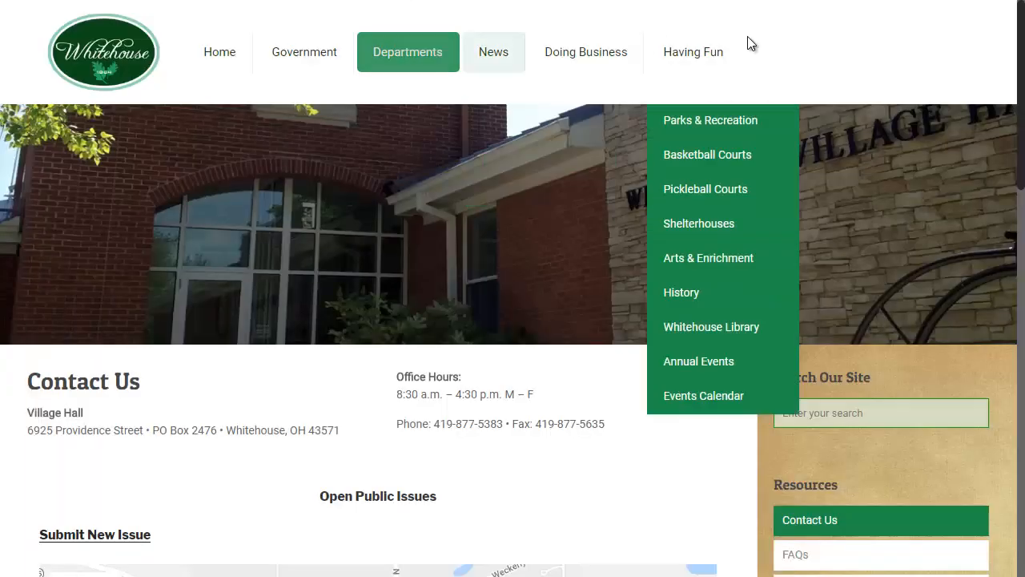
mouse_move(692, 413)
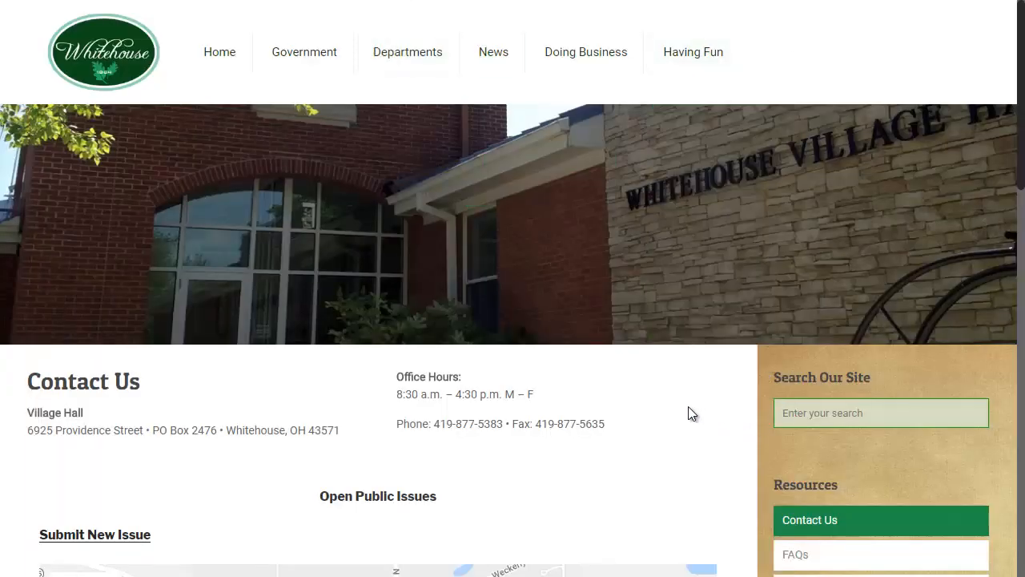
Step: Scroll the Contact Us page down to its Open Public Issues section and map
scroll("down", 3)
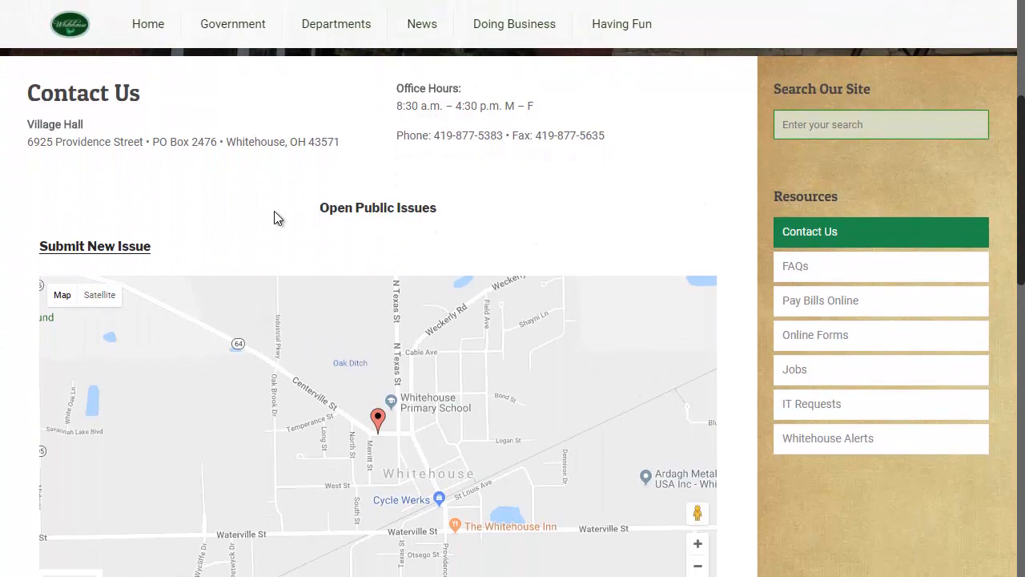
mouse_move(429, 227)
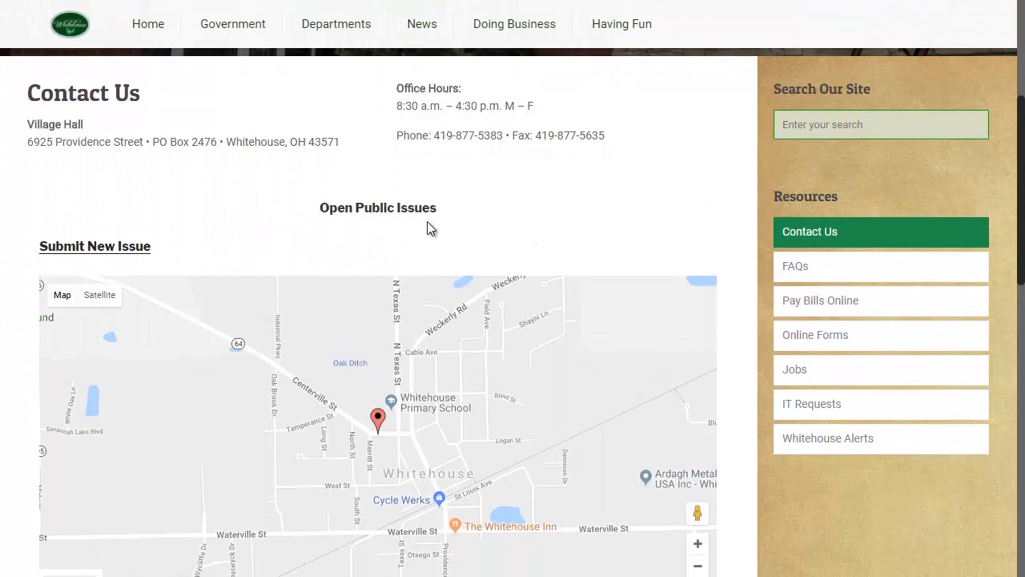
mouse_move(472, 247)
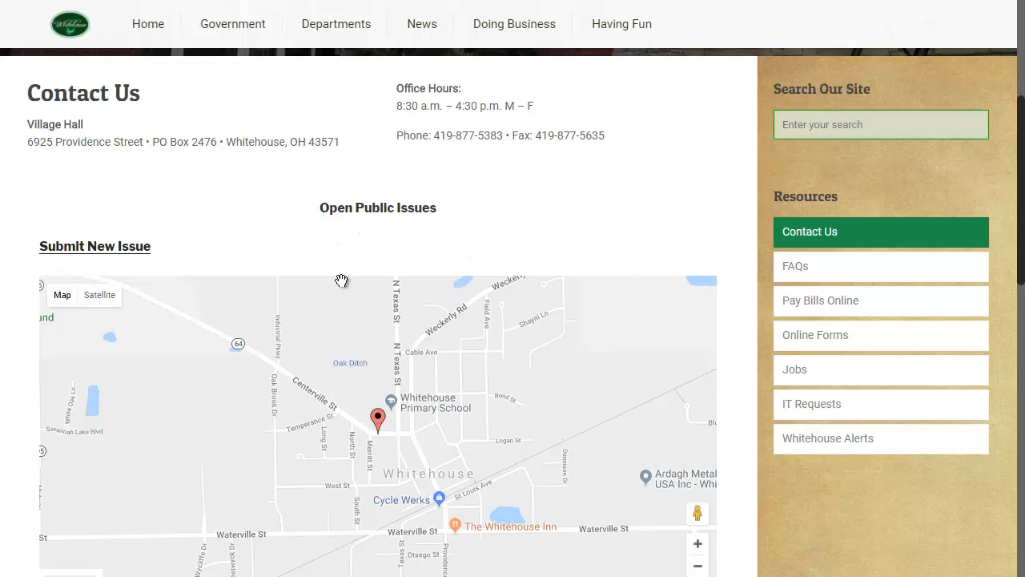
mouse_move(275, 255)
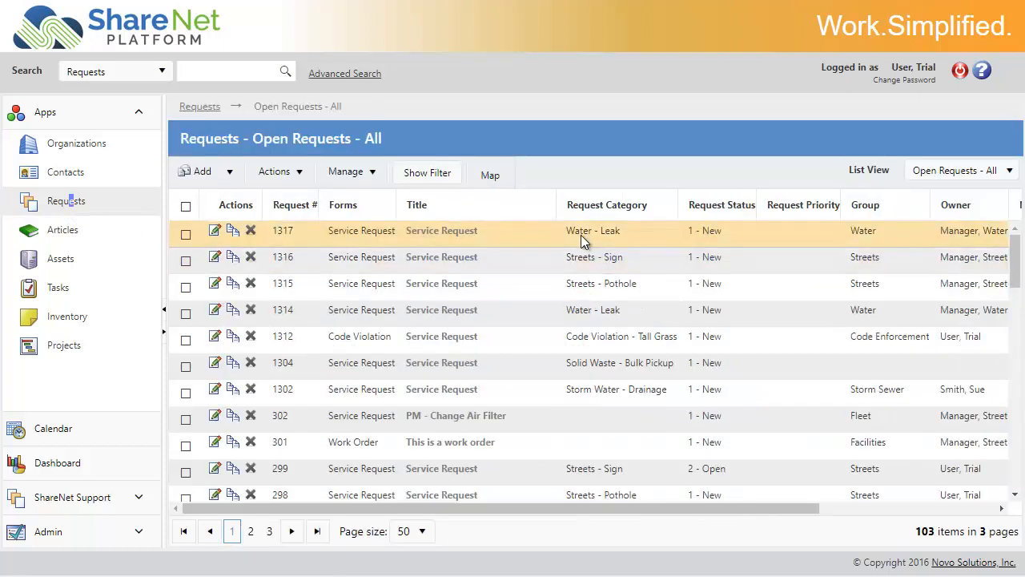
mouse_move(864, 245)
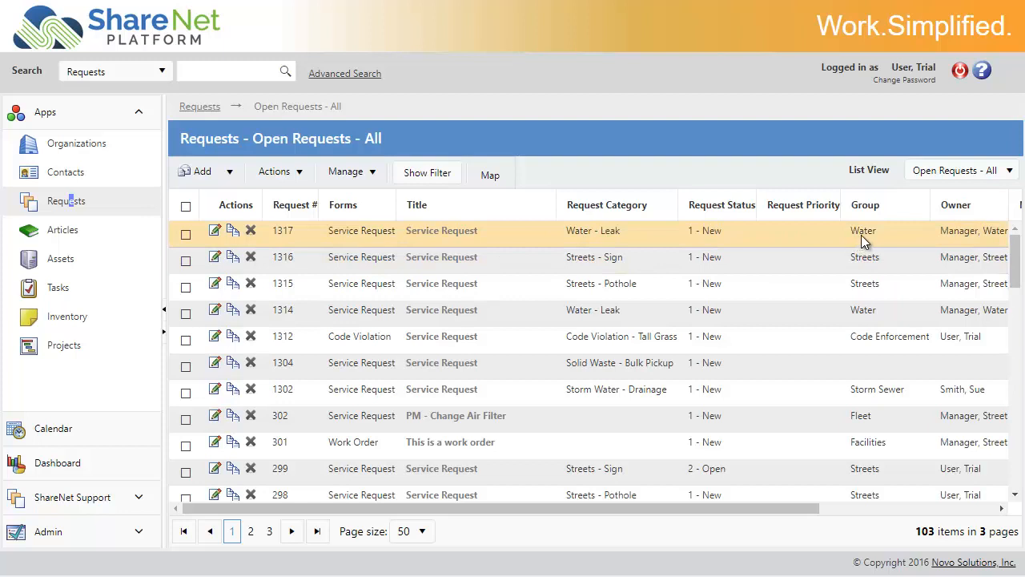
mouse_move(878, 246)
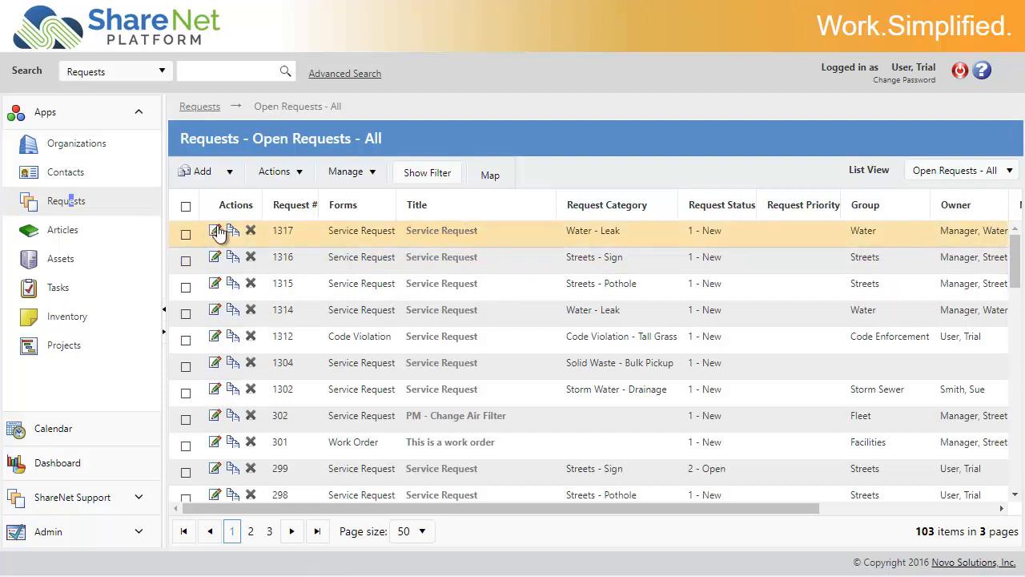
Step: Open request 1317, the Leaking Fire Hydrant Water - Leak request, for editing
left_click(215, 231)
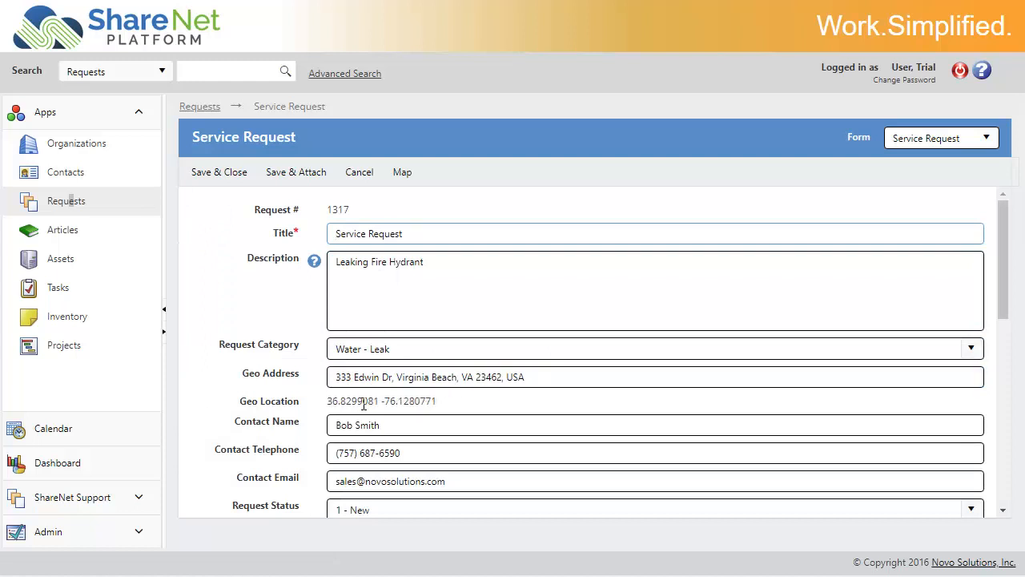
Step: Check request 1317's location map, set its status to 3 - In Progress and save and close it
left_click(403, 171)
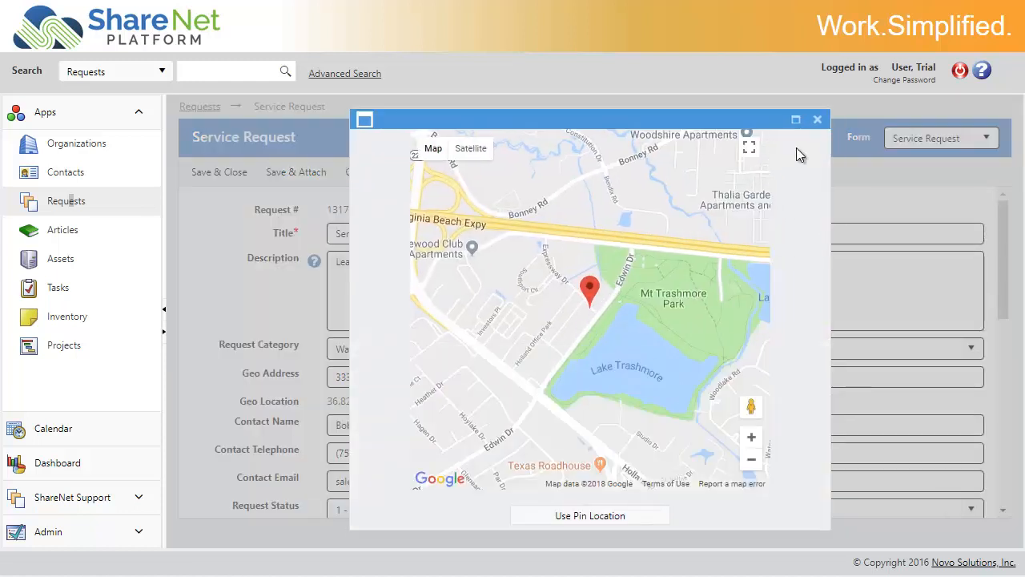
left_click(817, 119)
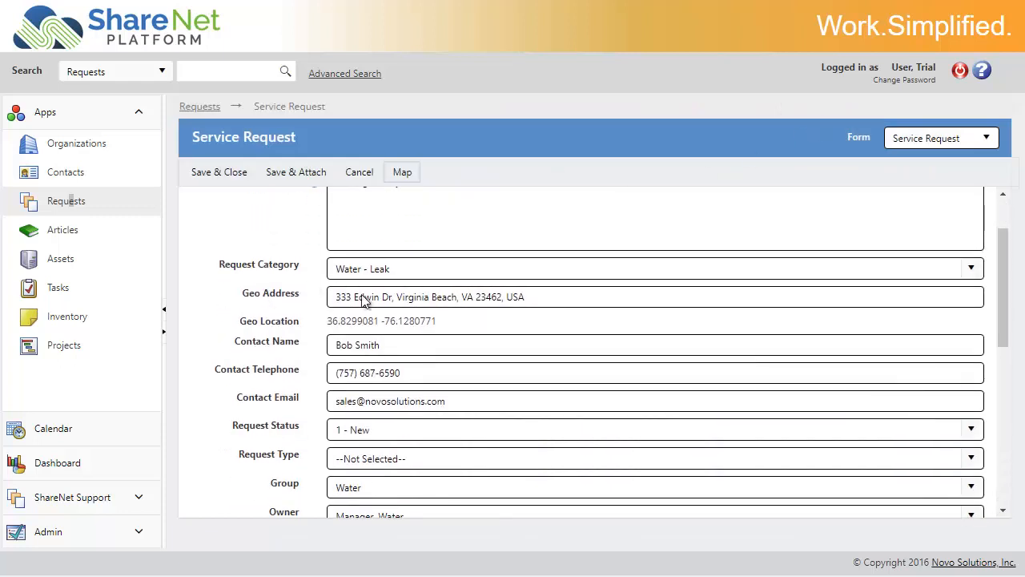
scroll("down", 3)
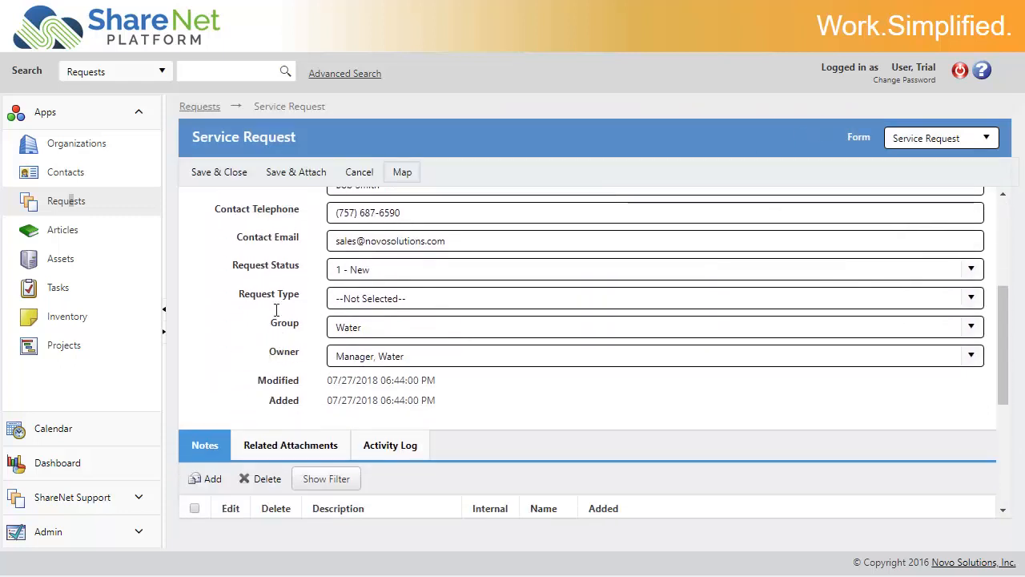
mouse_move(314, 382)
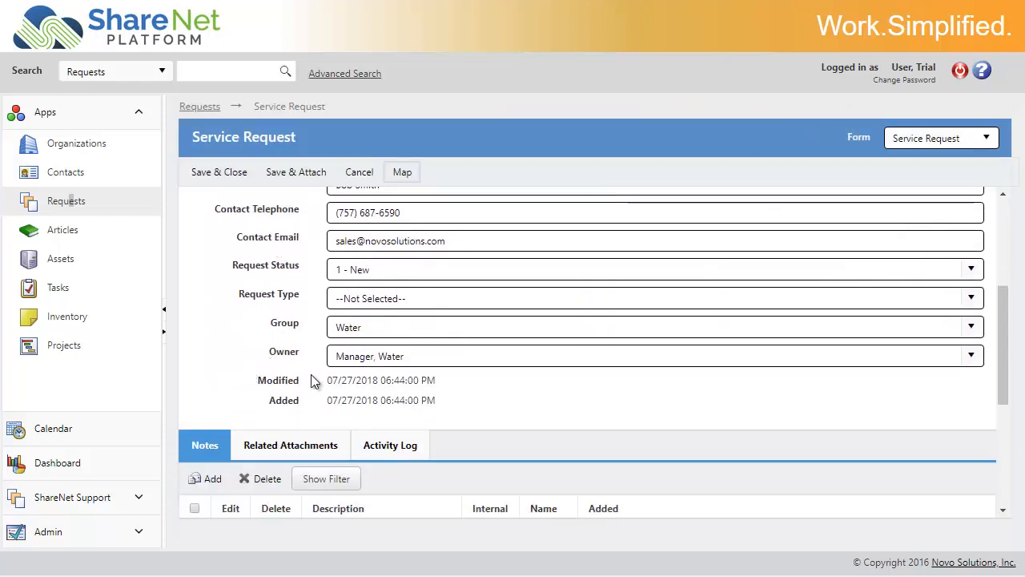
mouse_move(258, 312)
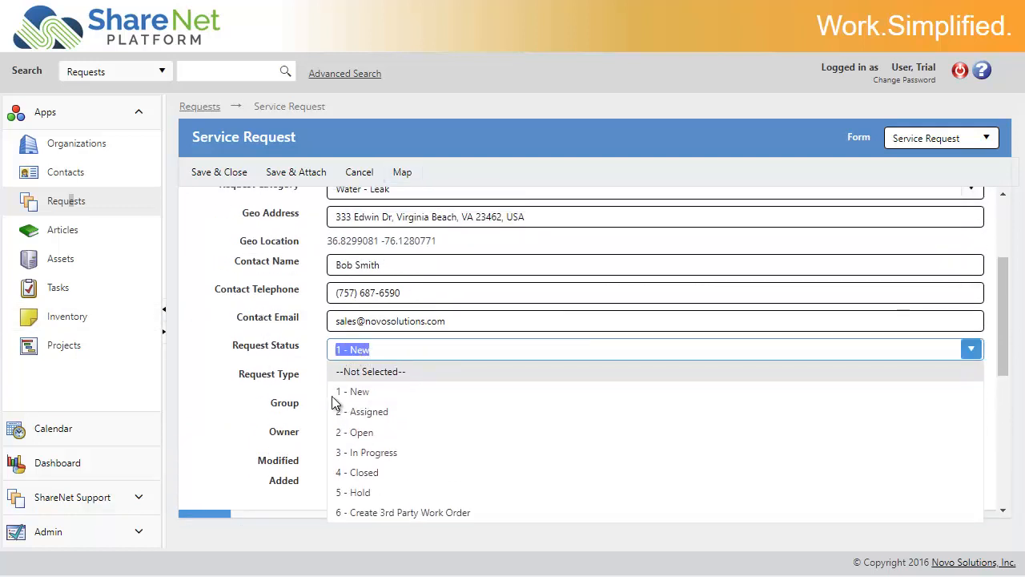
left_click(365, 451)
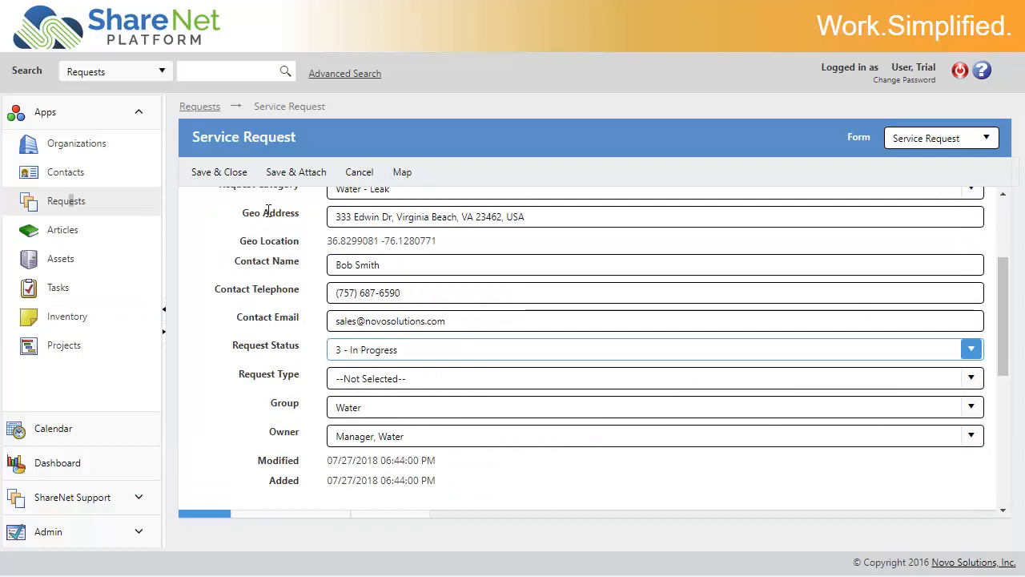
left_click(218, 171)
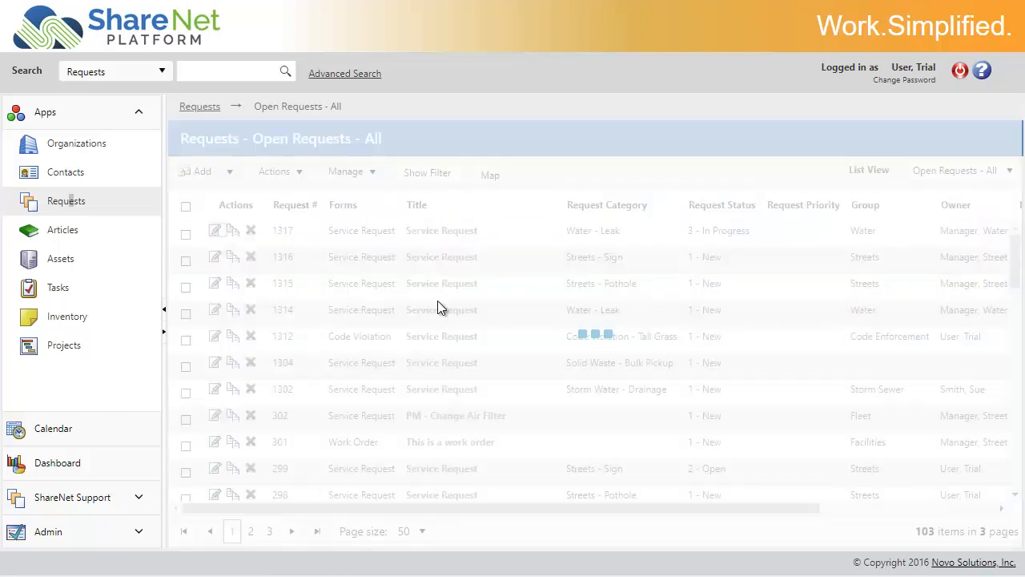
Step: Review request 1317's activity log entries, including the New to In Progress status change and sent emails
left_click(215, 231)
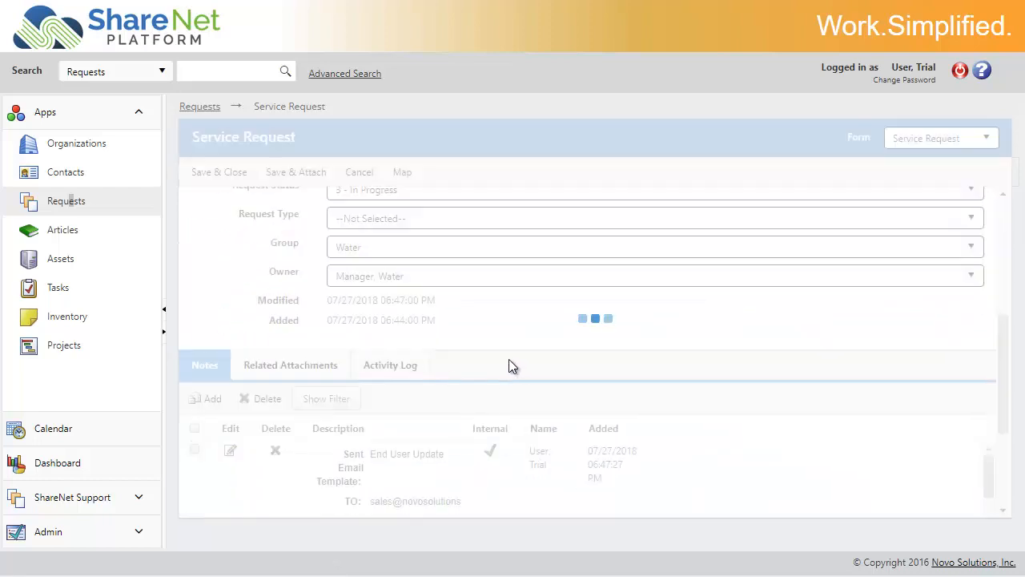
left_click(390, 365)
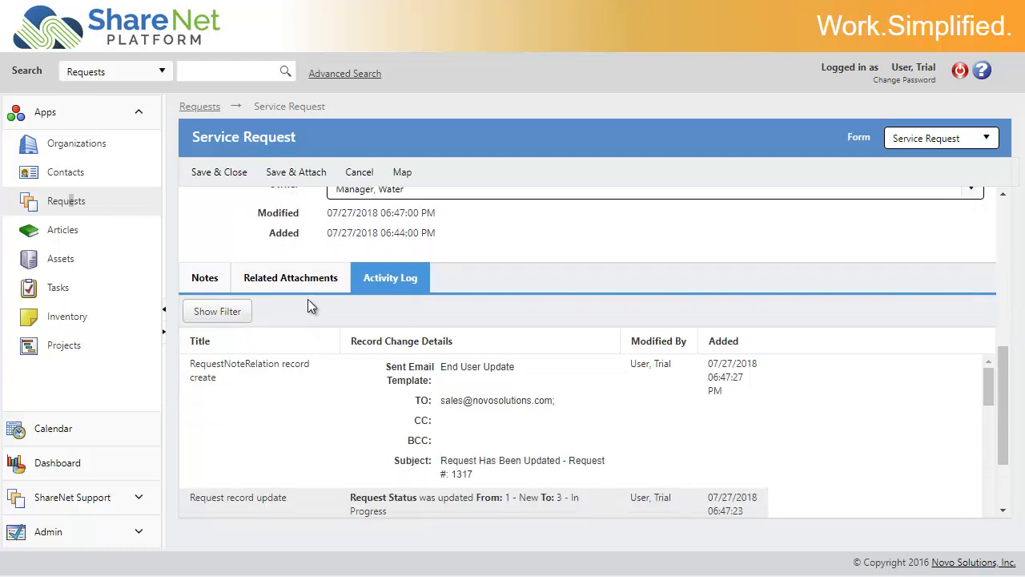
scroll("down", 3)
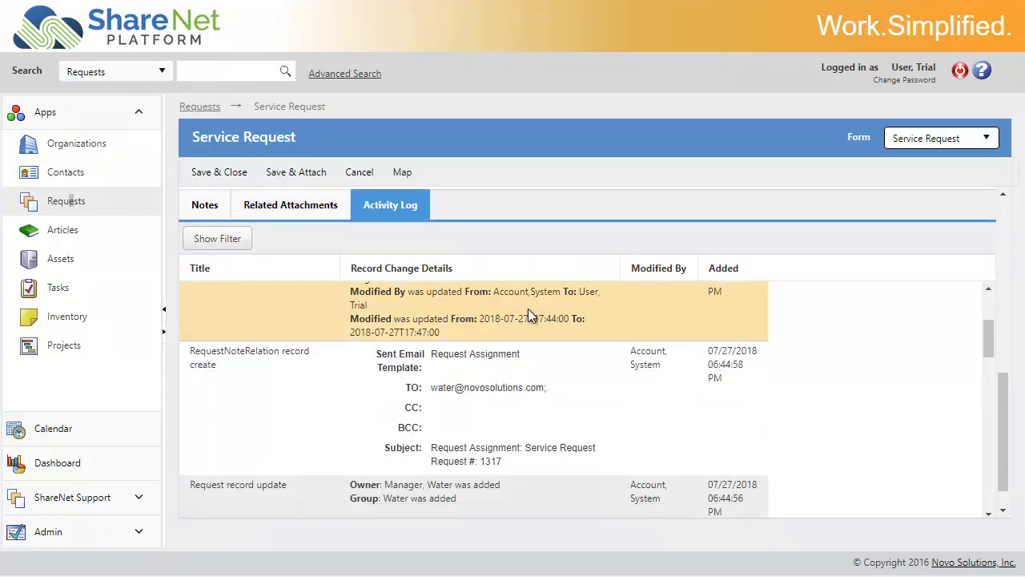
mouse_move(563, 305)
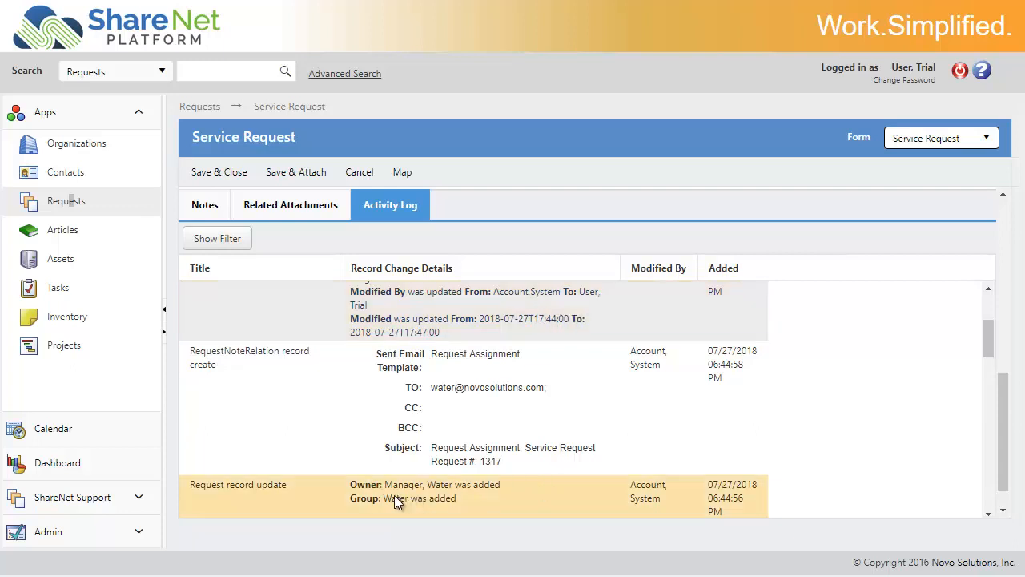
mouse_move(424, 493)
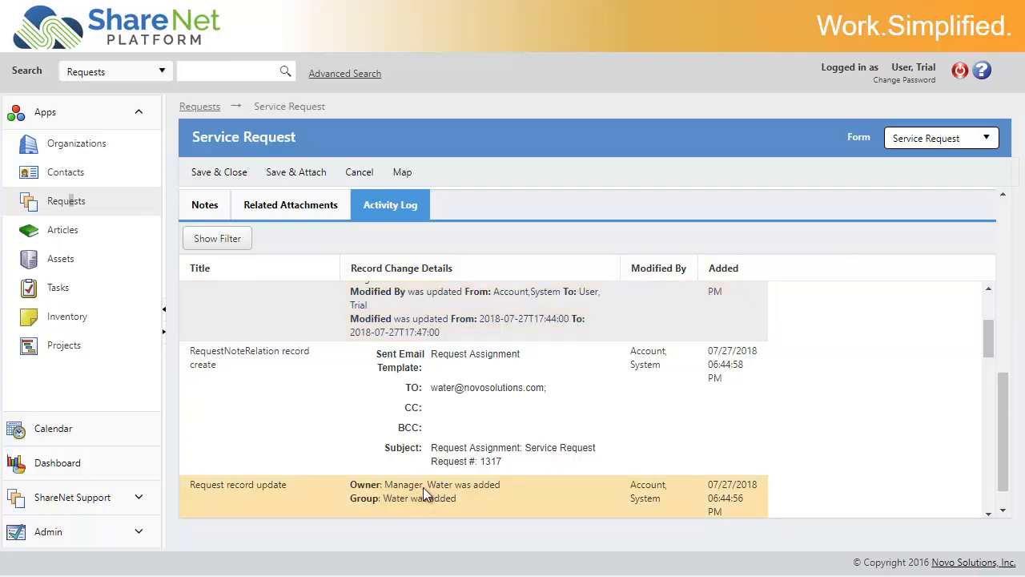
mouse_move(617, 493)
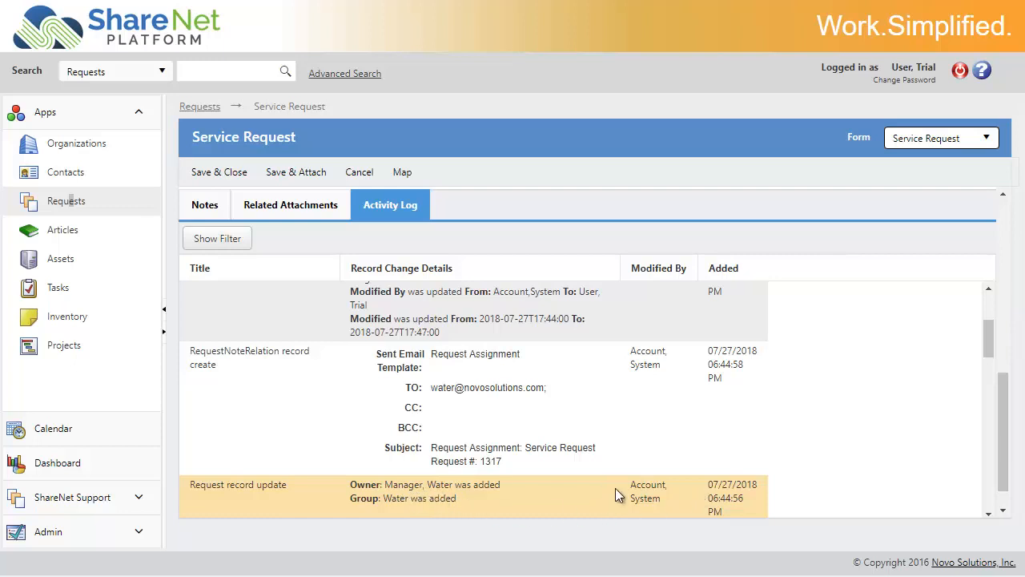
scroll("up", 3)
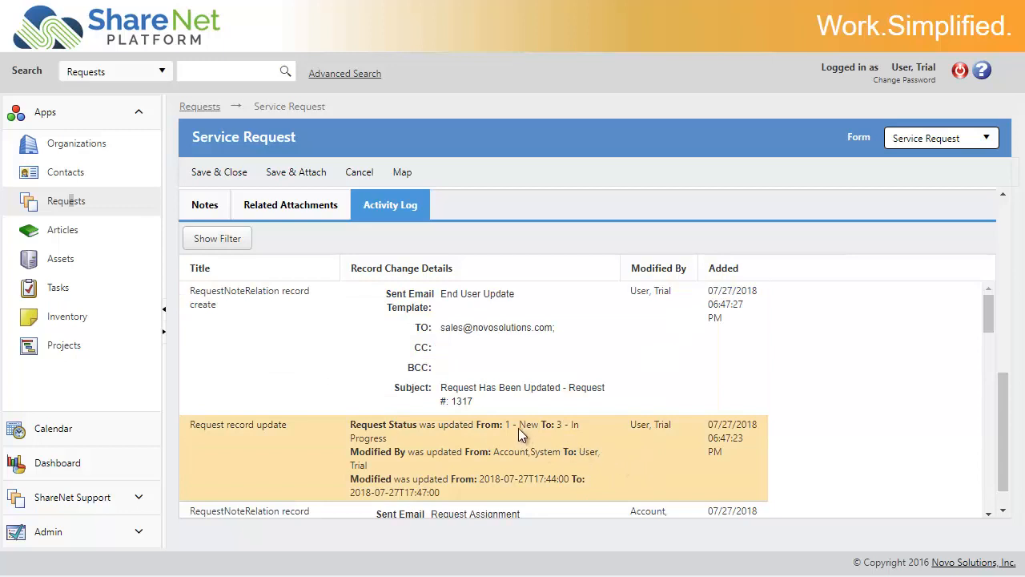
mouse_move(429, 436)
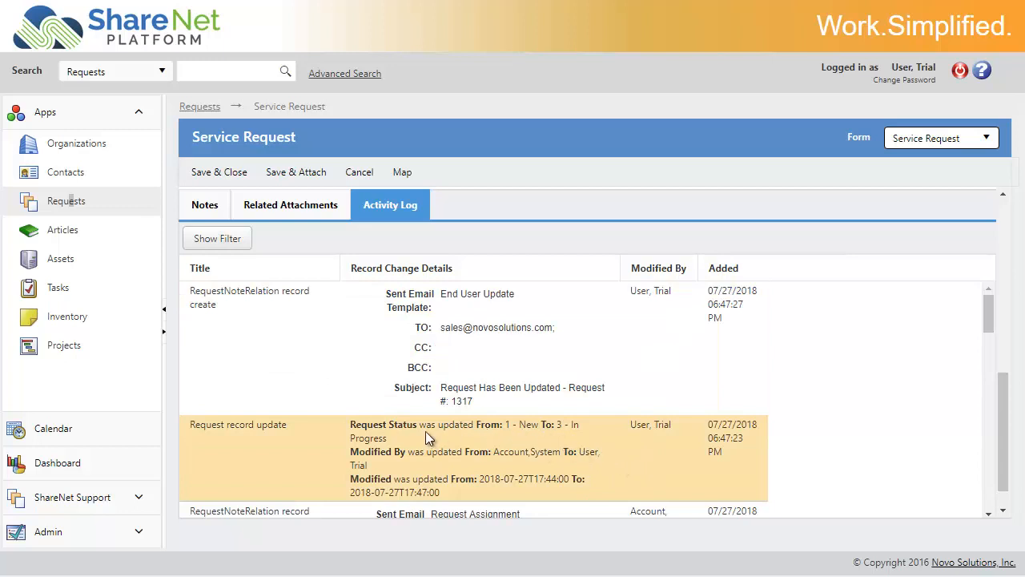
scroll("up", 3)
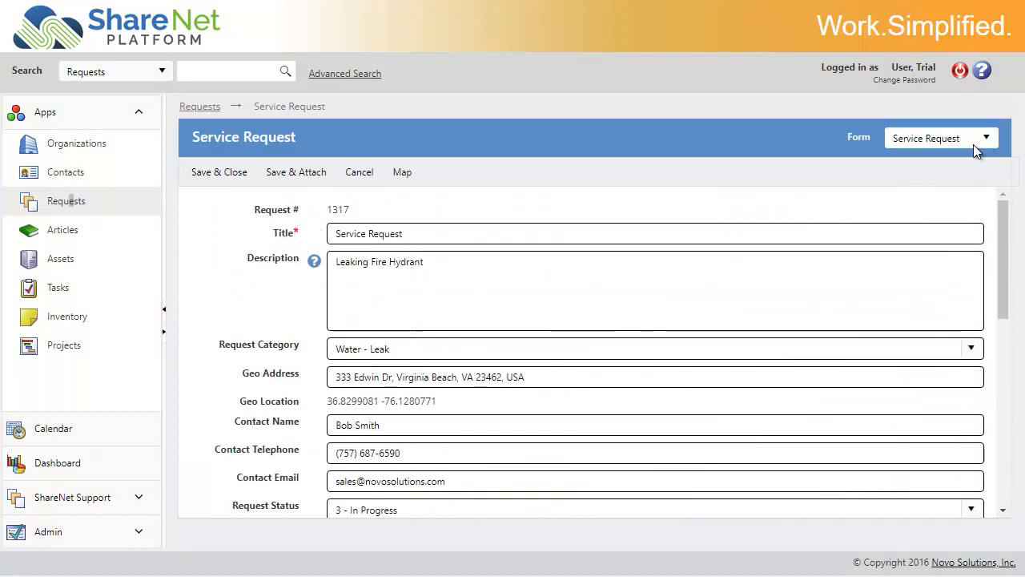
Step: Switch request 1317's form type from Service Request to Work Order
left_click(970, 138)
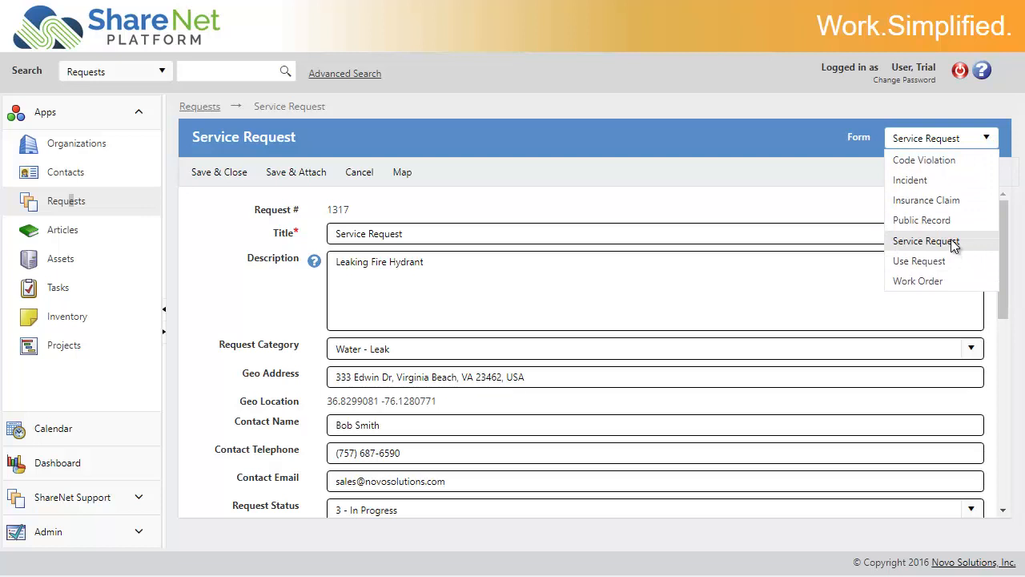
left_click(916, 280)
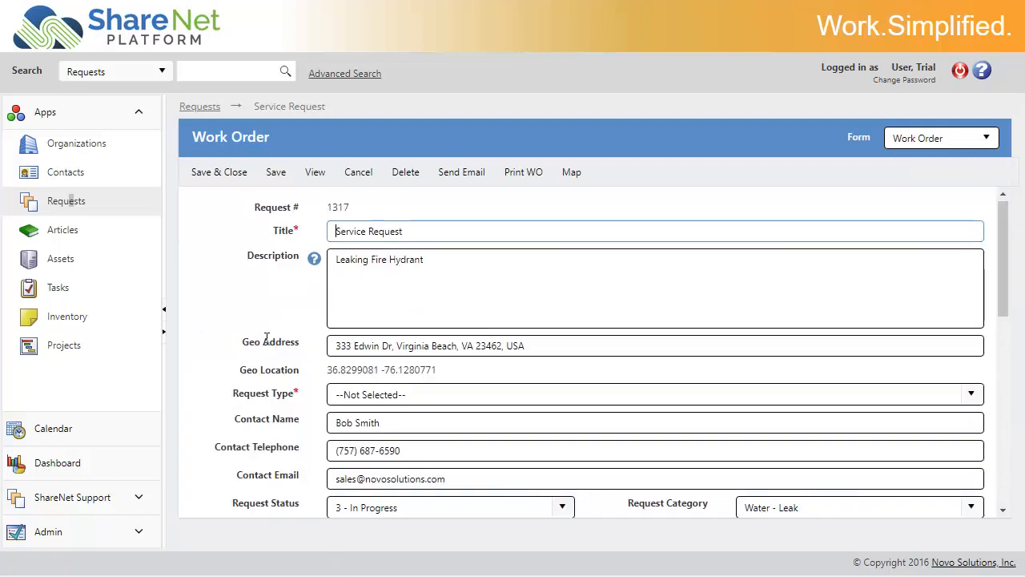
Step: Set the Request Type field to Work Order, then save and close request 1317
scroll("down", 3)
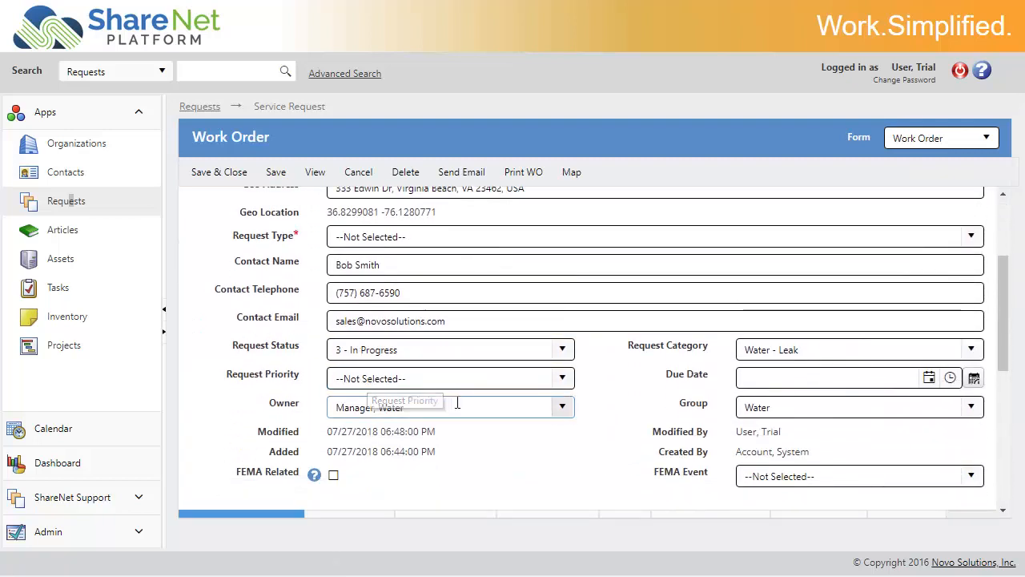
mouse_move(567, 378)
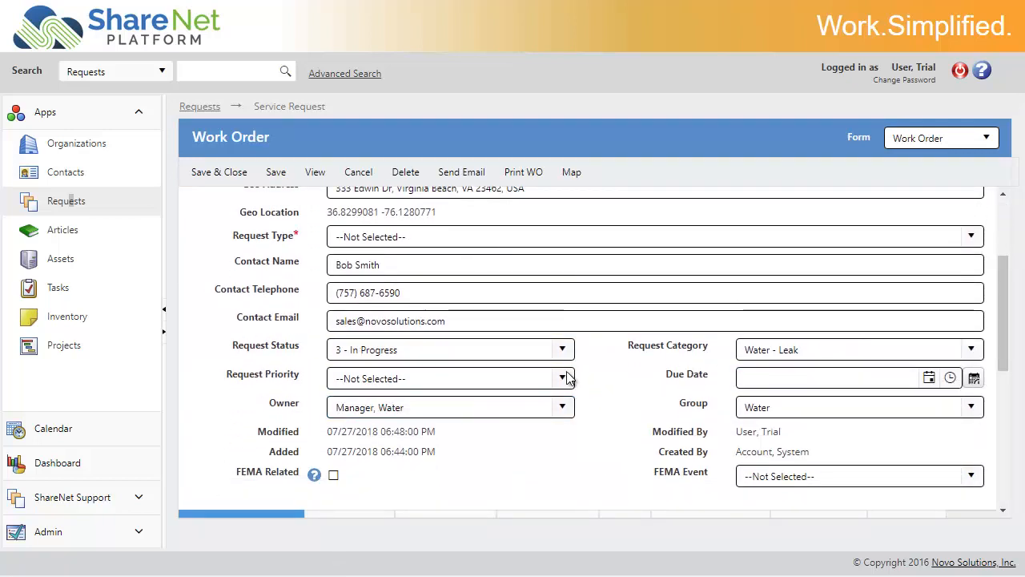
mouse_move(590, 362)
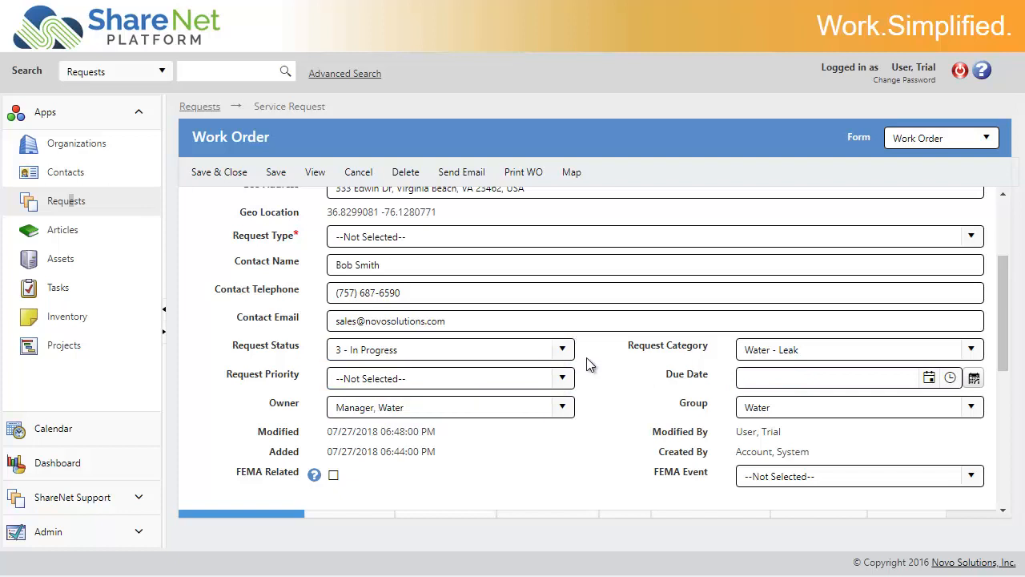
mouse_move(543, 467)
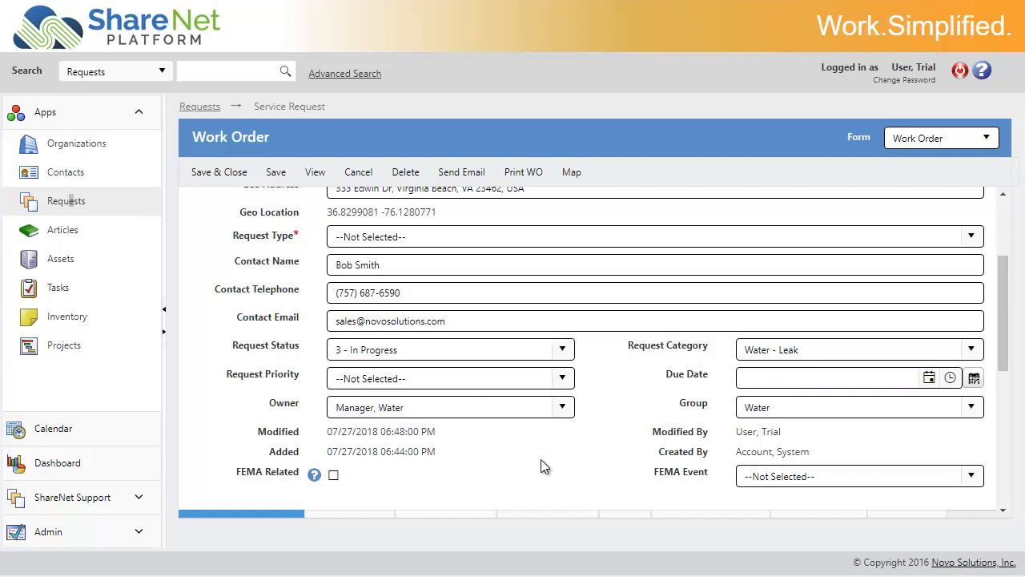
mouse_move(424, 468)
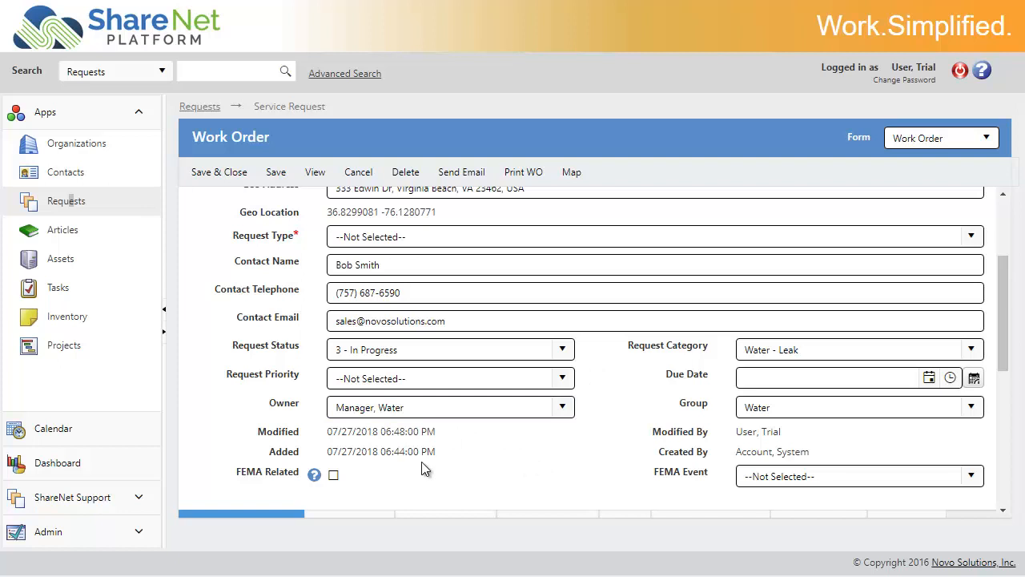
mouse_move(334, 474)
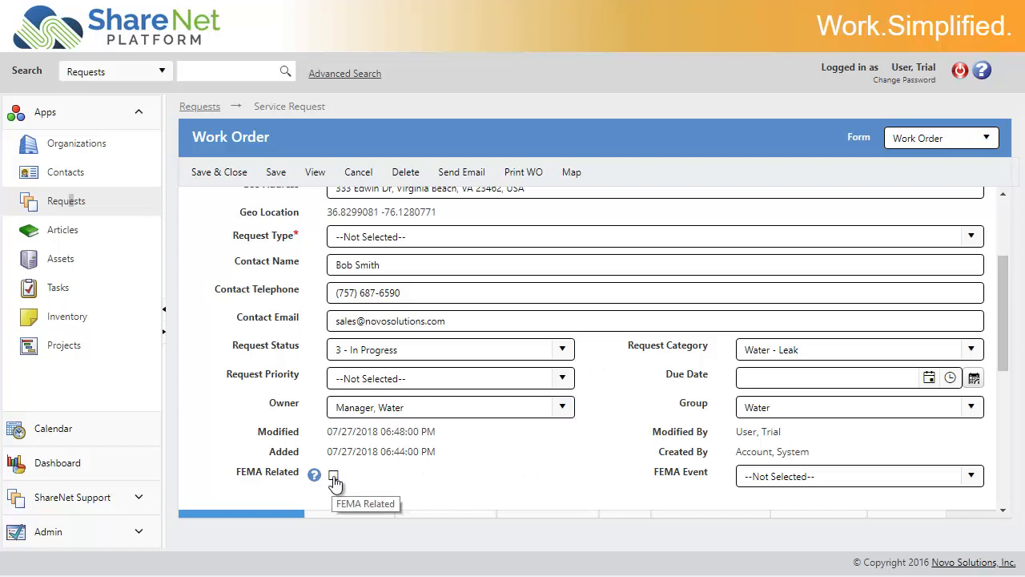
mouse_move(737, 481)
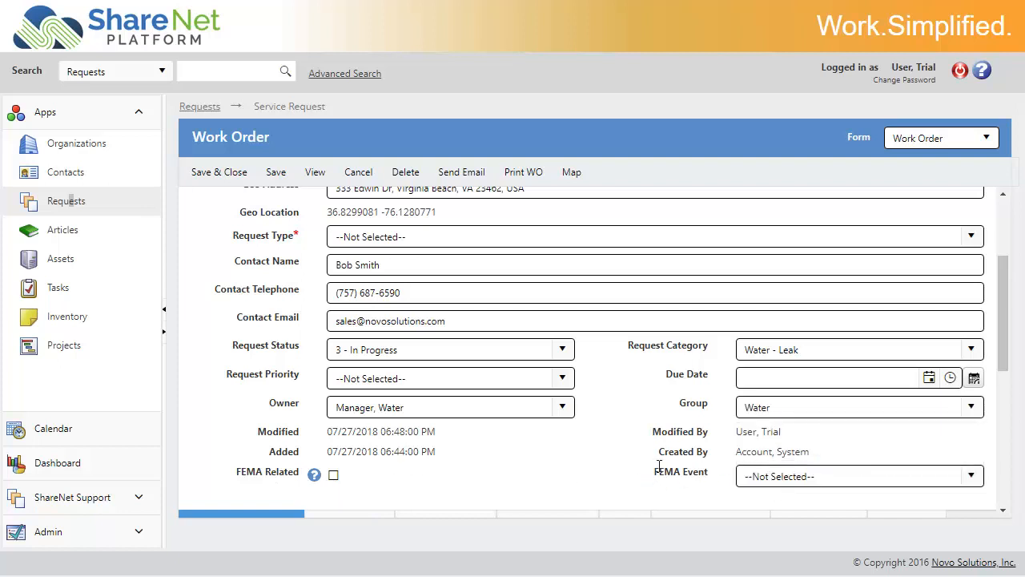
mouse_move(682, 471)
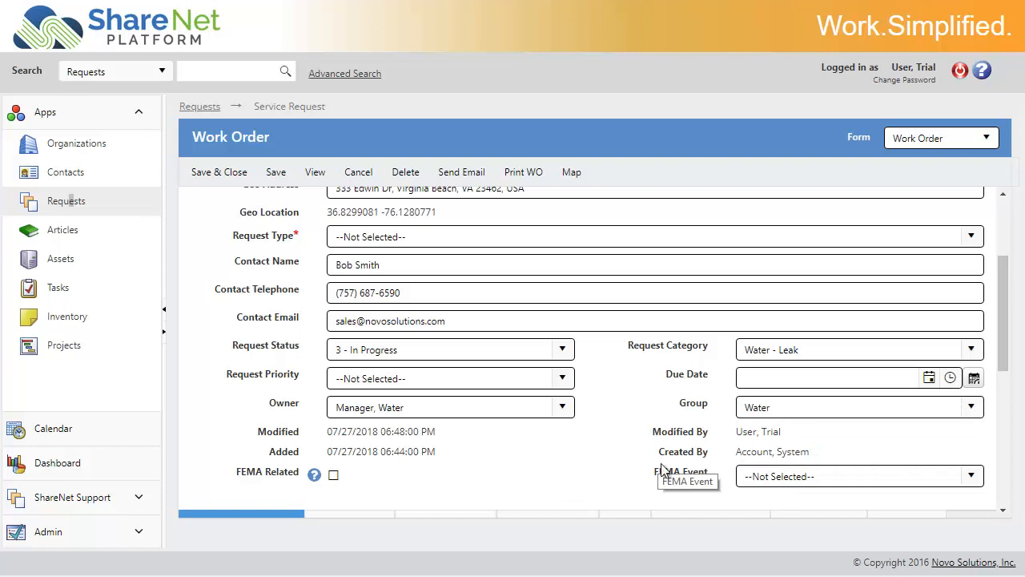
mouse_move(563, 407)
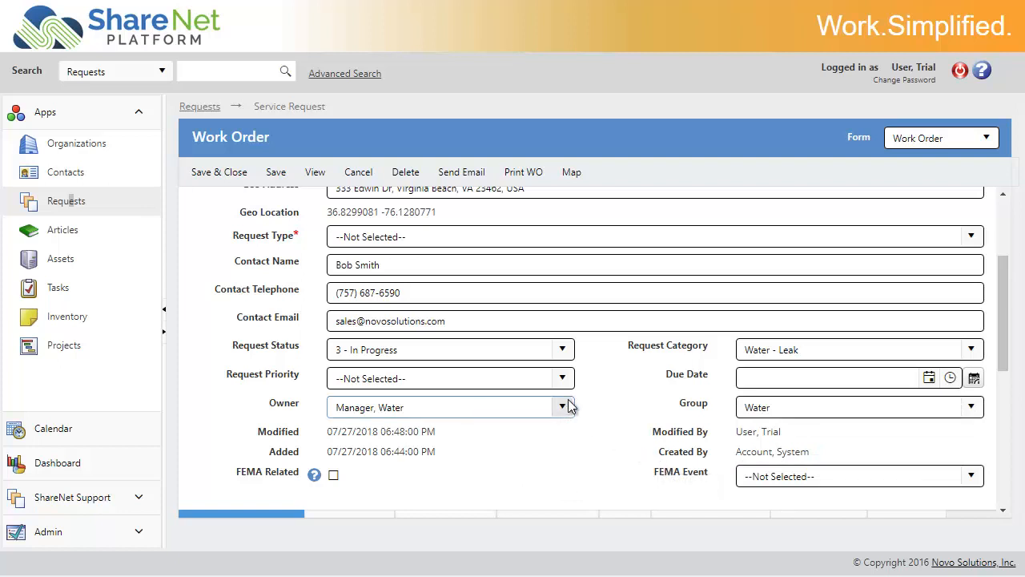
left_click(562, 406)
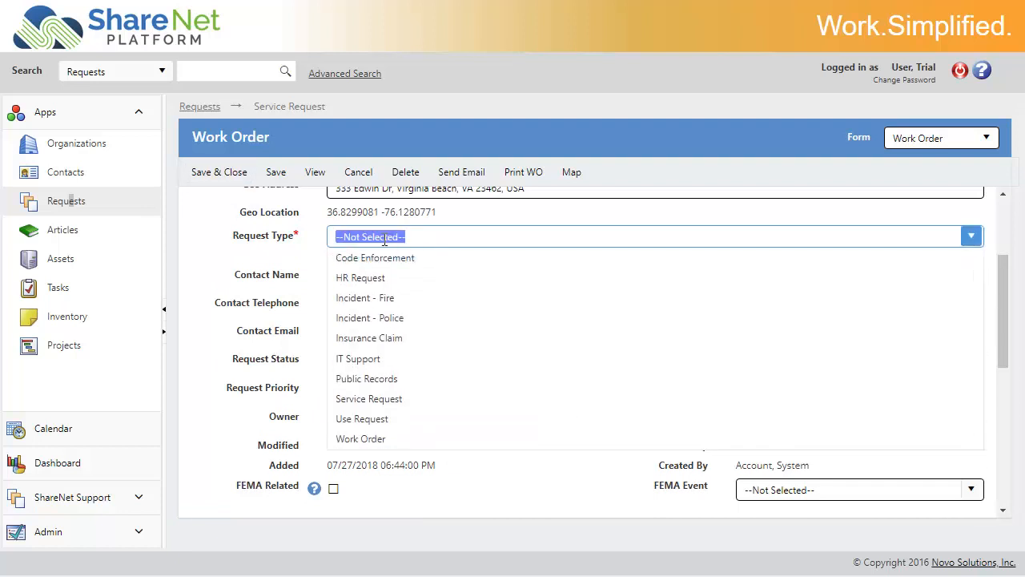
left_click(359, 439)
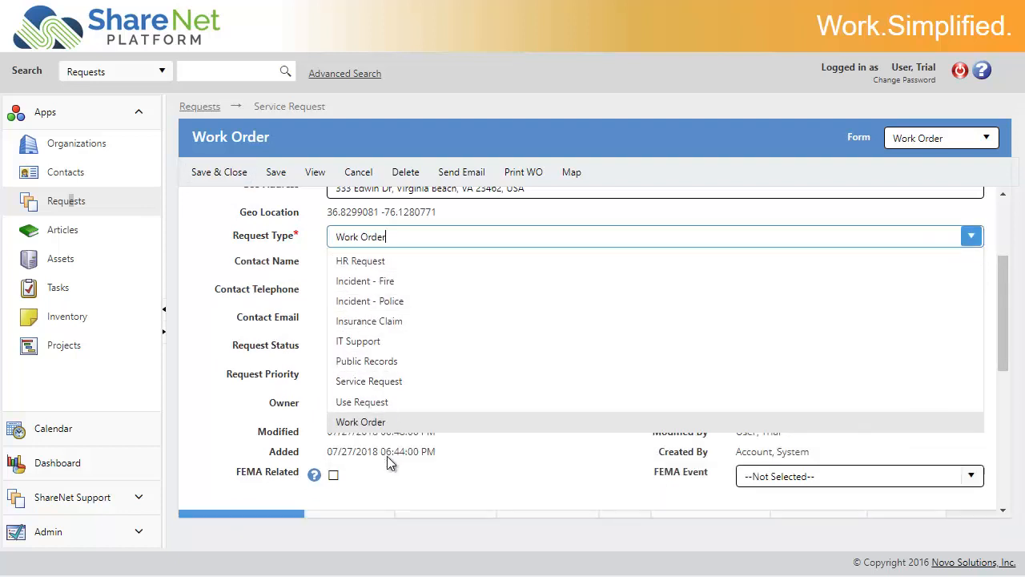
left_click(360, 421)
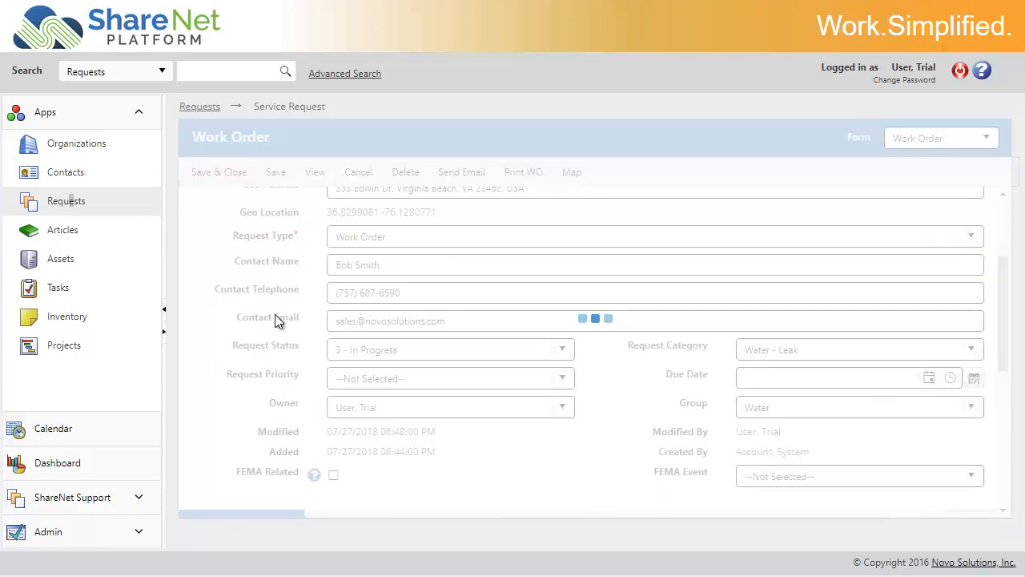
left_click(199, 106)
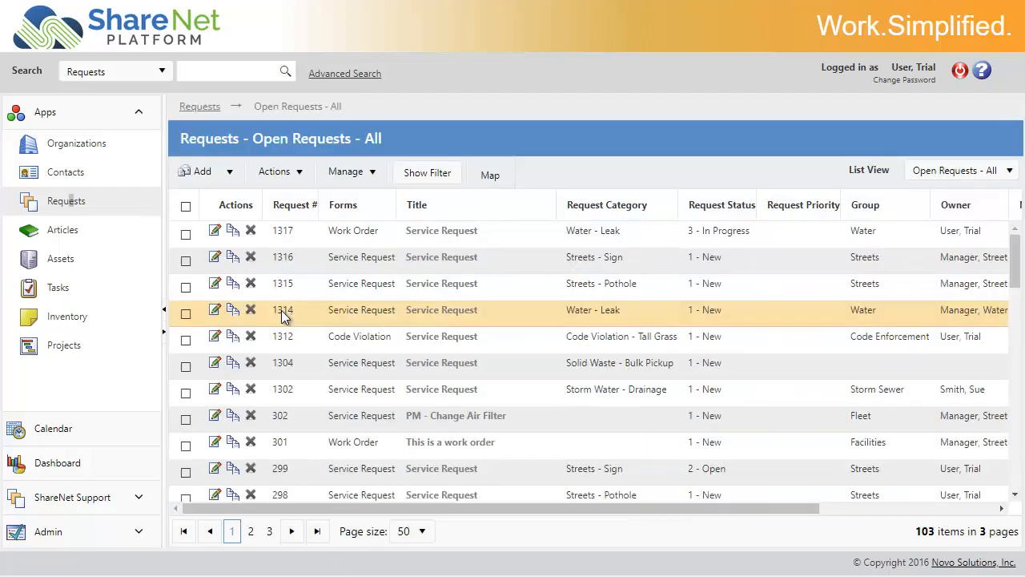
mouse_move(543, 174)
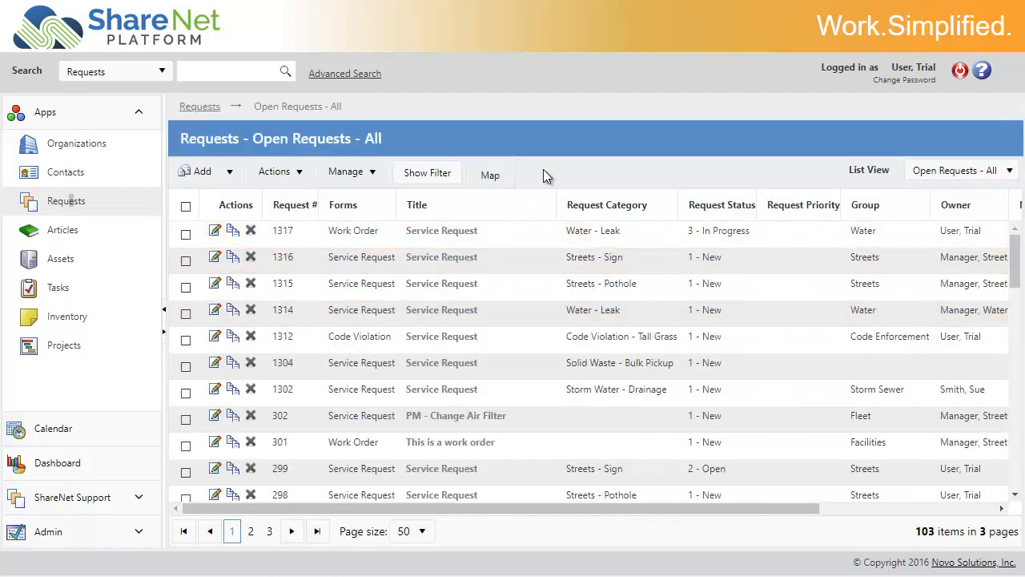
Step: From the mobile home screen, show My Open Requests with request 1317 at the top
left_click(490, 174)
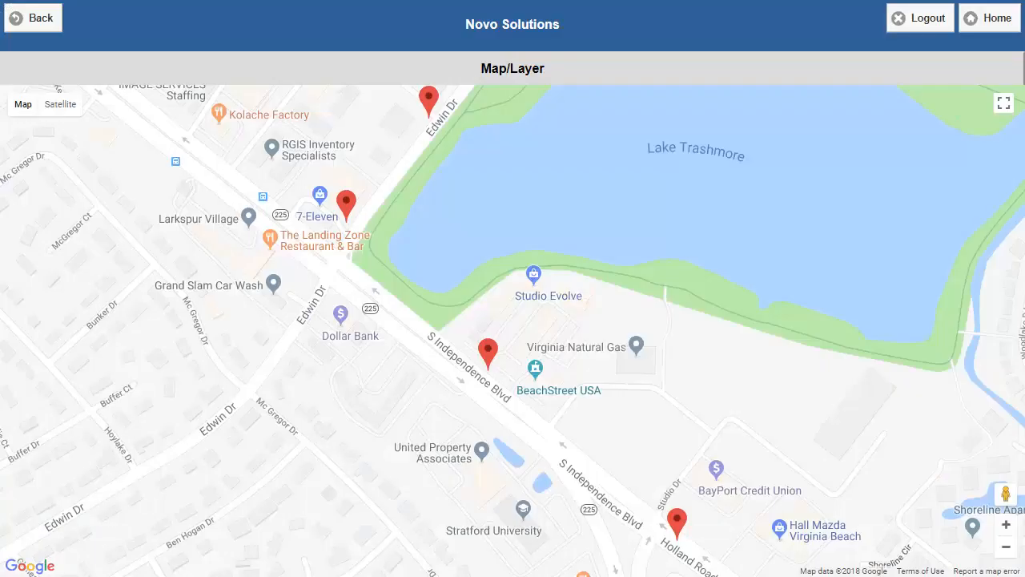
mouse_move(997, 18)
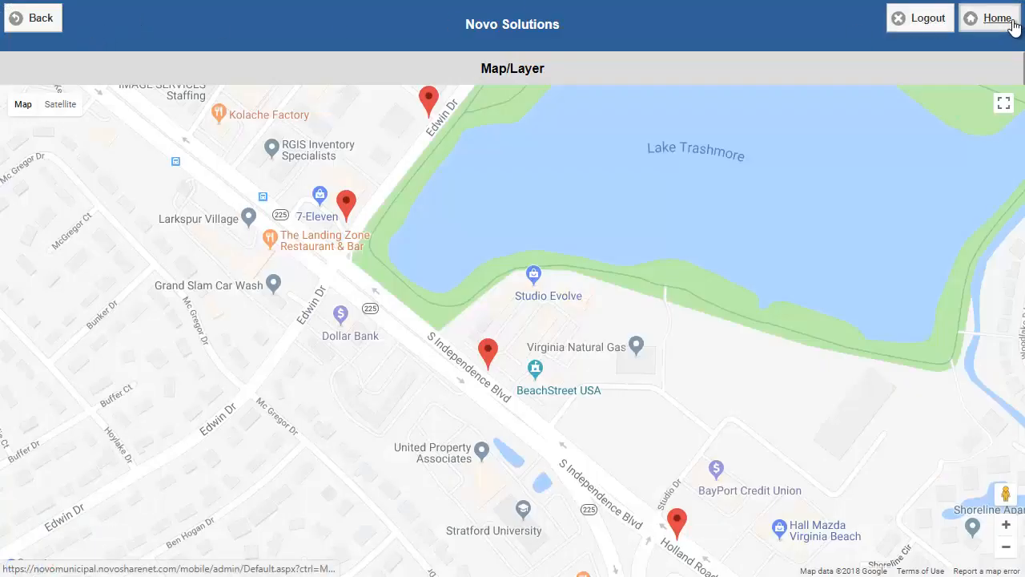
left_click(988, 18)
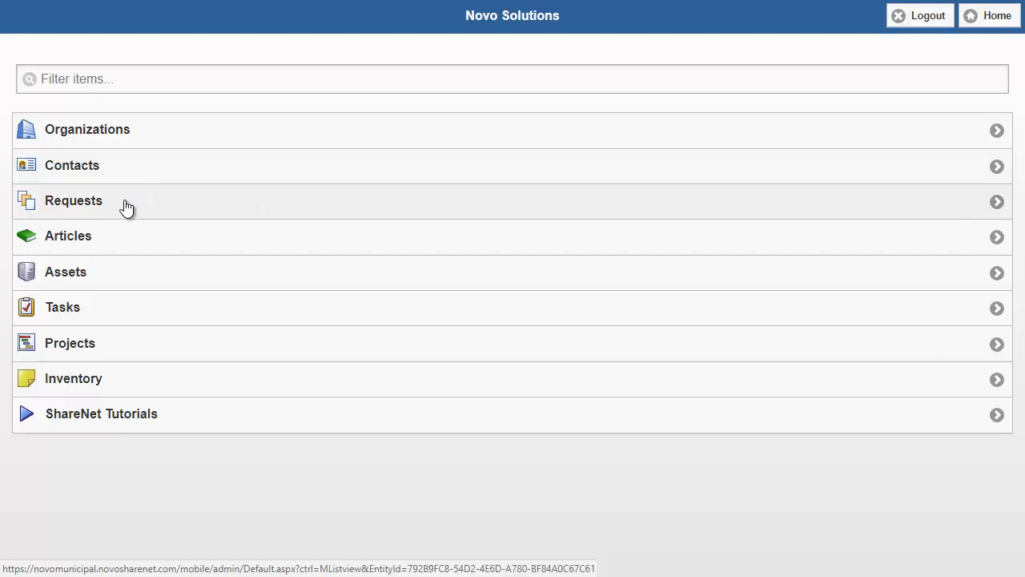
mouse_move(80, 208)
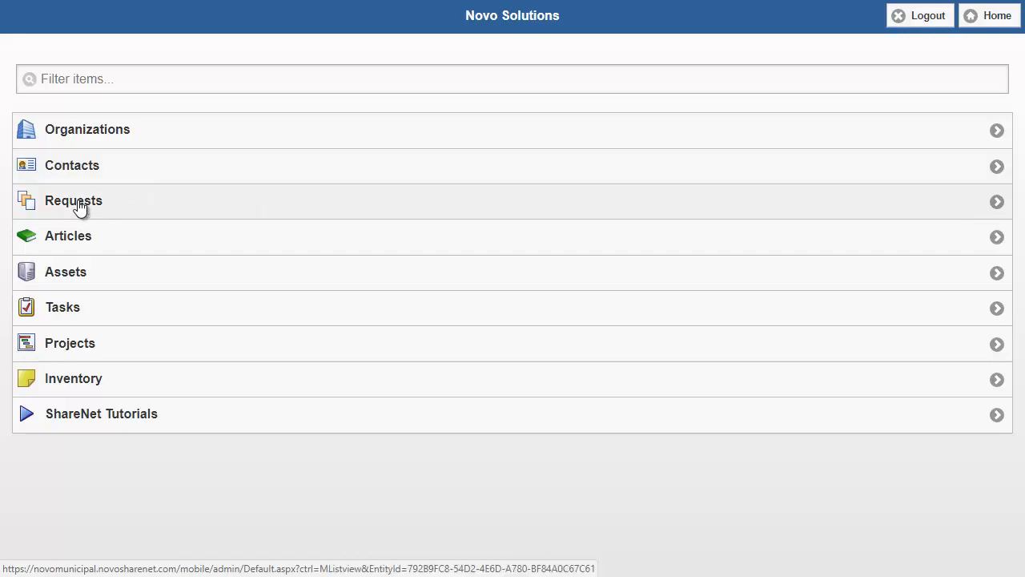
left_click(74, 200)
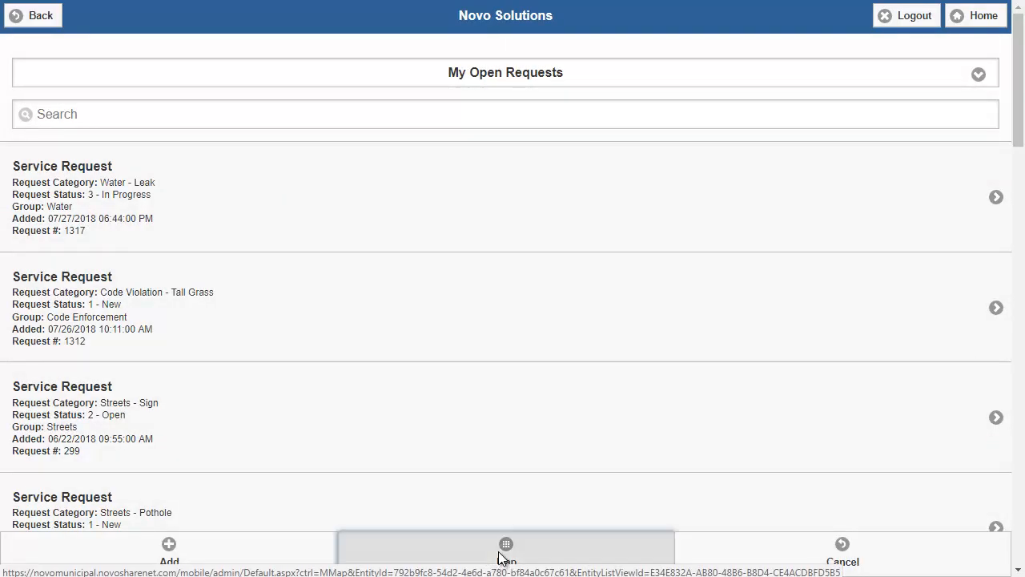
Step: Map the open requests near Lake Trashmore and reveal the Service Request pin near Edwin Dr
left_click(506, 548)
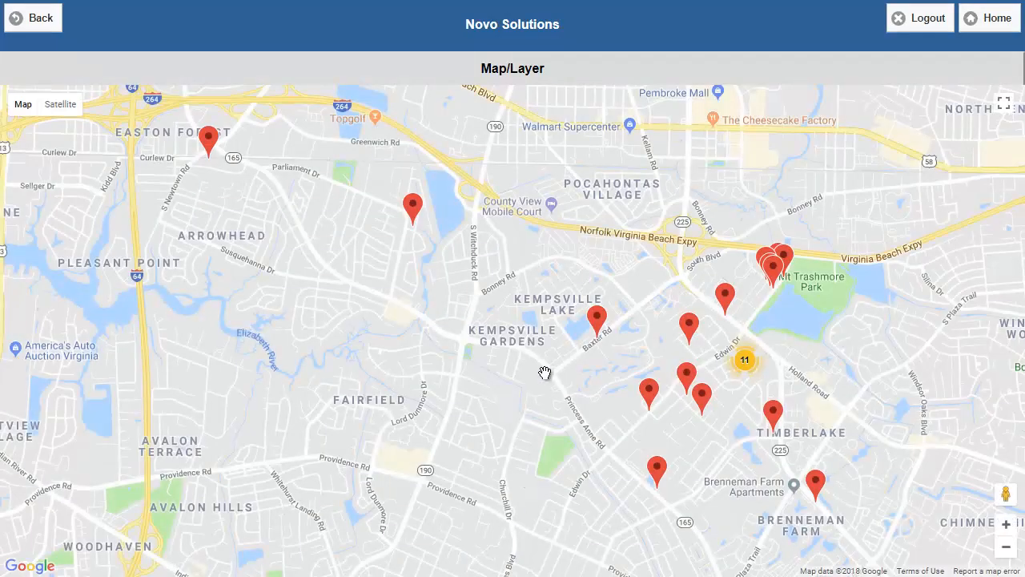
mouse_move(574, 289)
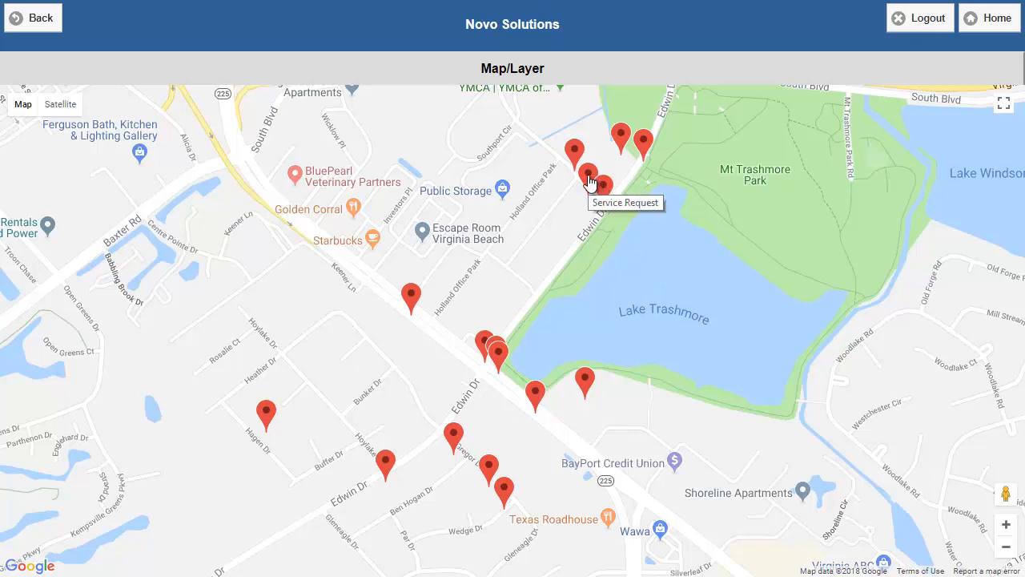
left_click(589, 179)
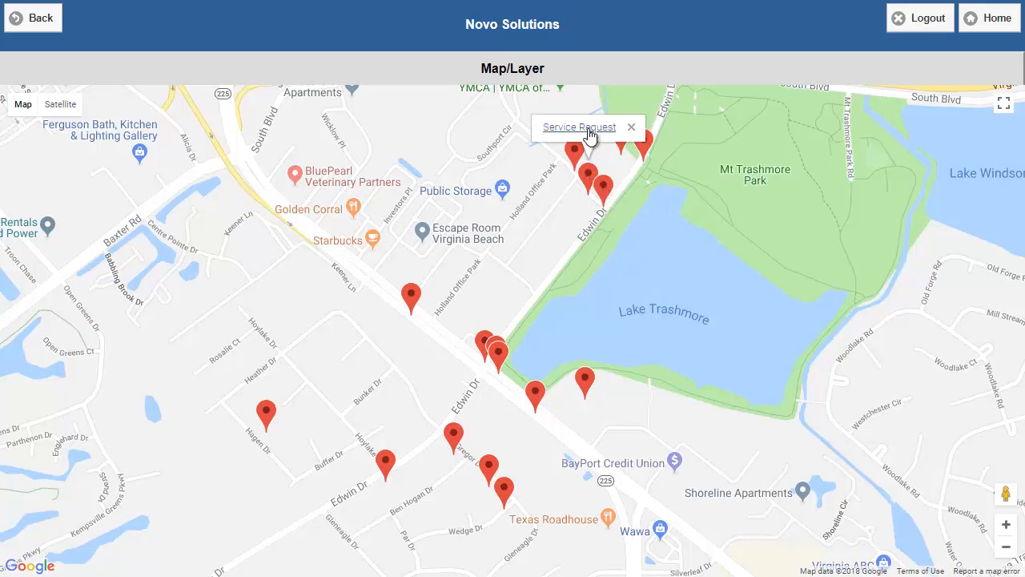
Step: View the leaking fire hydrant request 1317's details and check its location map
left_click(578, 127)
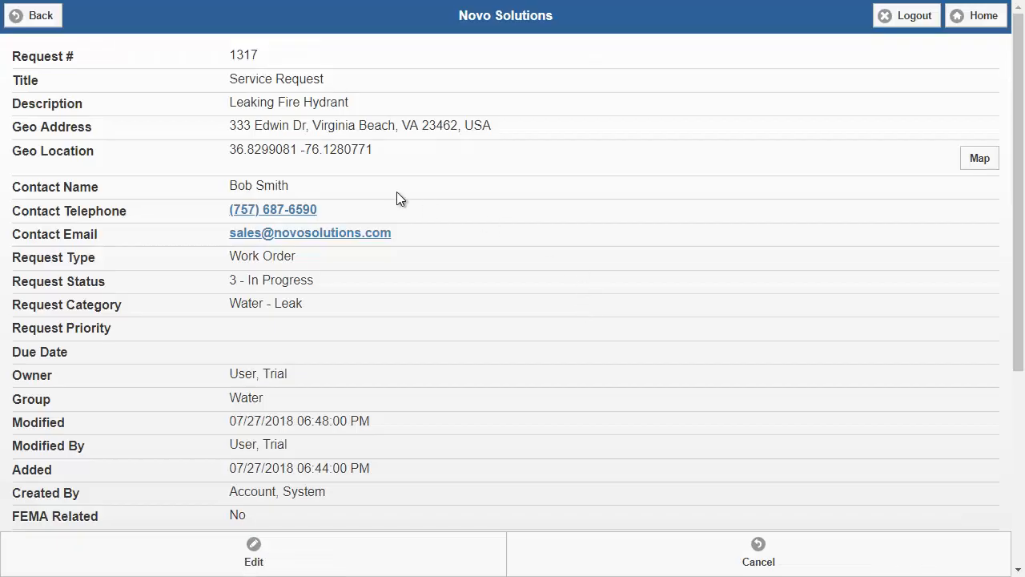
mouse_move(965, 67)
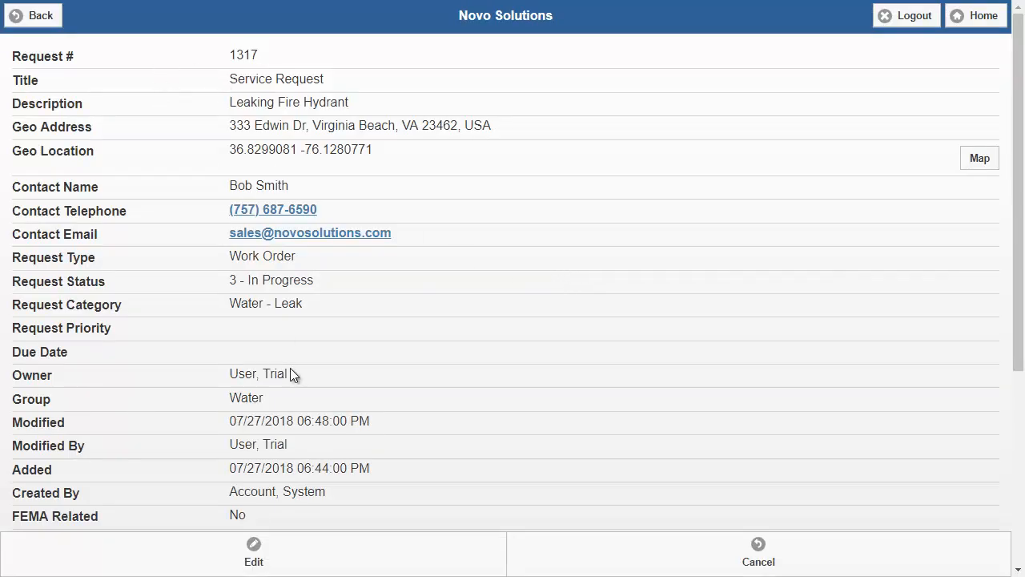
mouse_move(948, 248)
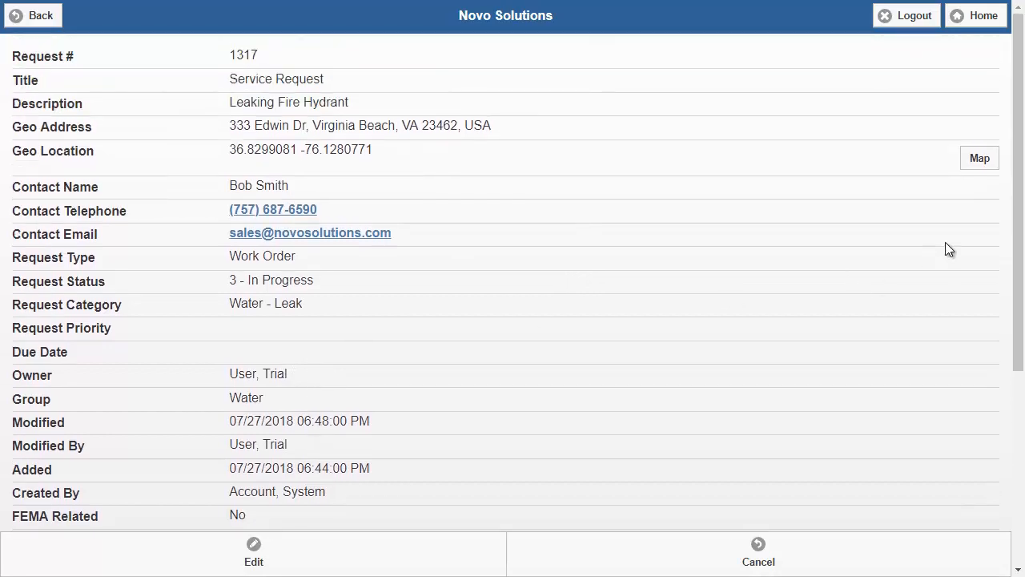
left_click(980, 158)
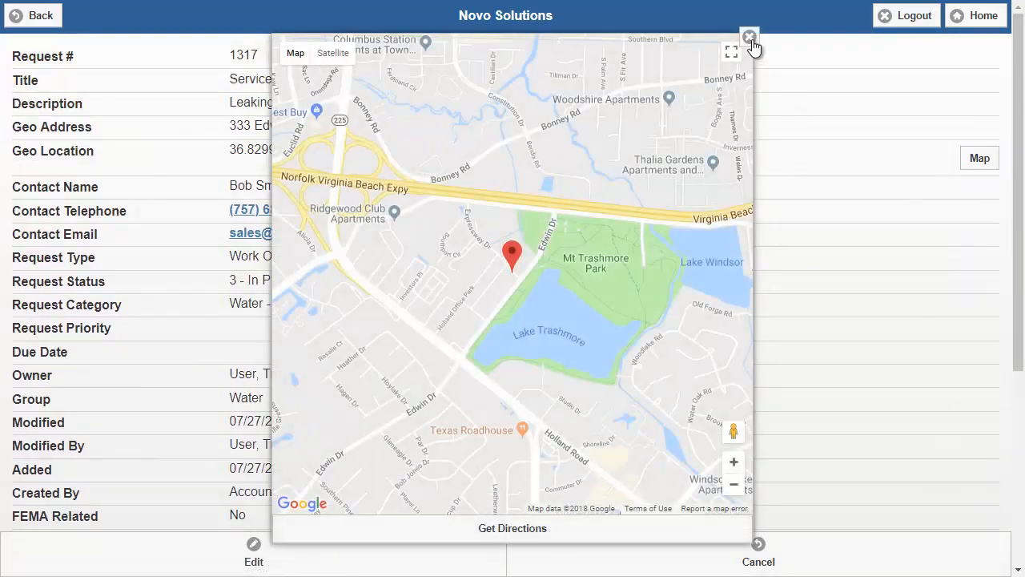
left_click(749, 38)
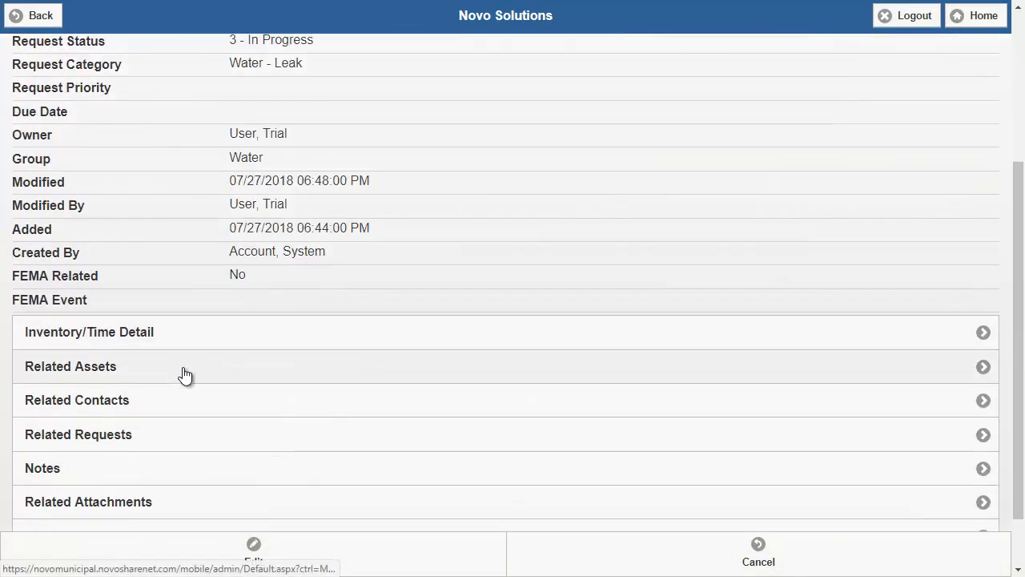
mouse_move(172, 334)
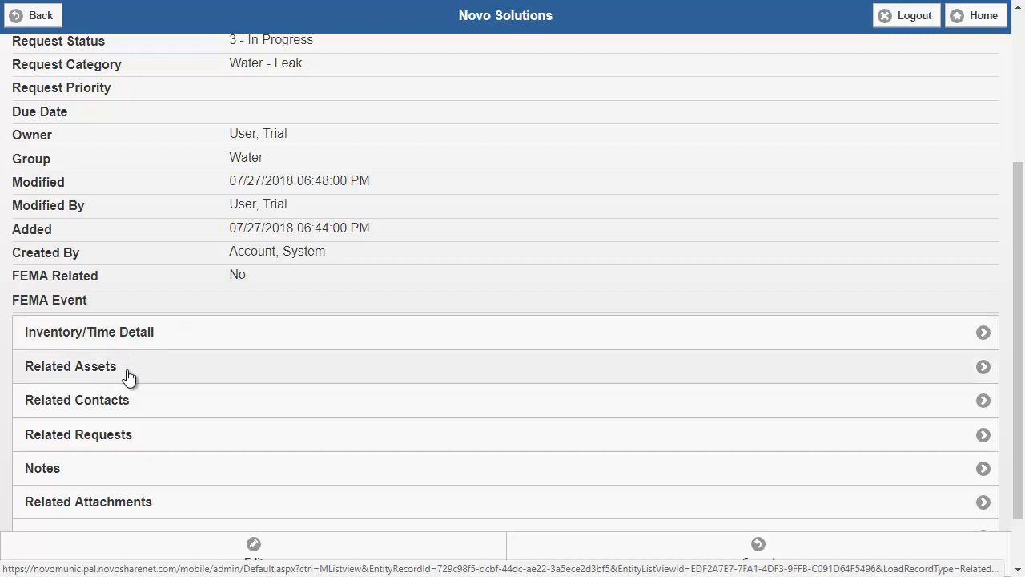
mouse_move(144, 366)
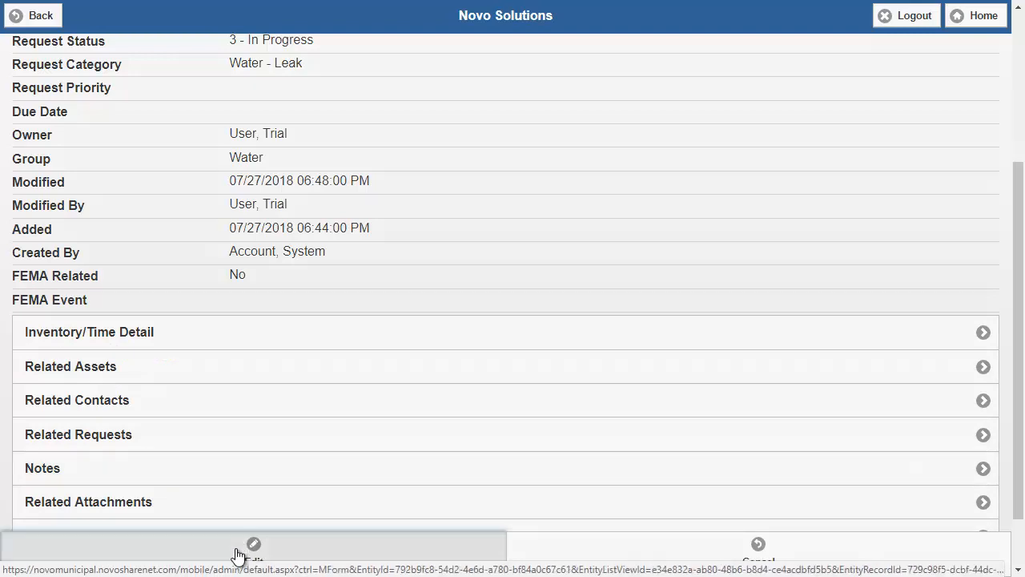
Step: Edit request 1317, set Request Status to 4 - Closed, save and confirm
left_click(253, 548)
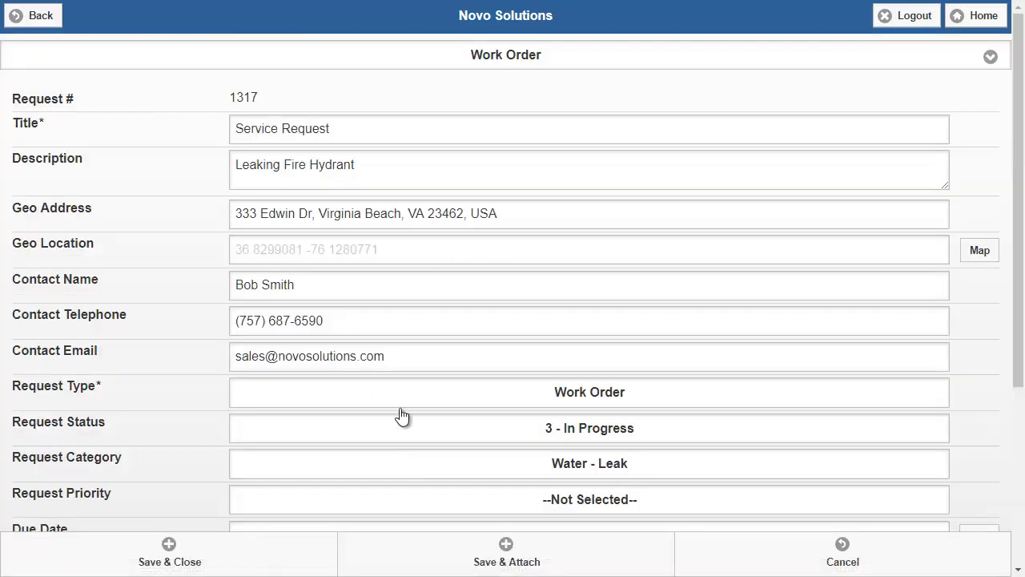
left_click(590, 427)
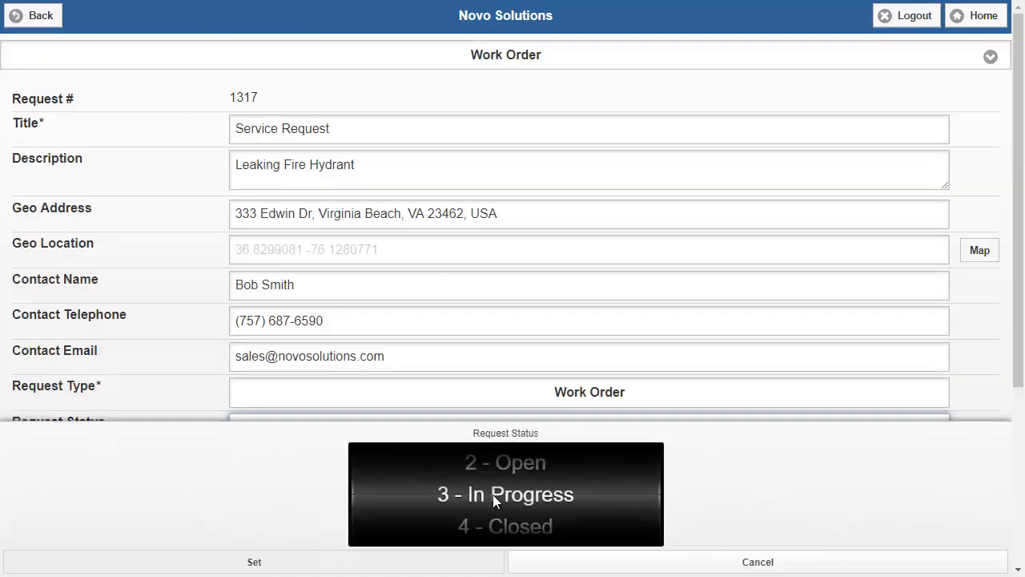
scroll("down", 3)
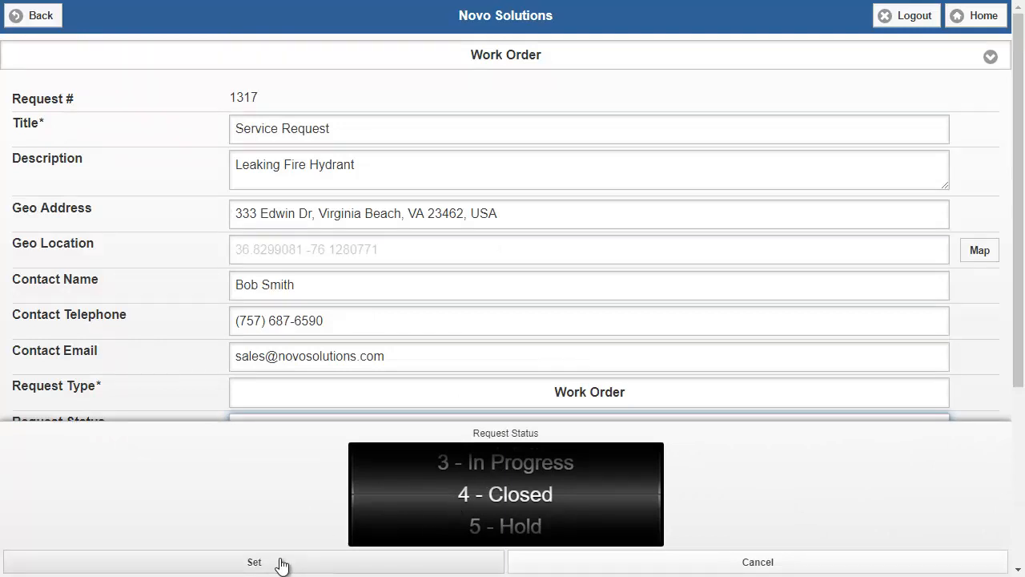
left_click(253, 561)
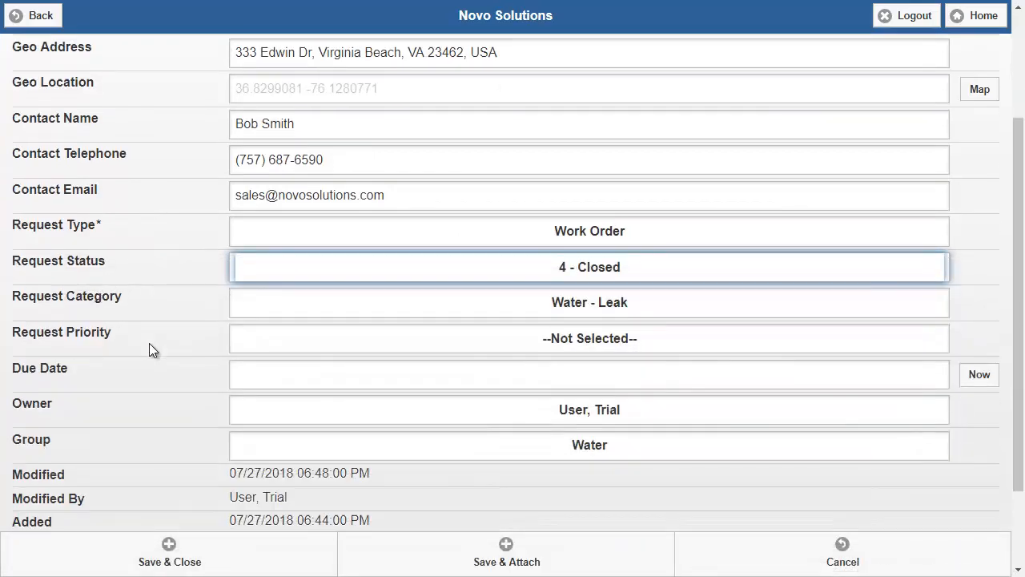
scroll("down", 3)
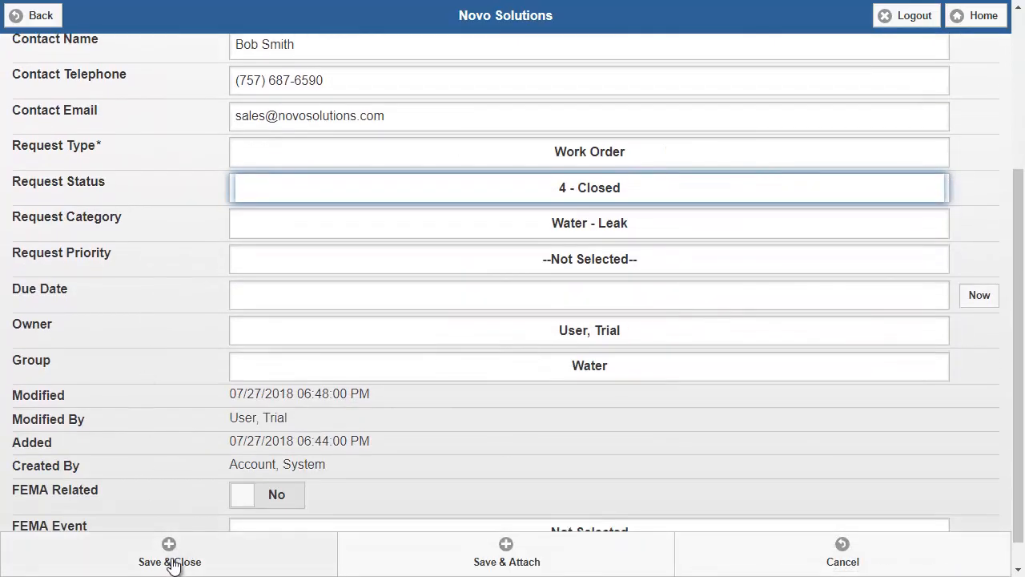
mouse_move(506, 560)
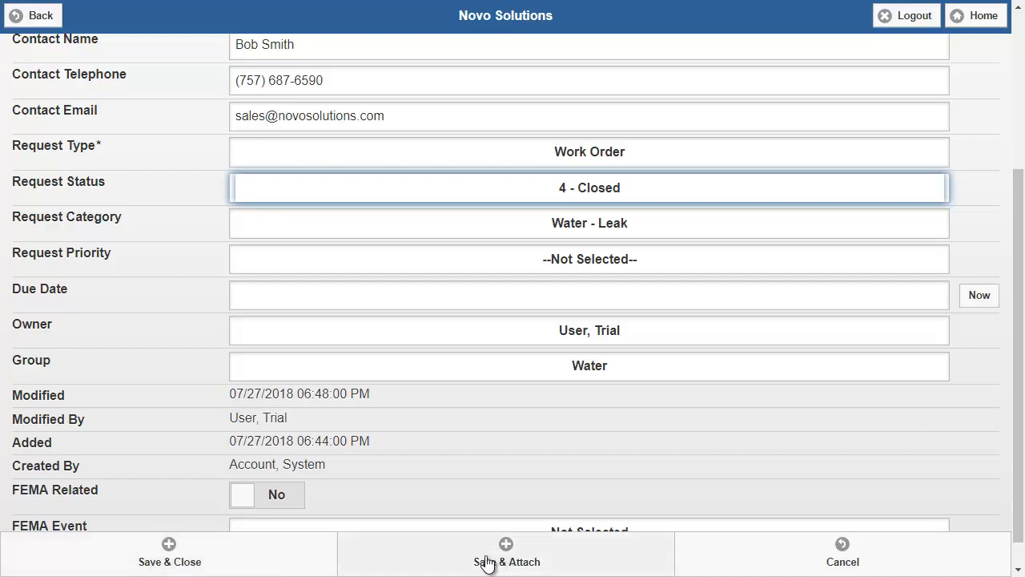
mouse_move(169, 560)
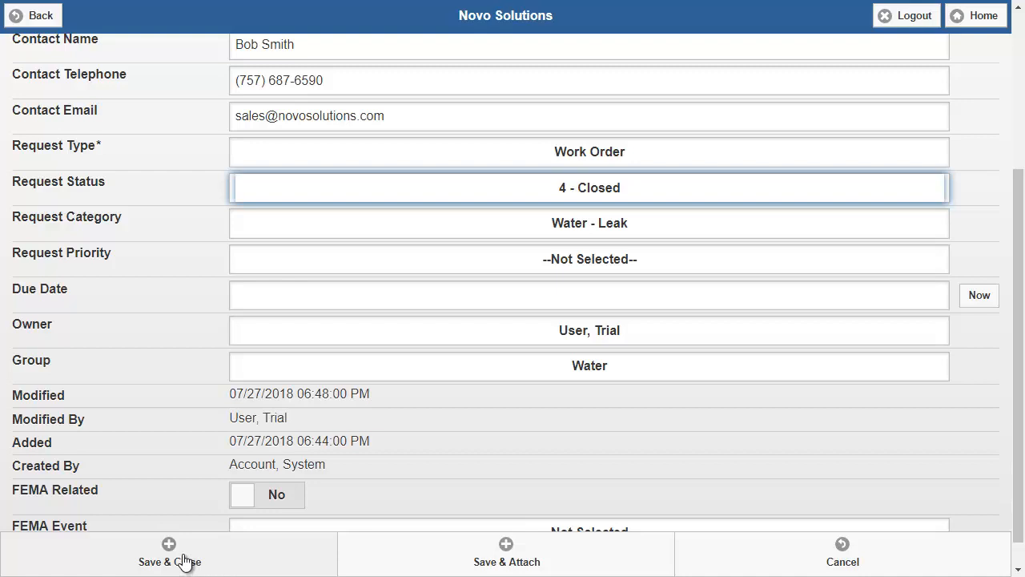
left_click(169, 553)
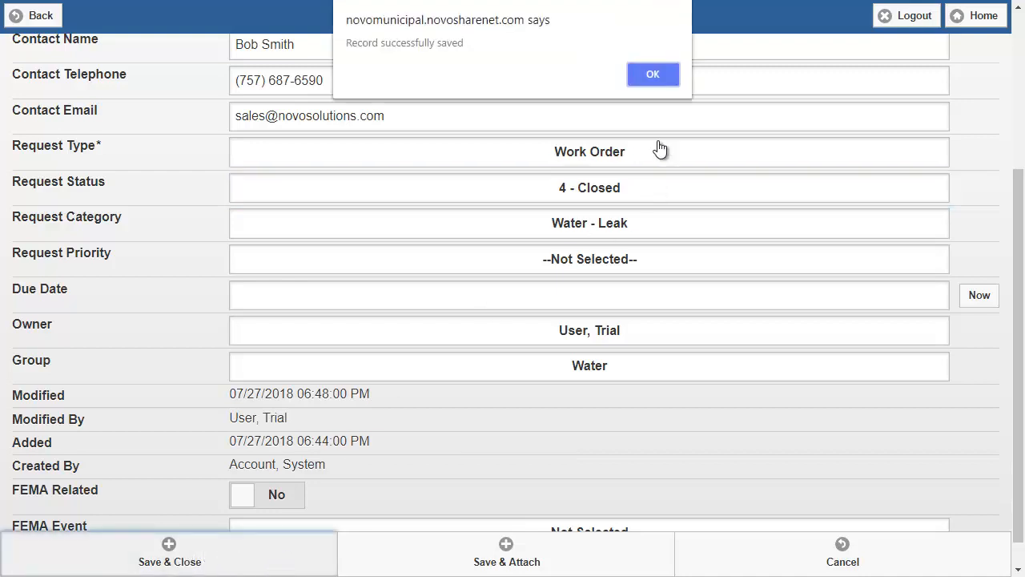
left_click(653, 73)
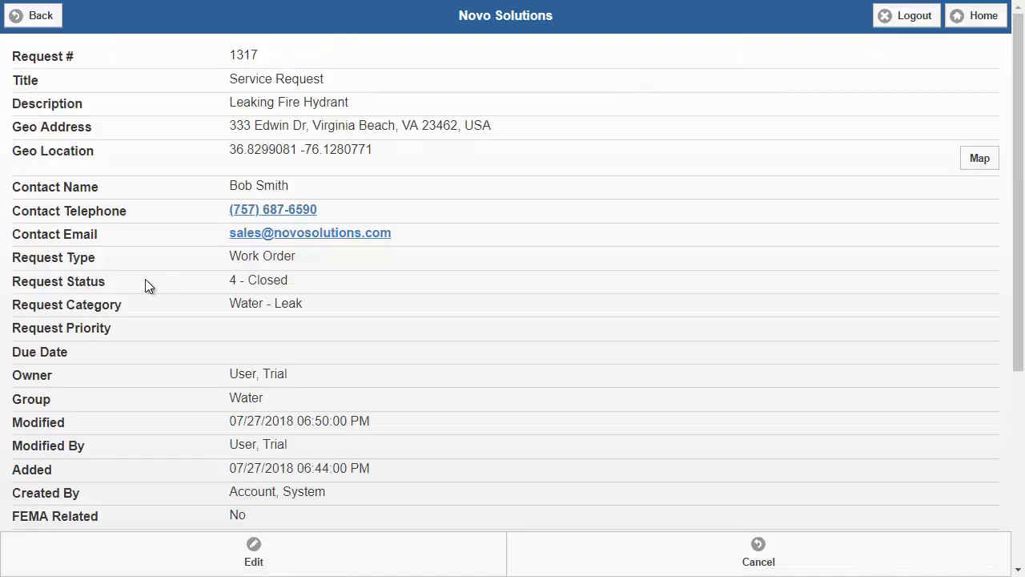
mouse_move(248, 280)
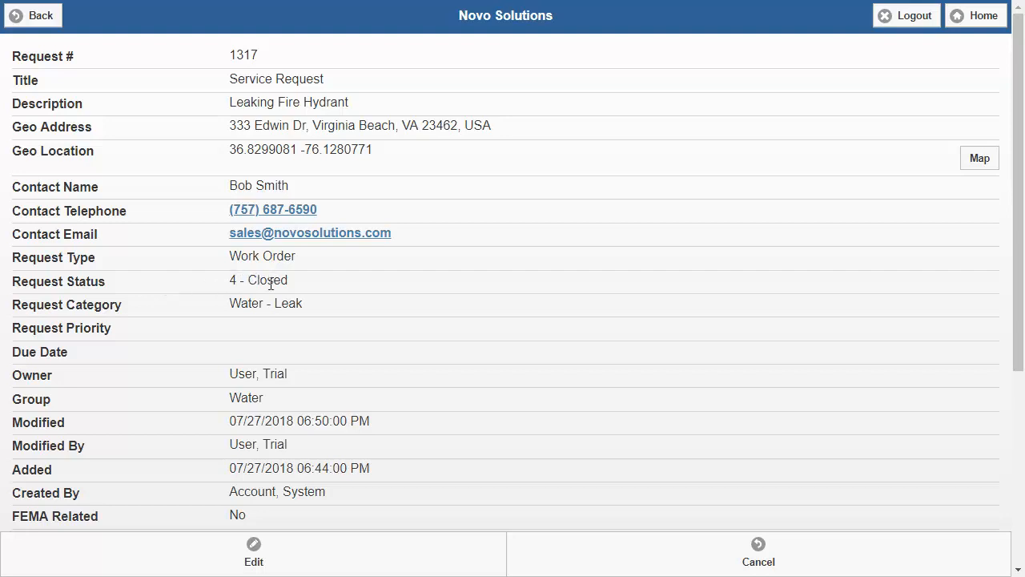
mouse_move(298, 299)
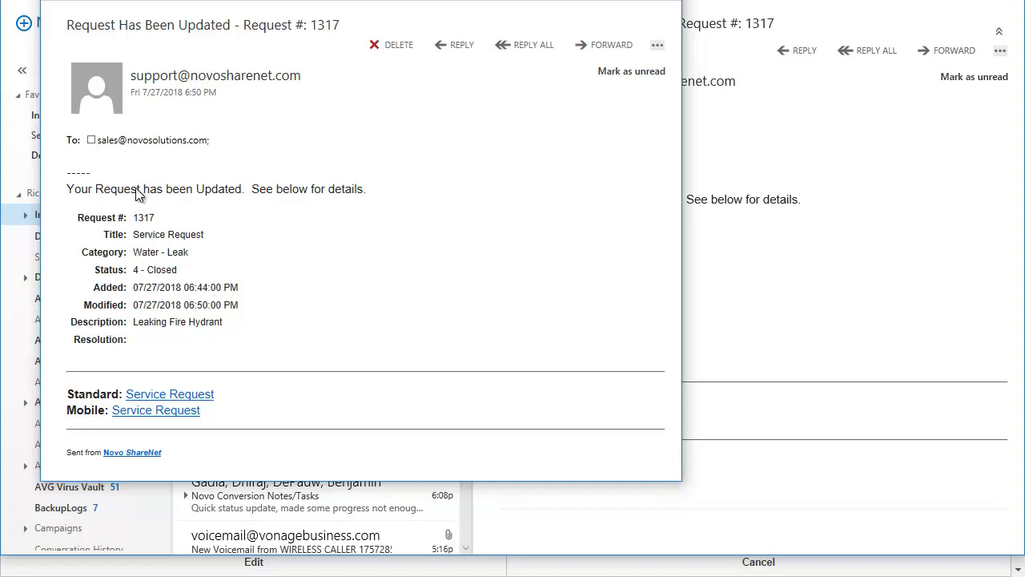
mouse_move(307, 223)
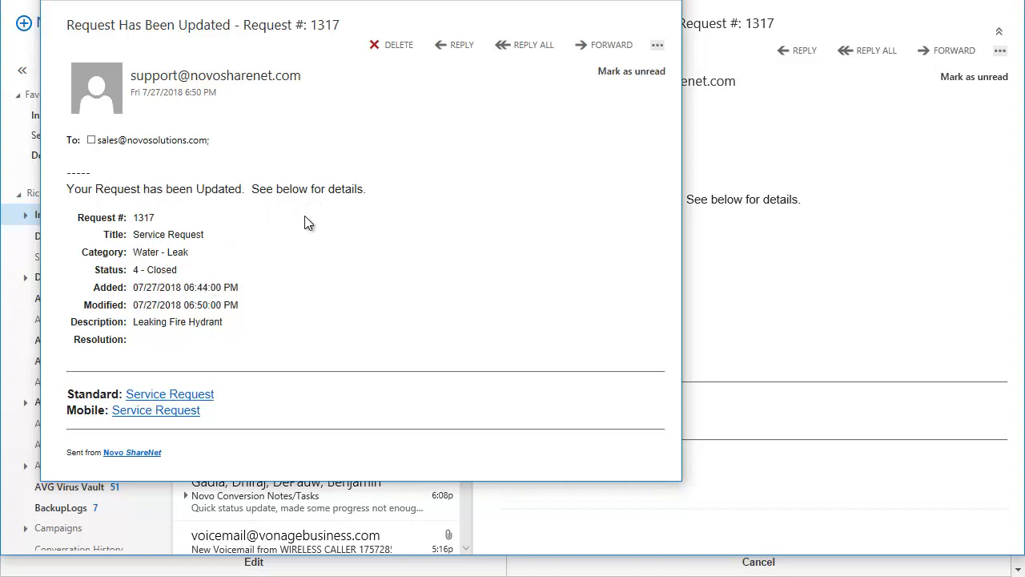
mouse_move(161, 255)
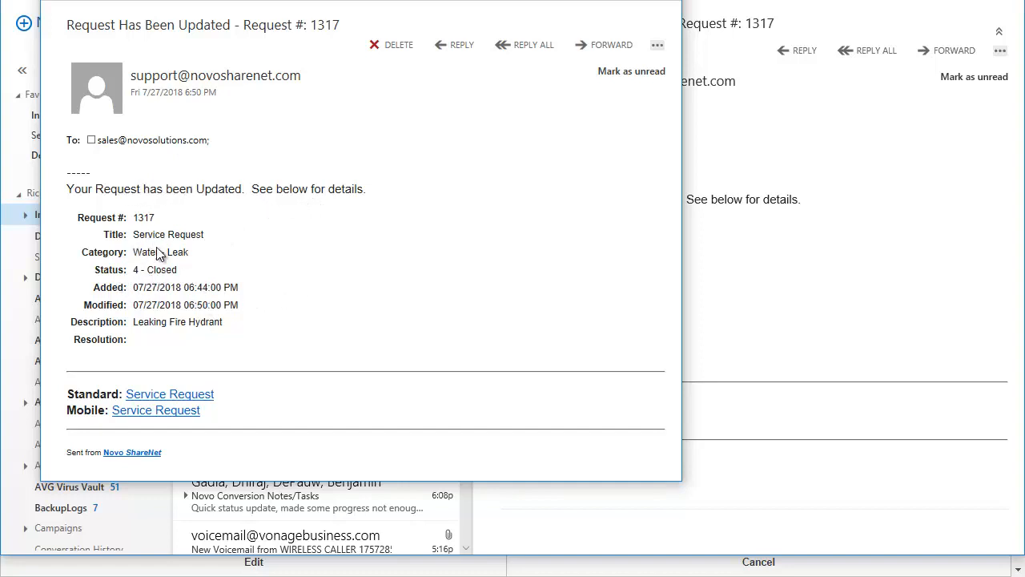
mouse_move(162, 354)
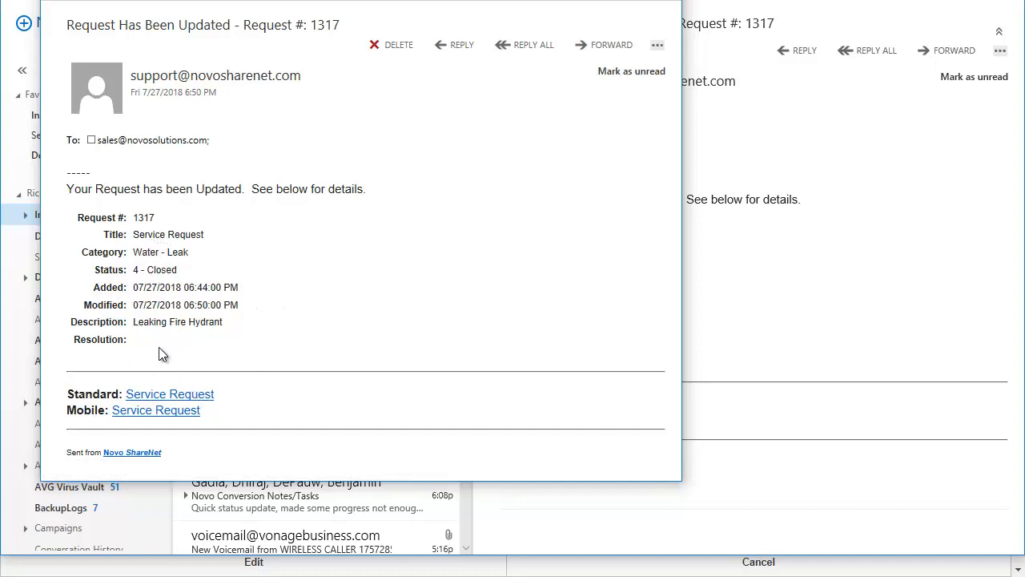
mouse_move(253, 375)
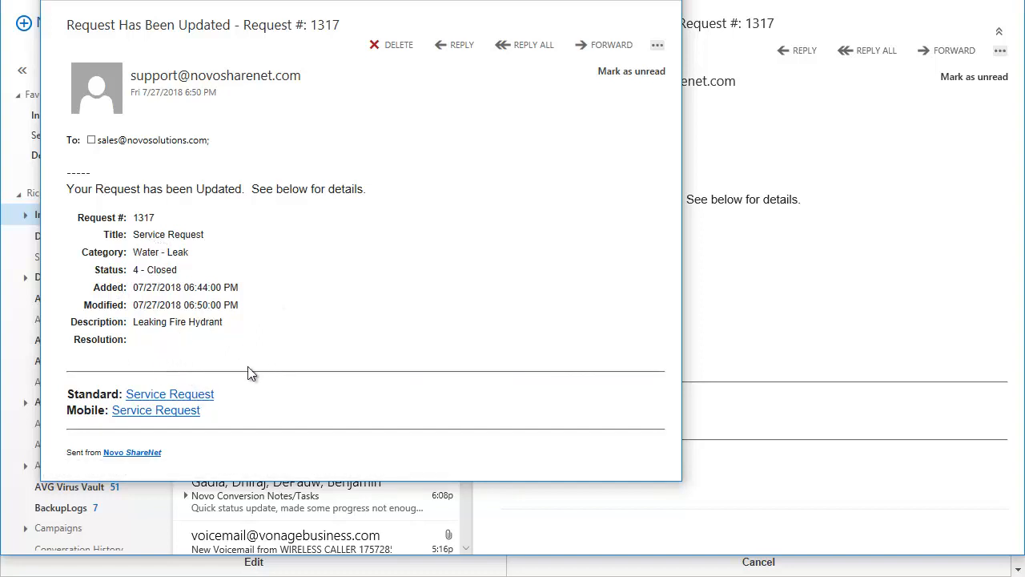
mouse_move(234, 355)
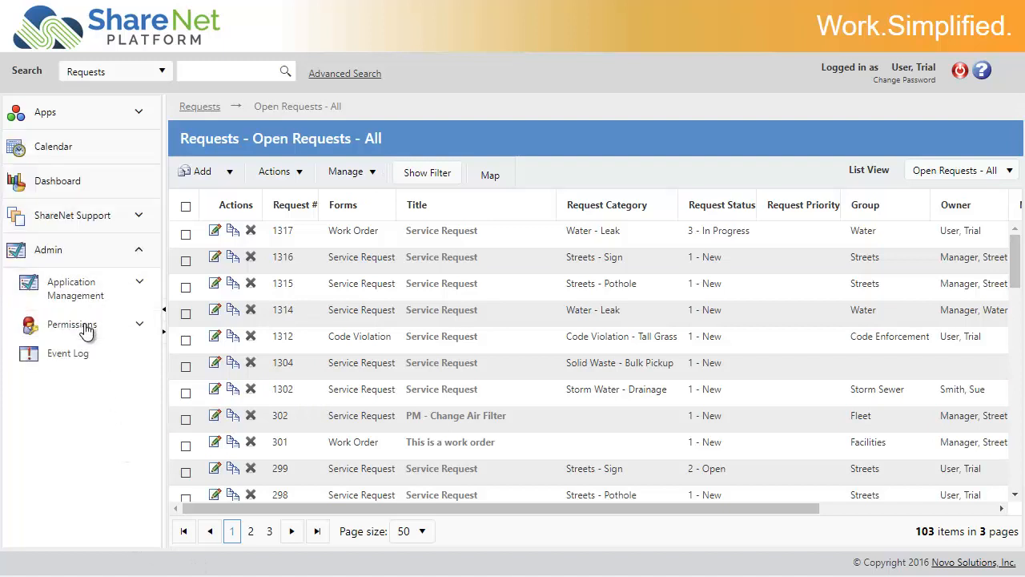
Step: Show the Roles page under Admin Permissions, listing 16 roles
left_click(71, 323)
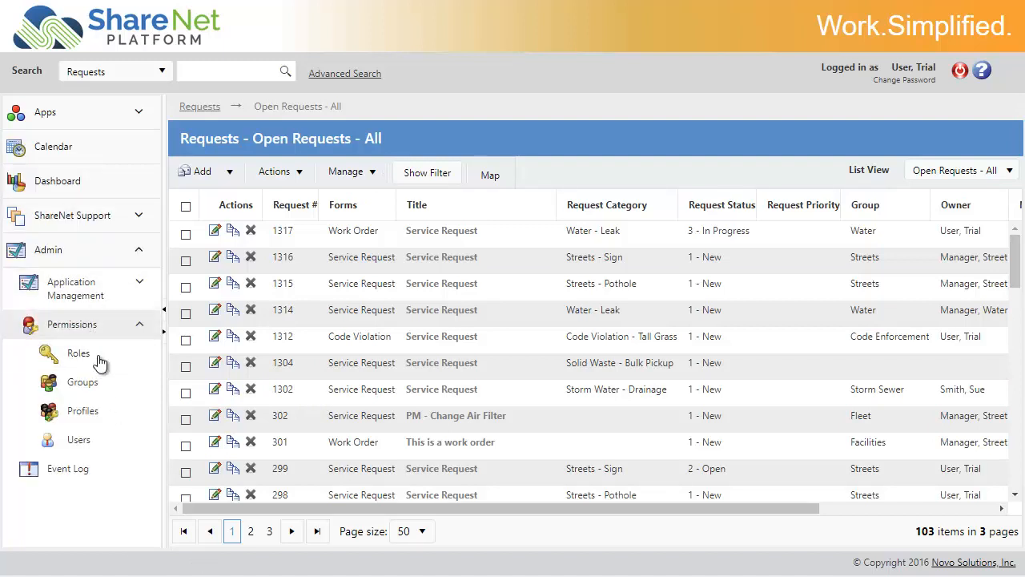
left_click(77, 353)
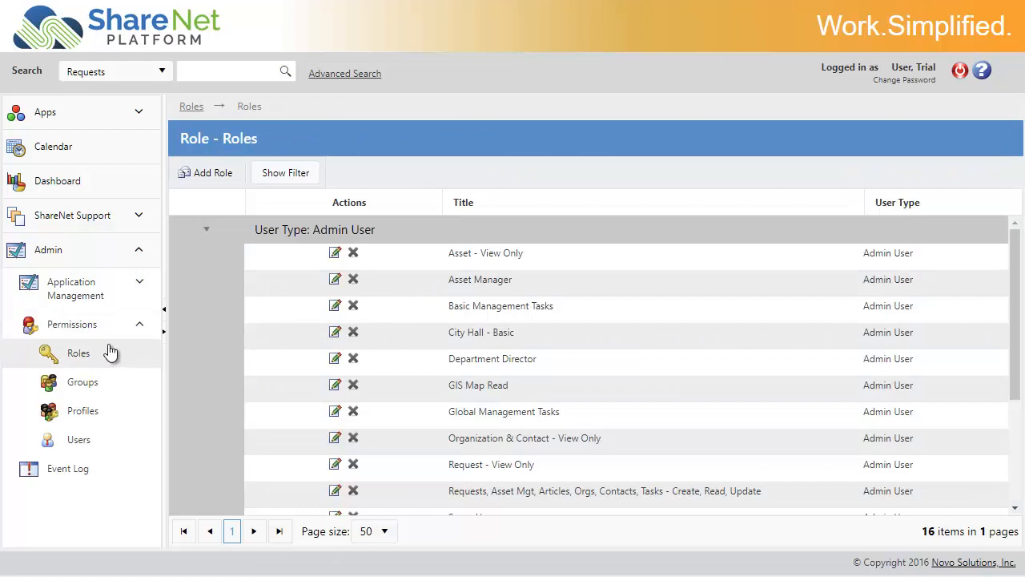
mouse_move(83, 410)
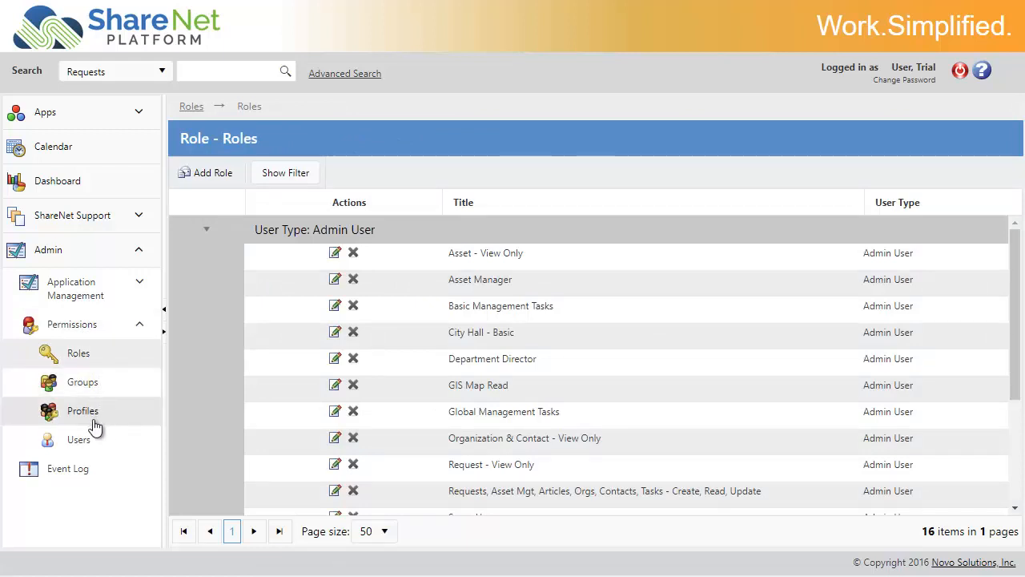
mouse_move(104, 414)
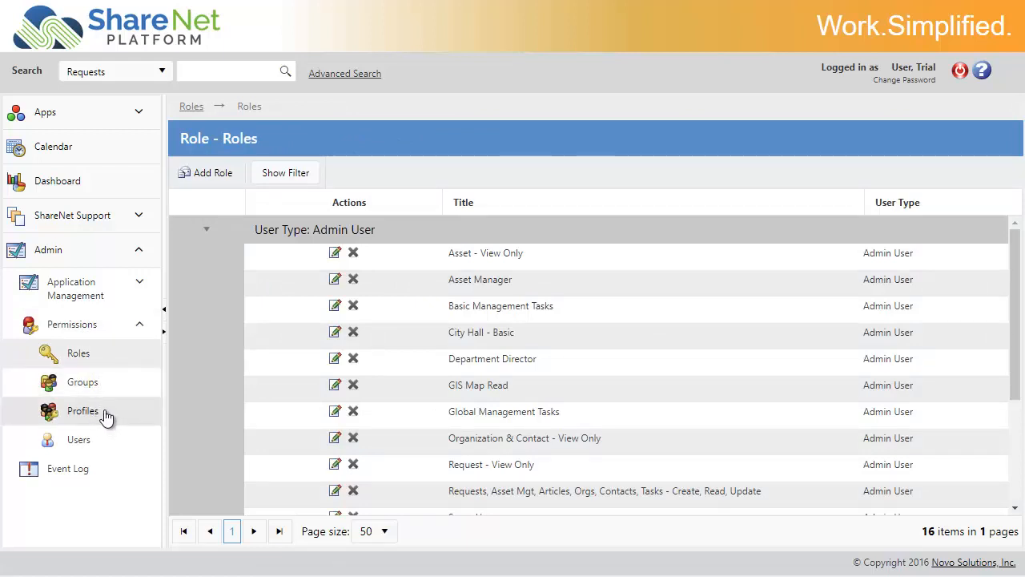
mouse_move(102, 410)
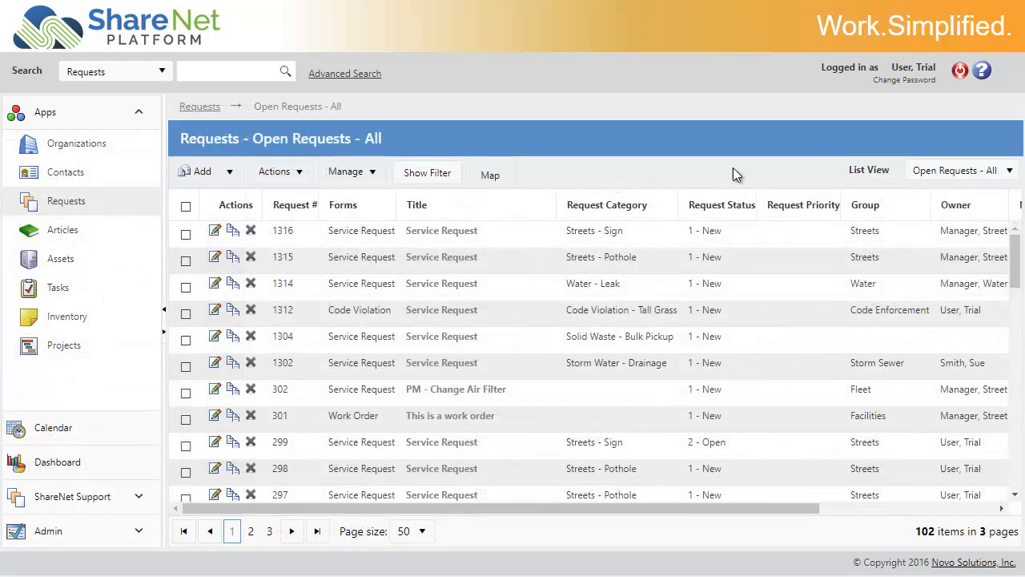
mouse_move(827, 215)
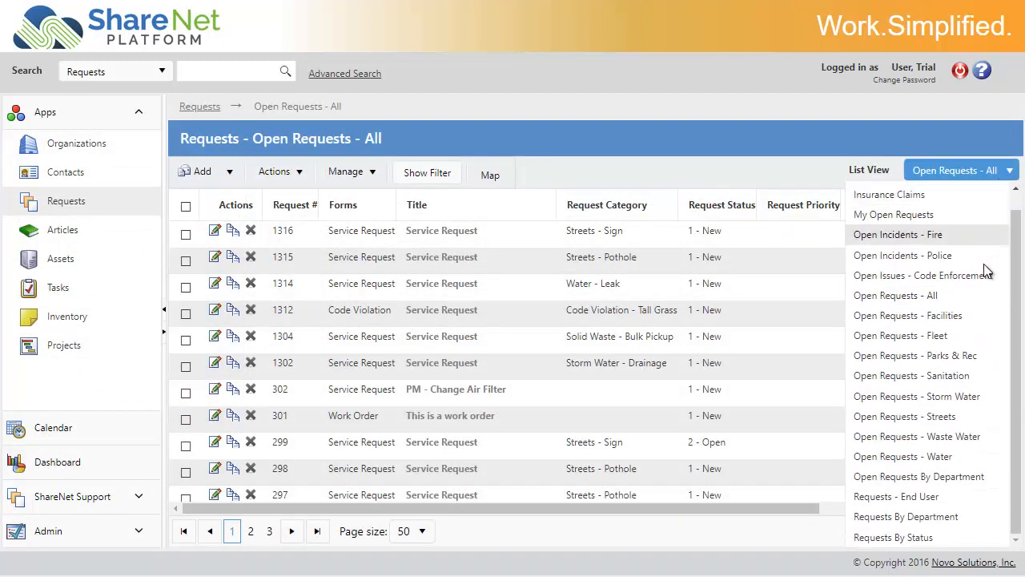
mouse_move(903, 455)
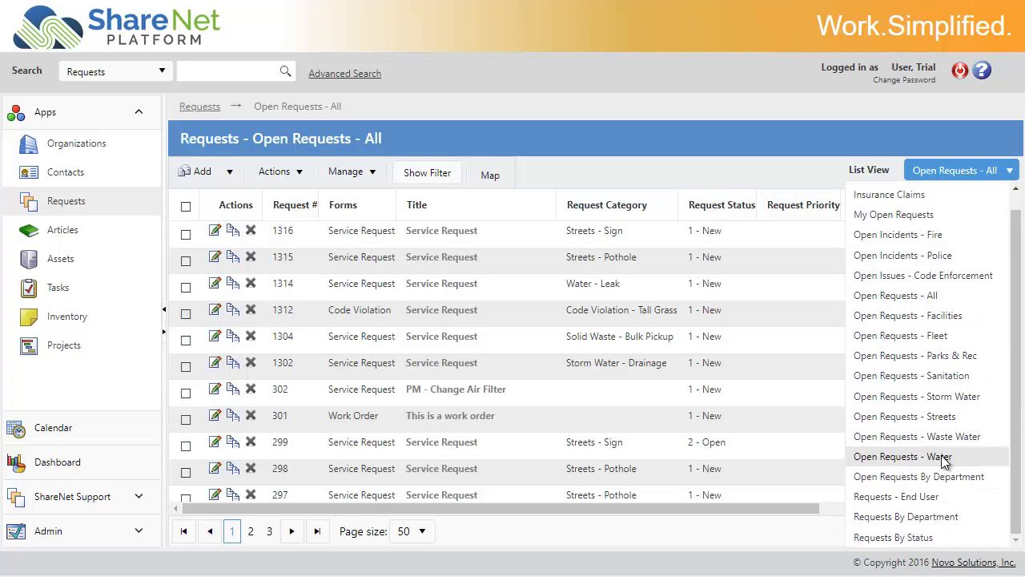
Step: Filter to 'Open Requests - Water' (4 items) and view their locations on the map
left_click(903, 455)
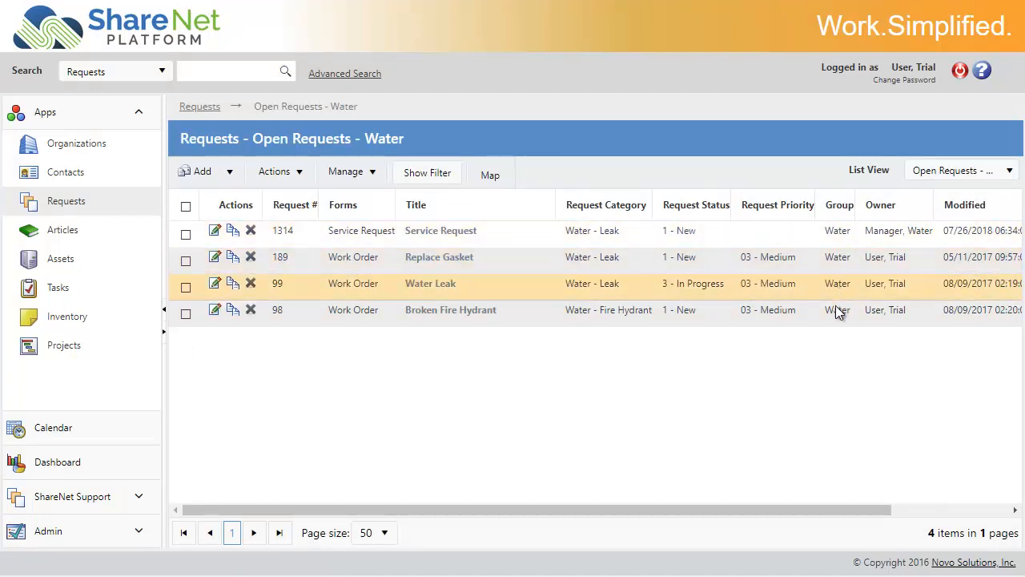
mouse_move(788, 346)
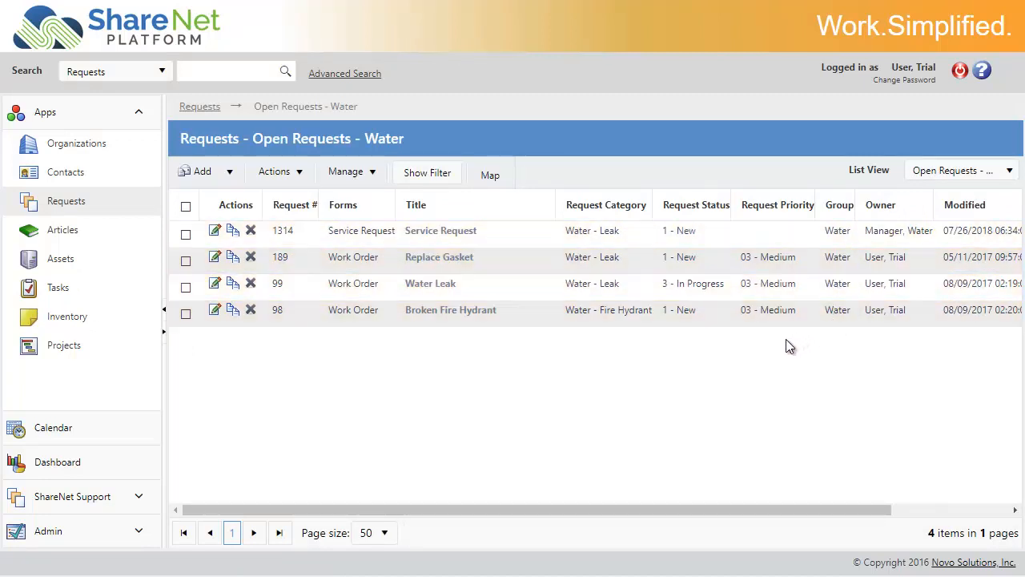
mouse_move(785, 346)
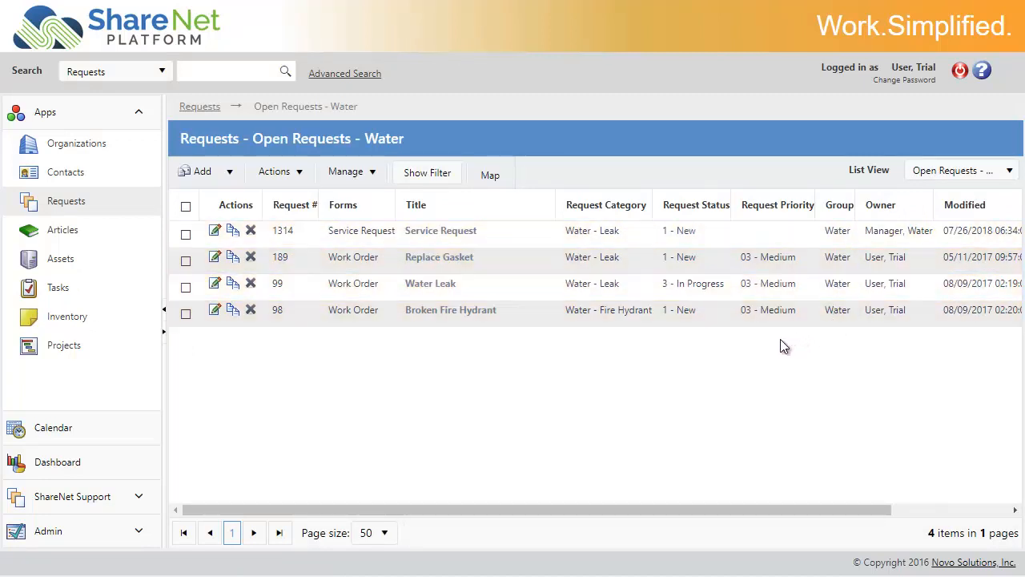
mouse_move(558, 338)
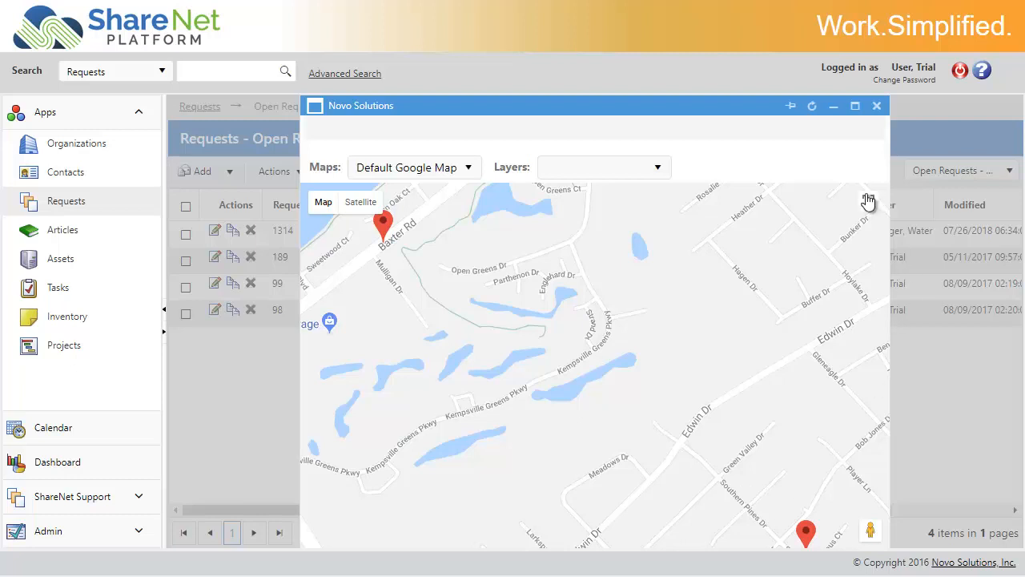
left_click(876, 105)
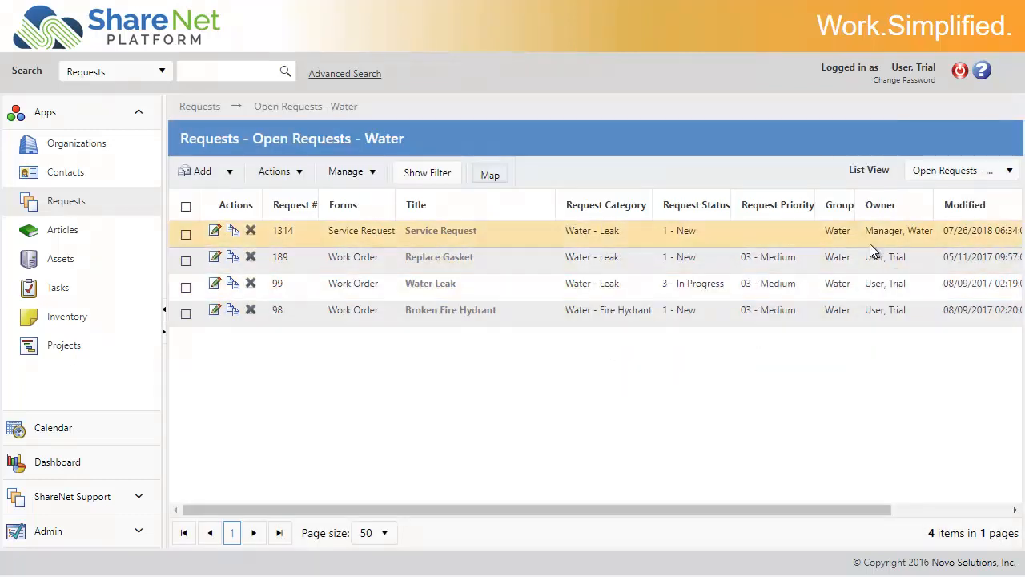
mouse_move(344, 367)
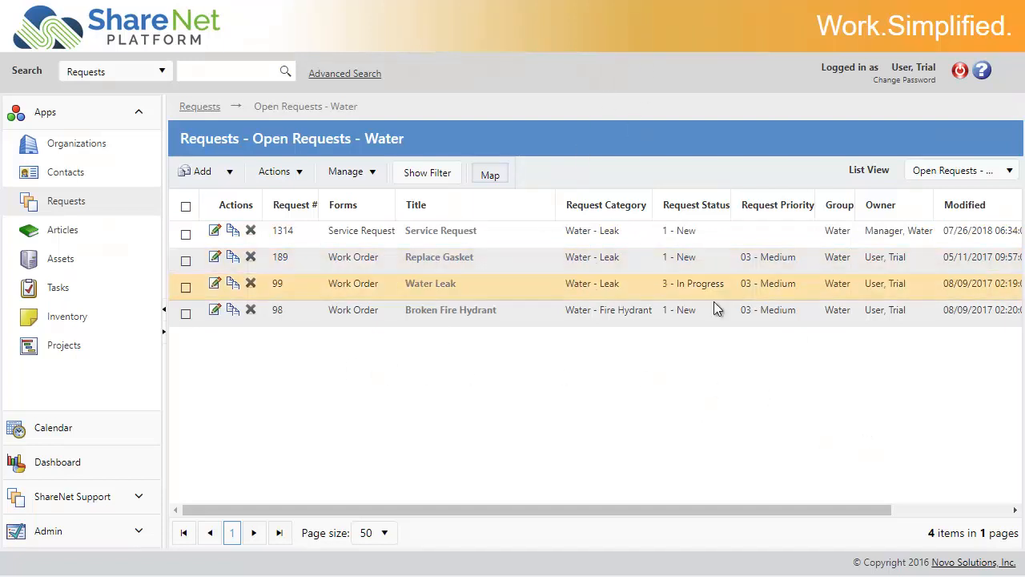
Step: Filter to 'Open Requests - Sanitation' (3 items) and view their locations on the map
left_click(958, 170)
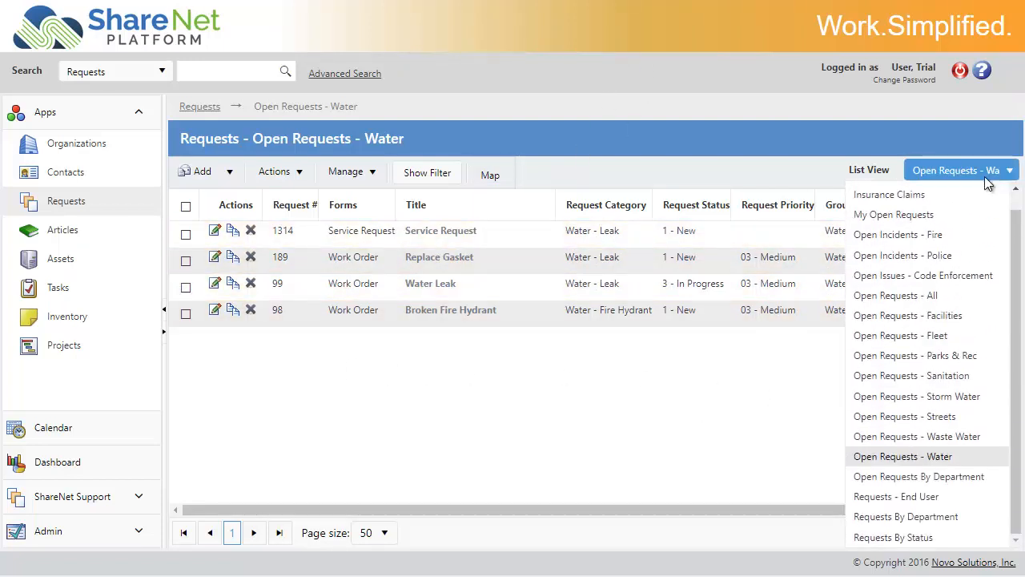
mouse_move(911, 374)
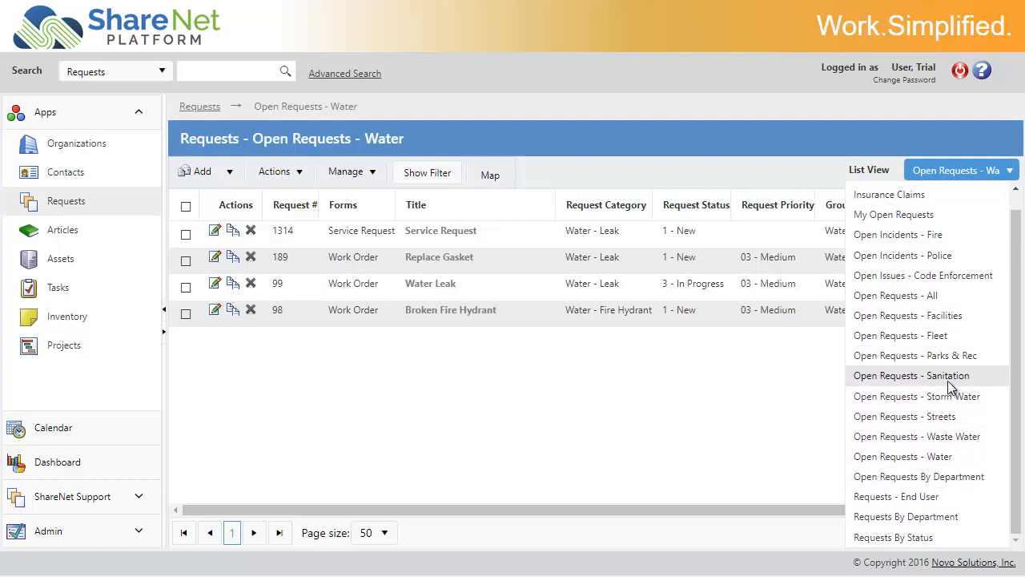
left_click(911, 375)
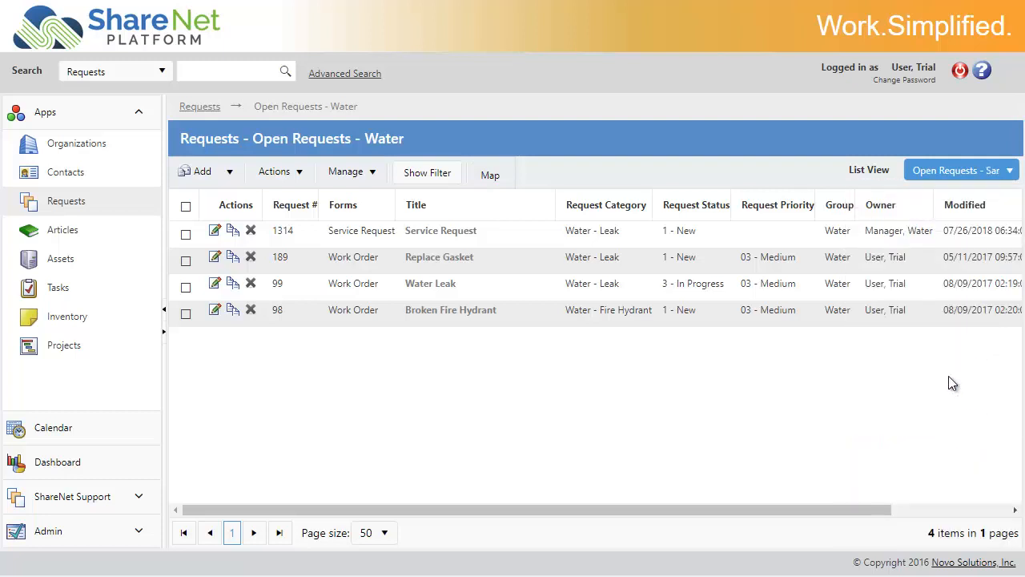
left_click(961, 170)
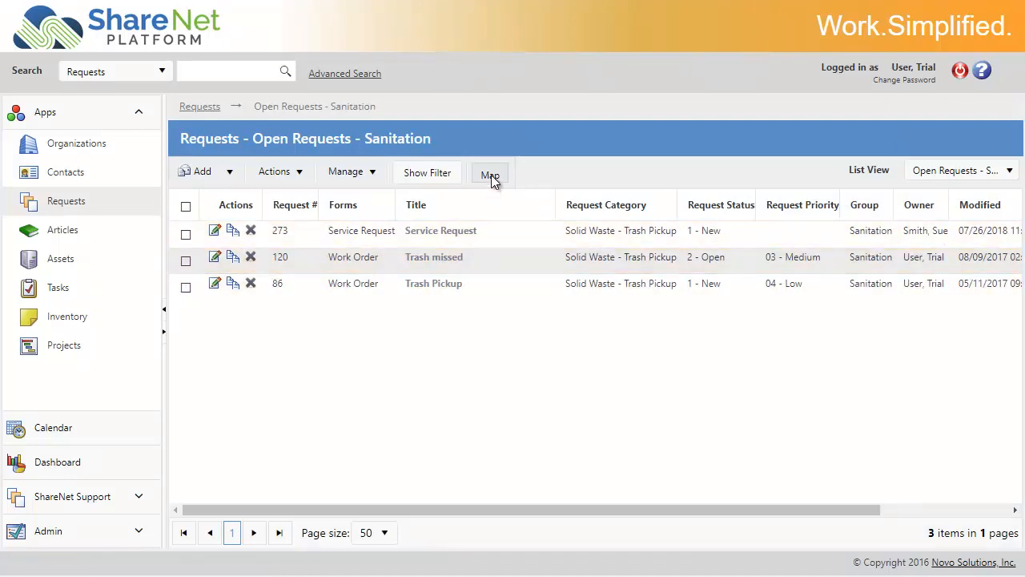
left_click(490, 171)
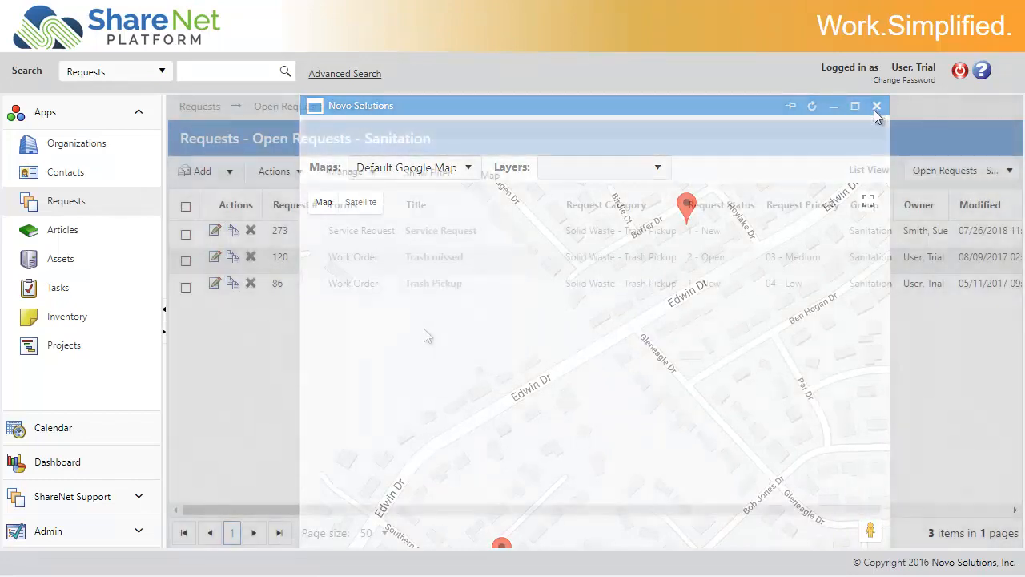
left_click(877, 106)
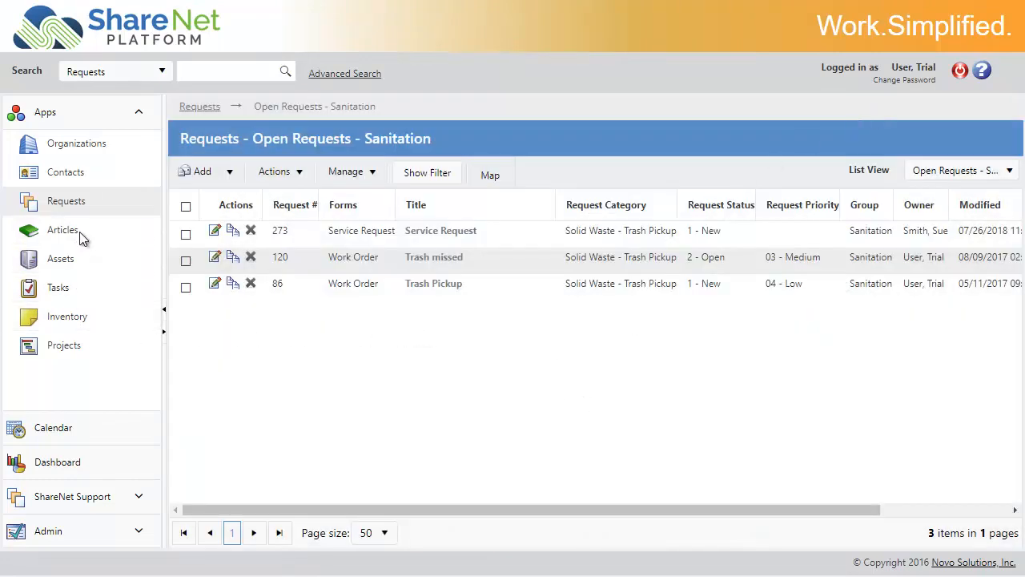
Step: Go to the Articles section listing the 6 enabled knowledge articles
left_click(62, 231)
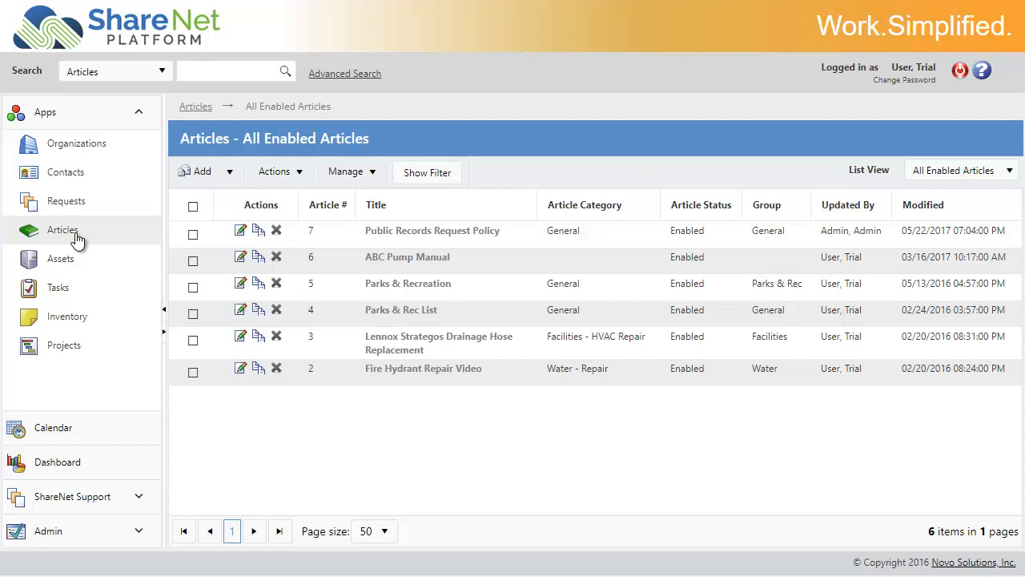
mouse_move(84, 246)
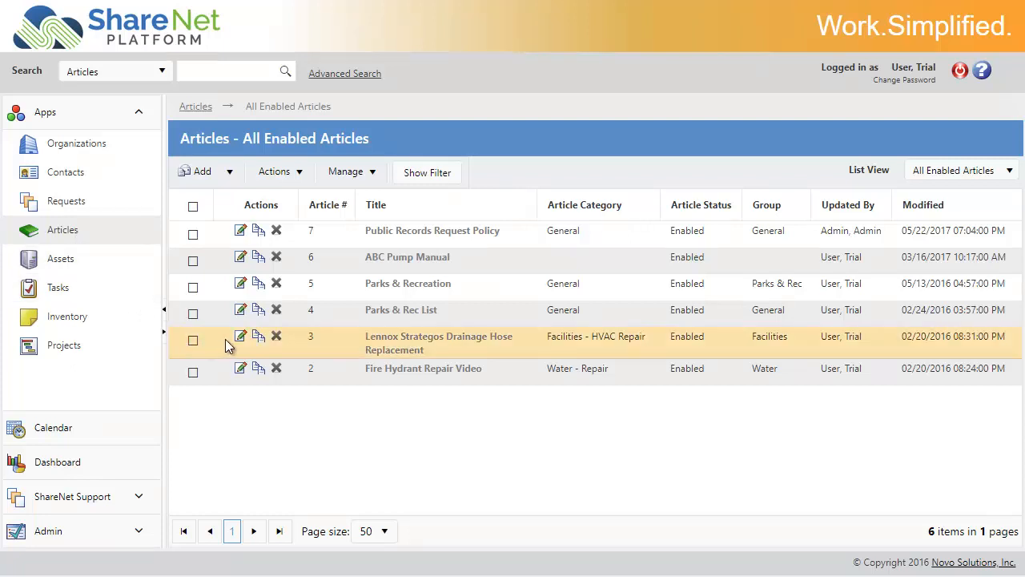
mouse_move(241, 337)
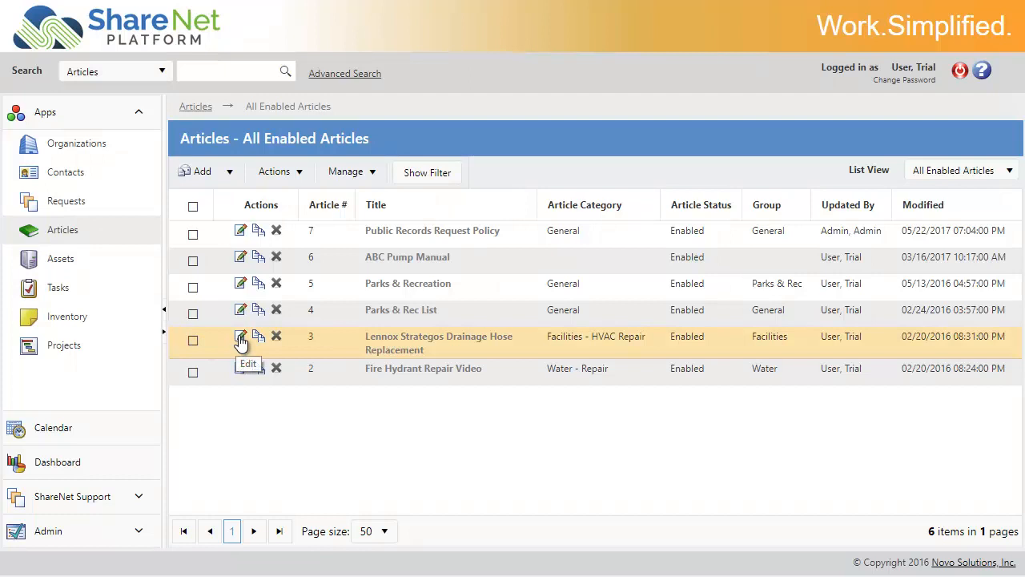
mouse_move(237, 339)
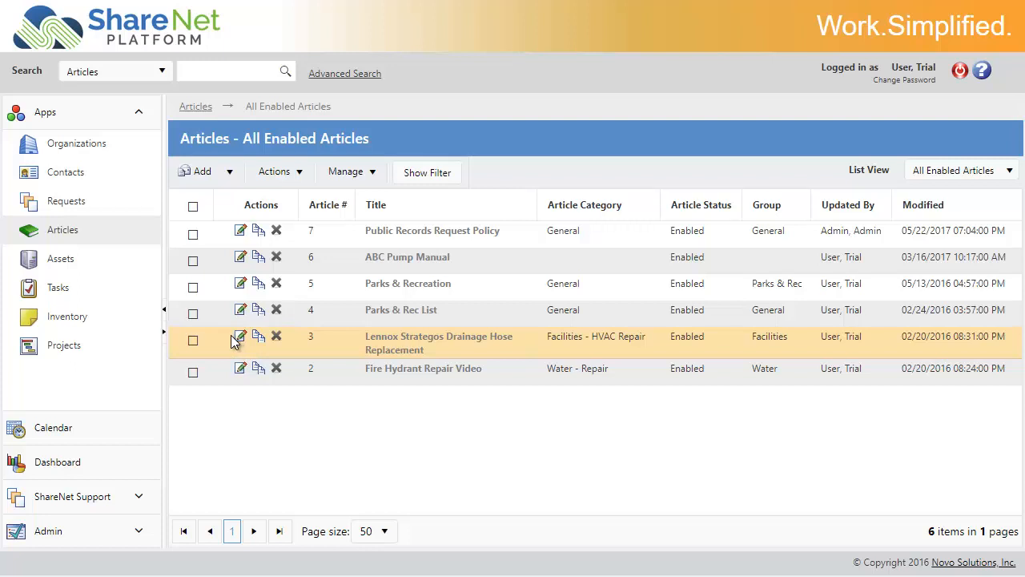
mouse_move(240, 336)
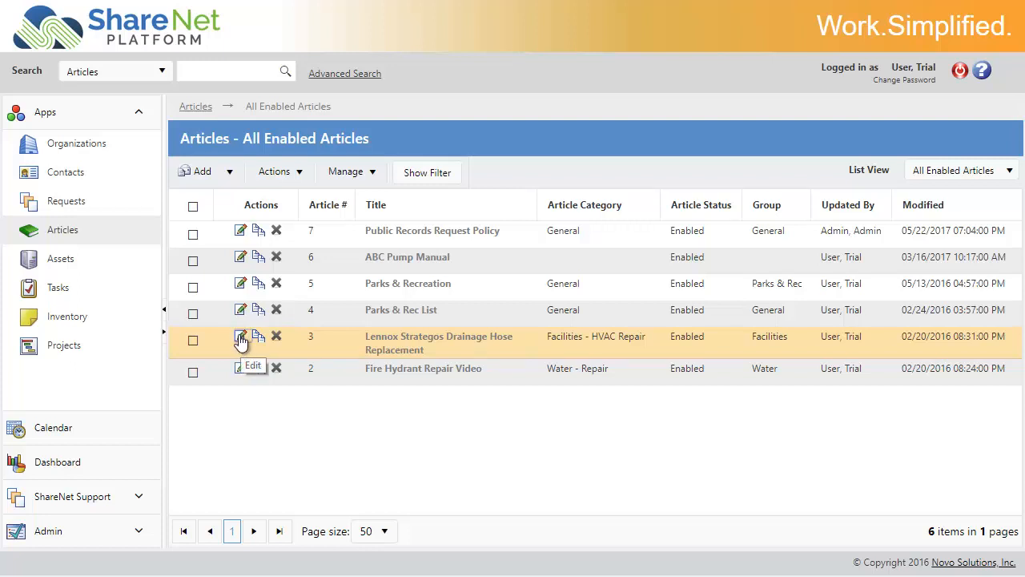
Step: Edit article 3, Lennox Strategos Drainage Hose Replacement, and review its content, image and metadata
left_click(240, 337)
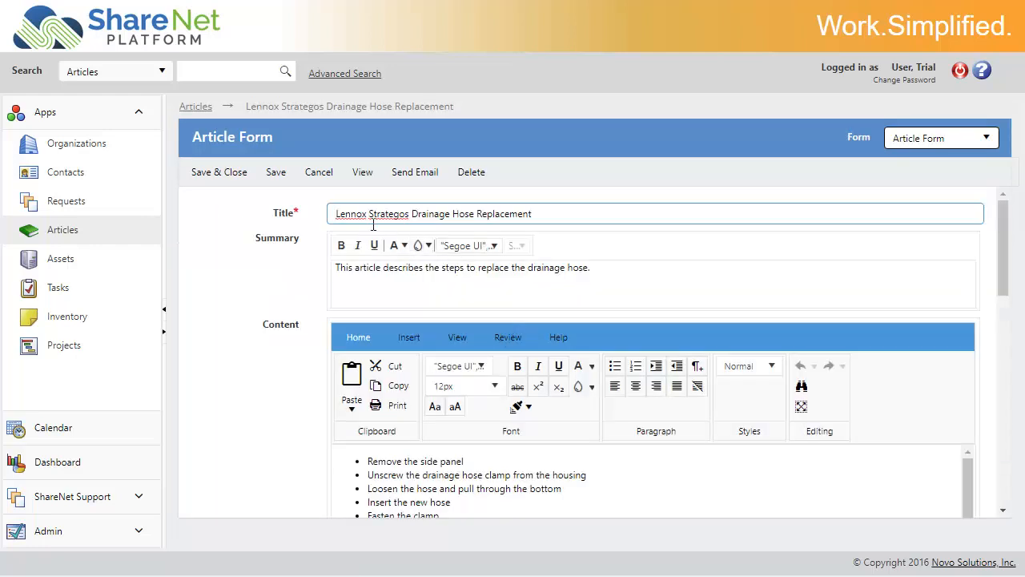
mouse_move(422, 276)
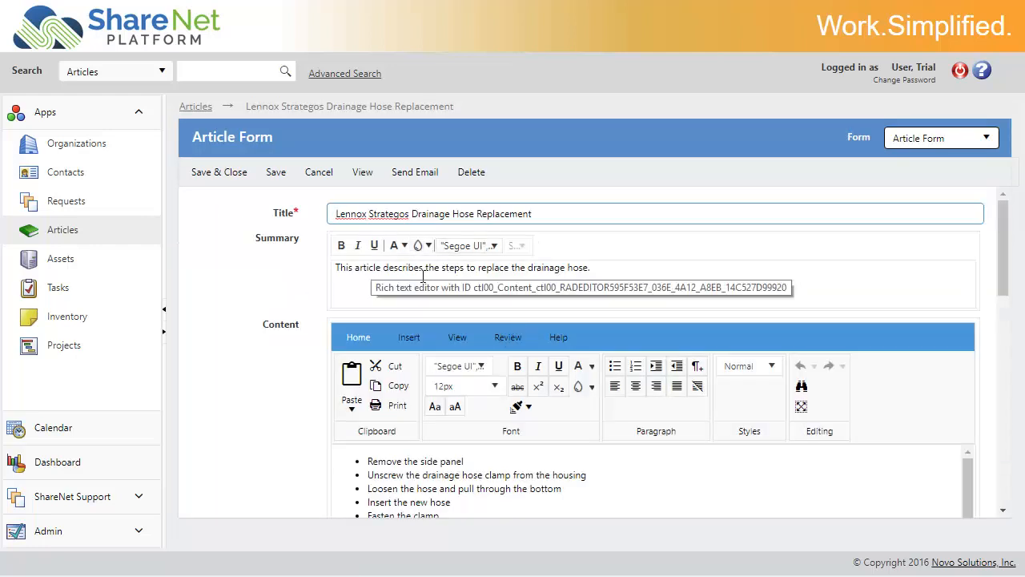
scroll("down", 3)
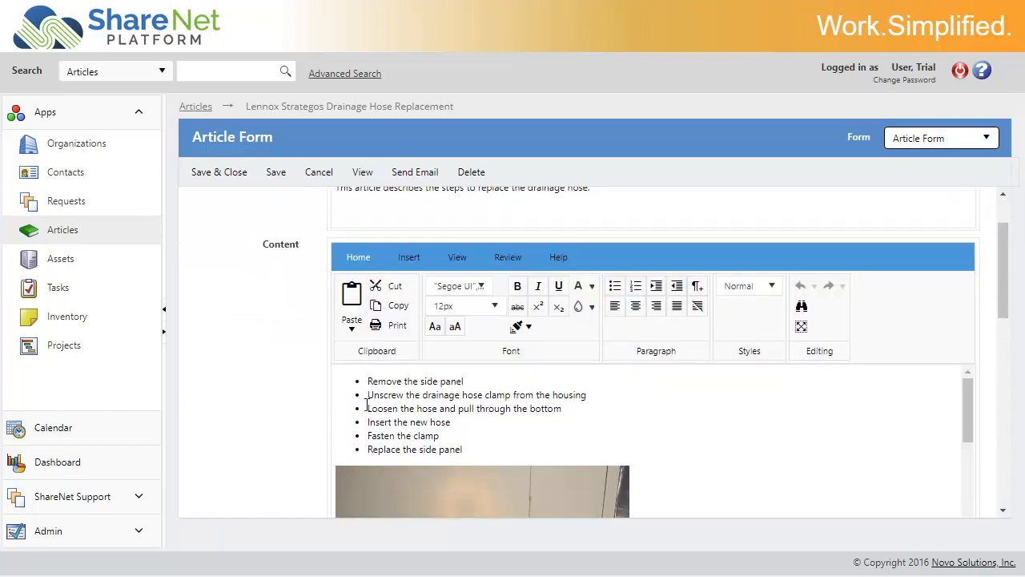
scroll("down", 3)
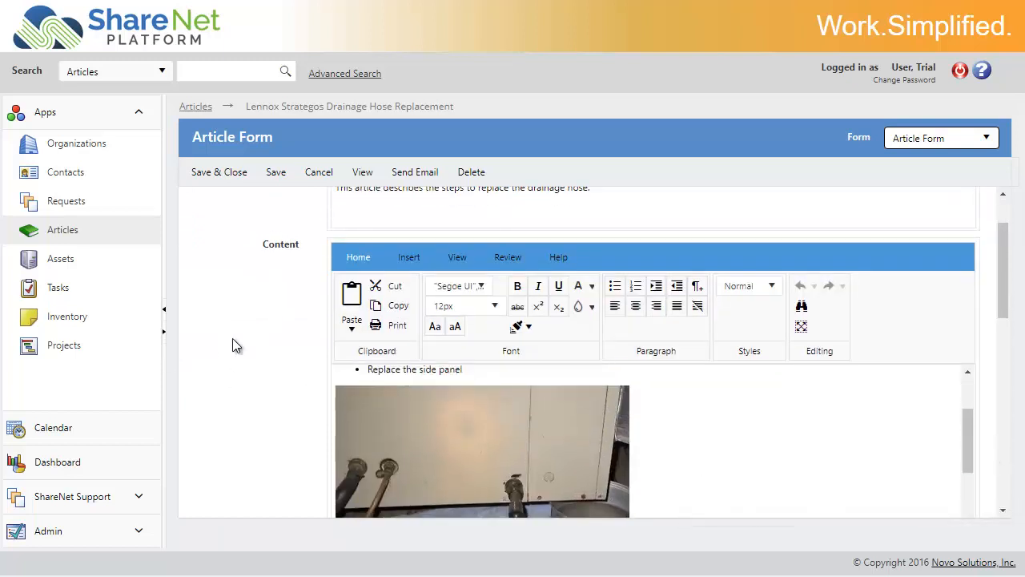
scroll("down", 3)
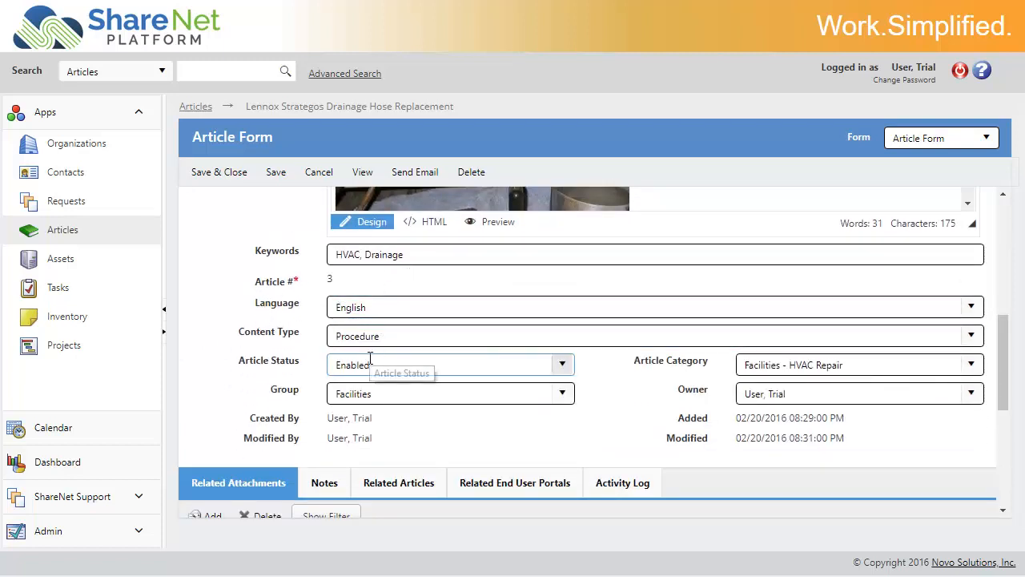
mouse_move(788, 365)
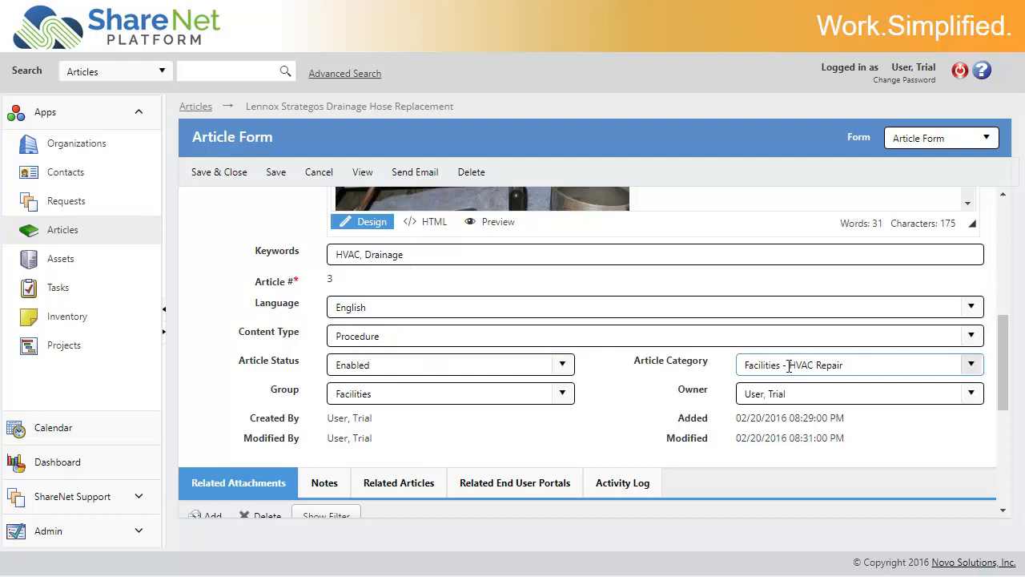
mouse_move(817, 365)
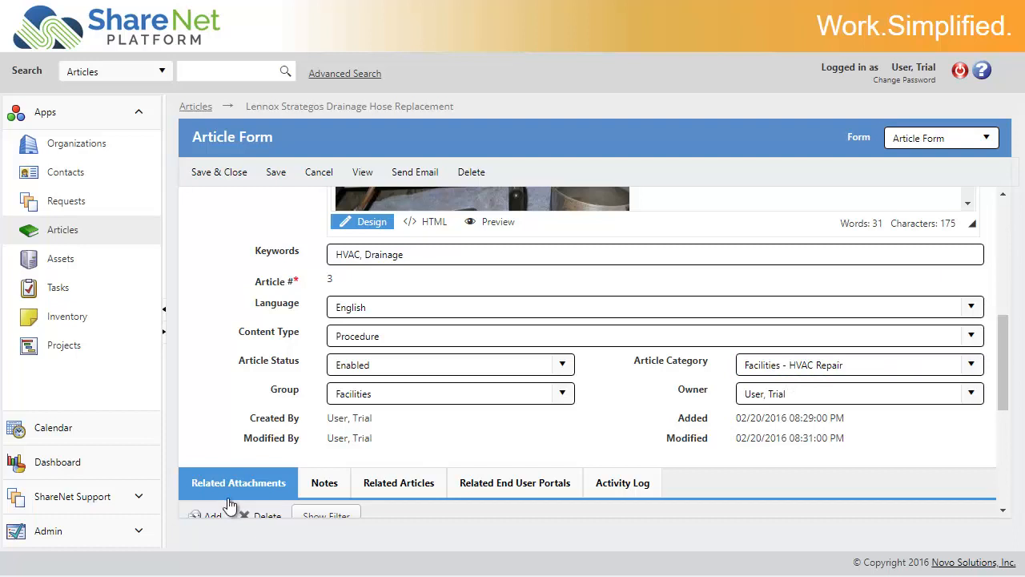
mouse_move(242, 490)
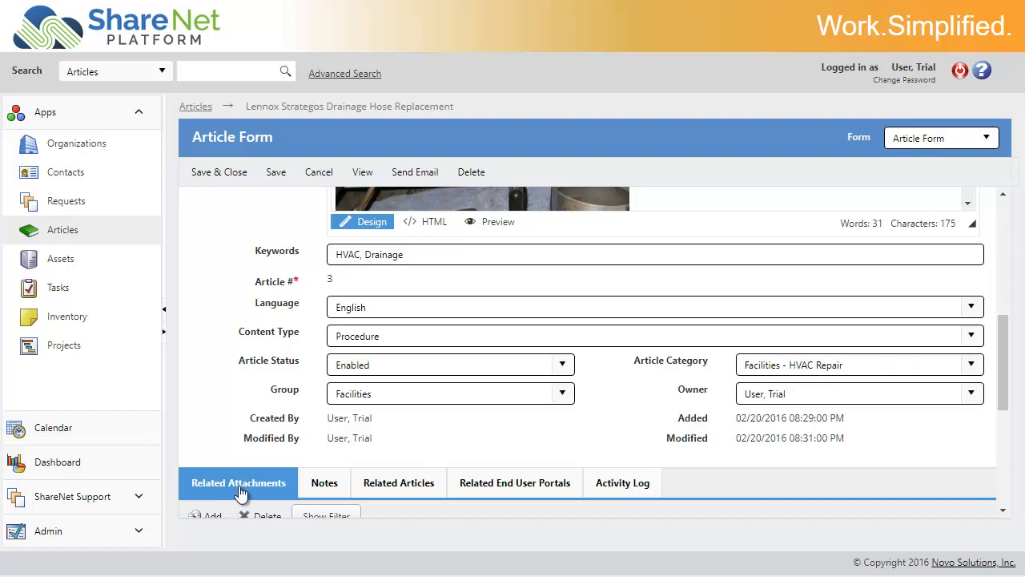
mouse_move(243, 199)
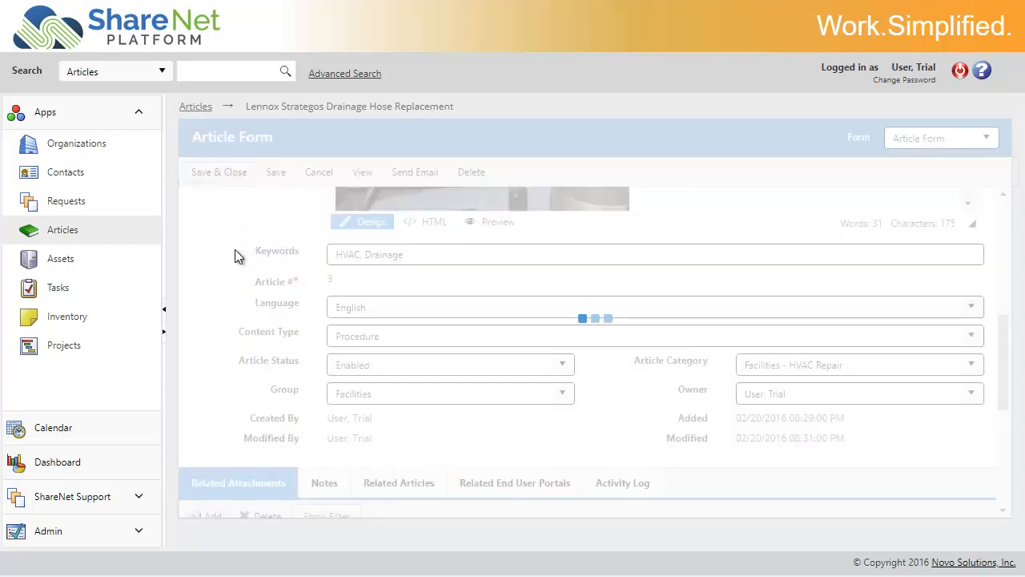
Step: Save & Close the drainage hose article, returning to the All Enabled Articles list
left_click(195, 105)
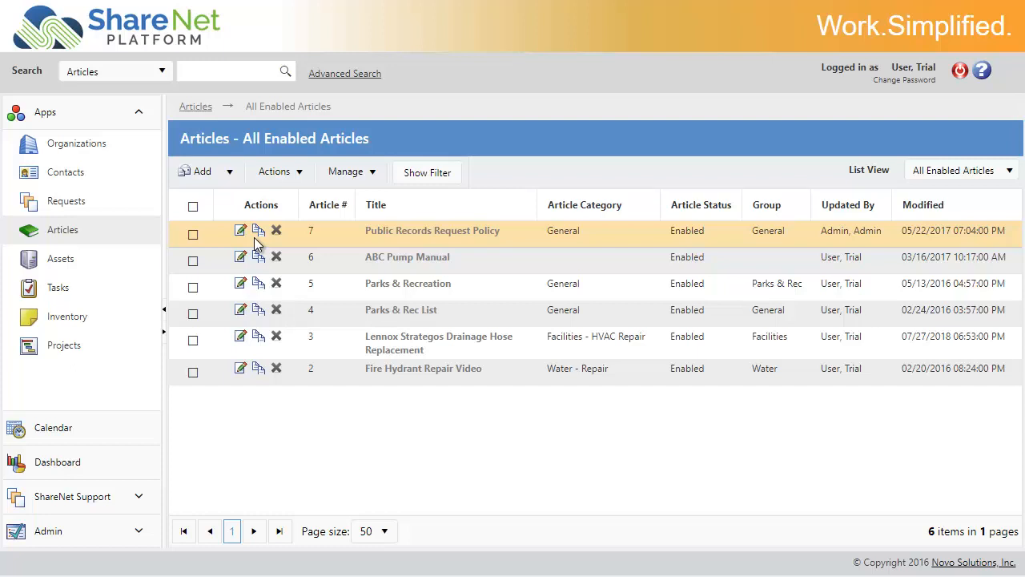
mouse_move(640, 18)
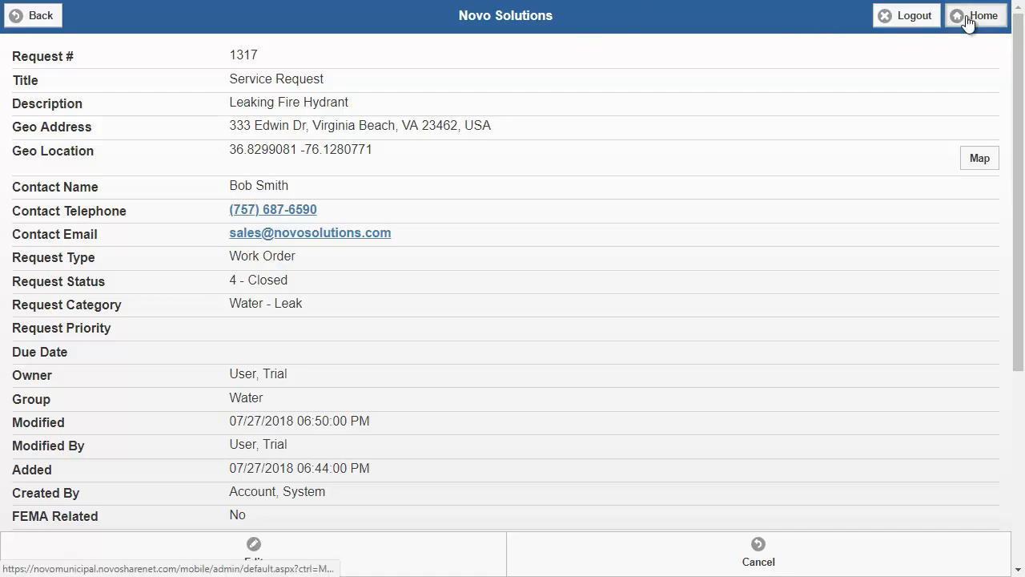
Step: From the mobile home screen, search 'lennox' and review the drainage hose article's steps, photo and properties
left_click(988, 16)
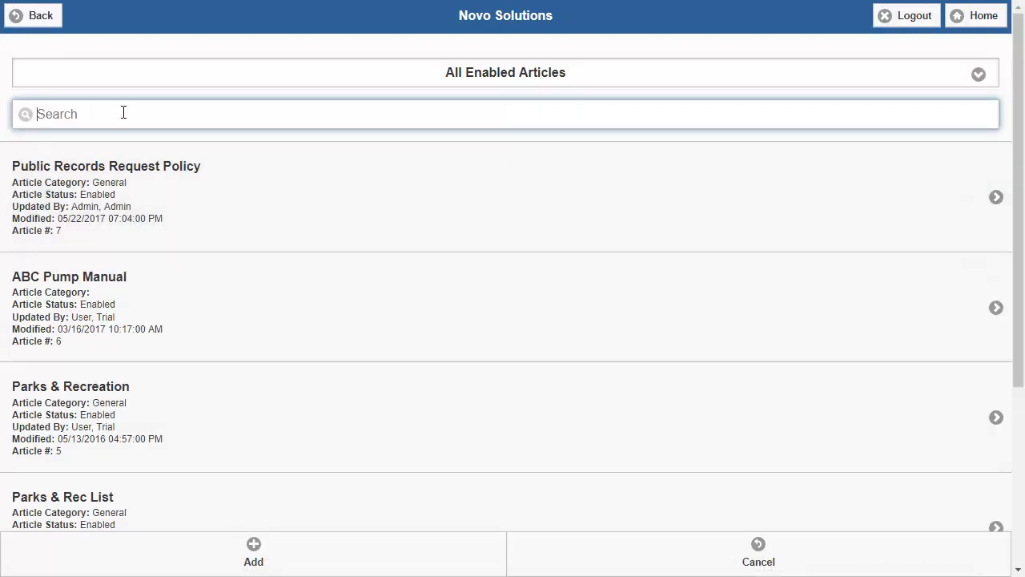
type("lennox")
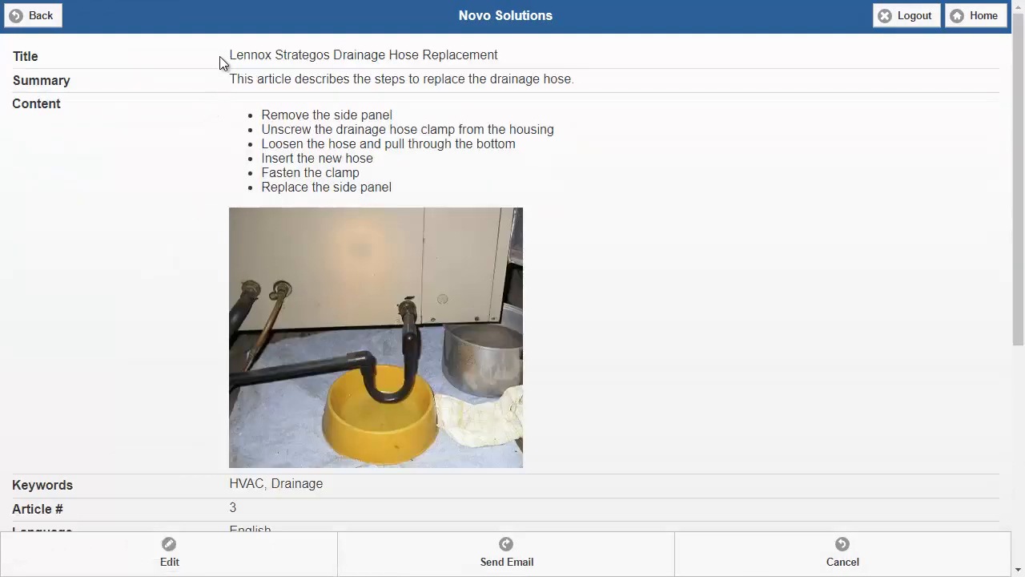
mouse_move(306, 109)
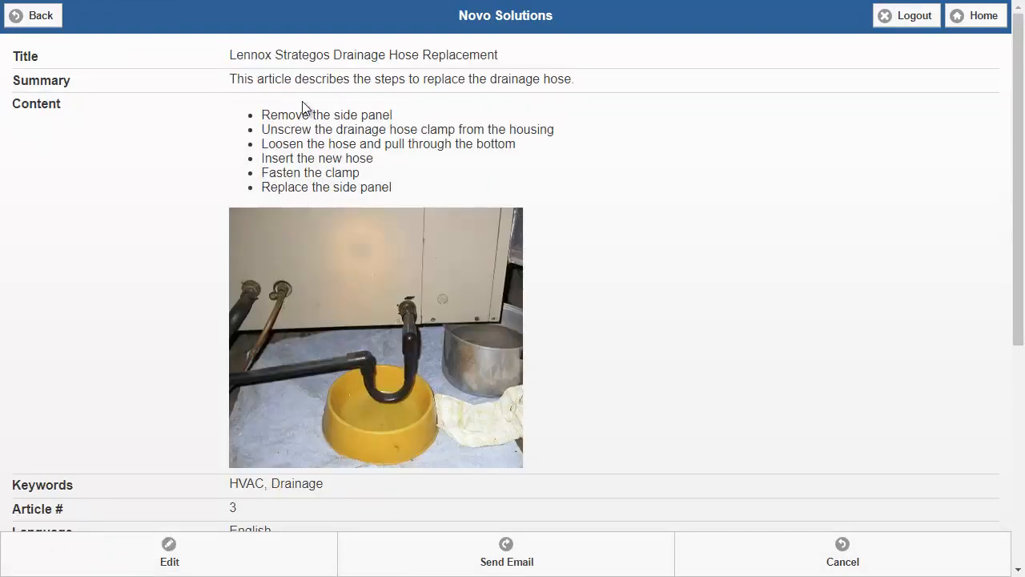
mouse_move(321, 351)
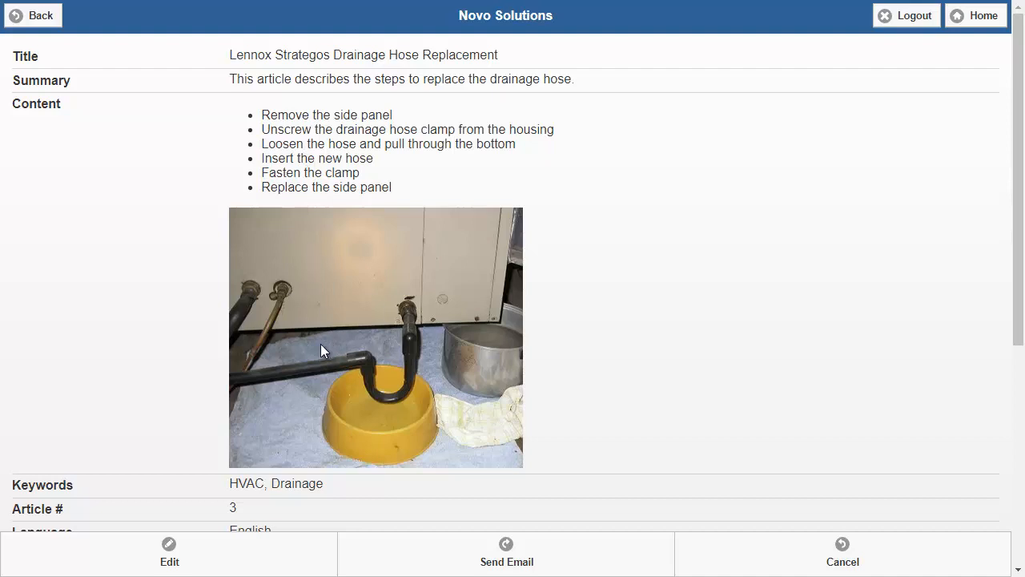
mouse_move(327, 366)
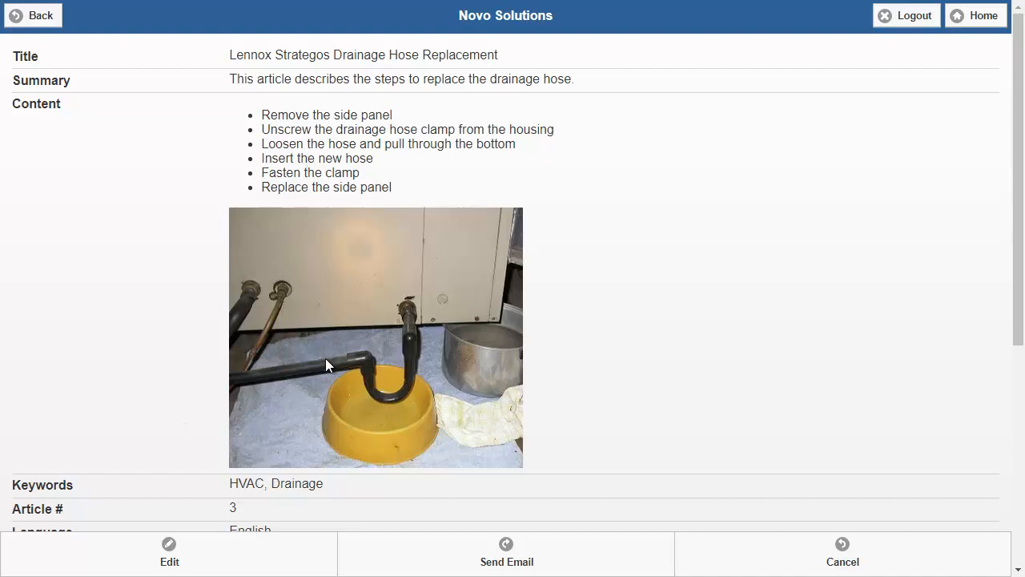
scroll("down", 3)
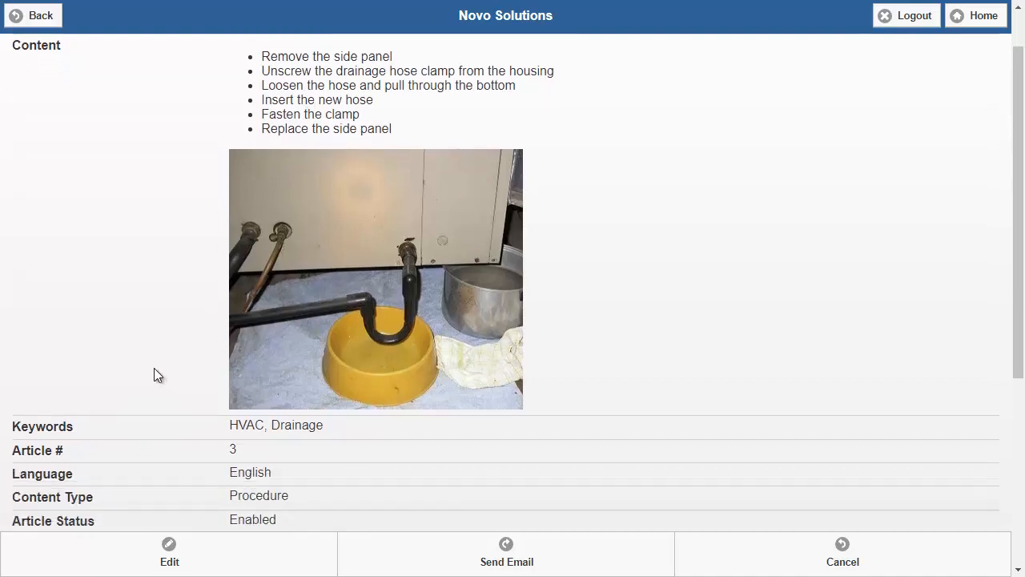
scroll("down", 3)
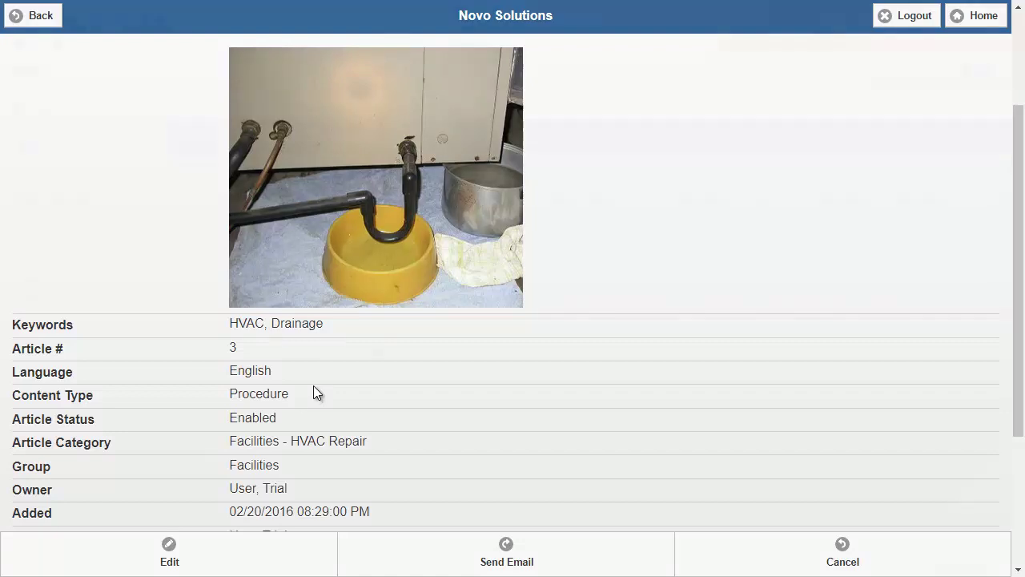
Step: Go back to the articles list, then into Requests and edit sanitation service request 273
left_click(32, 16)
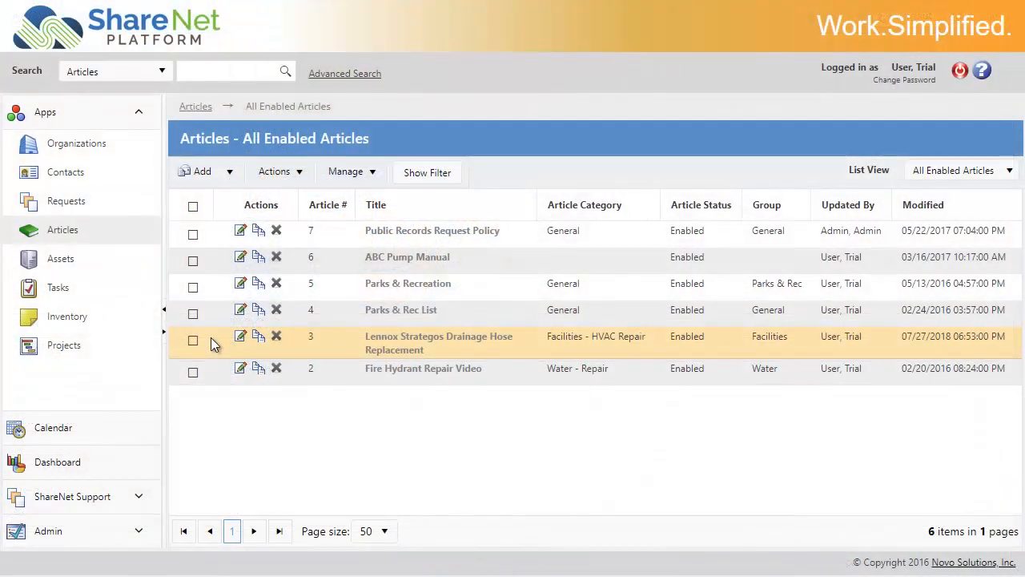
mouse_move(205, 330)
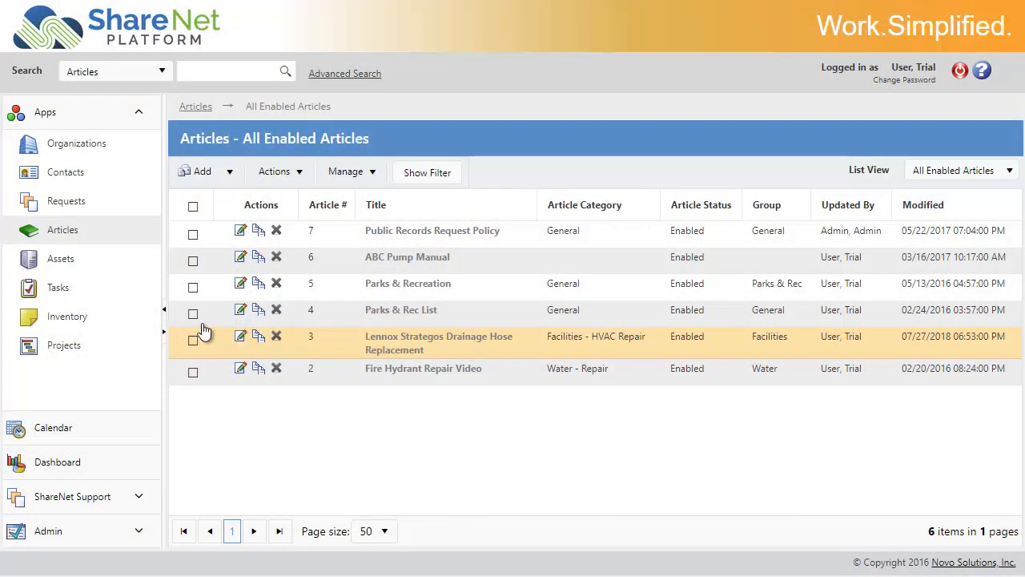
mouse_move(96, 206)
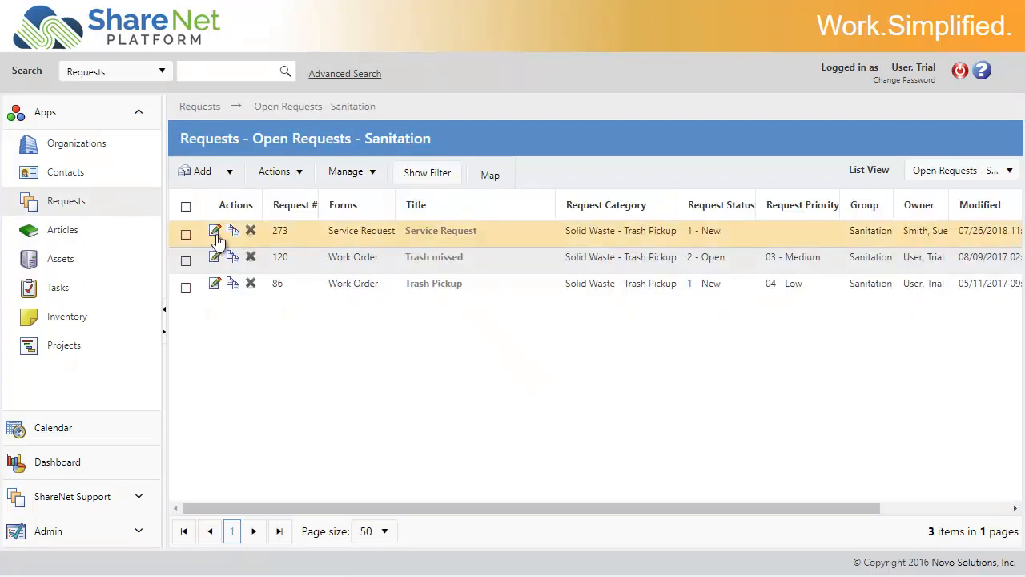
left_click(215, 230)
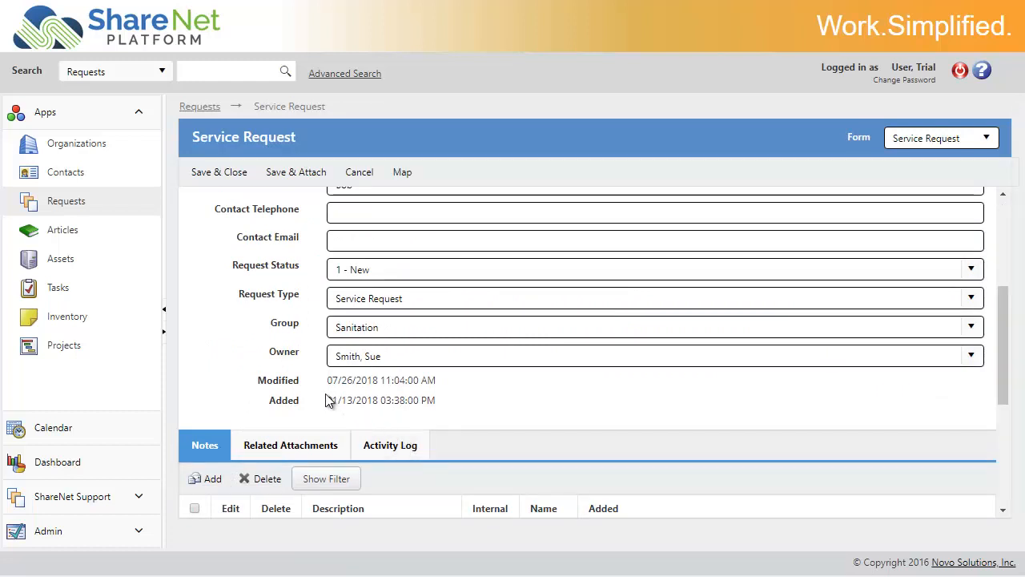
mouse_move(266, 340)
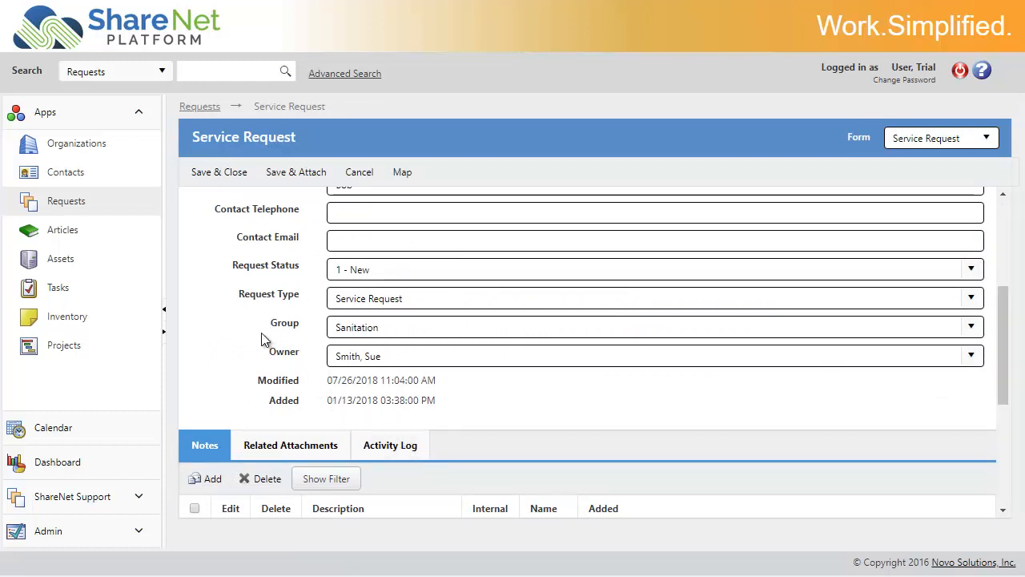
Step: From the water assets list, view the Pump 1 record and its Related Requests such as Check fittings
left_click(61, 257)
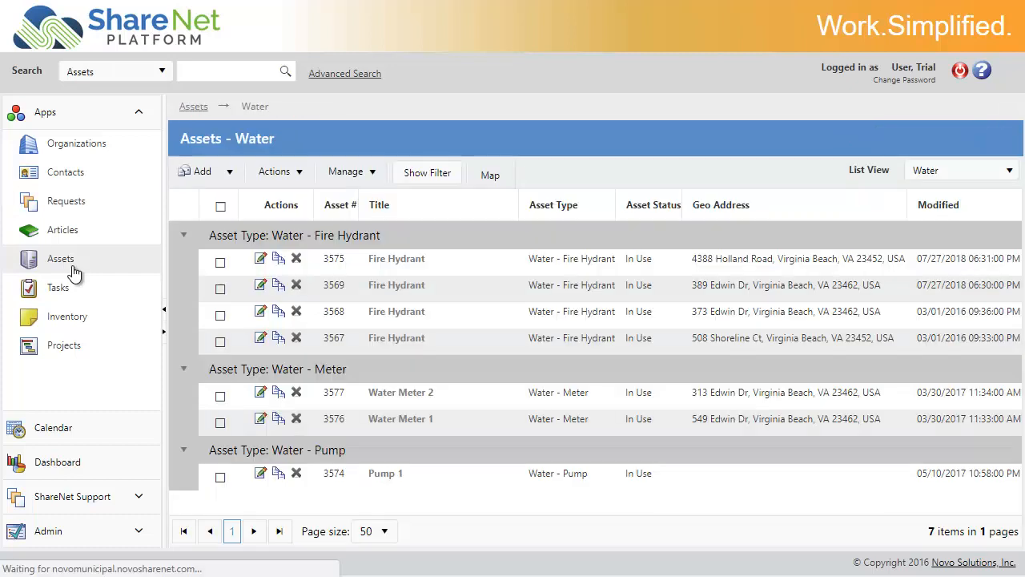
mouse_move(94, 275)
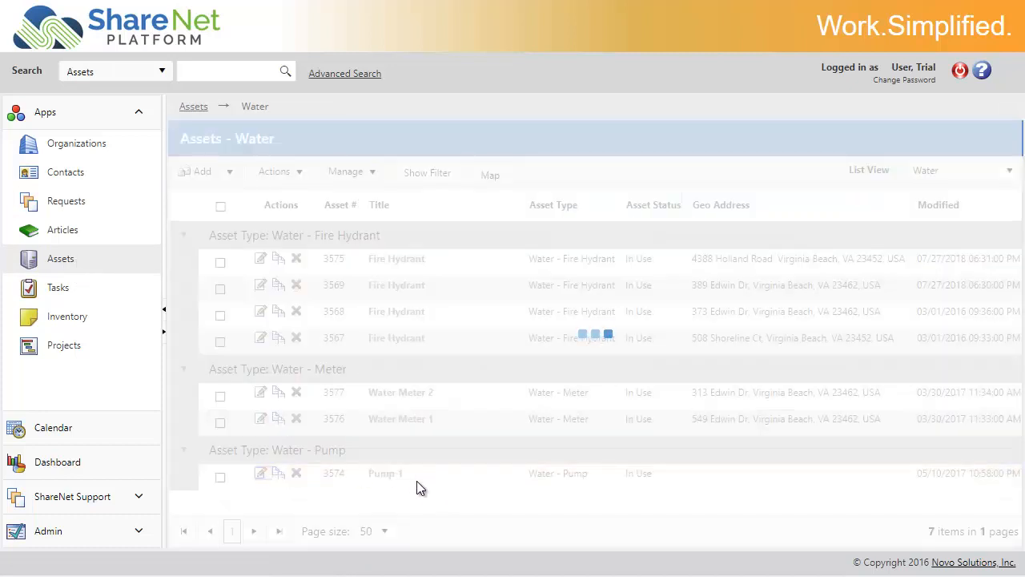
left_click(259, 472)
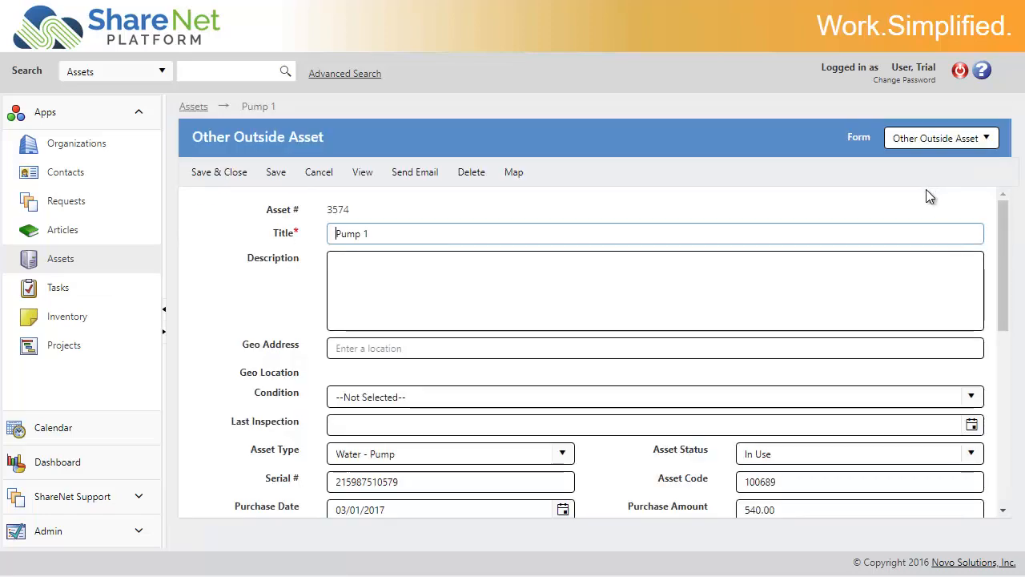
scroll("down", 3)
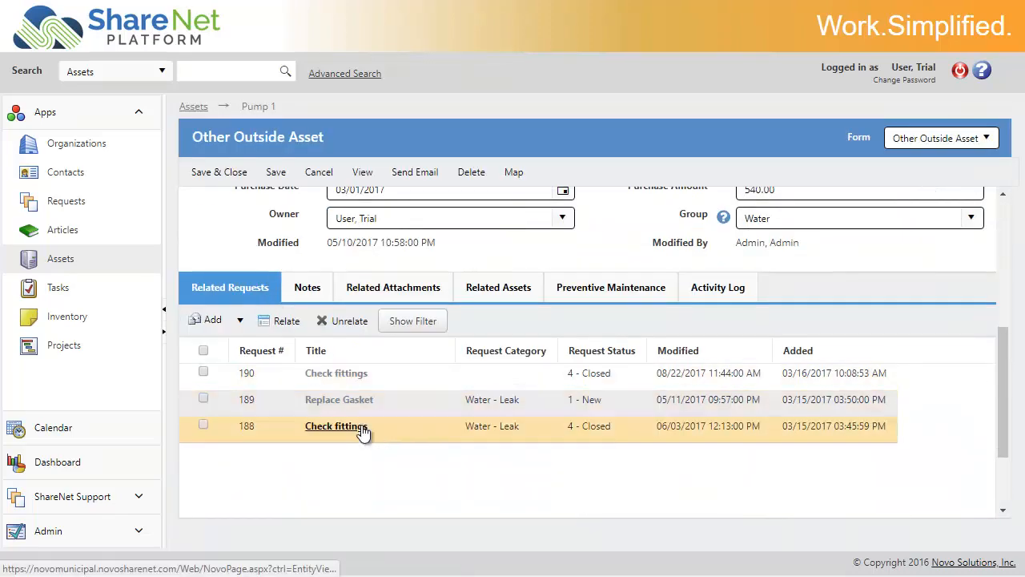
mouse_move(367, 446)
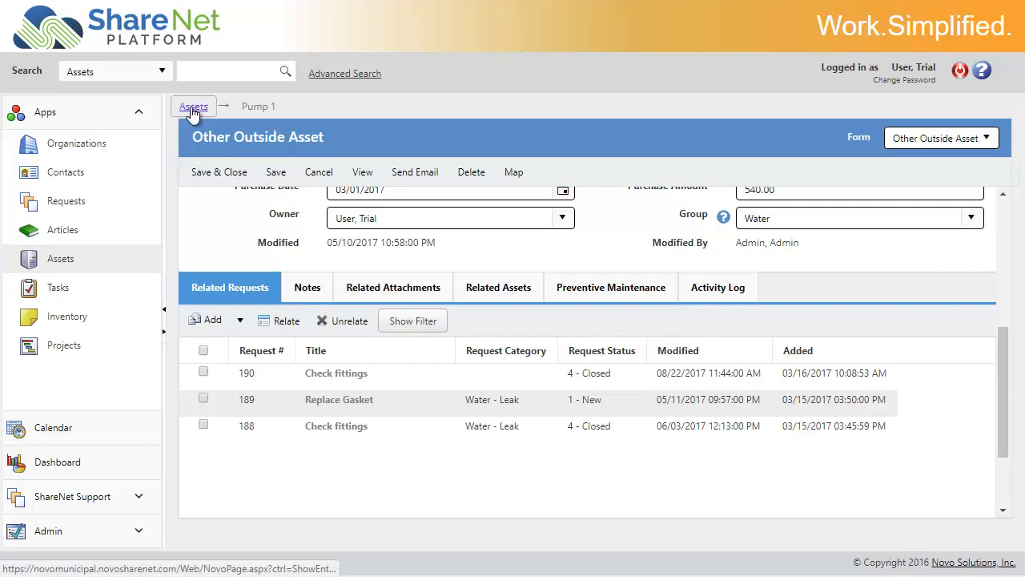
Step: From the sanitation requests list, bring up the Manage > Reports list of 29 reports
left_click(65, 200)
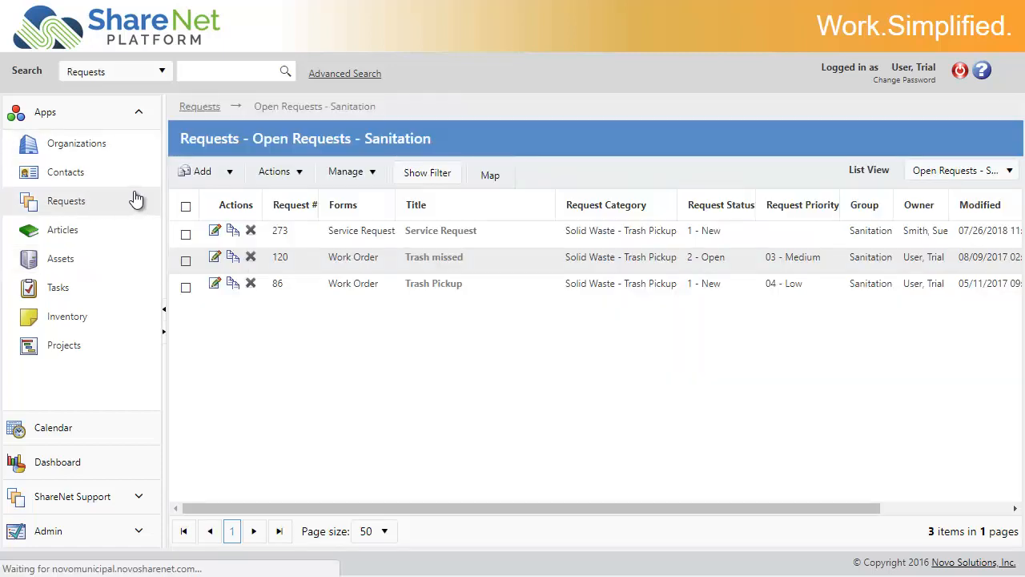
left_click(351, 171)
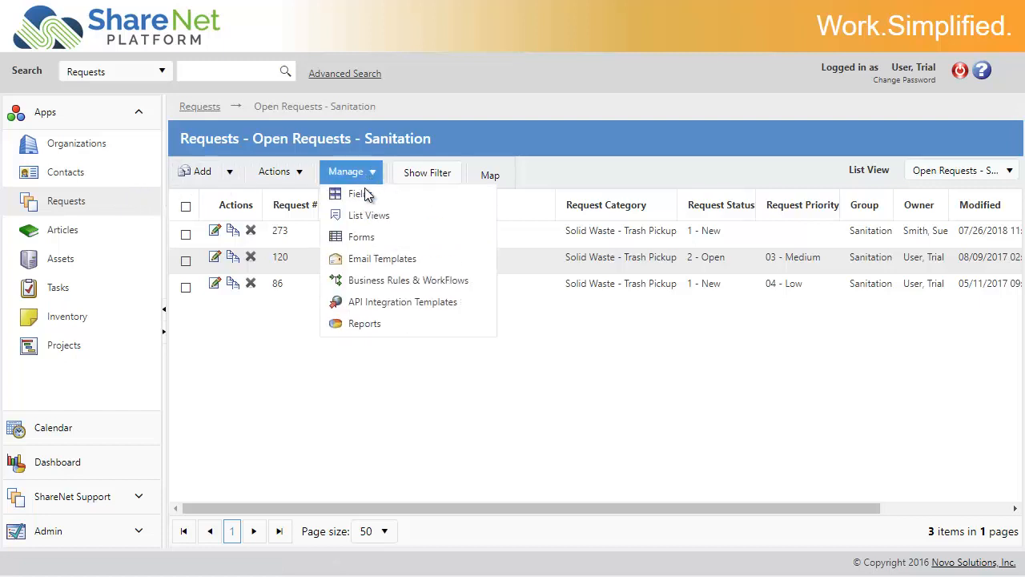
left_click(365, 323)
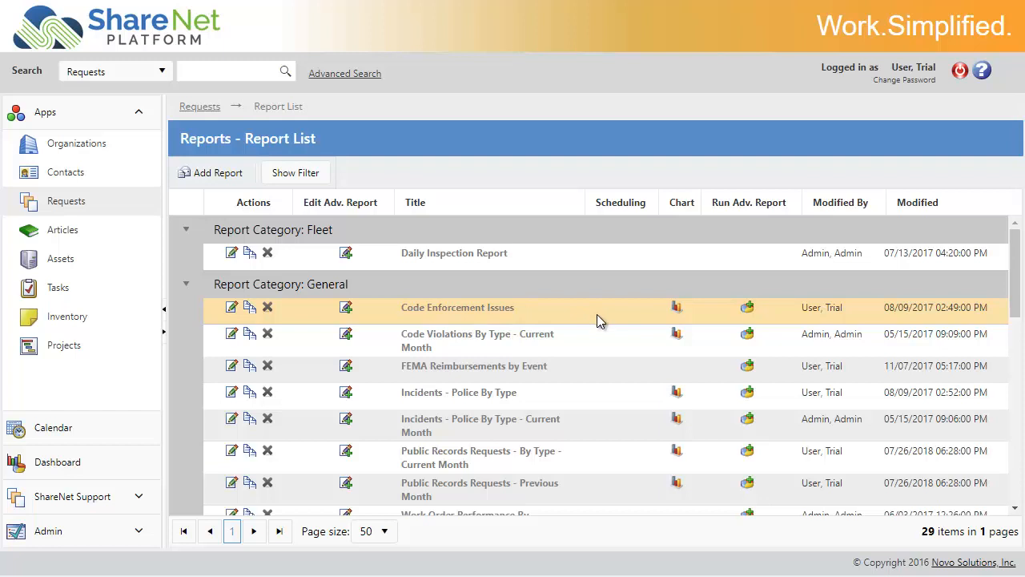
mouse_move(590, 324)
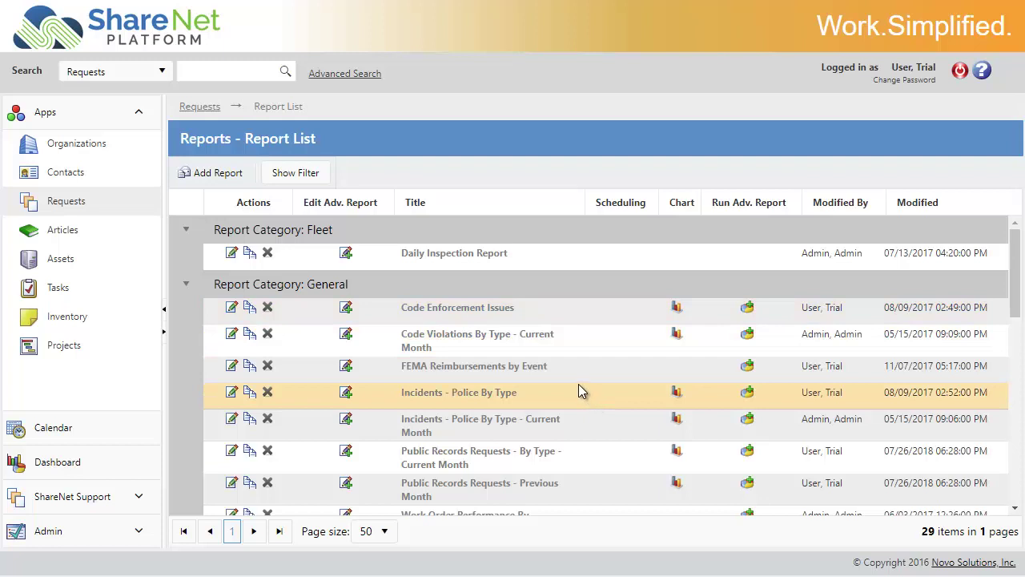
mouse_move(264, 216)
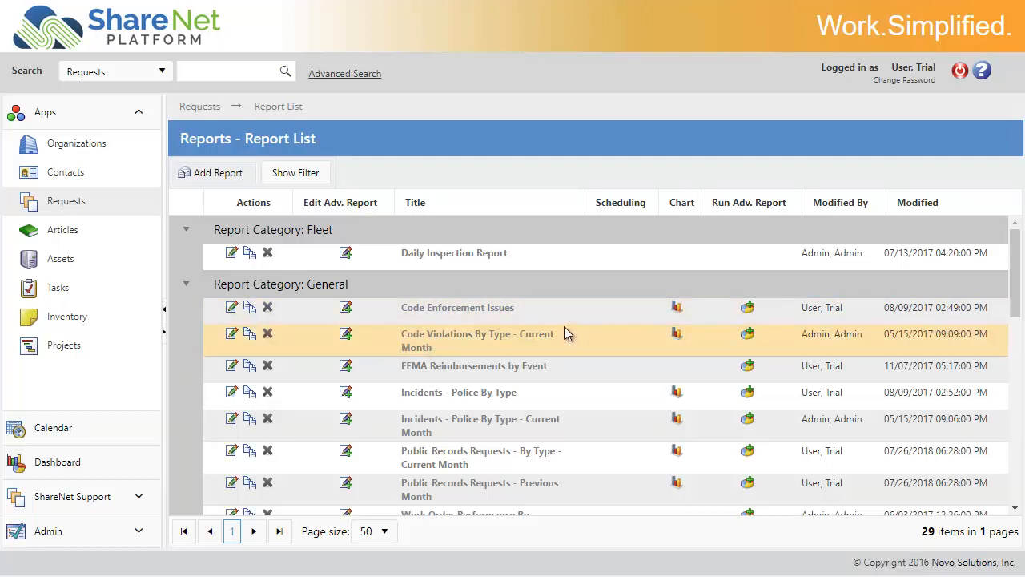
mouse_move(561, 343)
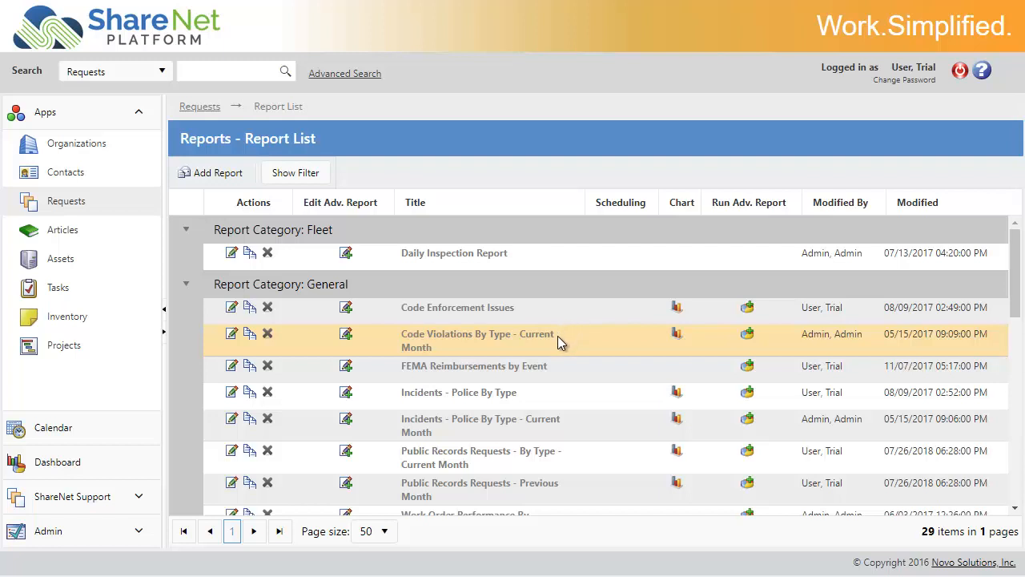
Step: Locate Work Order Performance By Department and choose Run Adv. Report for it
scroll("down", 3)
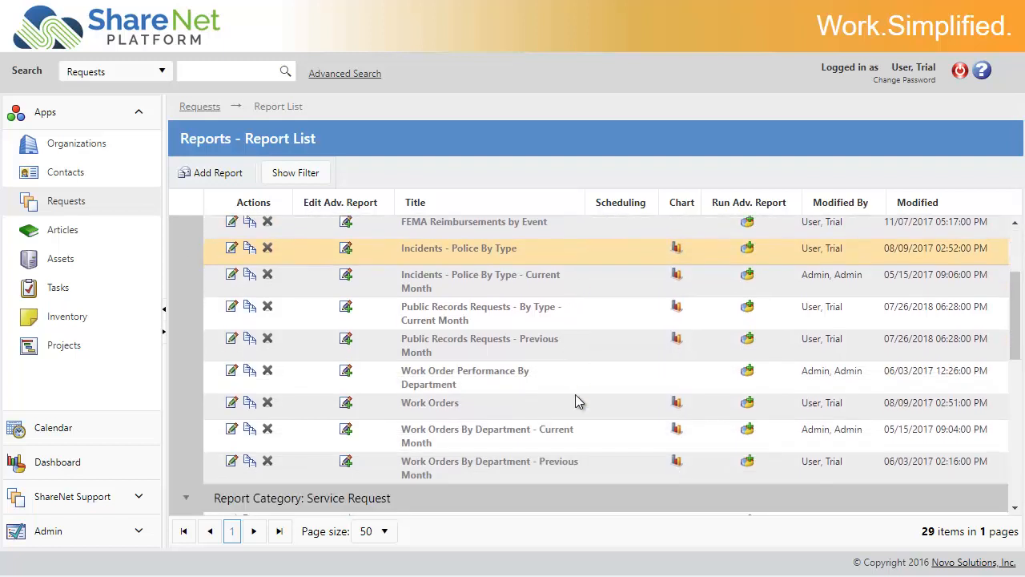
scroll("down", 3)
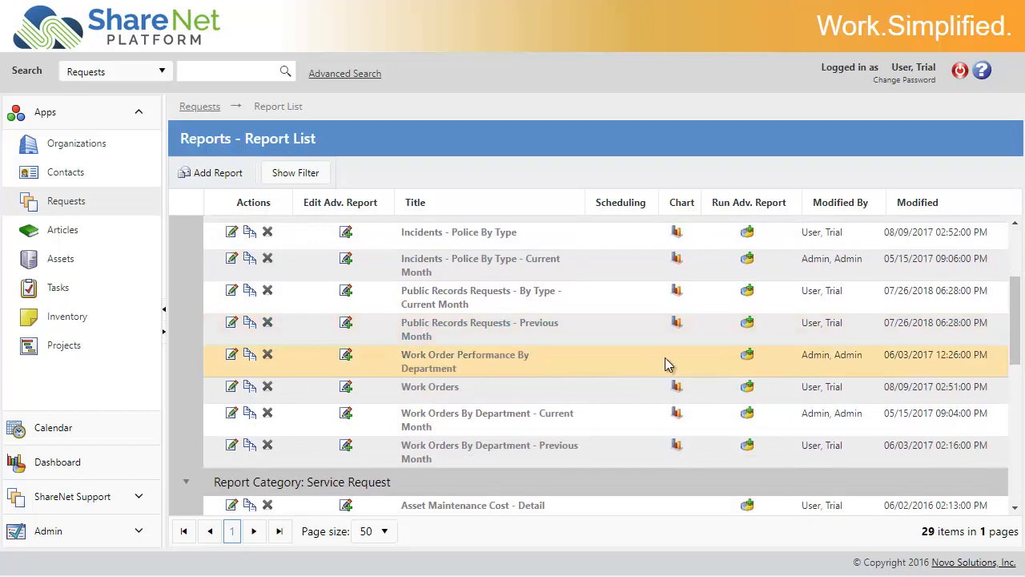
left_click(747, 354)
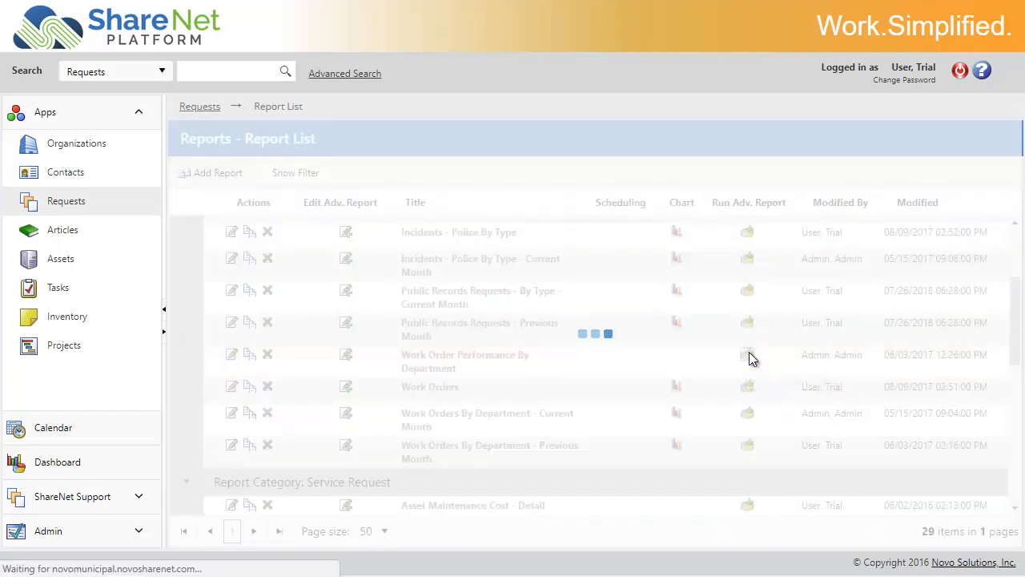
Step: Load the Work Order Performance By Department chart of record counts and completion days
left_click(746, 354)
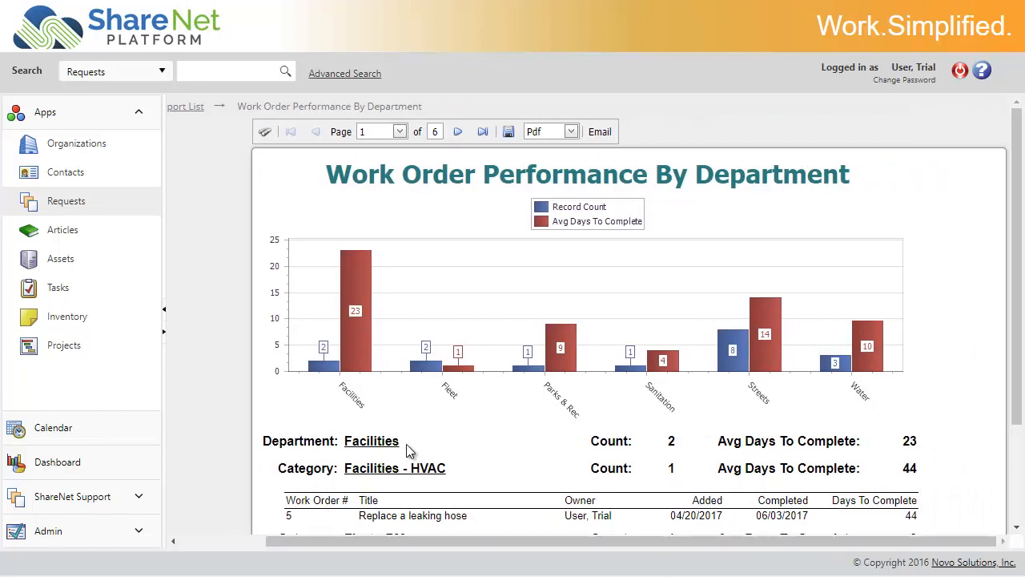
mouse_move(393, 481)
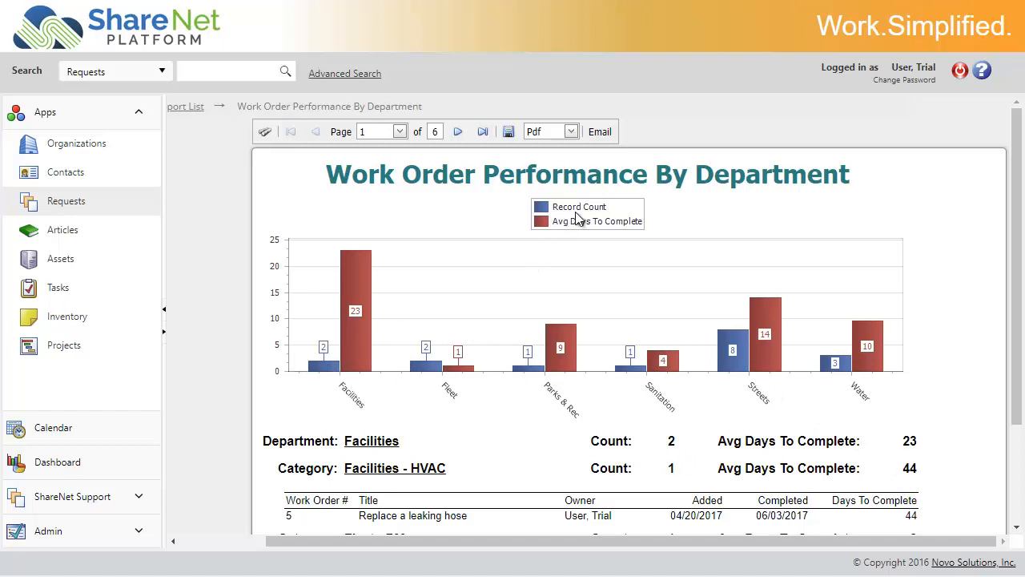
mouse_move(326, 378)
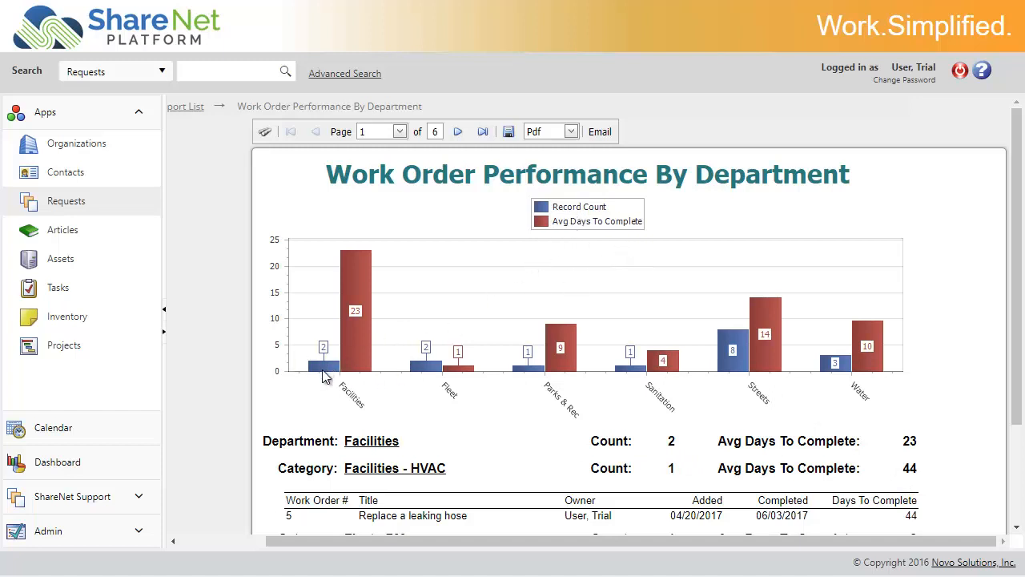
mouse_move(761, 377)
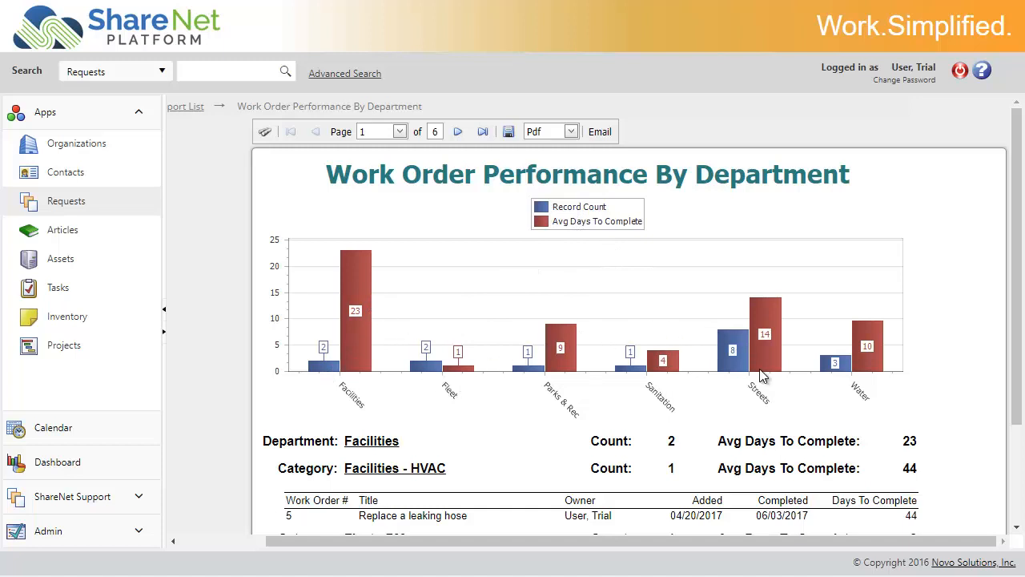
mouse_move(644, 189)
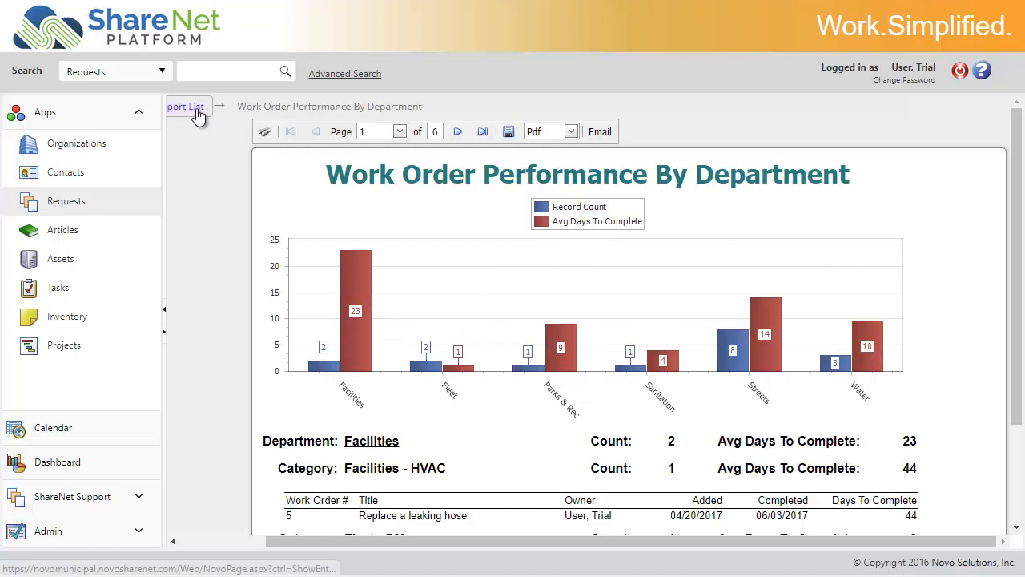
Step: Run the Asset Maintenance Cost - Detail report and page to asset #3523, the 2014 Ford Econoline totalling $212.50
left_click(186, 106)
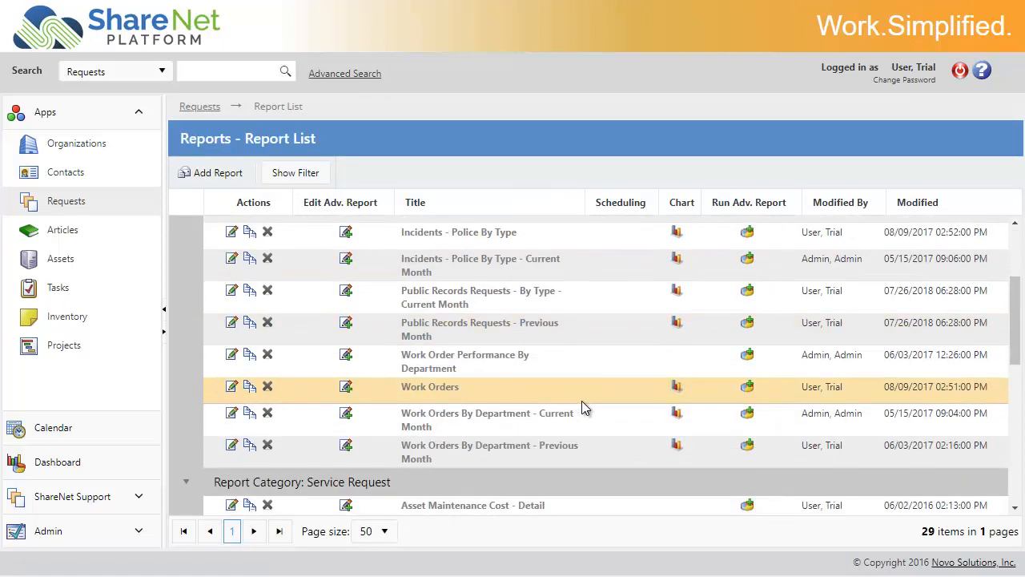
scroll("down", 3)
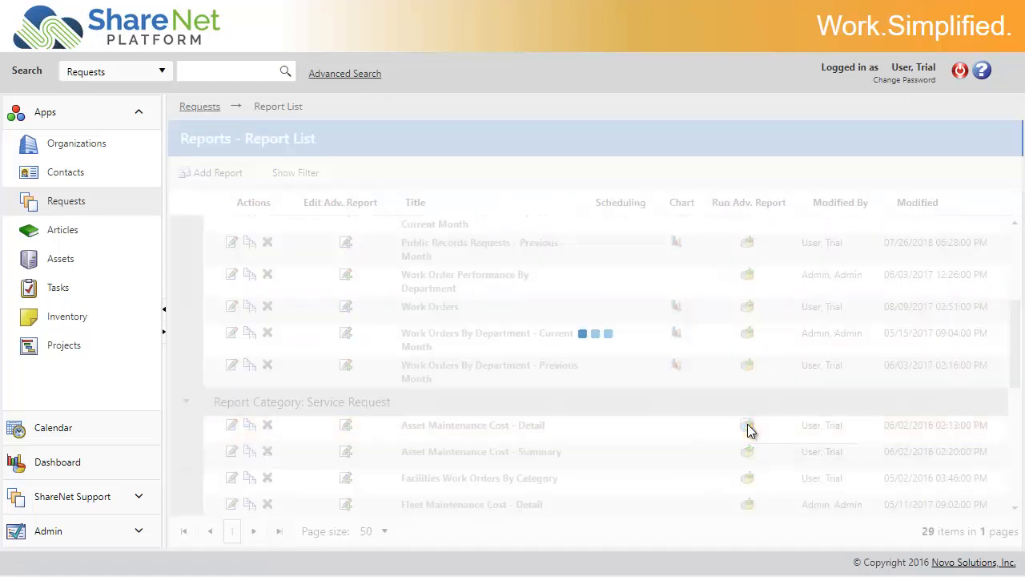
left_click(746, 424)
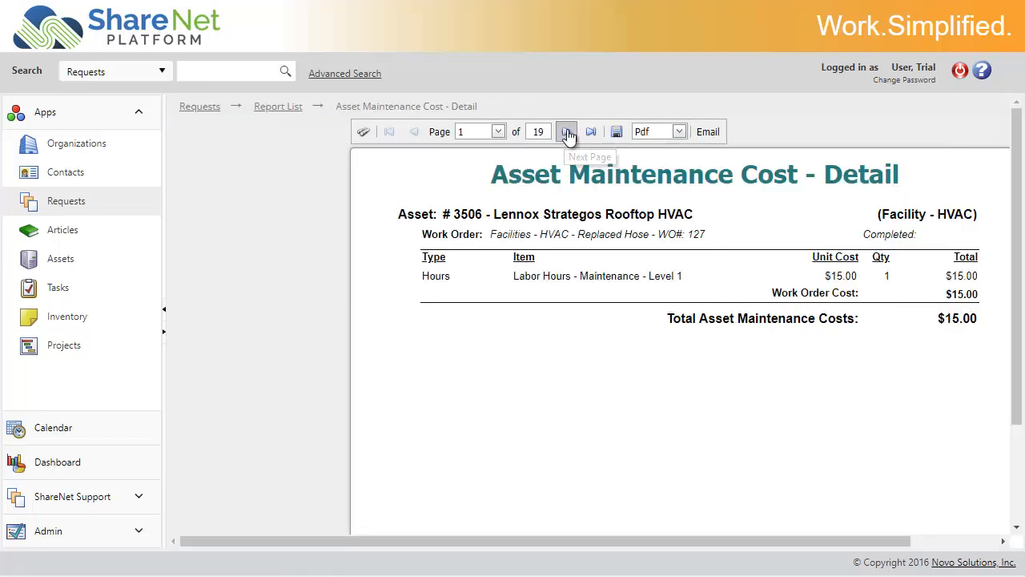
left_click(567, 132)
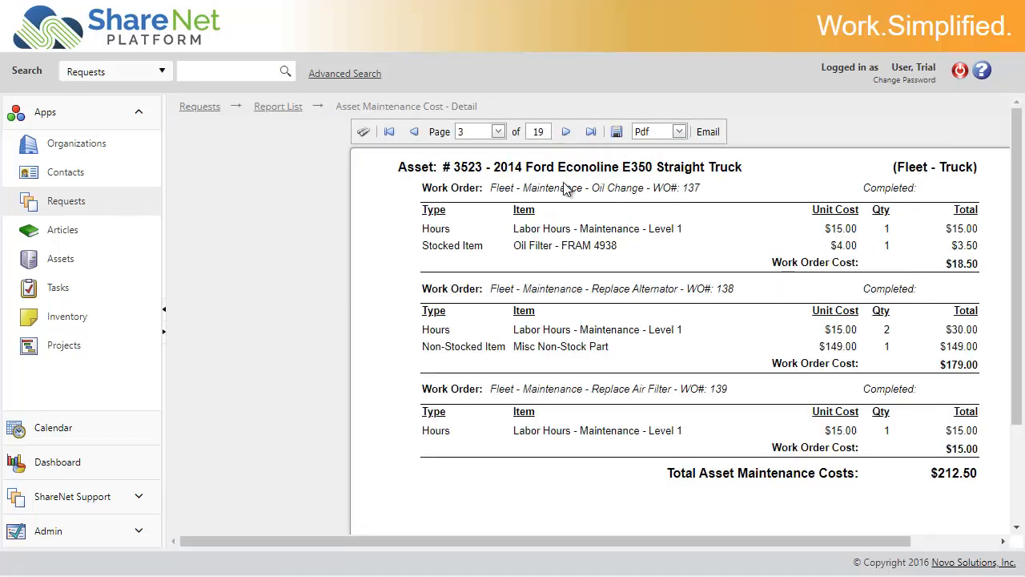
mouse_move(541, 166)
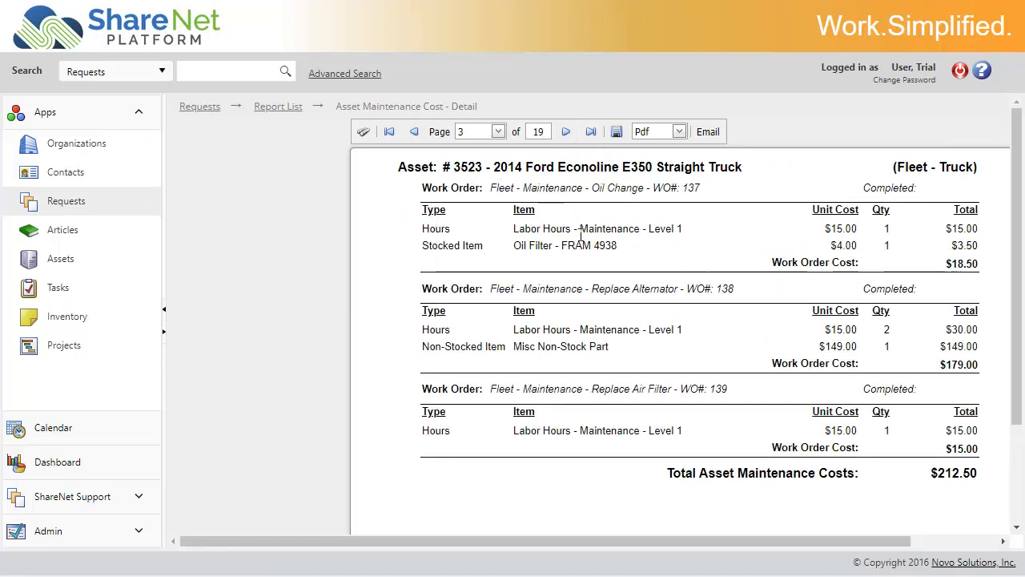
mouse_move(632, 254)
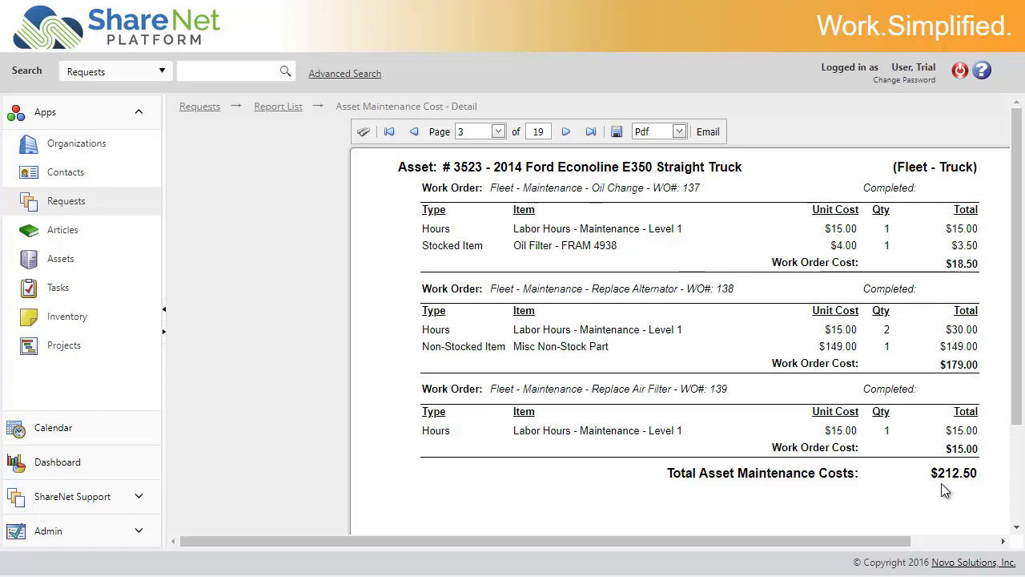
mouse_move(279, 105)
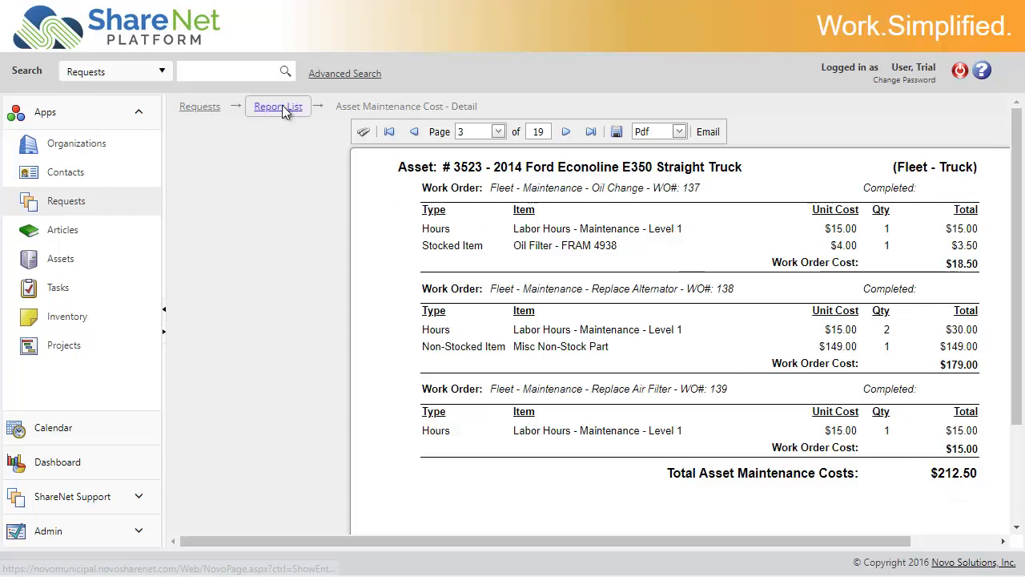
Step: View both pages of the Asset Maintenance Cost - Summary report with its $1,087.00 all-assets total
left_click(277, 105)
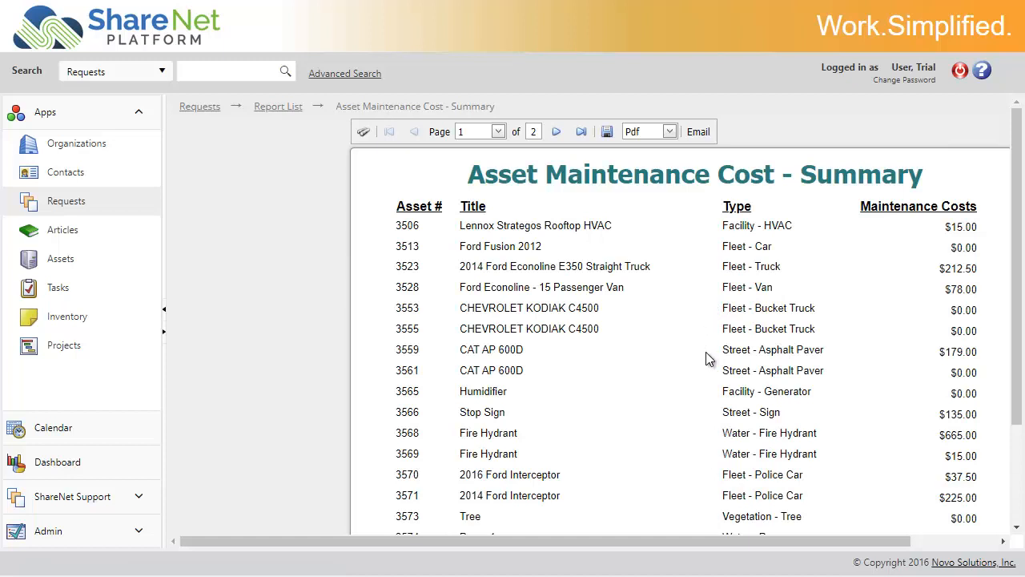
mouse_move(937, 243)
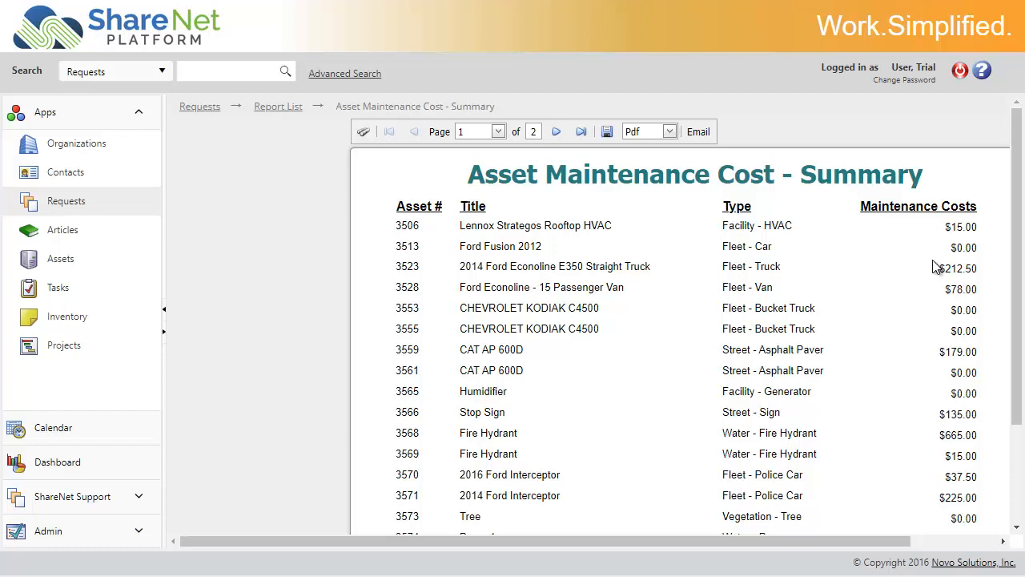
mouse_move(919, 442)
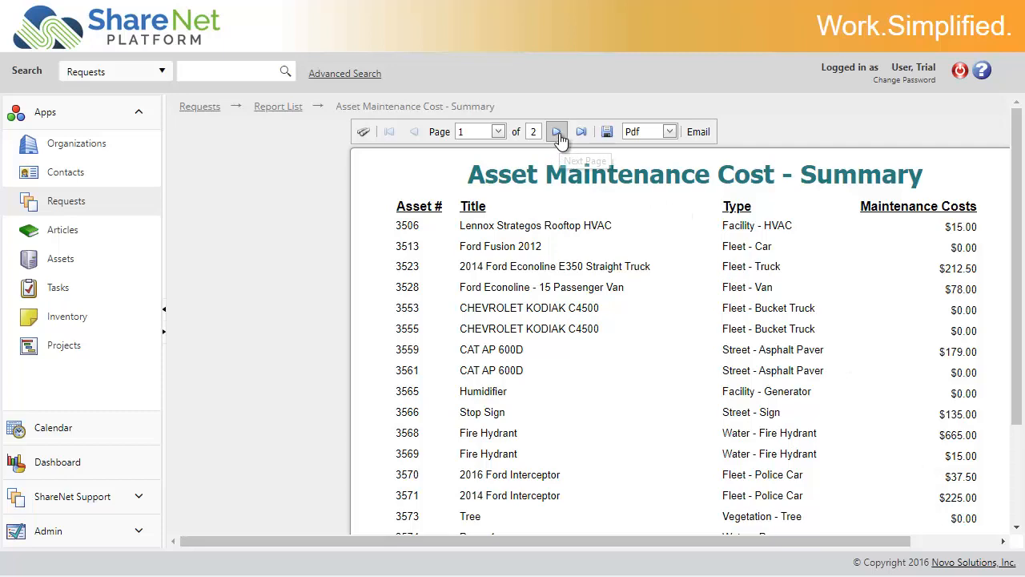
left_click(557, 132)
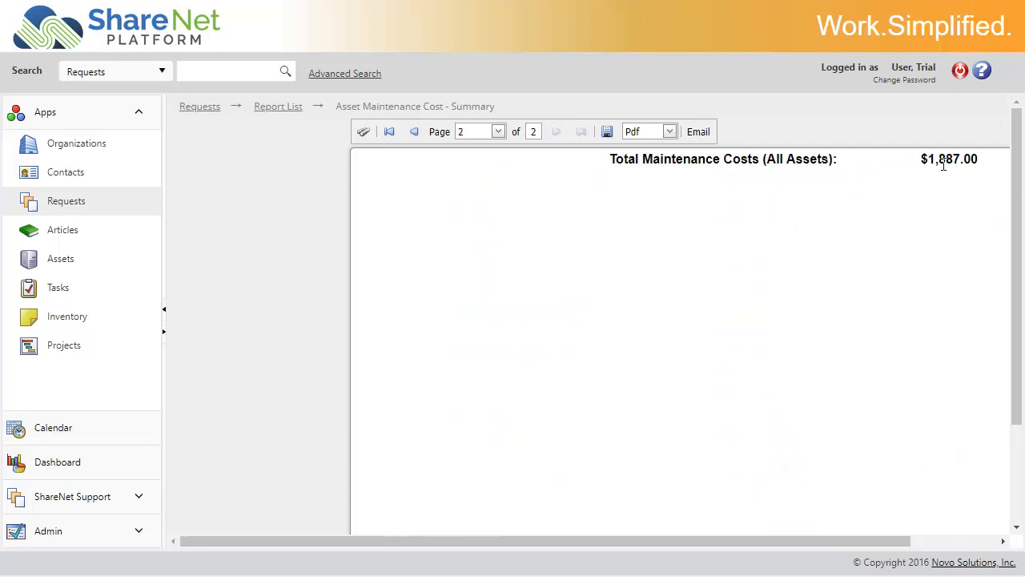
left_click(389, 132)
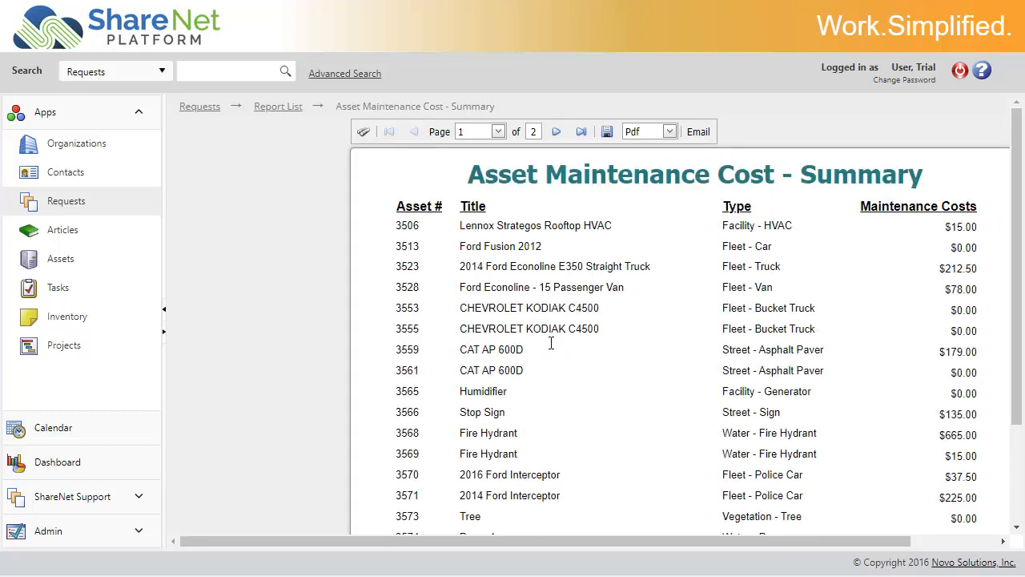
mouse_move(933, 510)
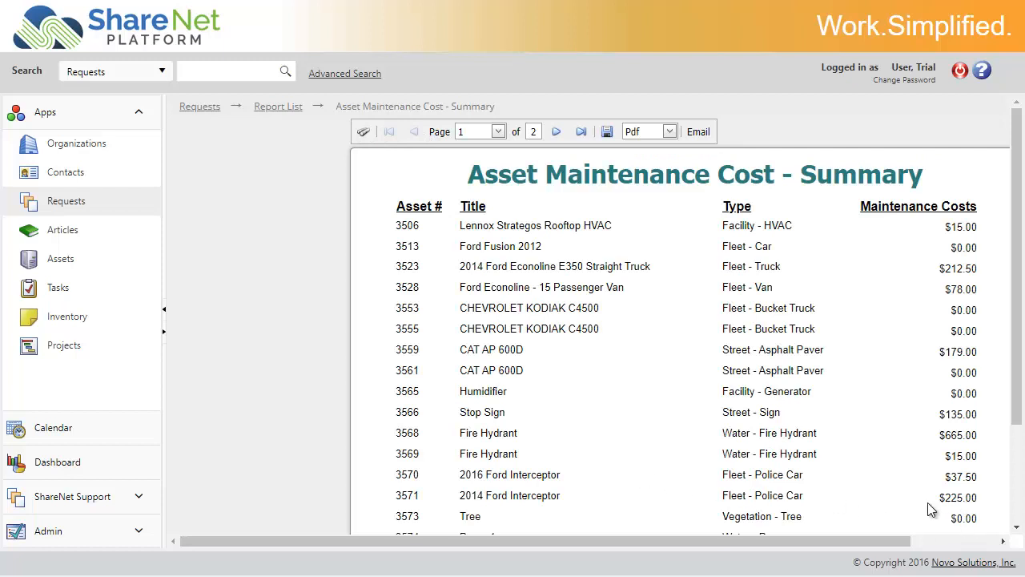
mouse_move(932, 510)
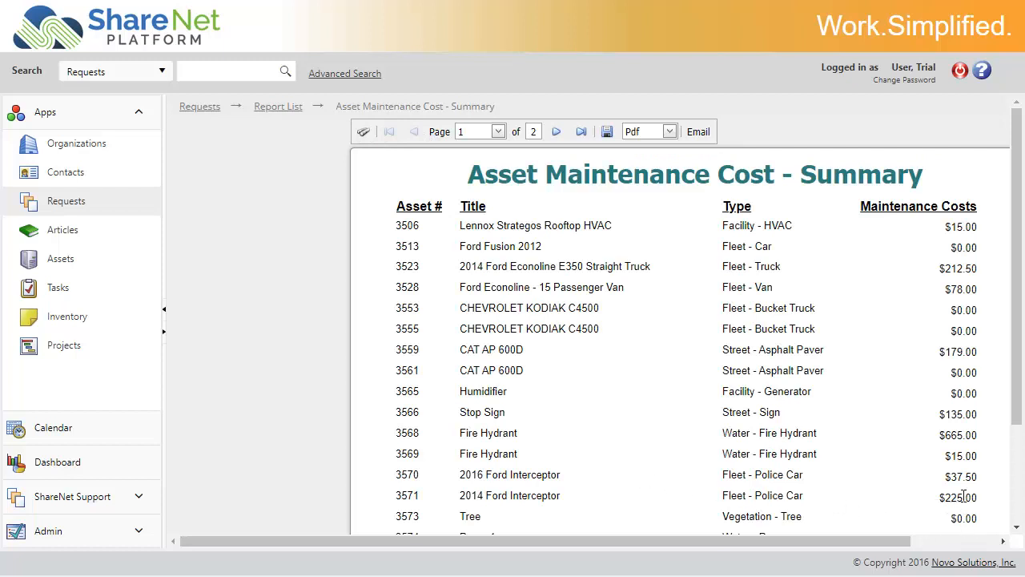
mouse_move(634, 496)
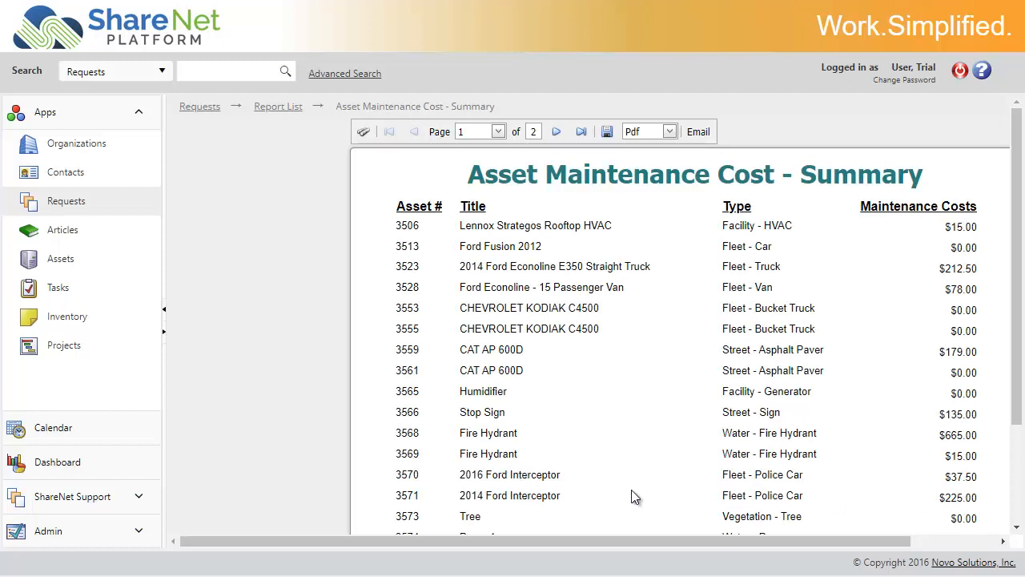
mouse_move(640, 484)
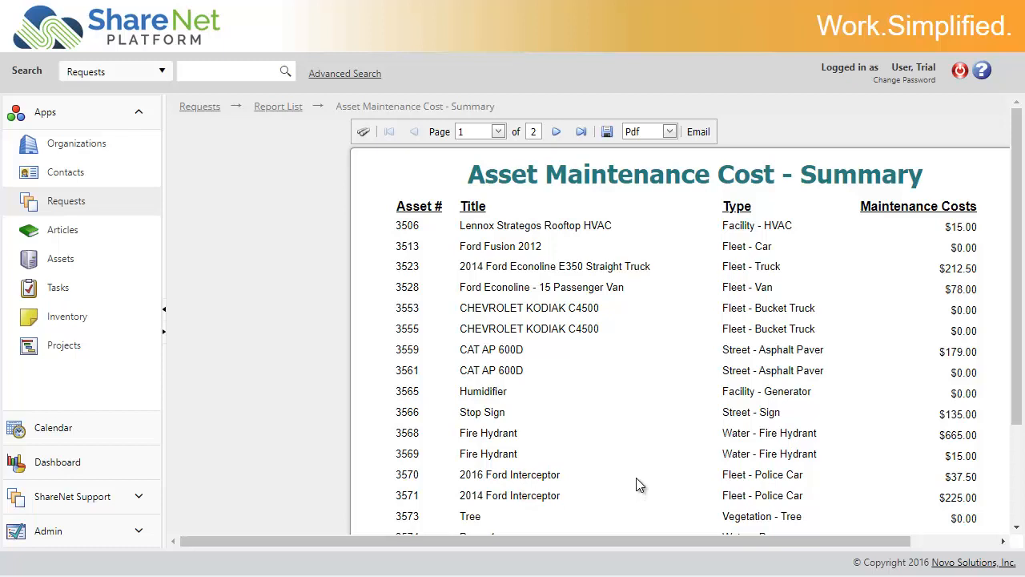
mouse_move(102, 469)
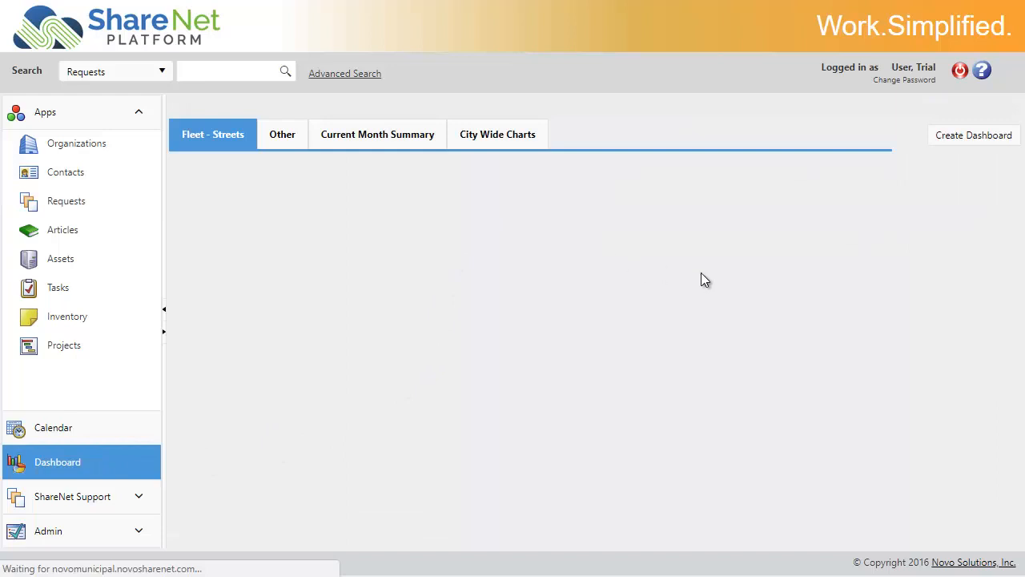
Step: View police car asset 3571, the 2014 Ford Interceptor, from the Assets By Type chart
left_click(211, 134)
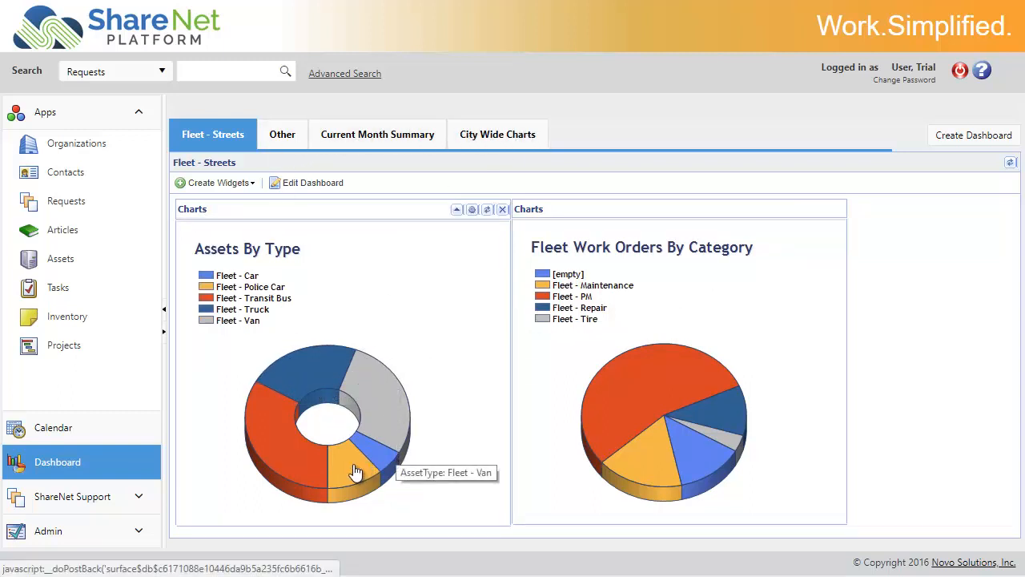
mouse_move(344, 472)
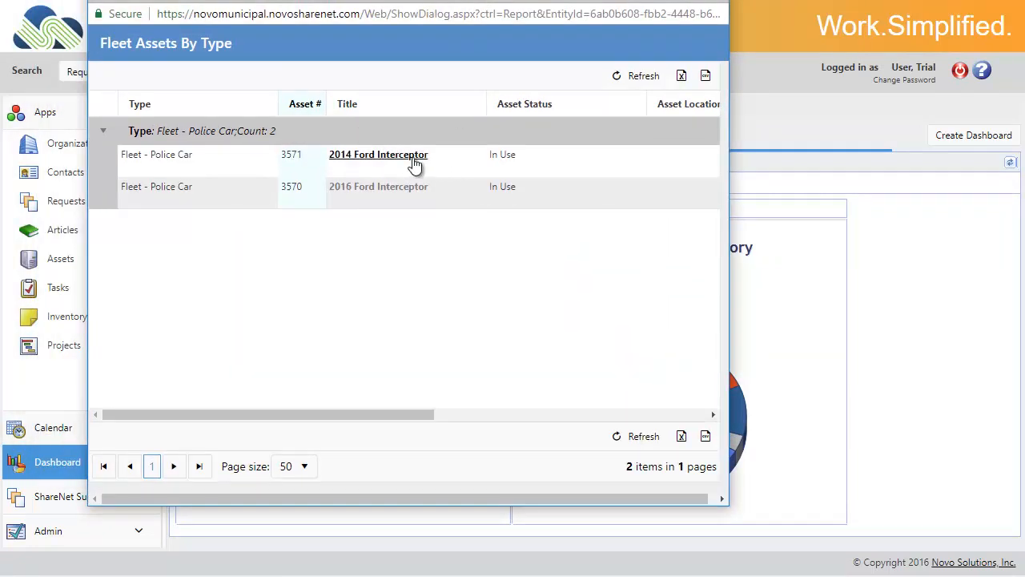
mouse_move(391, 164)
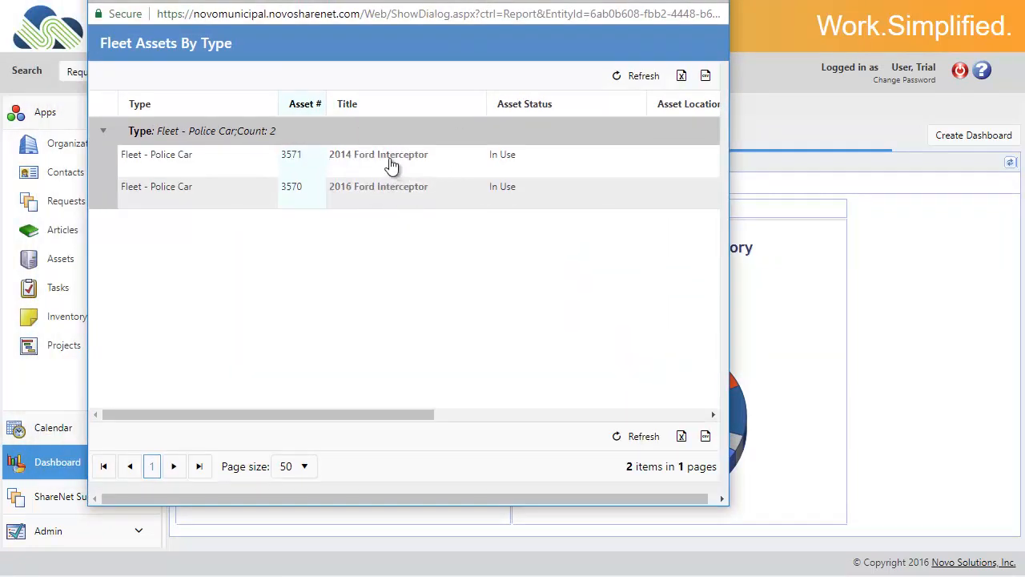
left_click(378, 154)
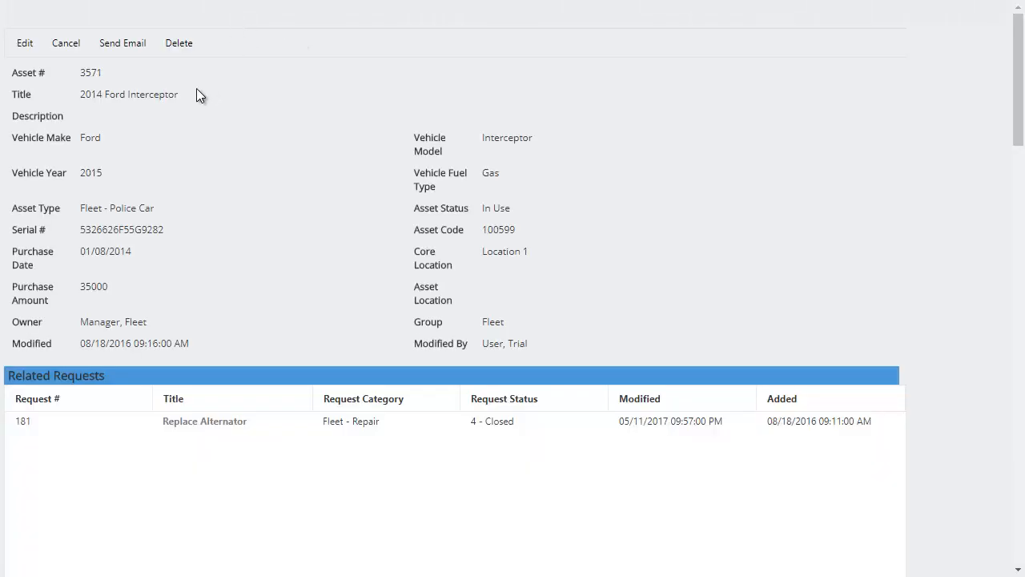
left_click(58, 462)
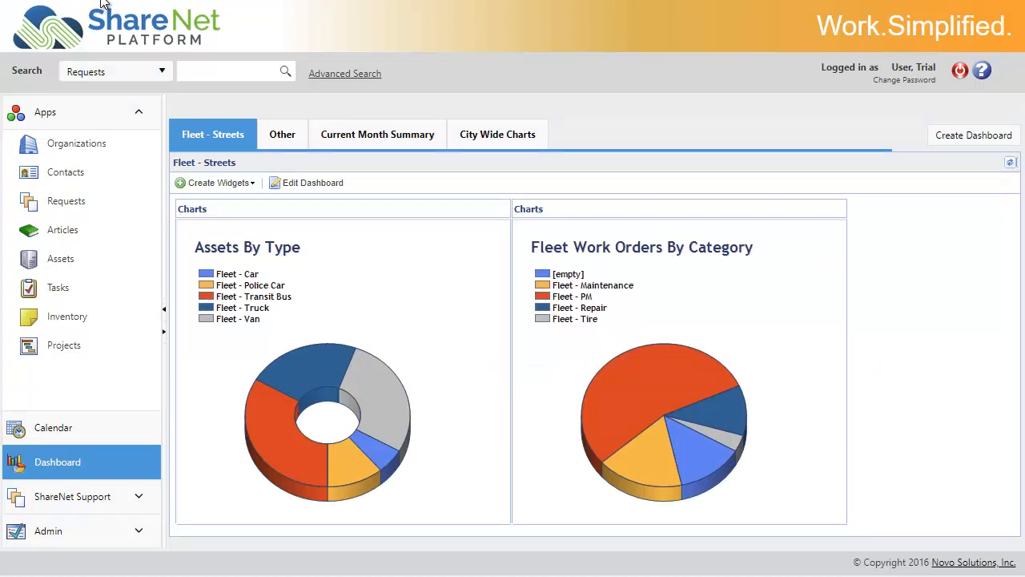
mouse_move(104, 7)
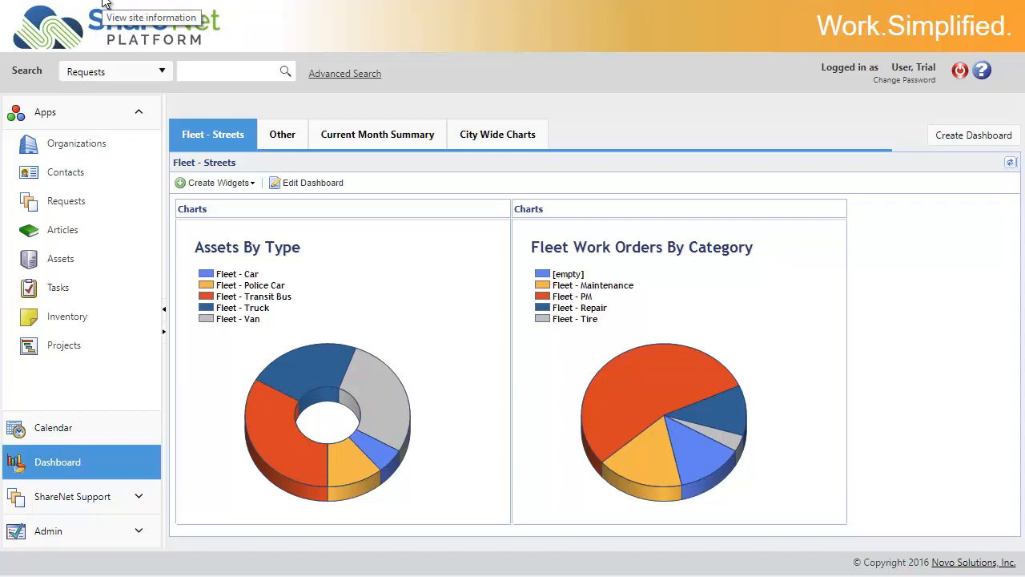
mouse_move(84, 78)
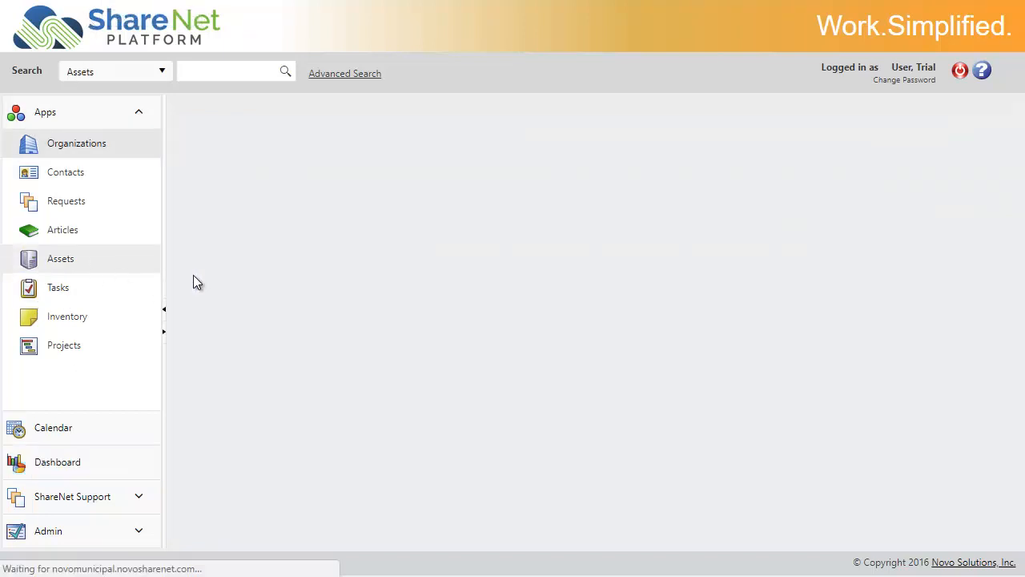
Step: Switch the asset list to Storm Water and show its 4 assets on the map
left_click(60, 257)
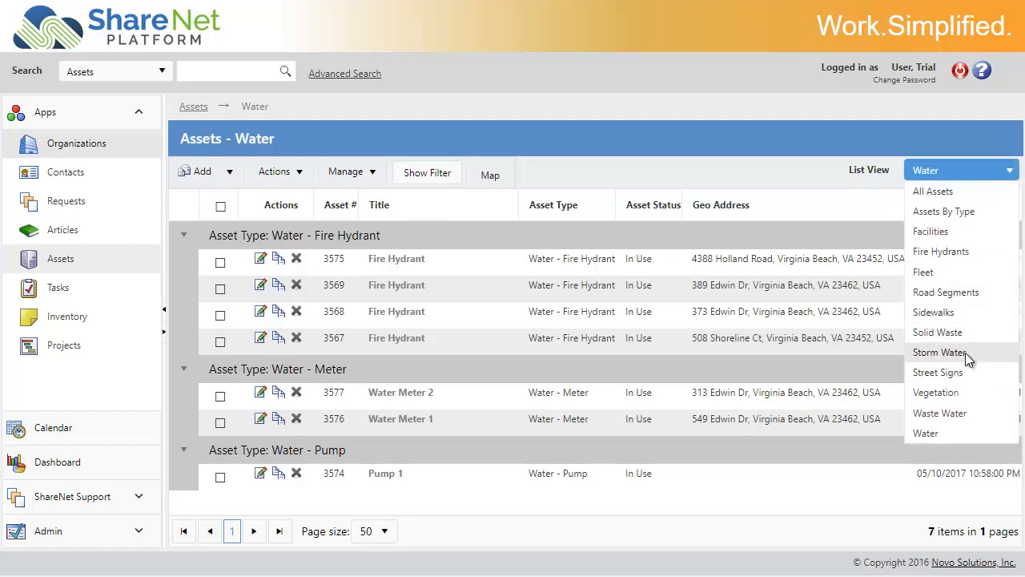
left_click(938, 352)
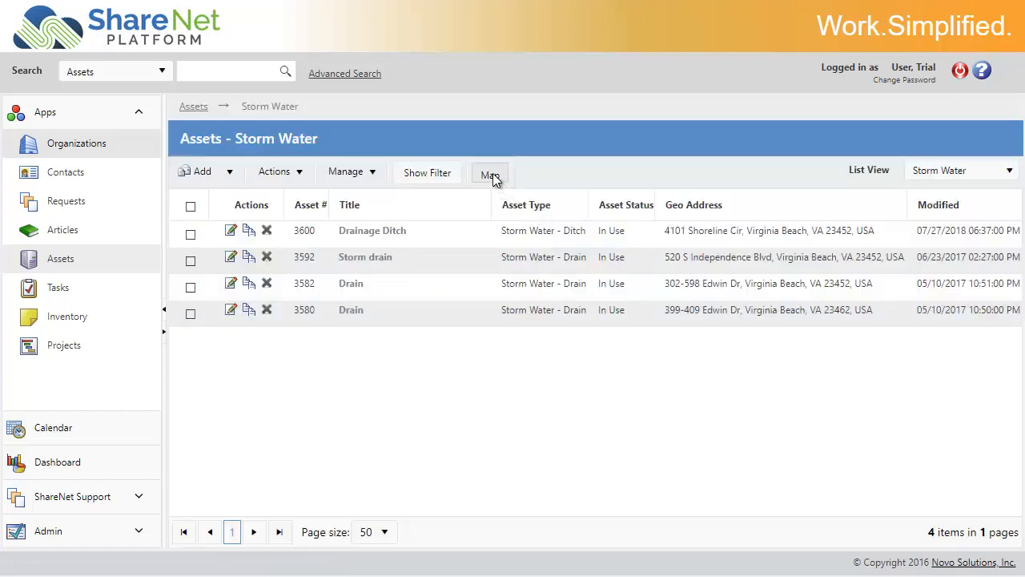
left_click(490, 173)
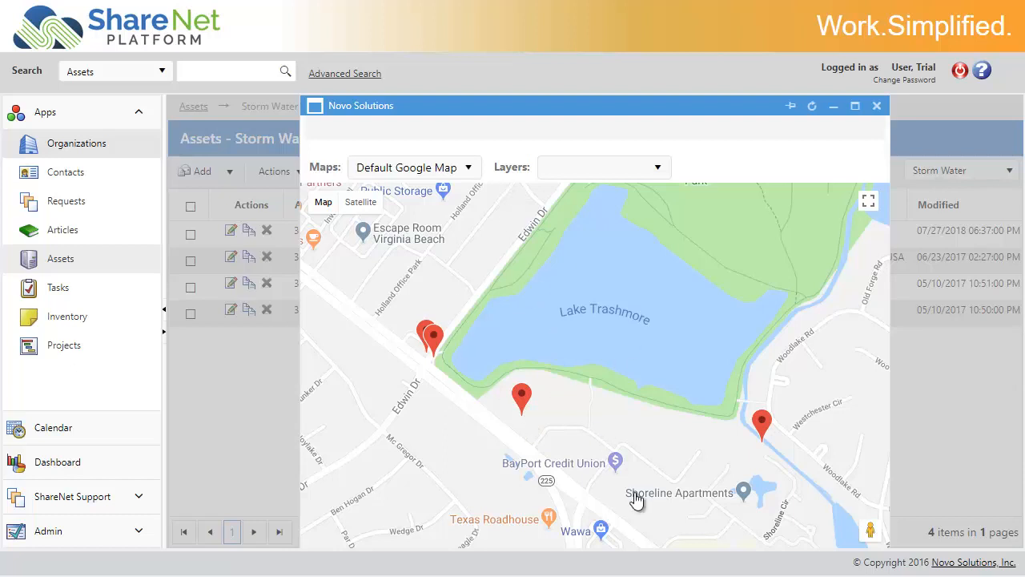
mouse_move(767, 432)
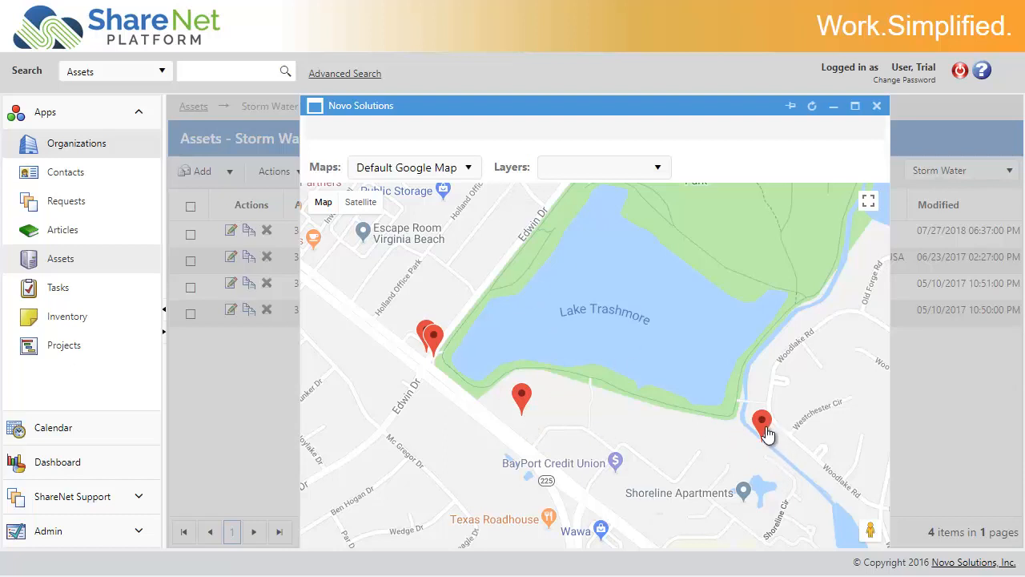
Step: Identify the eastern map pin, return to the list and edit the Drainage Ditch asset
left_click(762, 423)
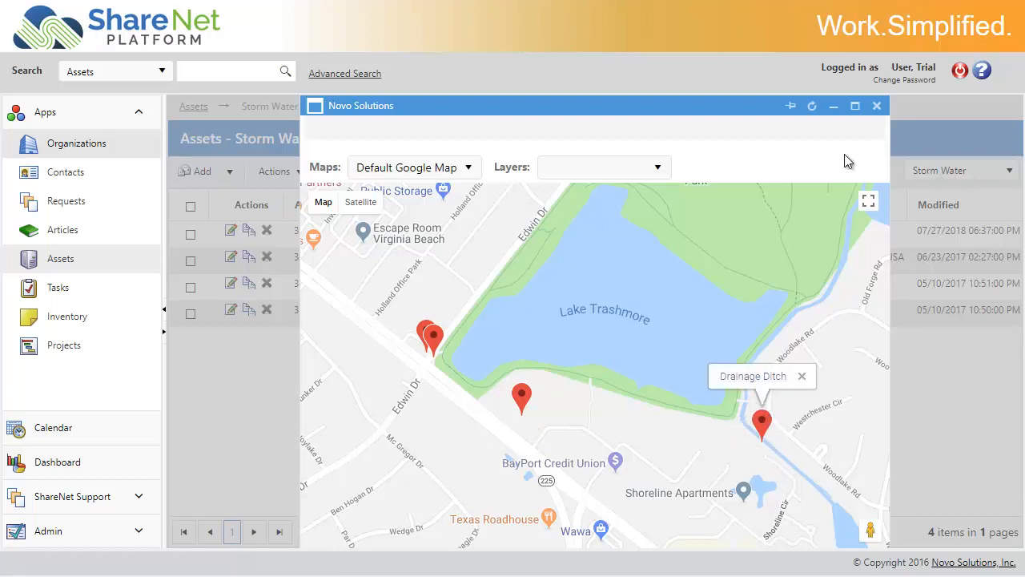
left_click(876, 105)
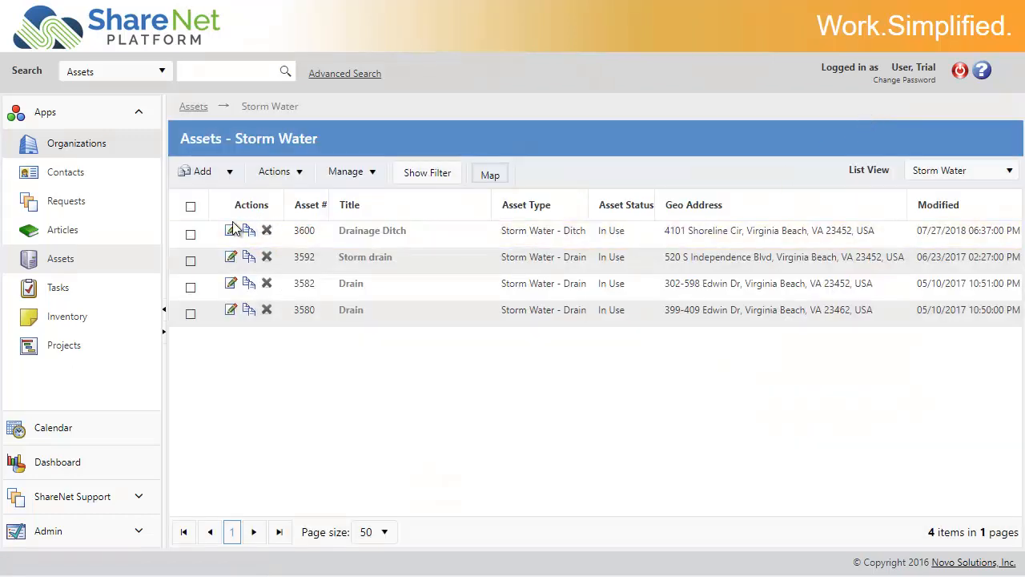
mouse_move(231, 231)
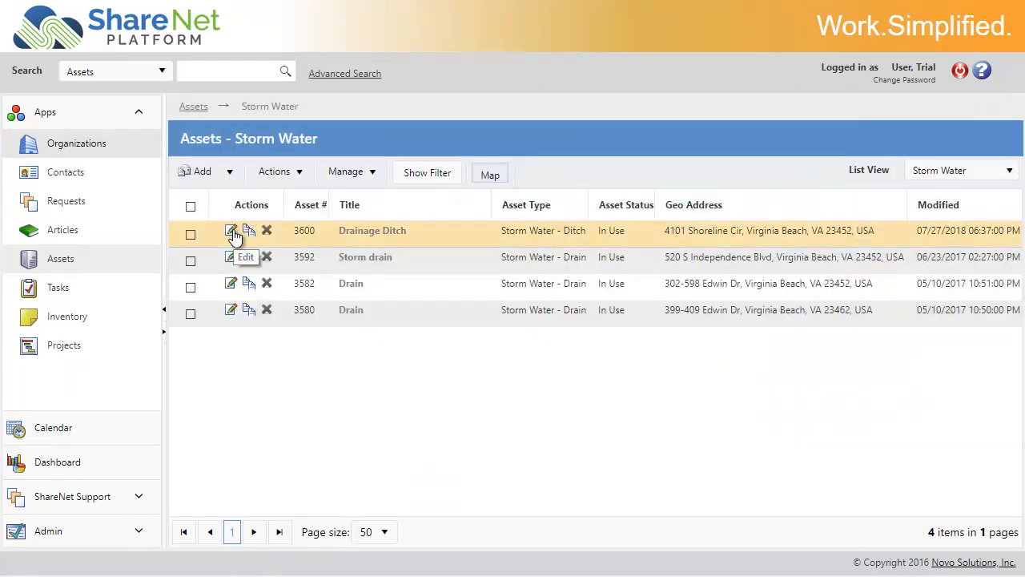
left_click(230, 231)
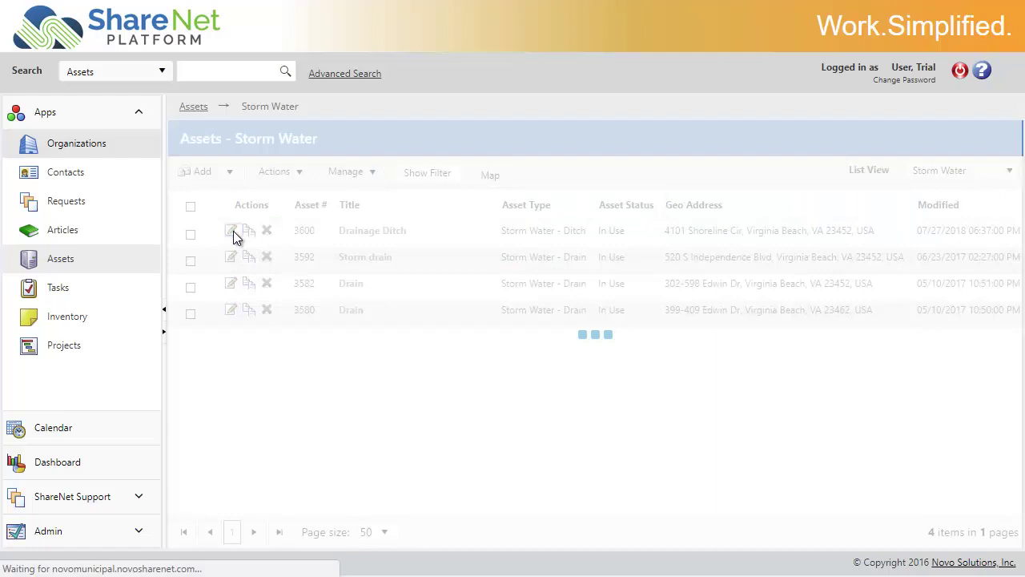
Step: Show the Preventive Maintenance tab of Drainage Ditch asset 3600 with its annual Inspect and Clean schedule
left_click(231, 230)
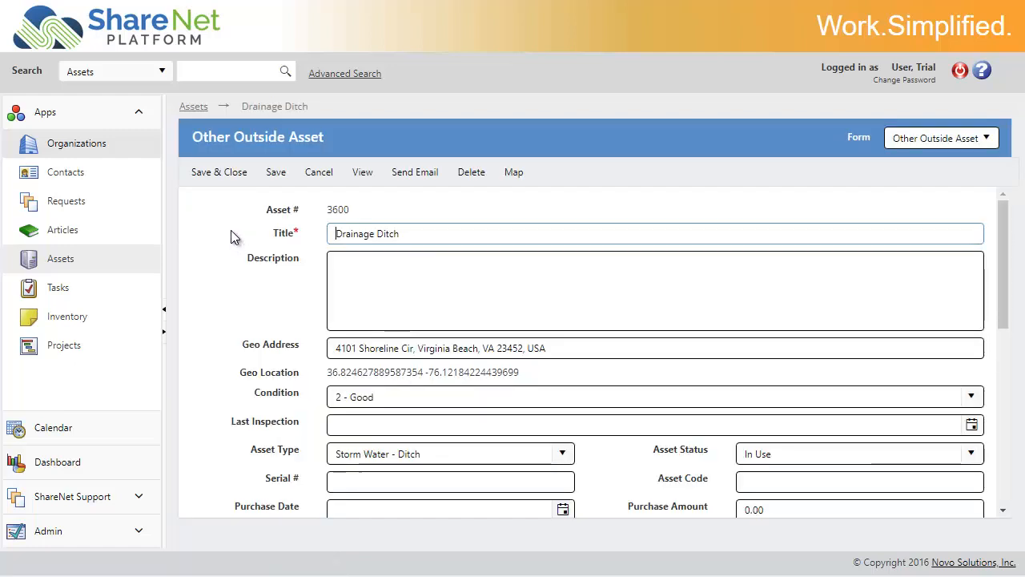
mouse_move(413, 171)
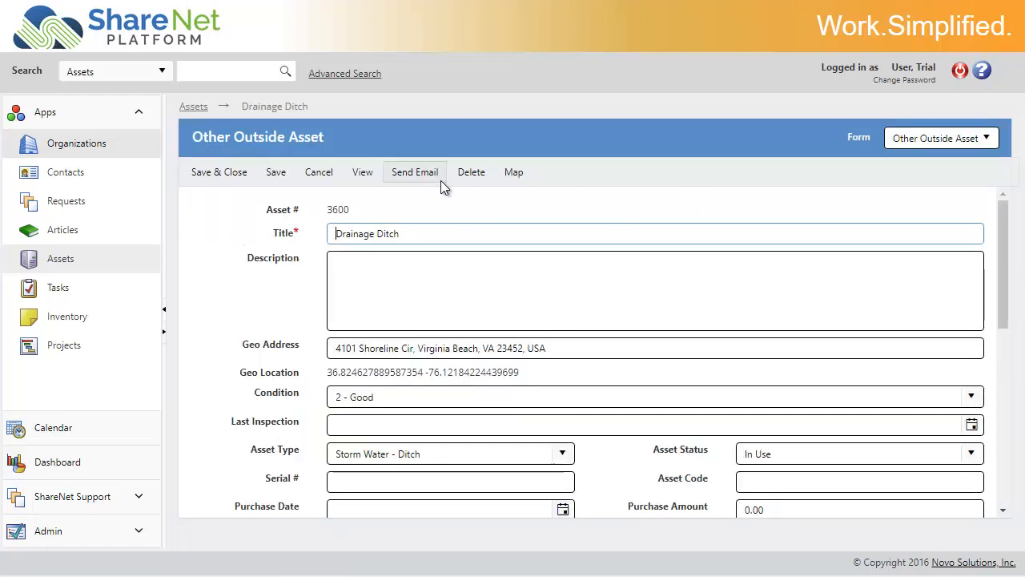
mouse_move(430, 205)
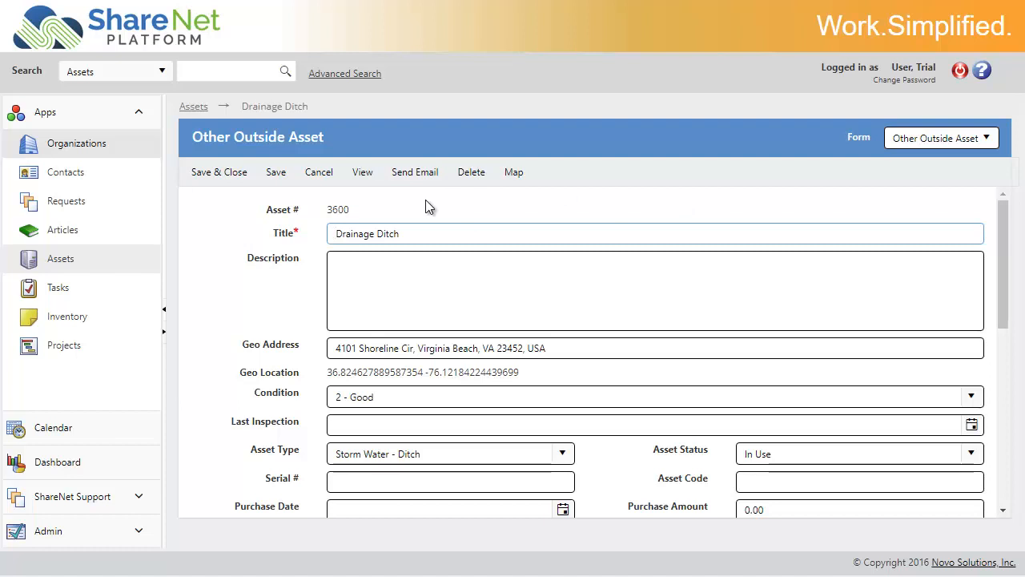
scroll("down", 3)
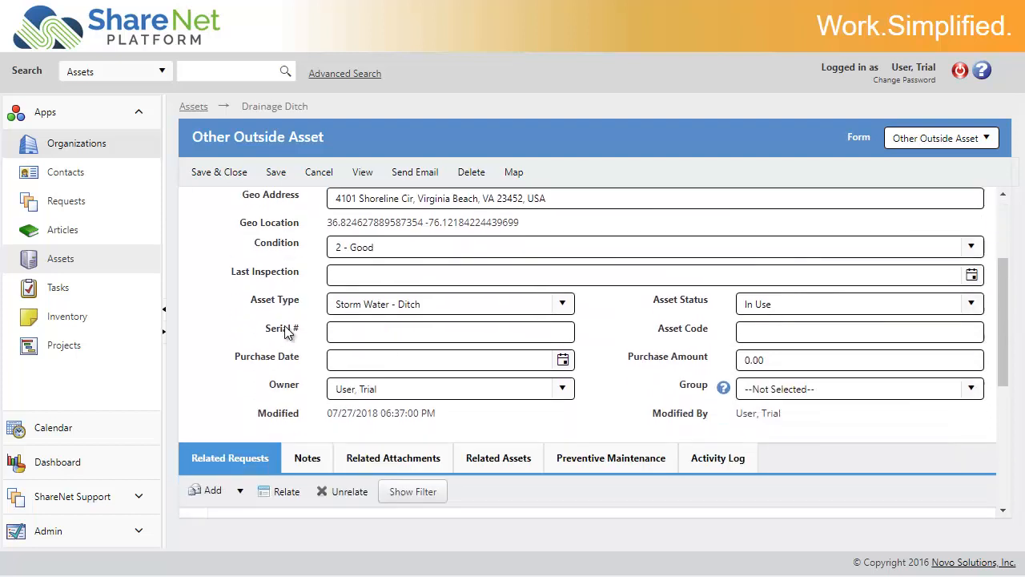
scroll("down", 3)
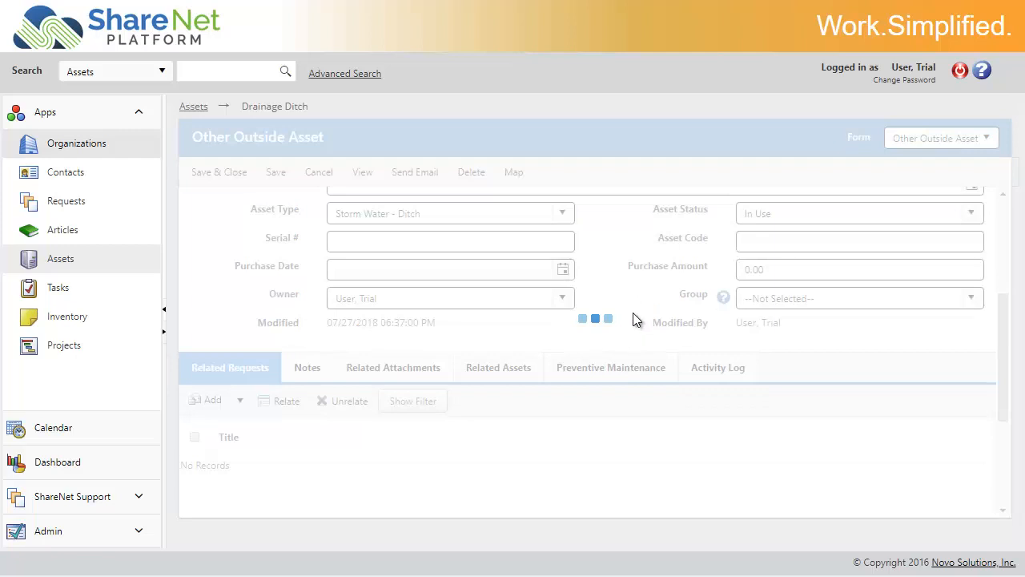
left_click(610, 367)
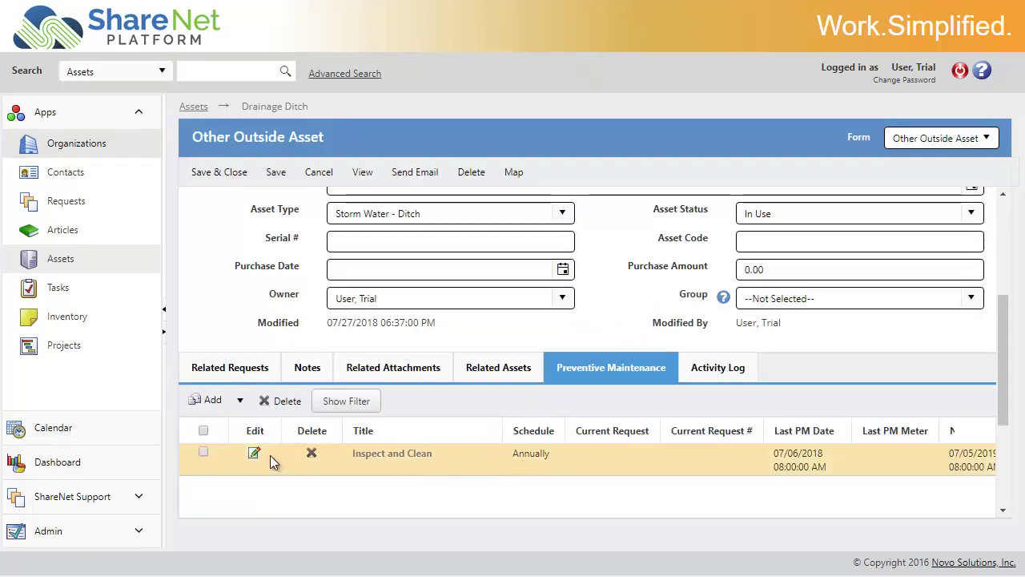
left_click(253, 452)
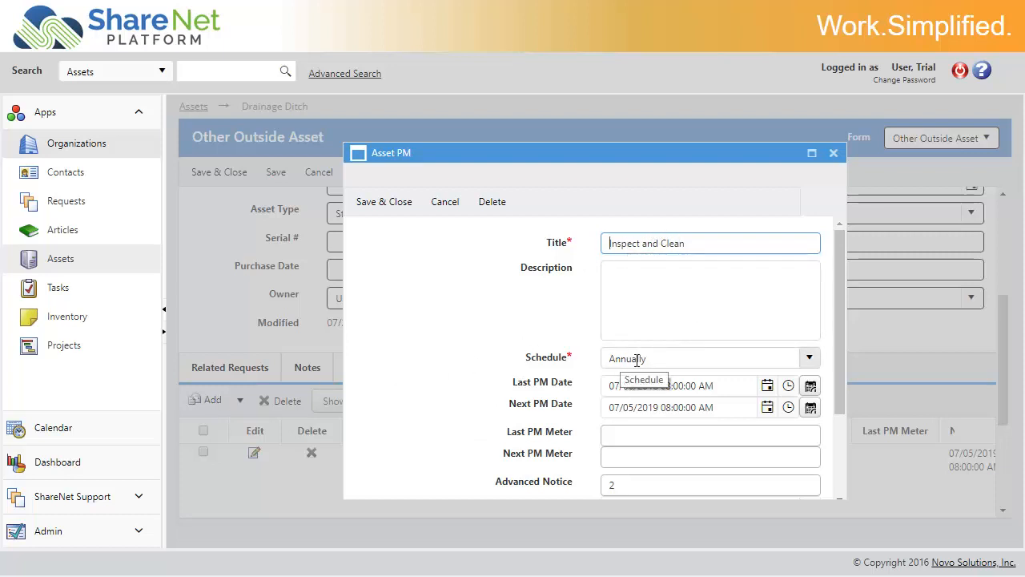
left_click(808, 359)
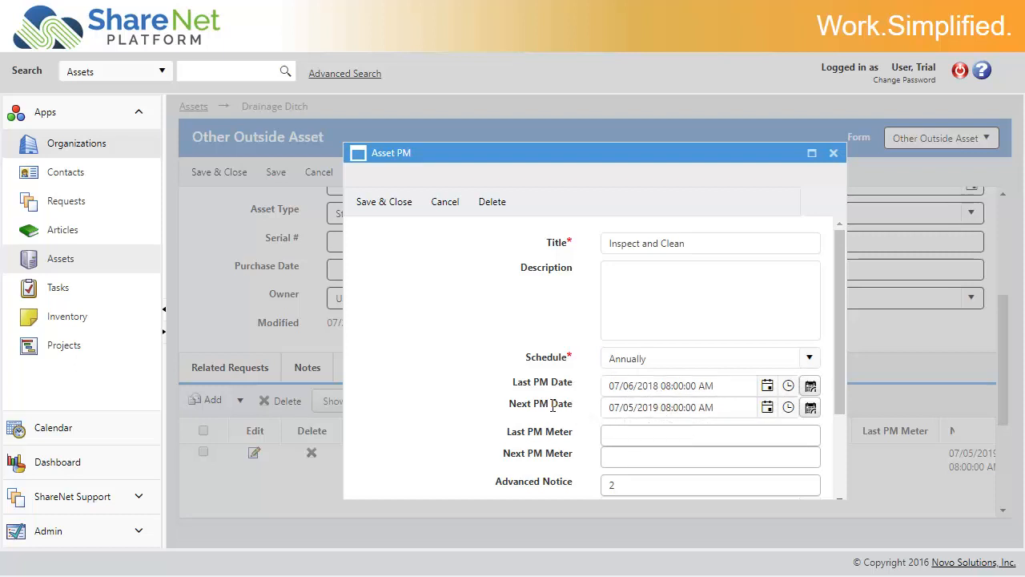
scroll("down", 3)
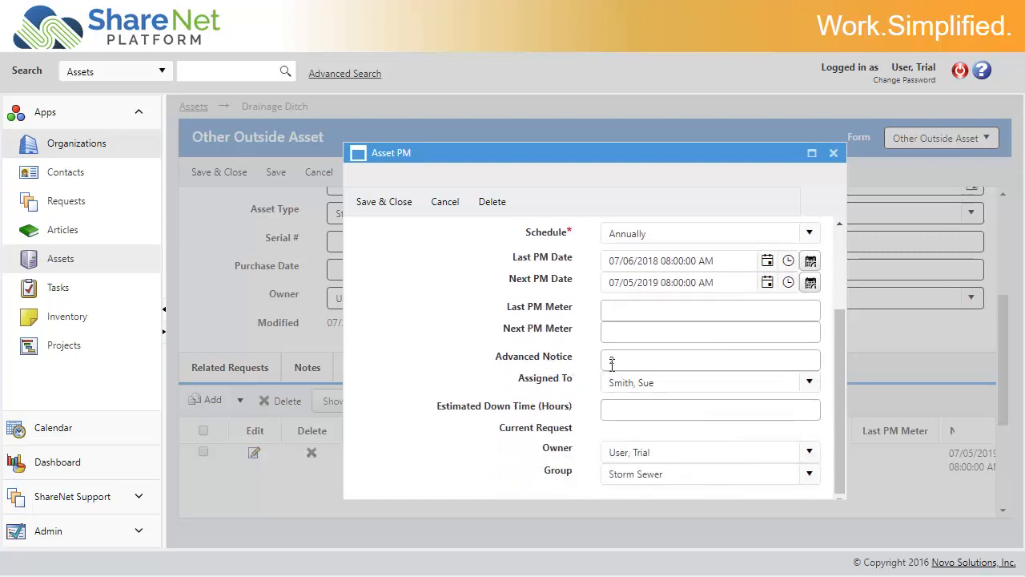
type("3")
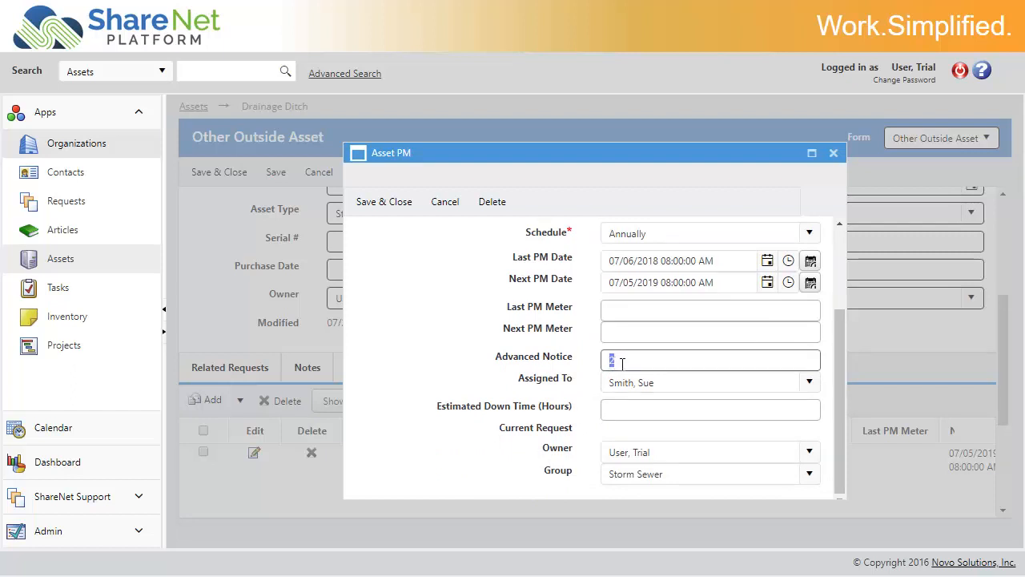
mouse_move(631, 381)
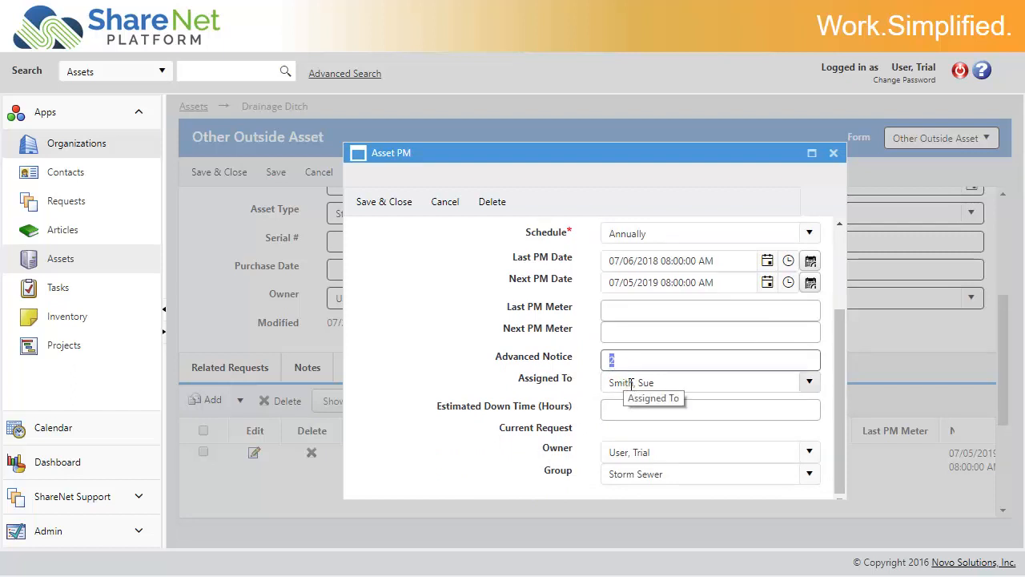
mouse_move(660, 282)
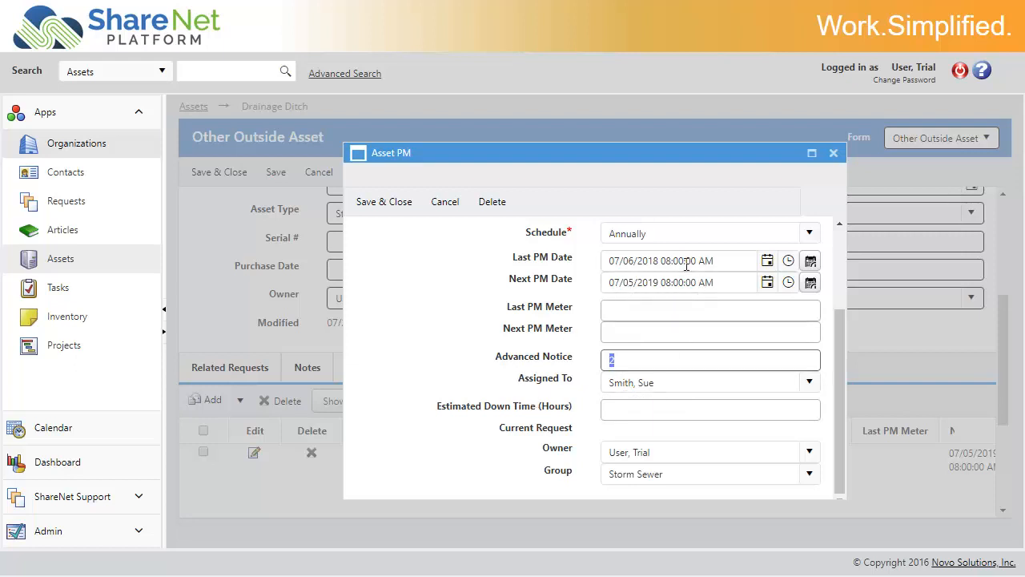
mouse_move(654, 378)
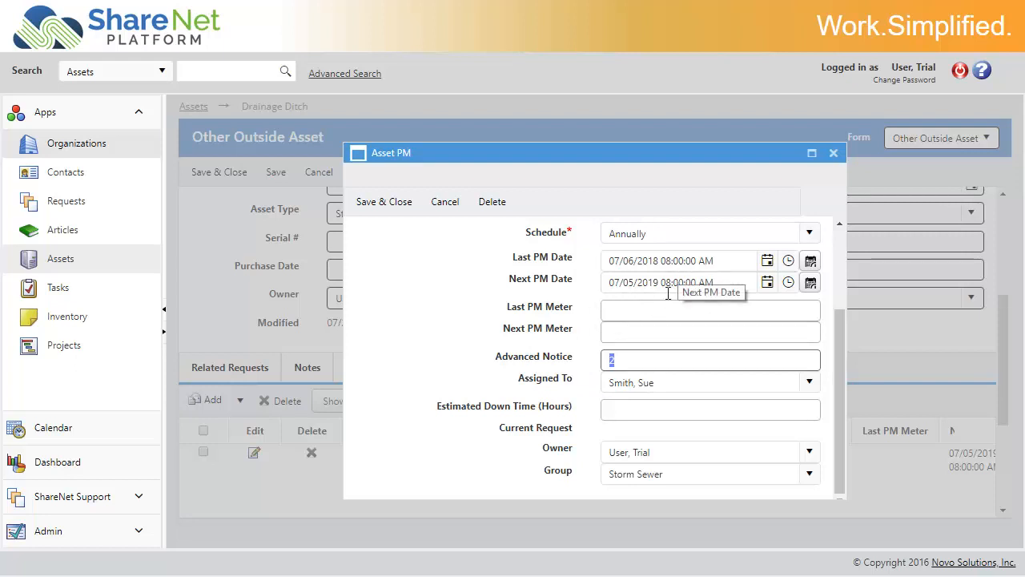
mouse_move(670, 255)
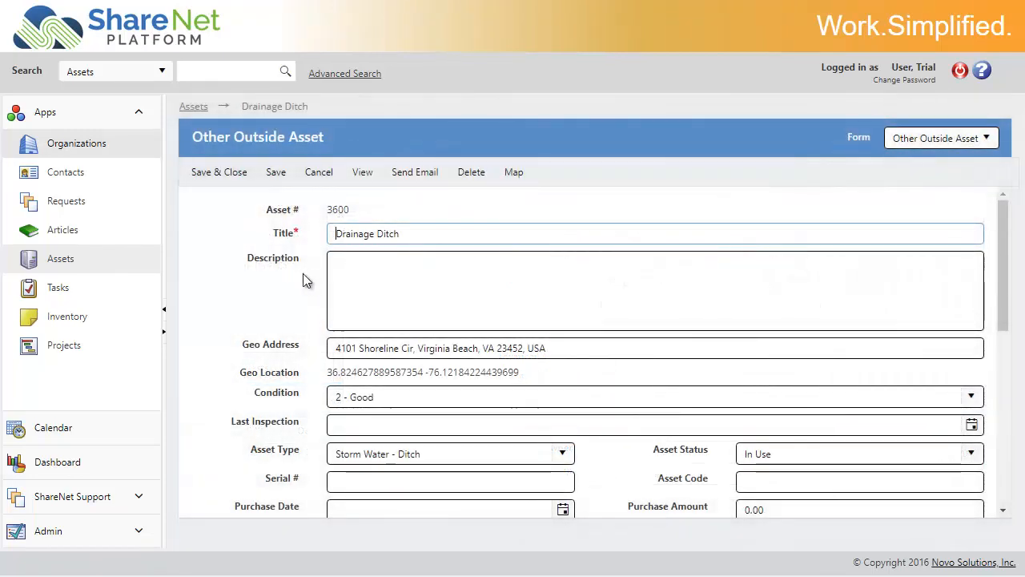
mouse_move(237, 249)
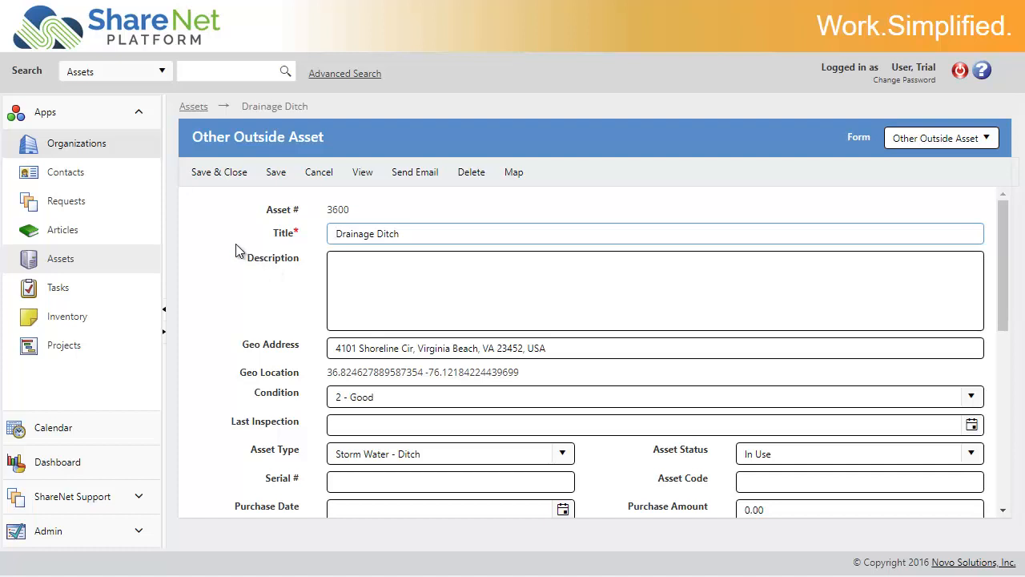
Step: Bring up the Open Requests - Sanitation list with its 3 items
left_click(67, 200)
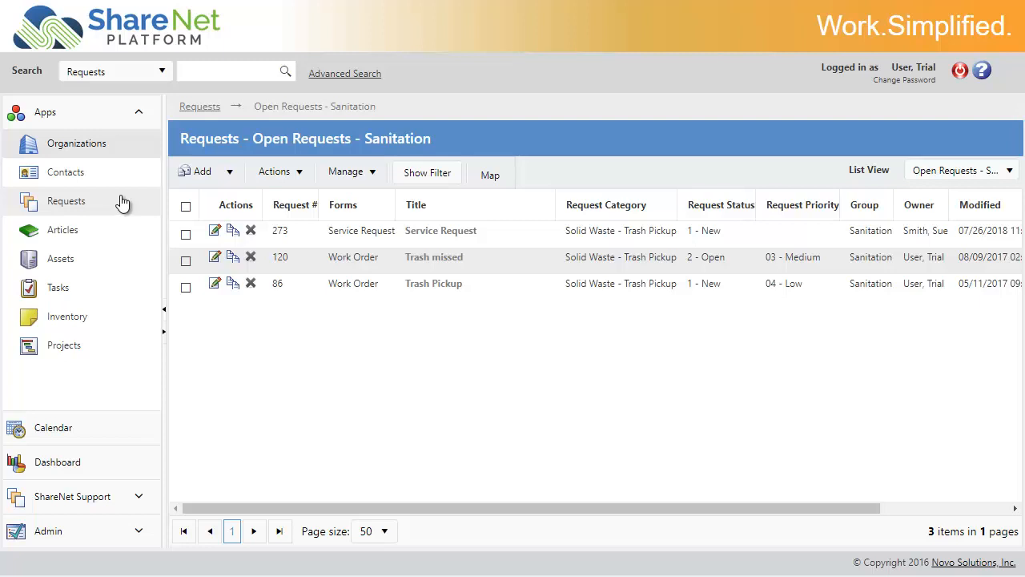
mouse_move(68, 317)
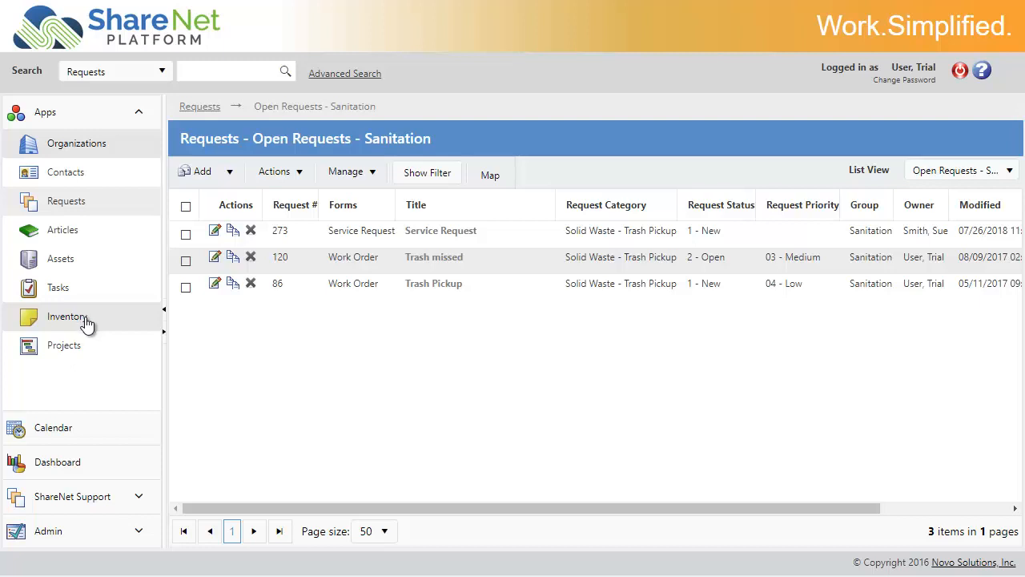
Step: View the inventory items list, then the Projects report list with the Capital Project Budget Planning report
left_click(67, 317)
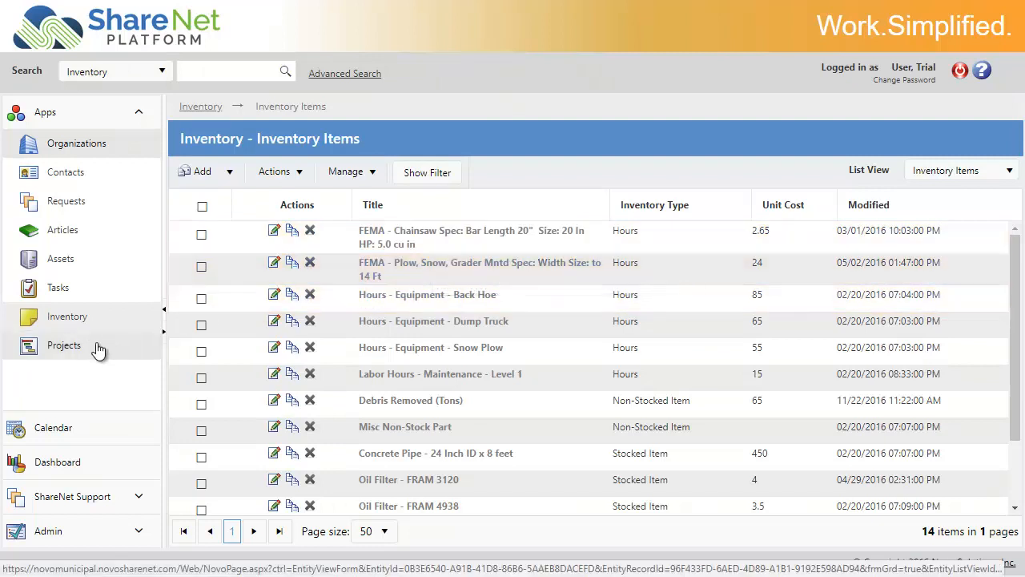
left_click(64, 344)
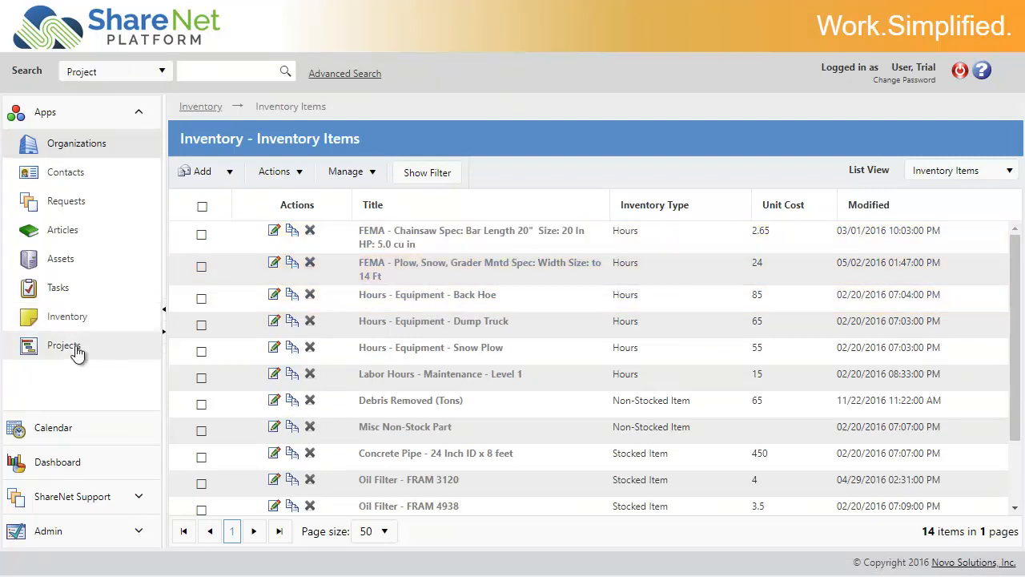
left_click(64, 346)
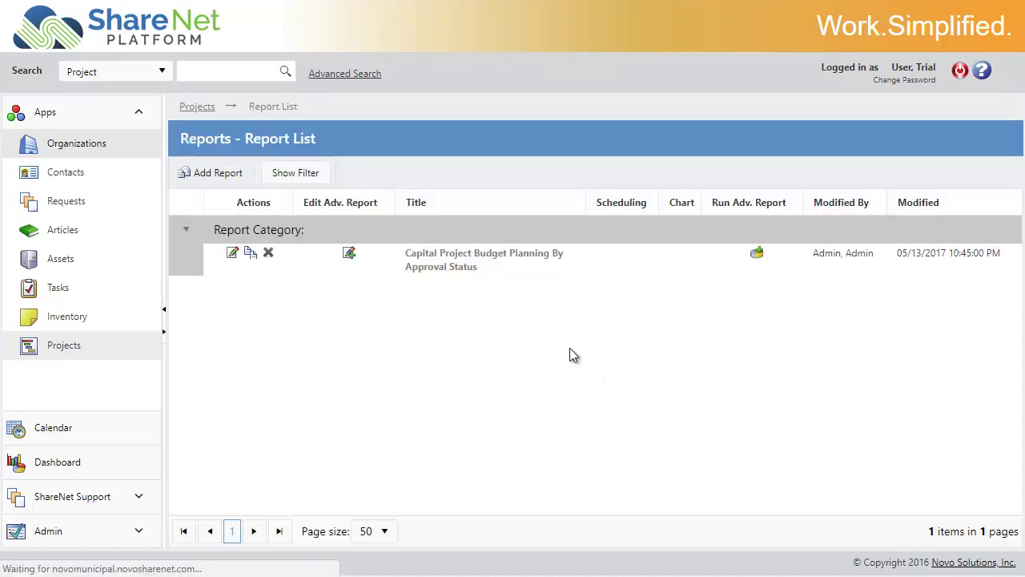
mouse_move(762, 360)
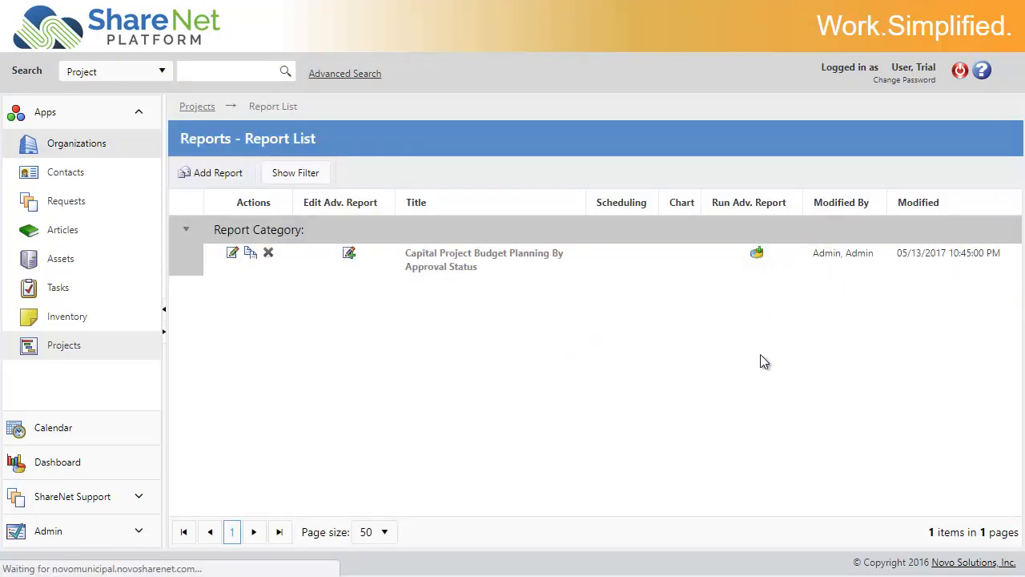
Step: Run the Capital Budget Projects By Fiscal Year report and view page 2 with the $143,500 grand total
left_click(756, 253)
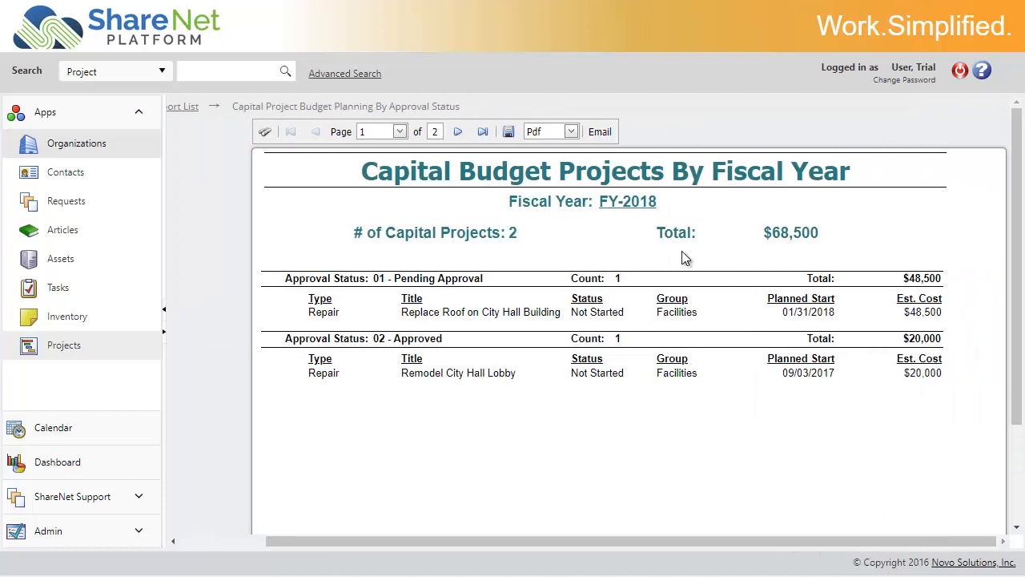
mouse_move(567, 340)
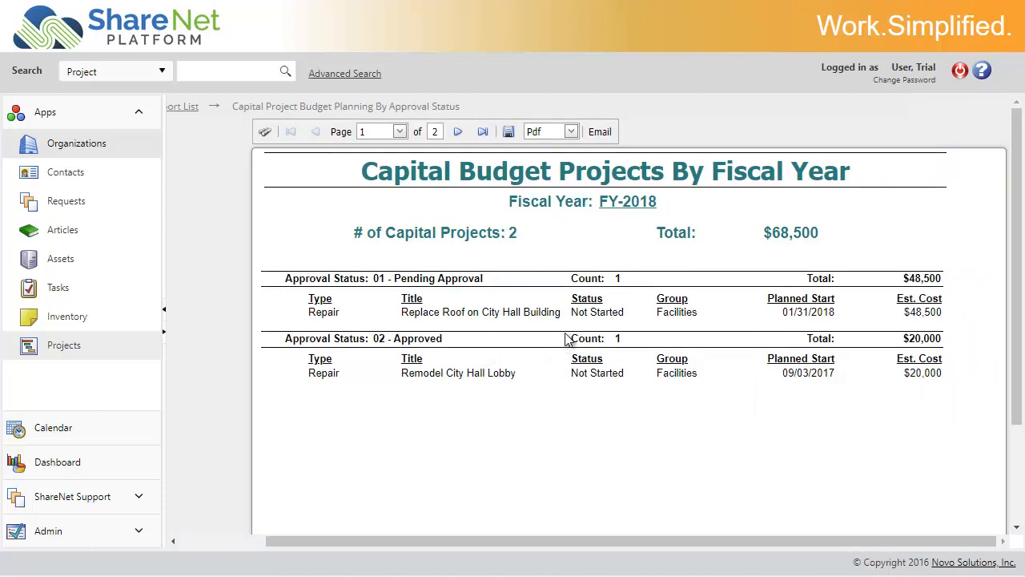
mouse_move(583, 336)
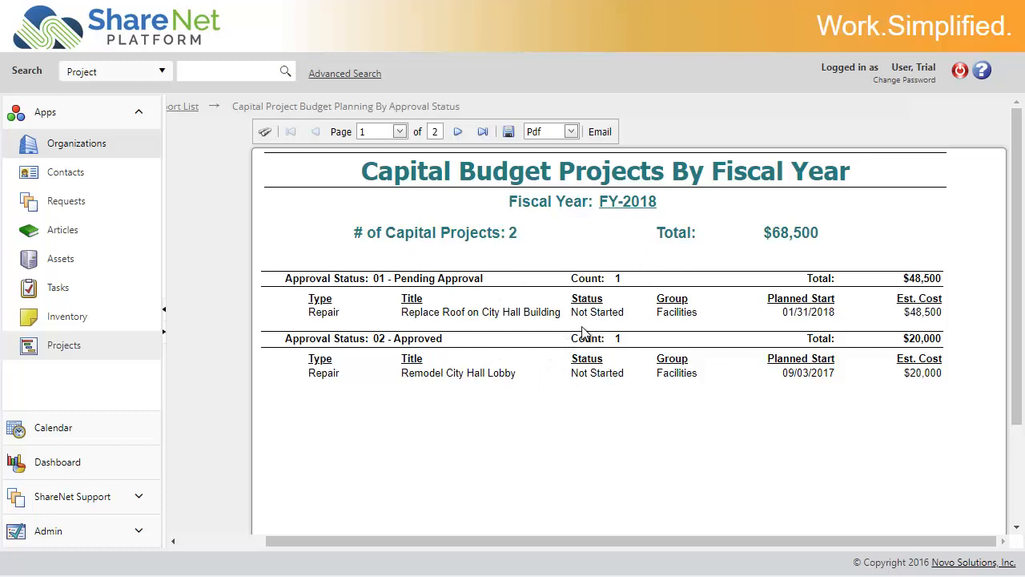
mouse_move(452, 340)
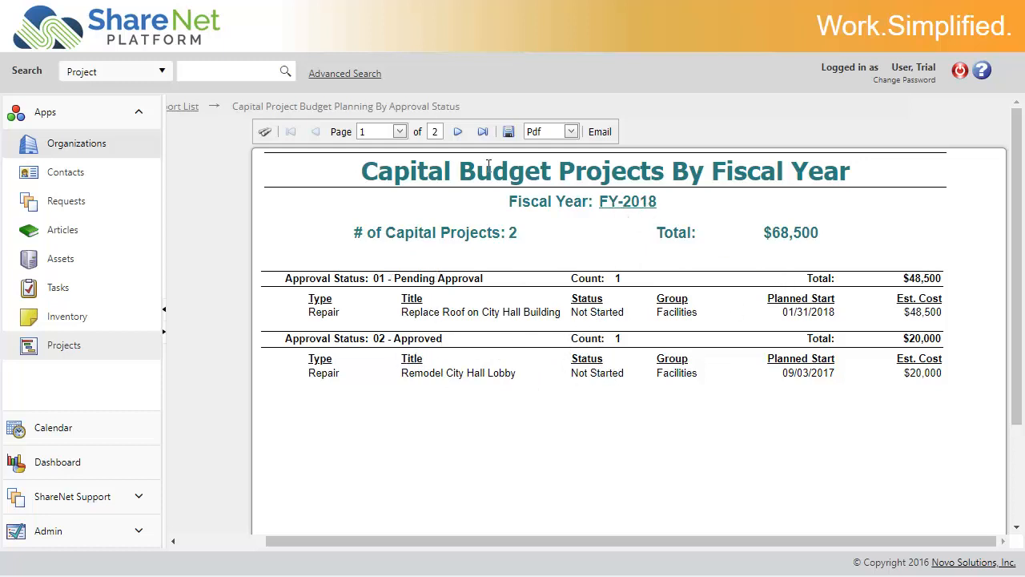
left_click(459, 131)
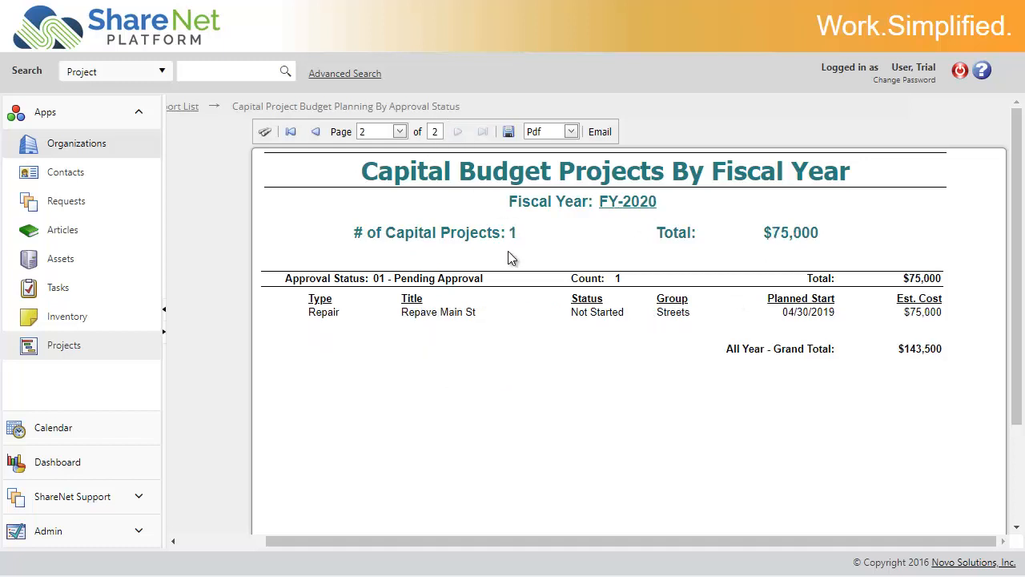
mouse_move(280, 331)
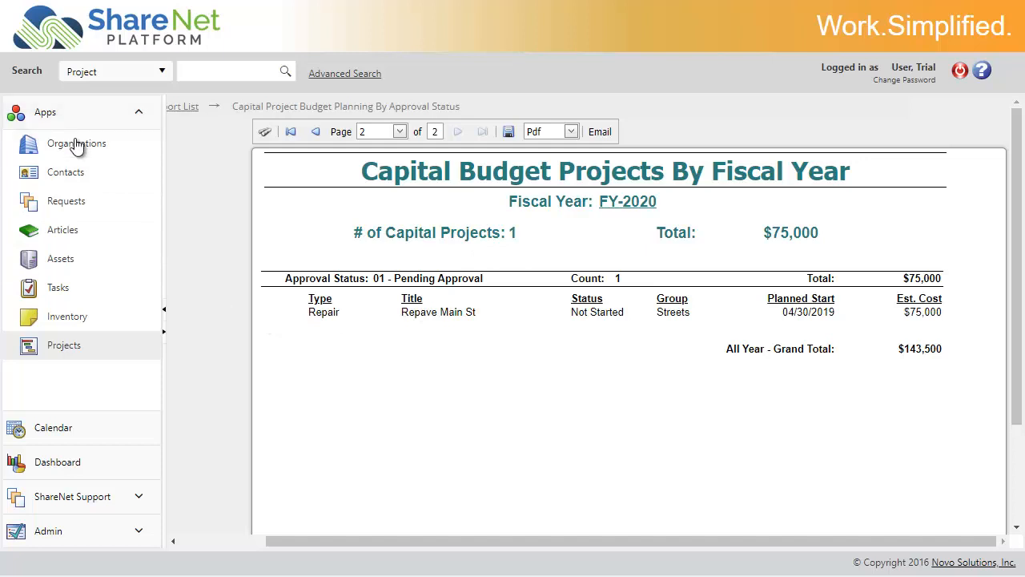
Step: Show the Organizations list in the plain Vendors view
left_click(77, 143)
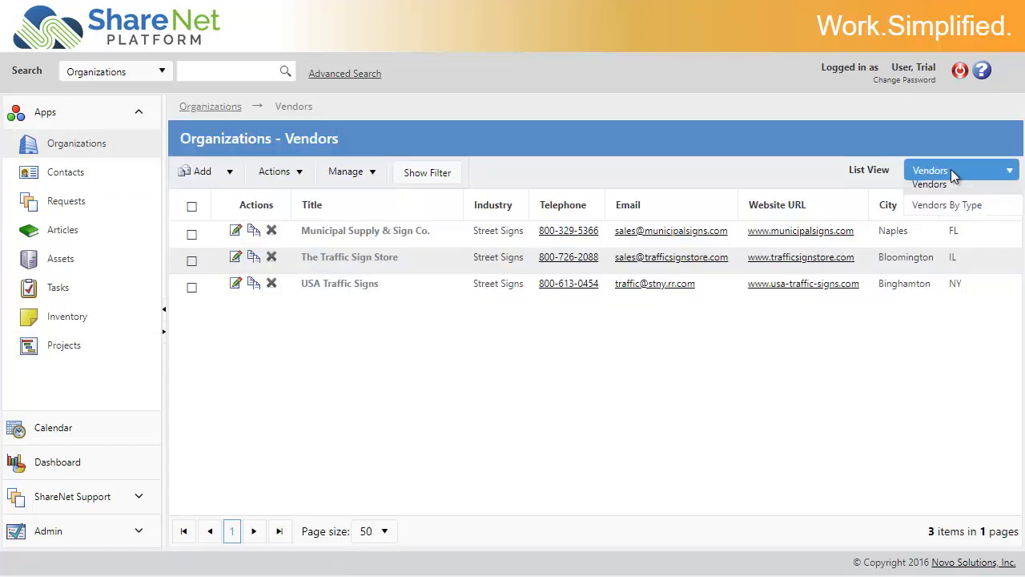
left_click(959, 170)
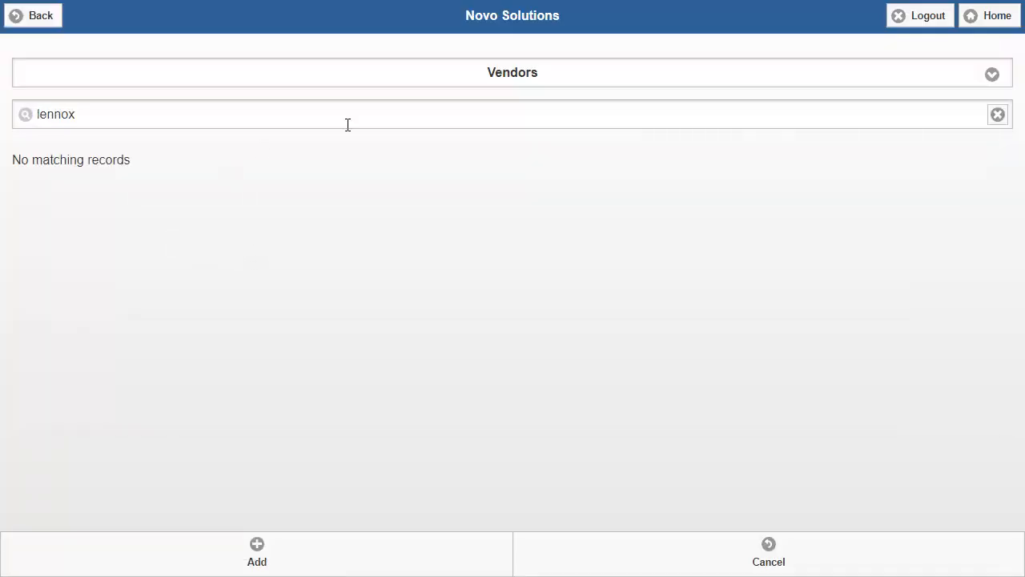
Step: Clear the lennox search on the mobile Vendors page to reach Municipal Supply & Sign Co
left_click(997, 114)
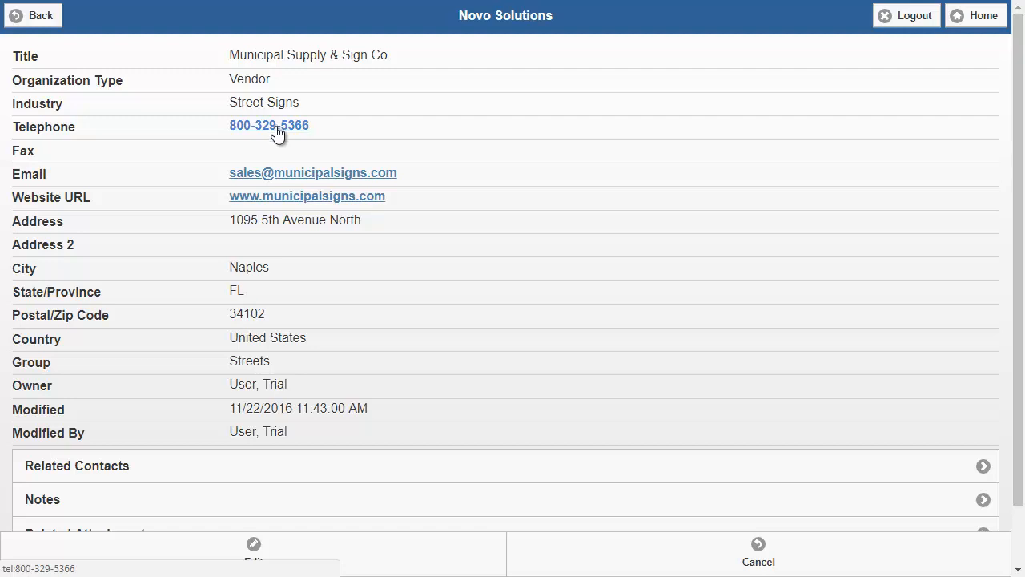
mouse_move(125, 471)
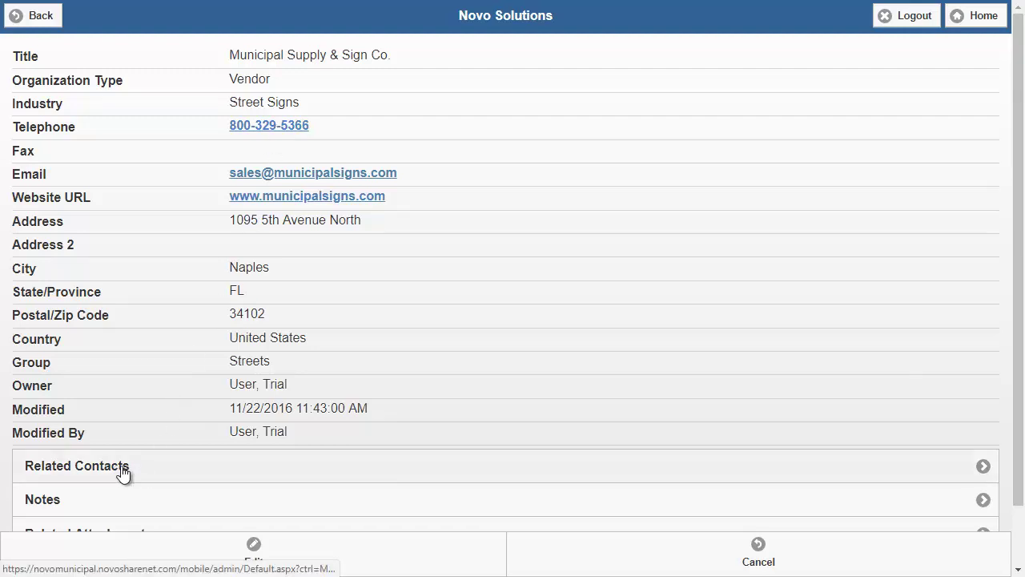
mouse_move(676, 131)
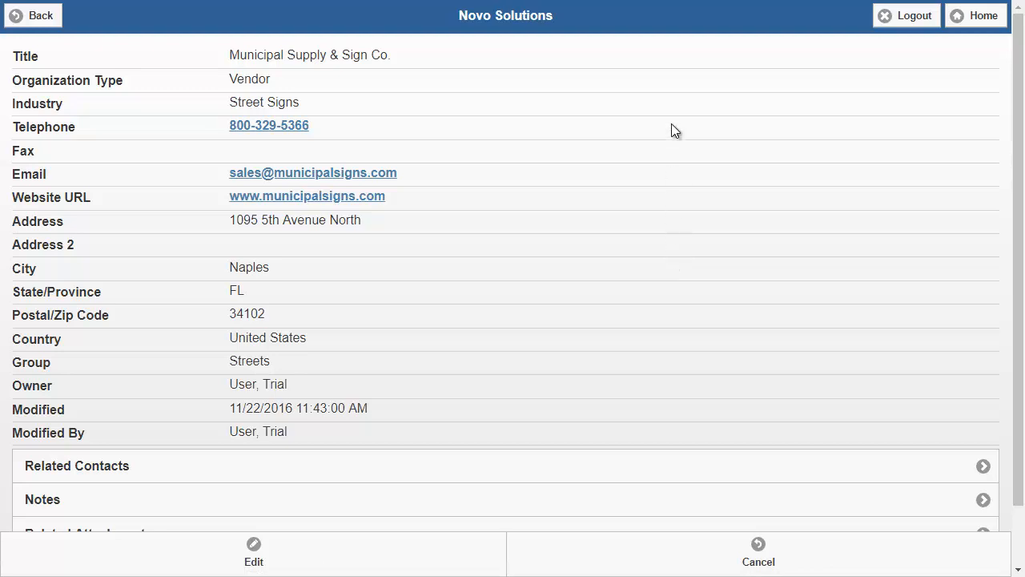